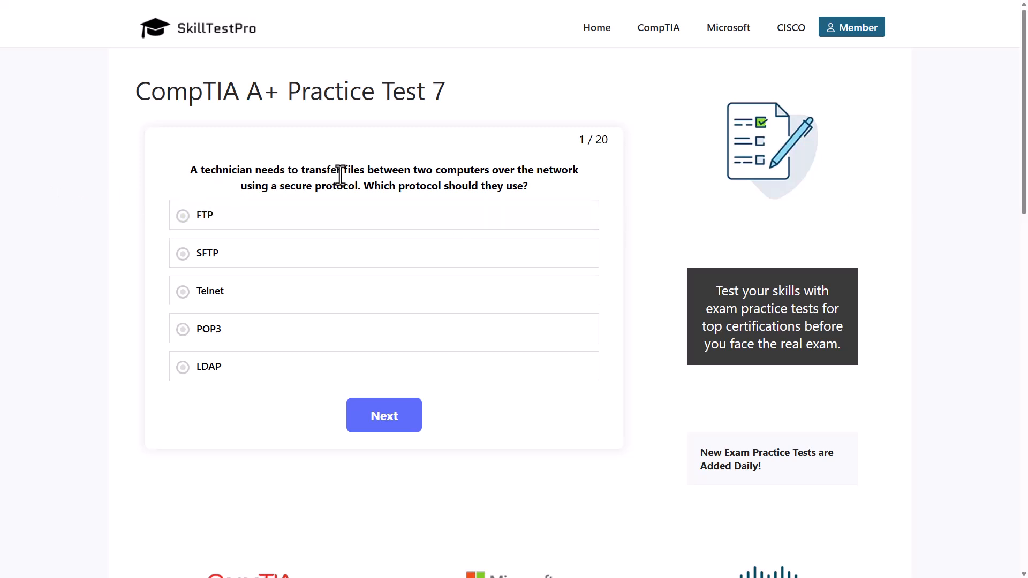
# Answer question 1 with SFTP and review what SFTP stands for in the explanation.
pyautogui.moveTo(352, 171); pyautogui.dragTo(458, 170)
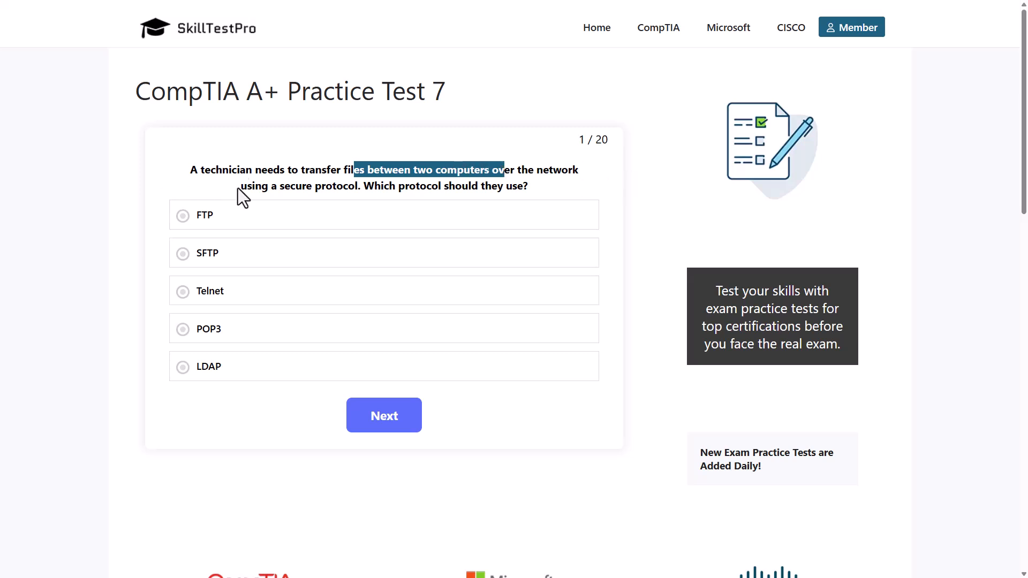
pyautogui.moveTo(426, 187)
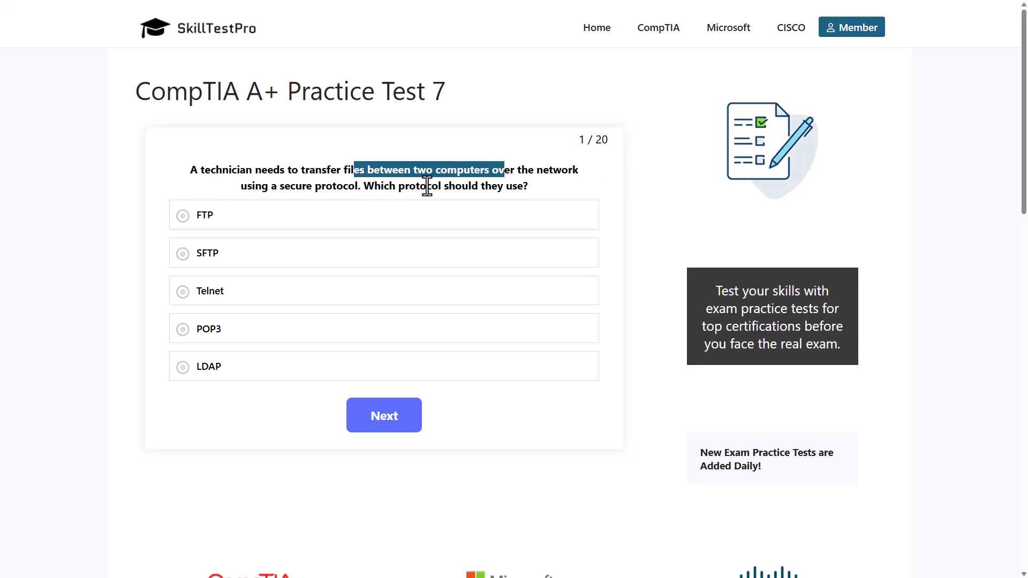
pyautogui.moveTo(107, 165)
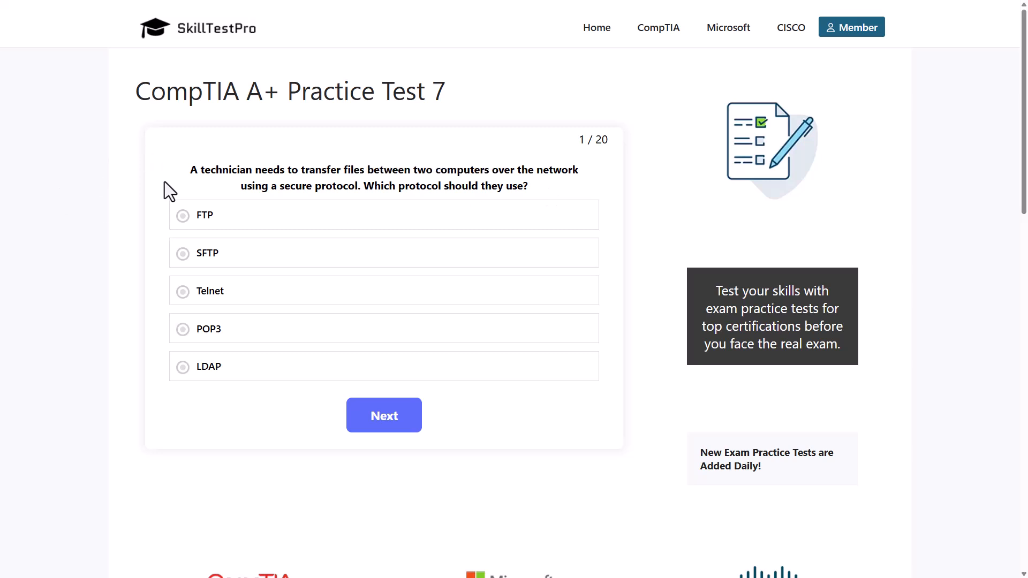
pyautogui.click(208, 253)
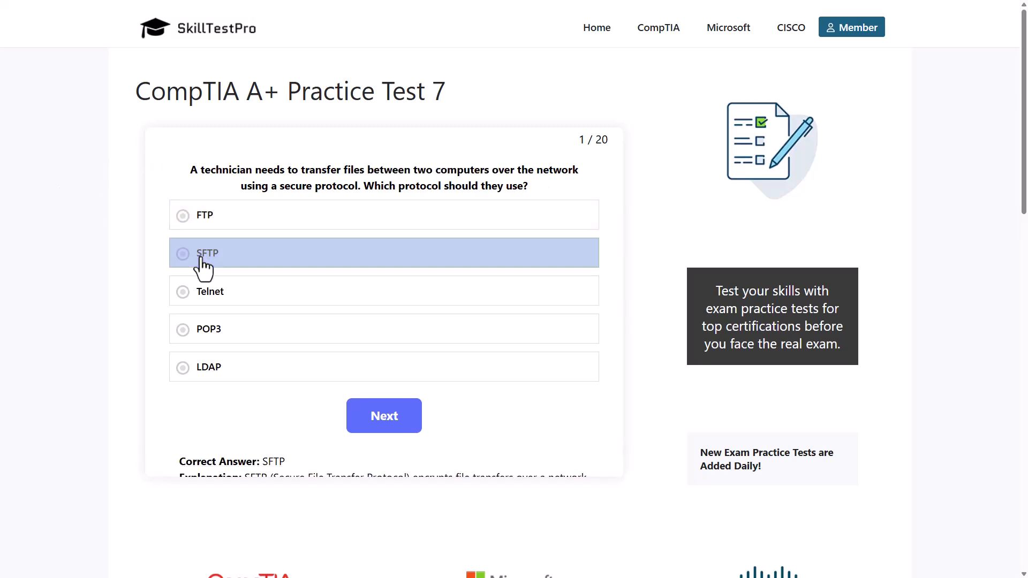
pyautogui.click(182, 253)
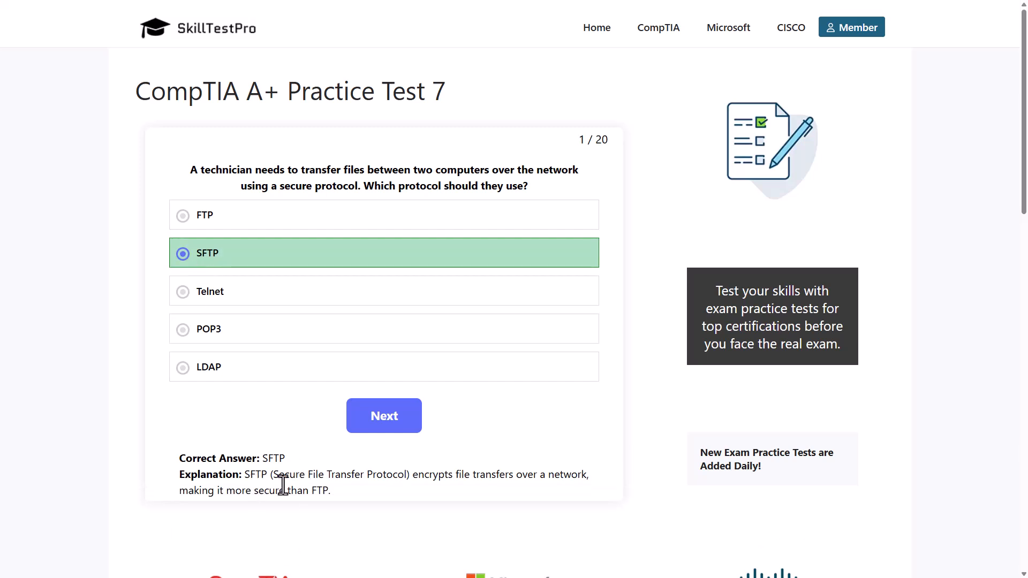
pyautogui.moveTo(278, 474); pyautogui.dragTo(381, 475)
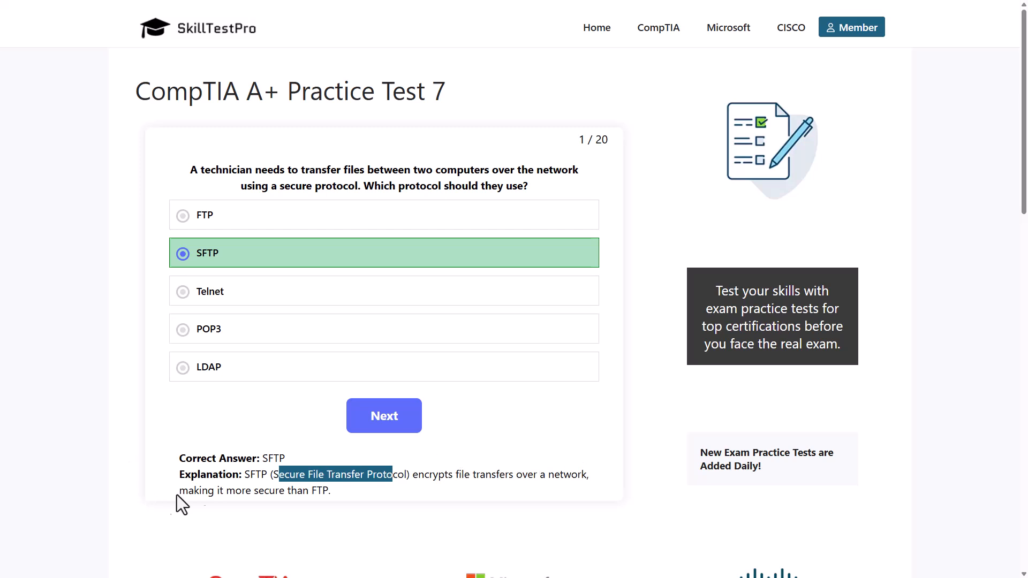
pyautogui.moveTo(356, 503)
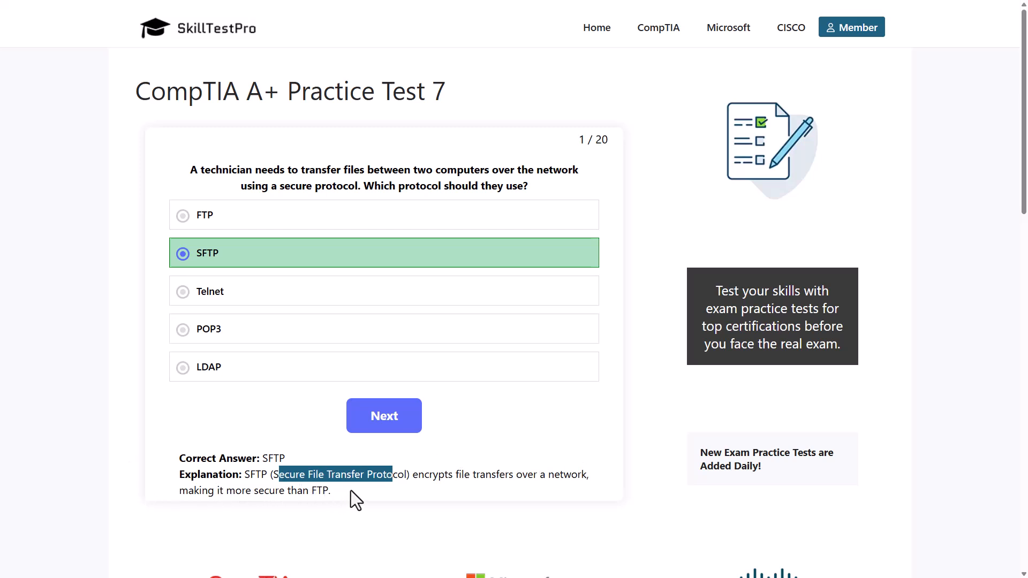
pyautogui.click(330, 489)
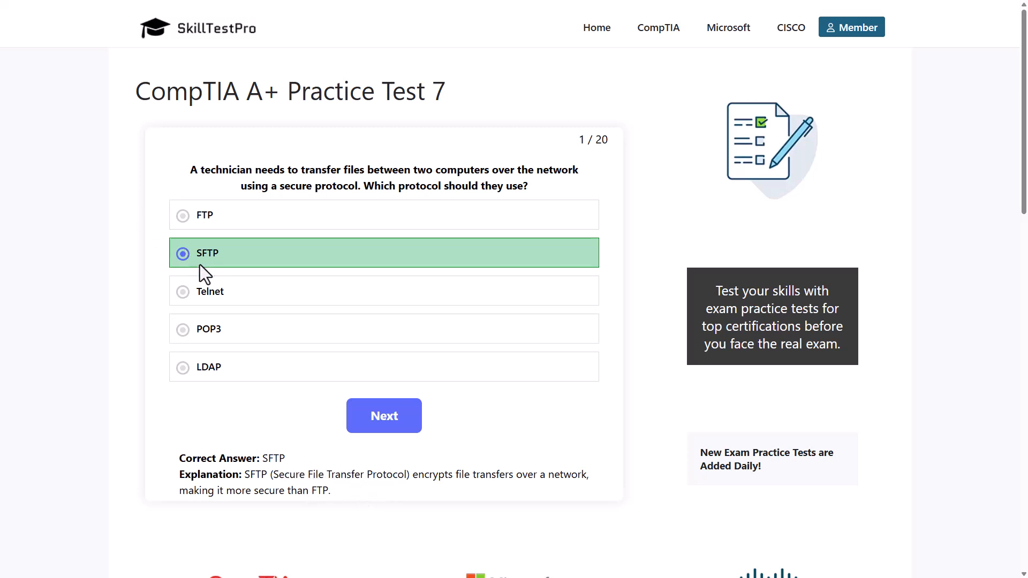
pyautogui.moveTo(237, 279)
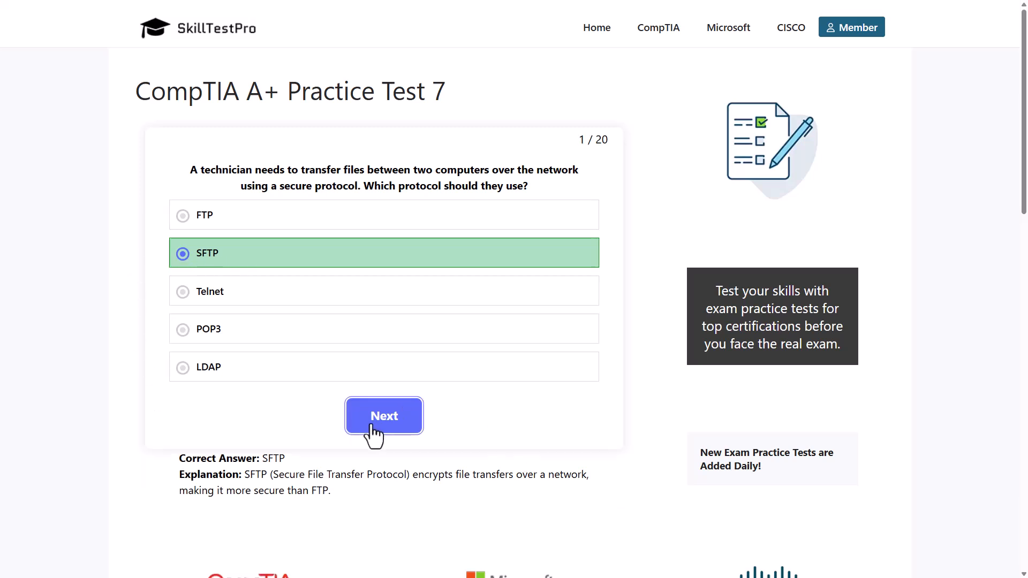
# Go to question 2 and answer it with DisplayPort 1.4 to reveal the explanation.
pyautogui.click(383, 416)
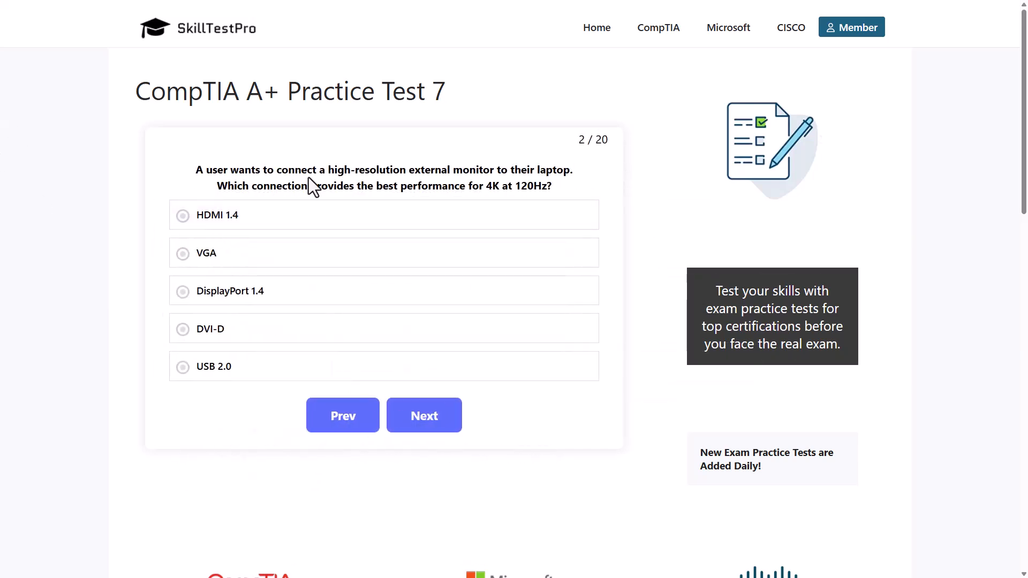
pyautogui.moveTo(467, 180)
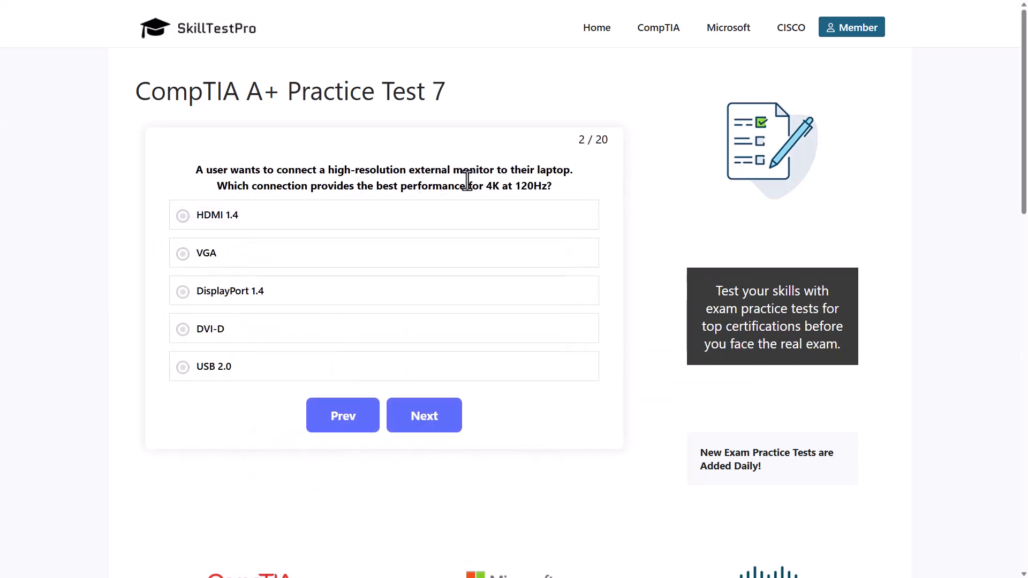
pyautogui.moveTo(309, 171)
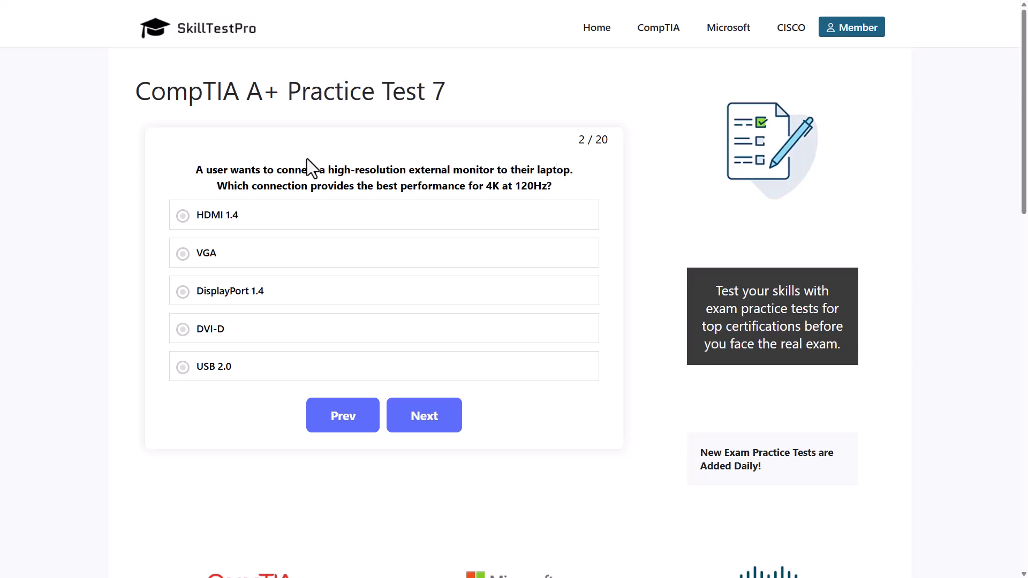
pyautogui.moveTo(402, 192)
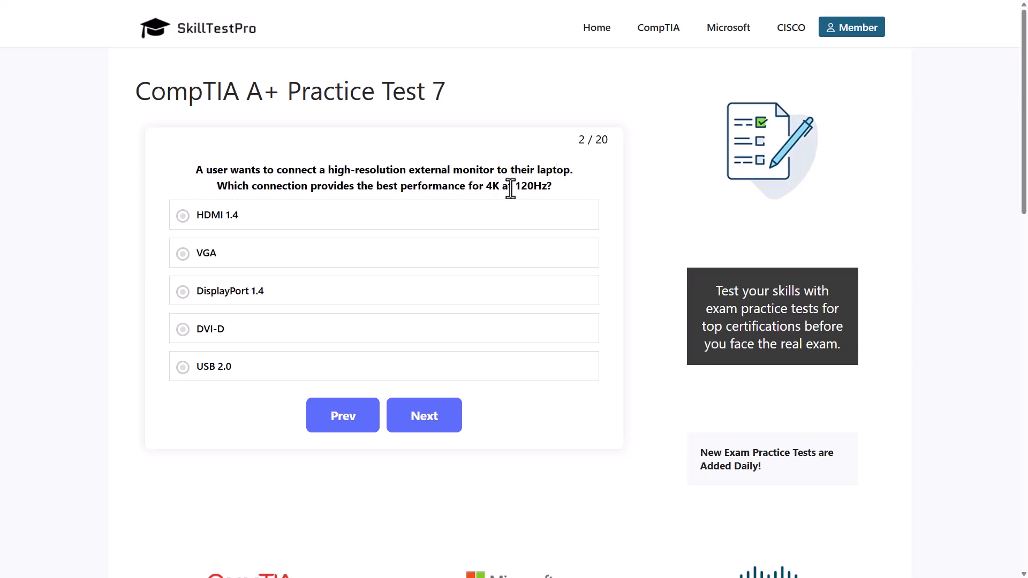
pyautogui.moveTo(540, 193)
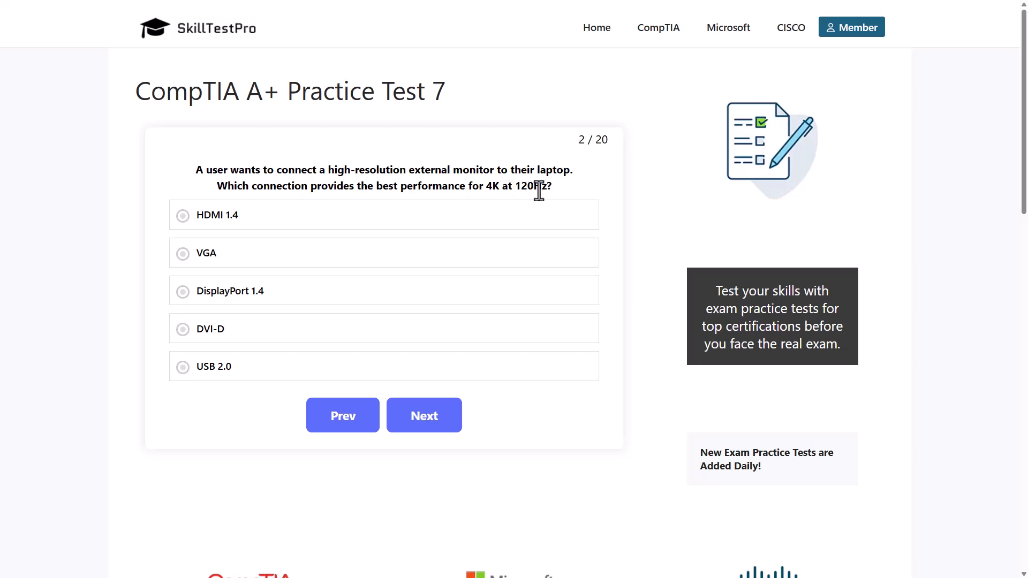
pyautogui.click(245, 214)
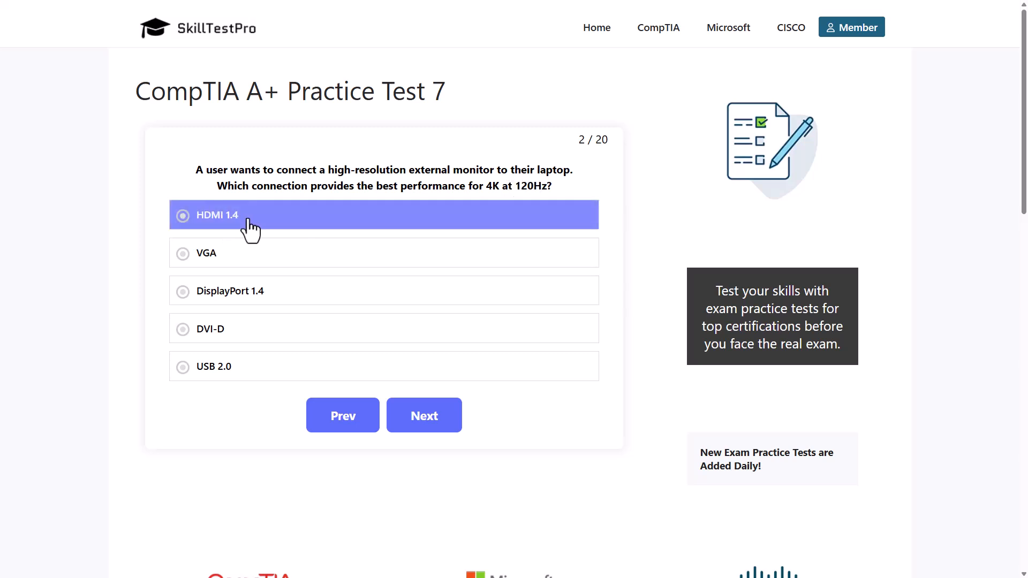
pyautogui.click(230, 252)
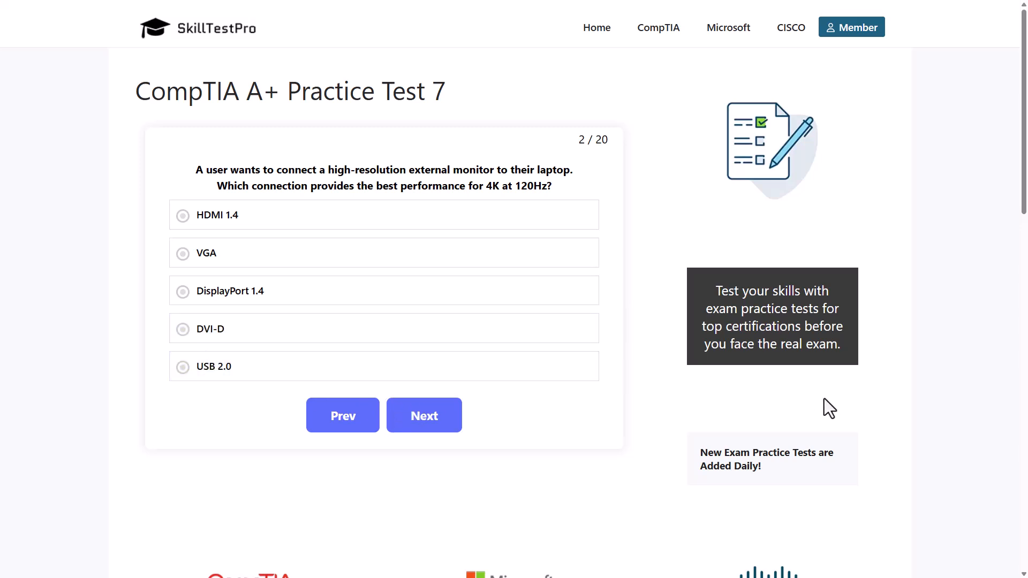
pyautogui.moveTo(690, 193)
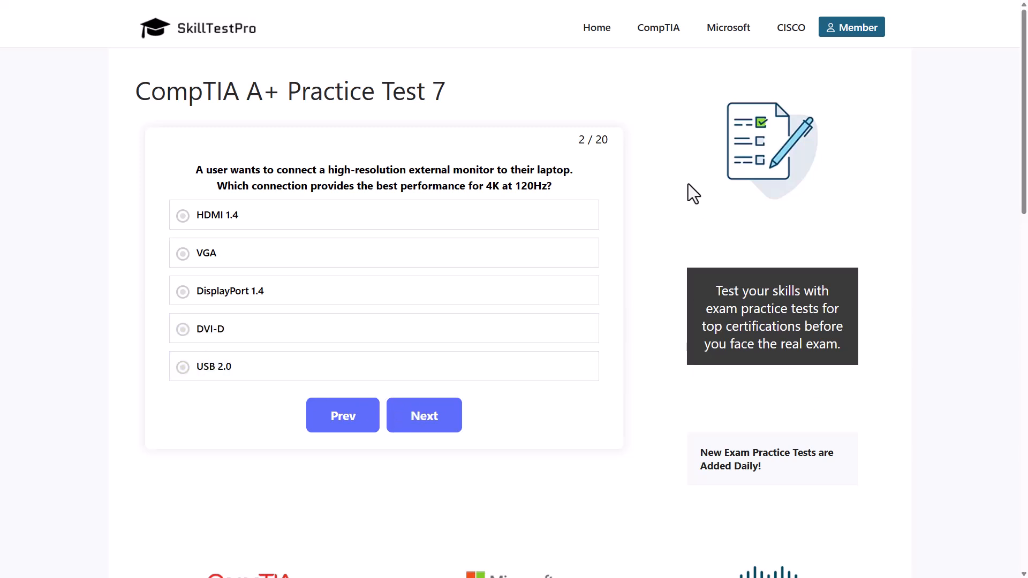
pyautogui.click(230, 291)
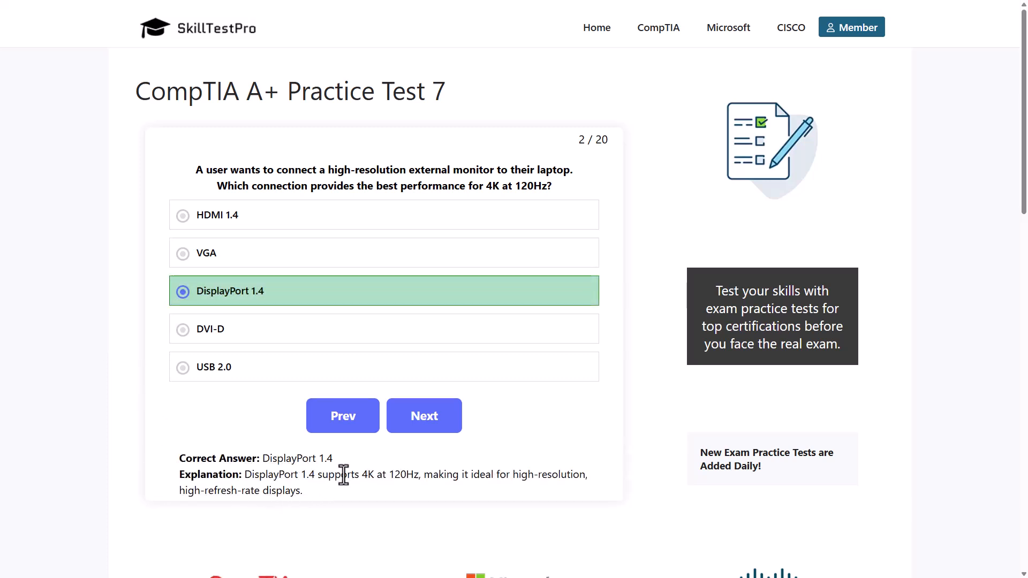
pyautogui.moveTo(405, 476)
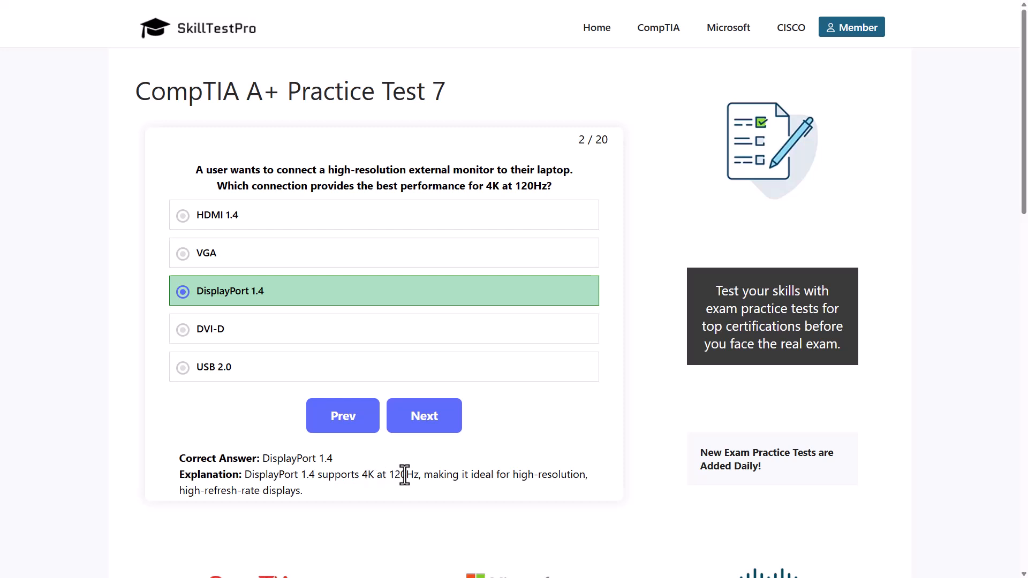
pyautogui.moveTo(413, 474)
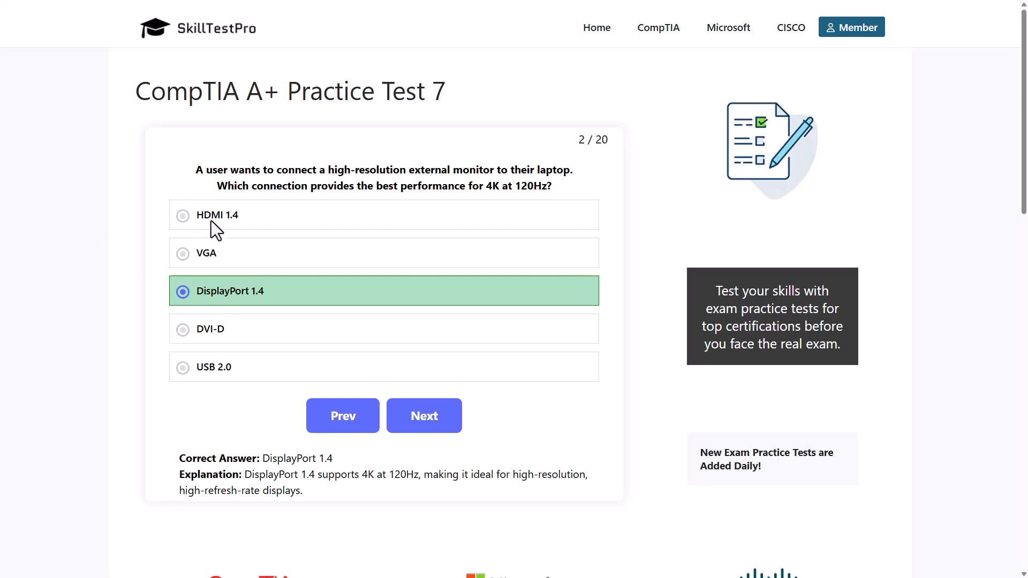
pyautogui.moveTo(219, 311)
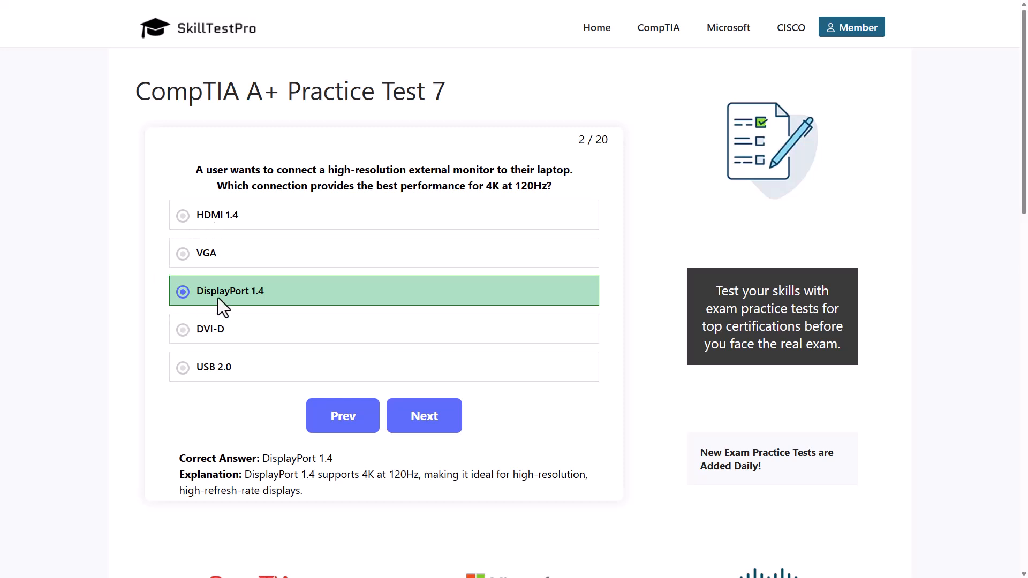
pyautogui.moveTo(294, 423)
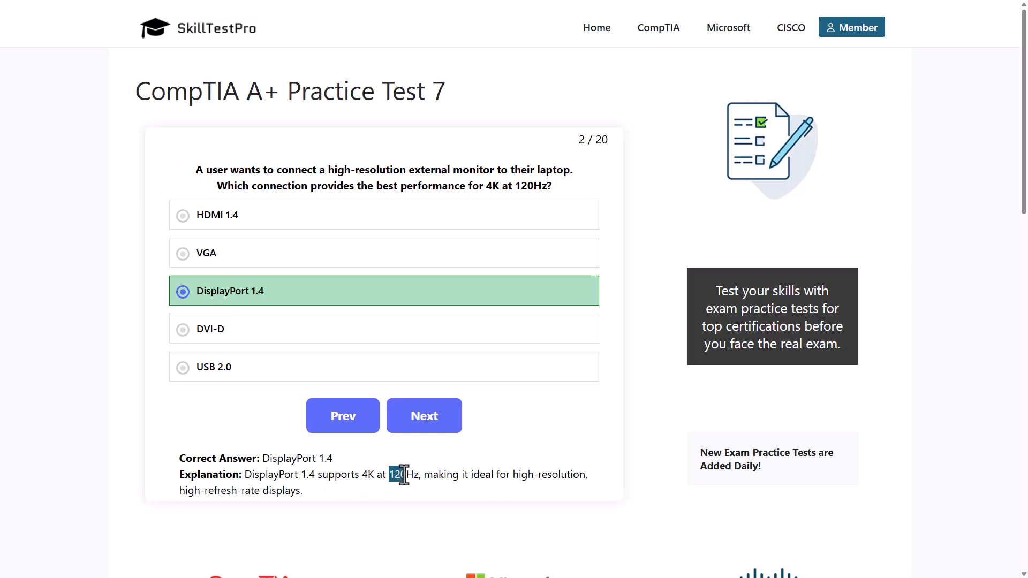
pyautogui.moveTo(529, 476)
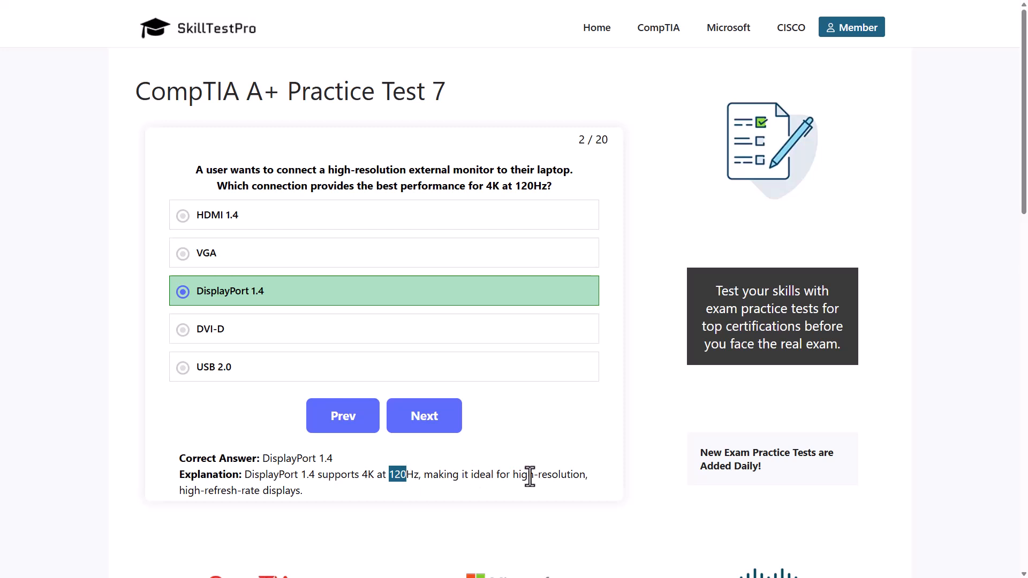
pyautogui.moveTo(383, 524)
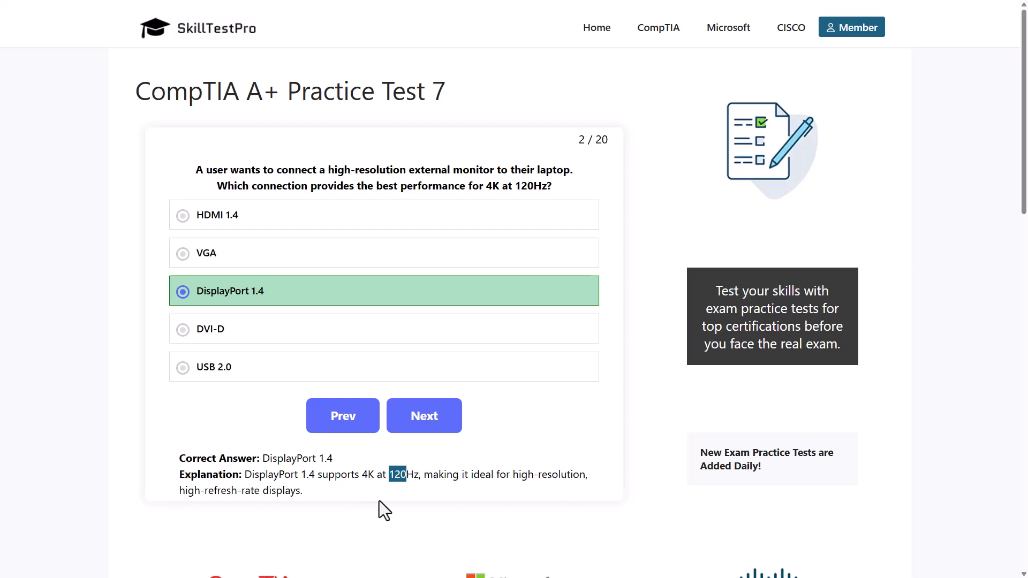
# Go to question 3 and answer it with Bonjour, noting the word printers in the explanation.
pyautogui.click(424, 416)
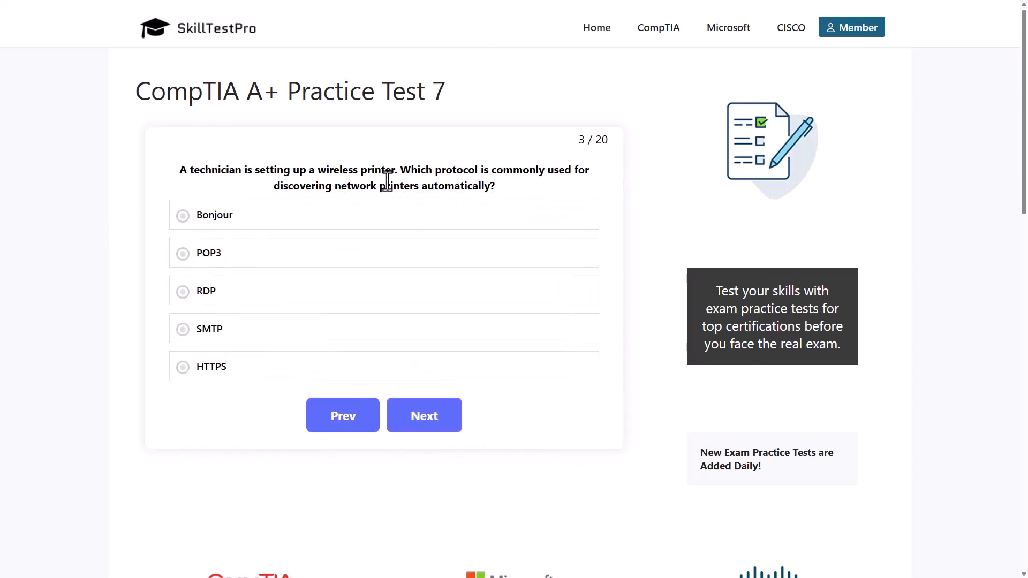
pyautogui.moveTo(494, 177)
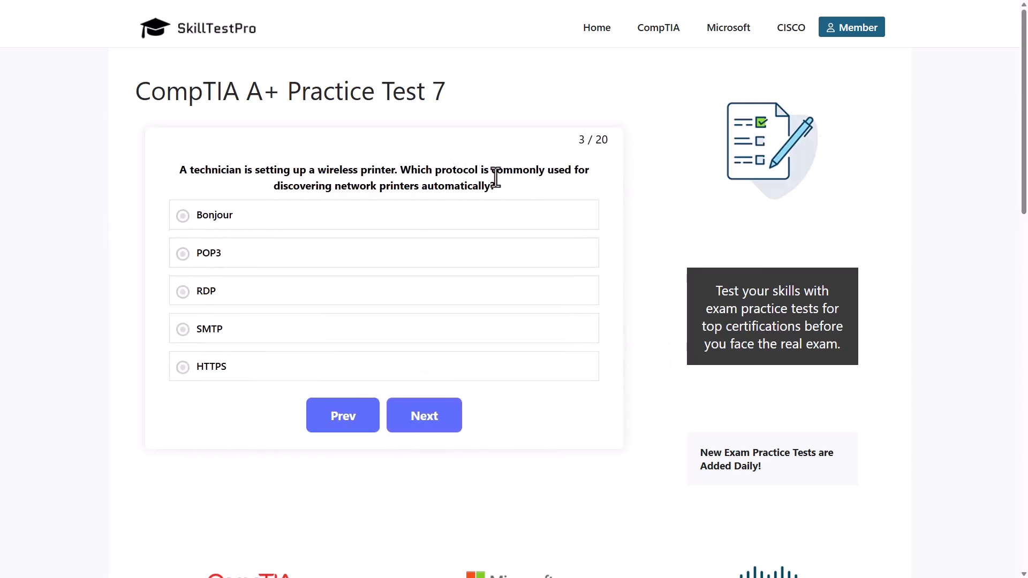
pyautogui.moveTo(276, 208)
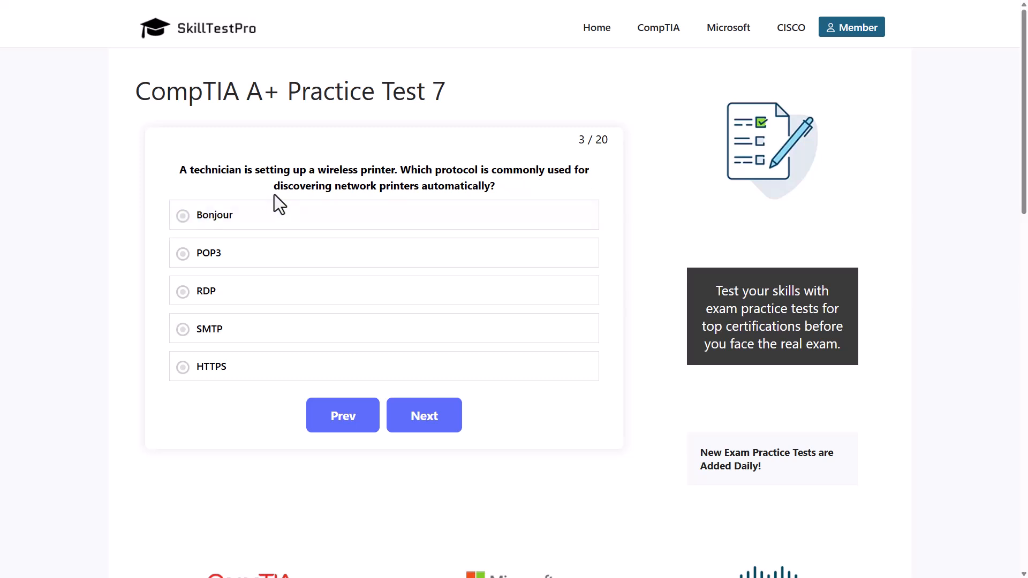
pyautogui.moveTo(483, 190)
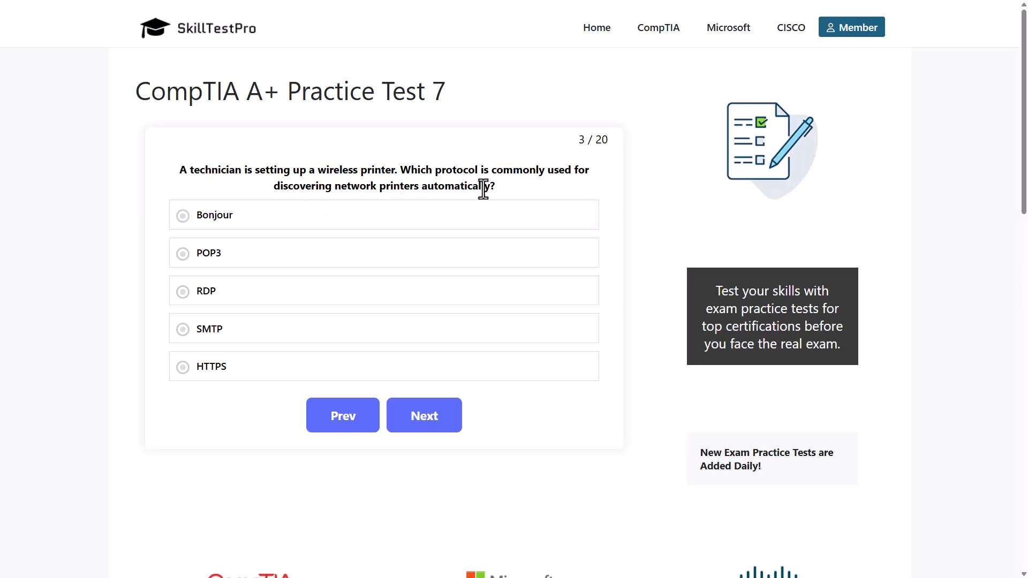
pyautogui.click(229, 215)
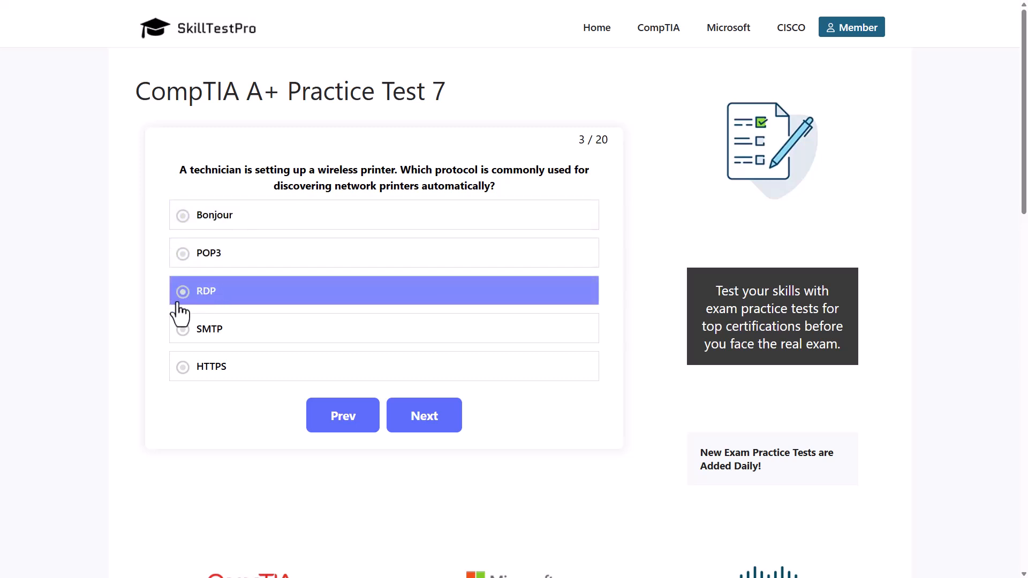
pyautogui.moveTo(170, 354)
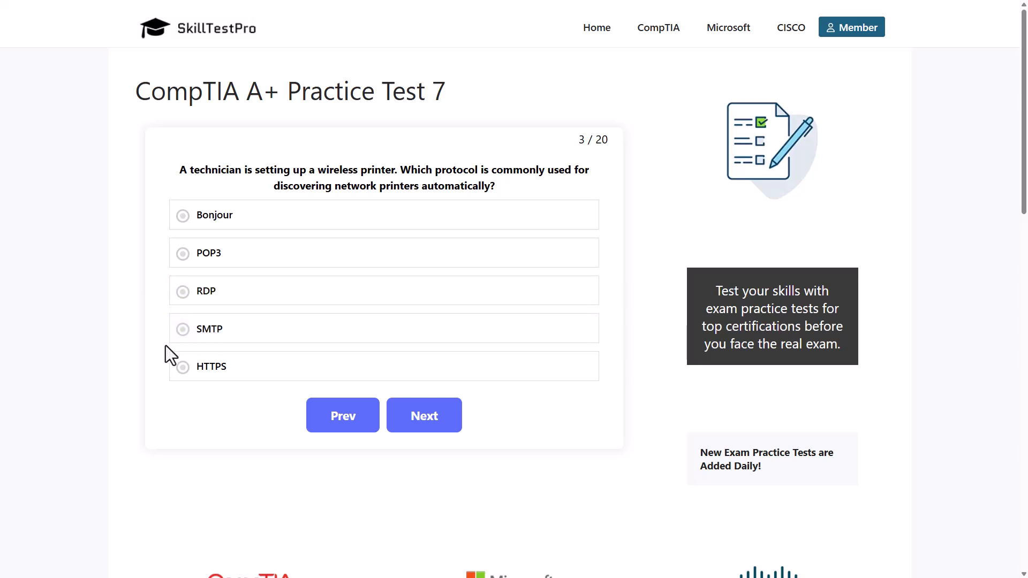
pyautogui.moveTo(202, 419)
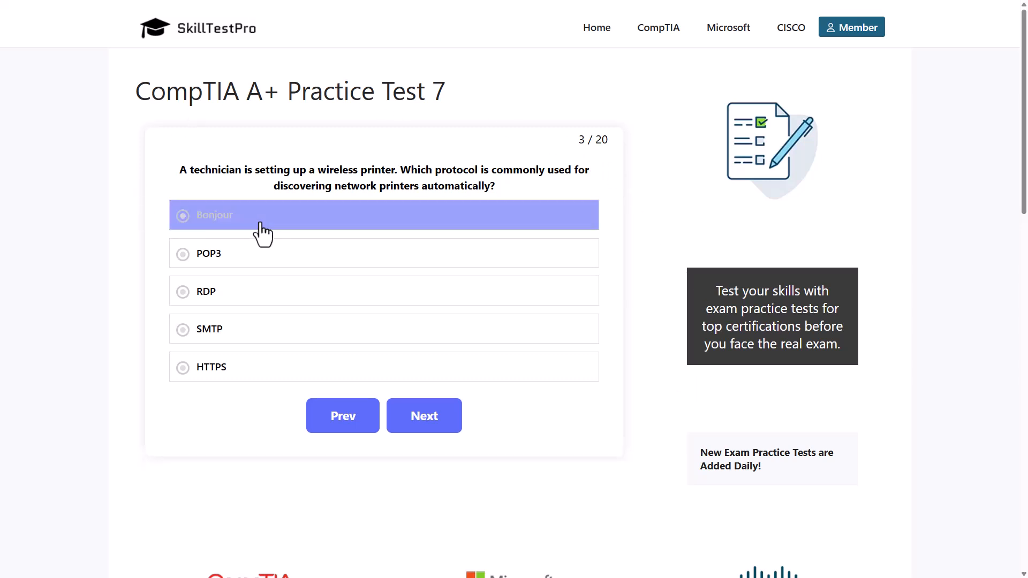
pyautogui.click(214, 215)
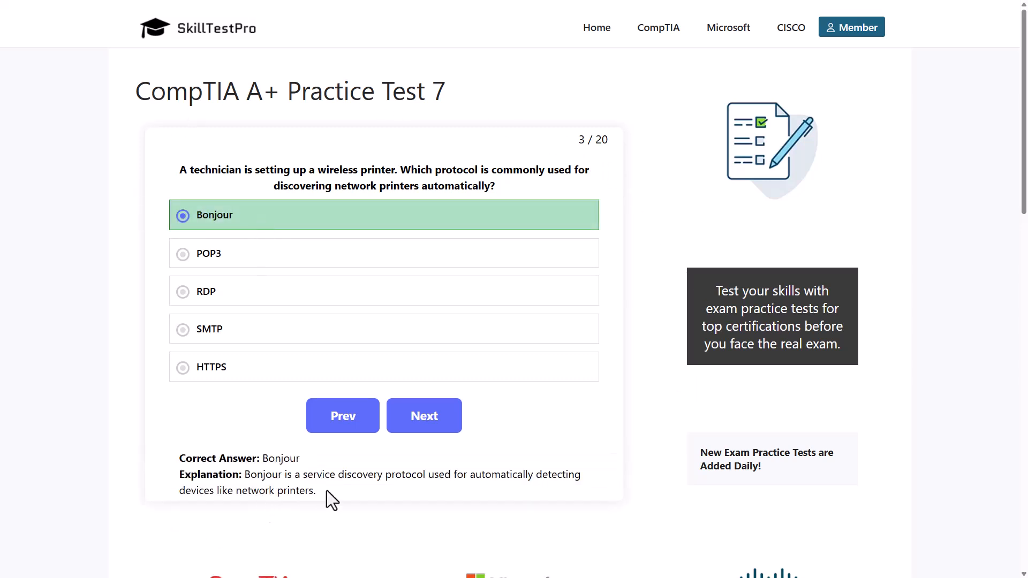
pyautogui.moveTo(473, 481)
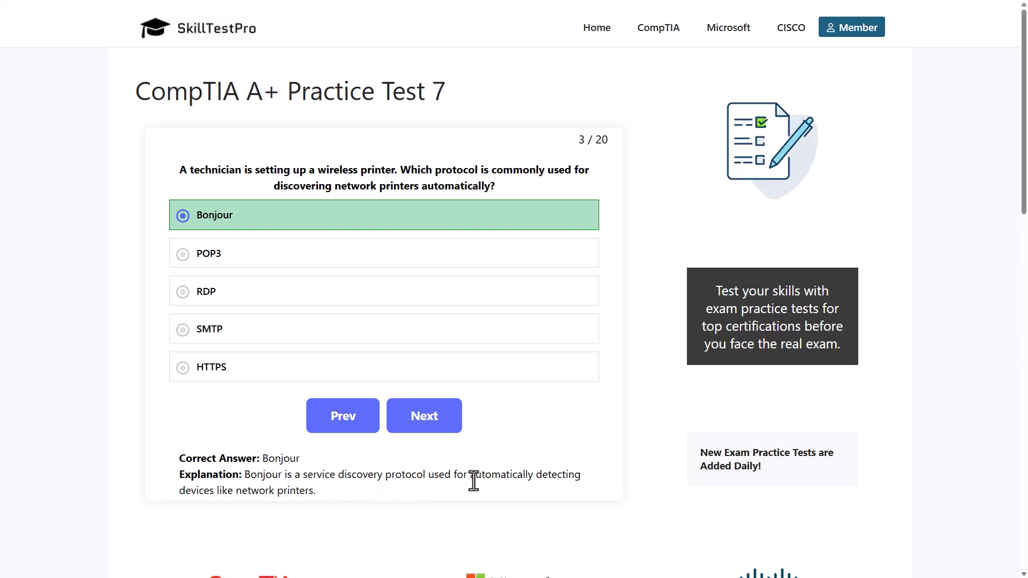
pyautogui.moveTo(416, 480)
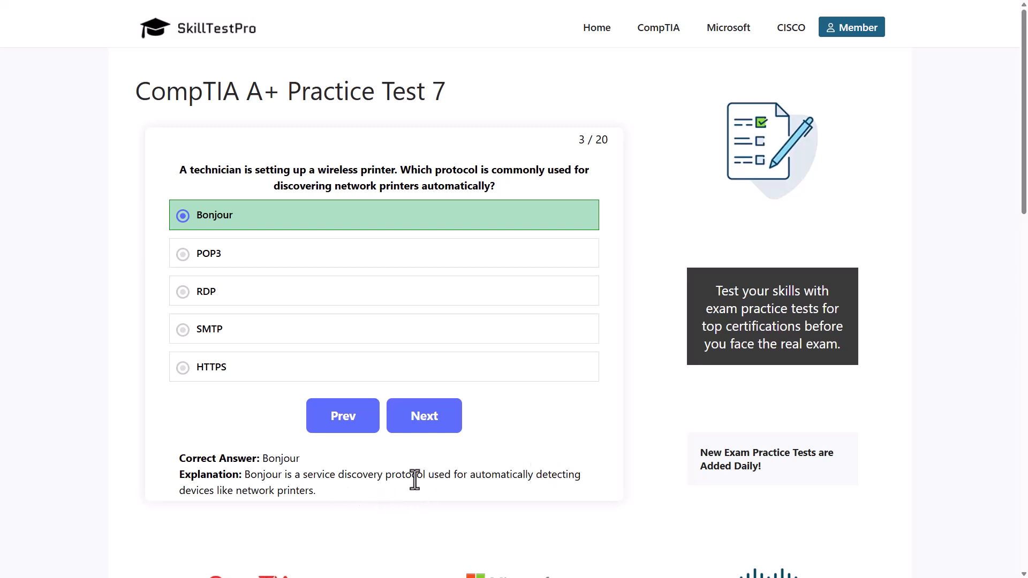
pyautogui.doubleClick(297, 490)
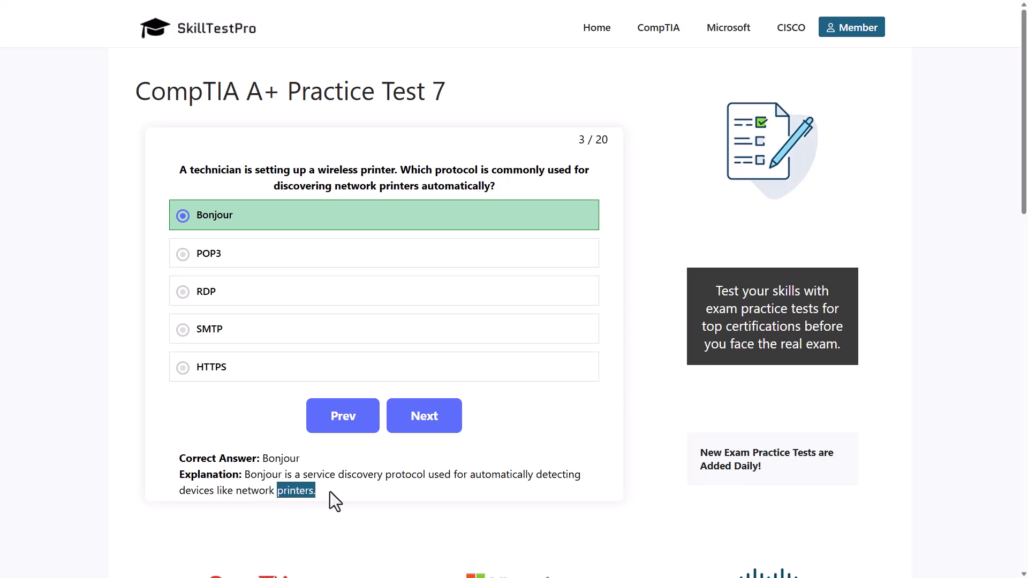
# Go to question 4 and answer it with M.2 NVMe to reveal the explanation.
pyautogui.click(425, 416)
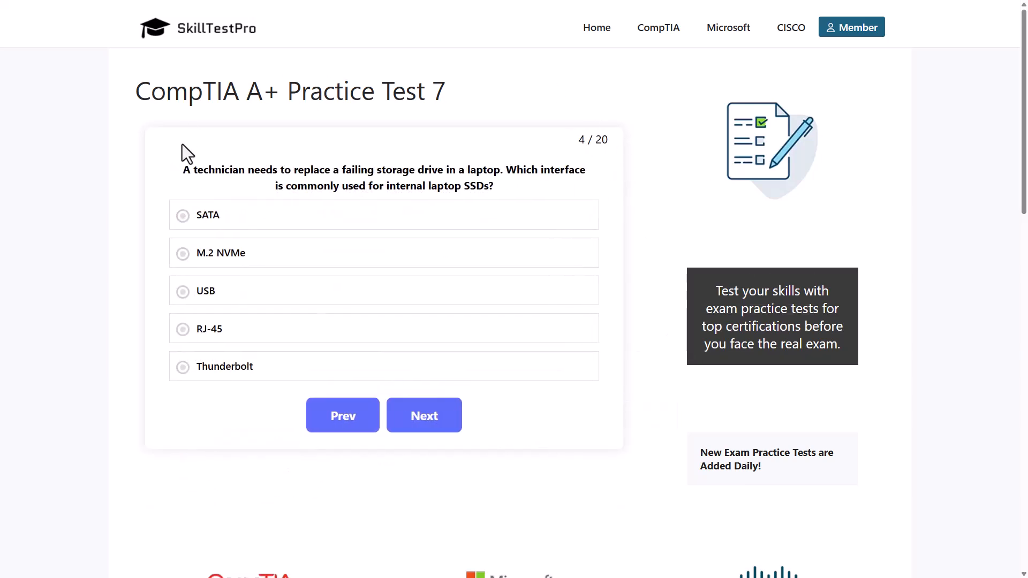
pyautogui.moveTo(381, 167)
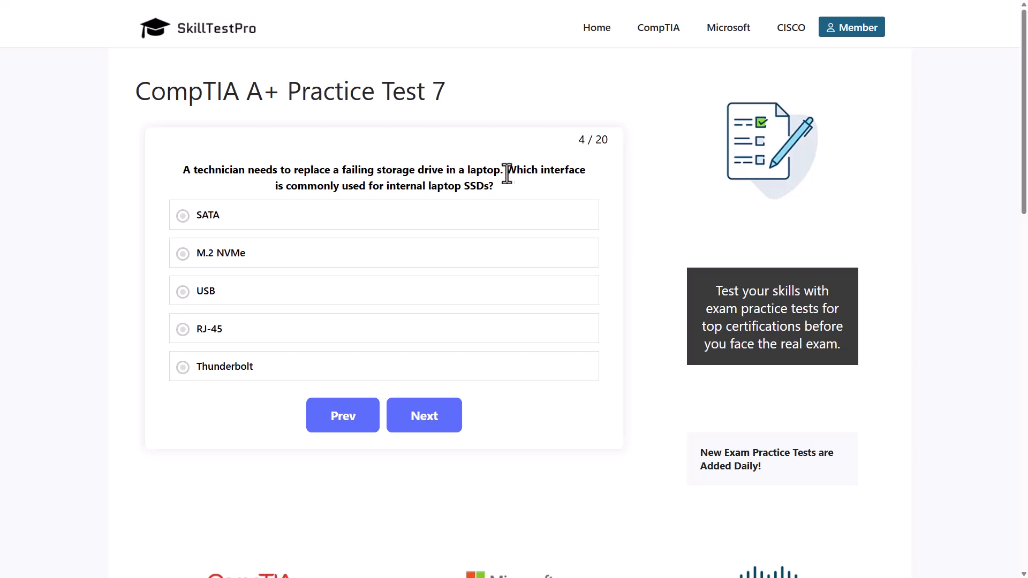
pyautogui.moveTo(375, 191)
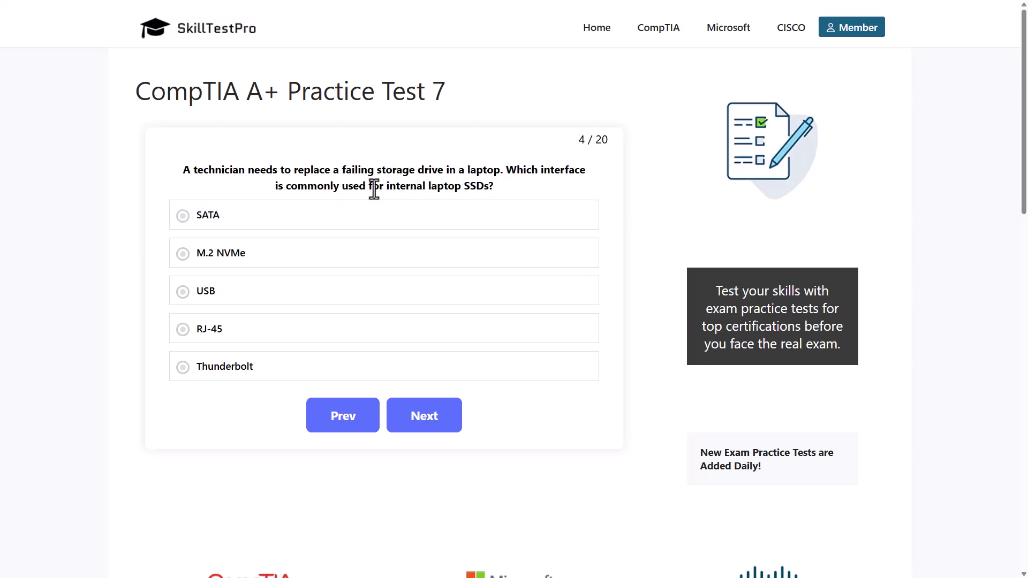
pyautogui.moveTo(470, 186)
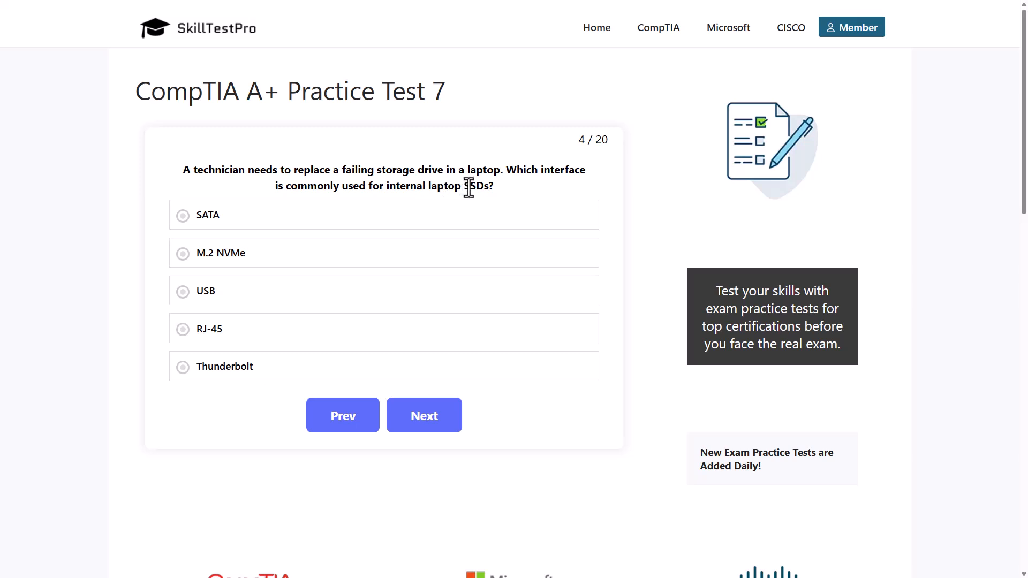
pyautogui.moveTo(167, 224)
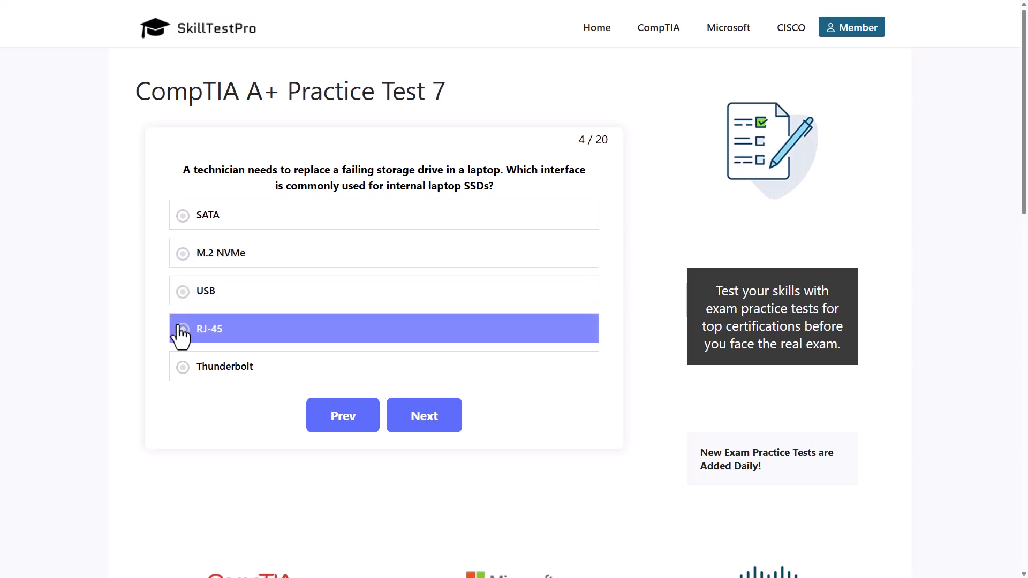
pyautogui.moveTo(168, 362)
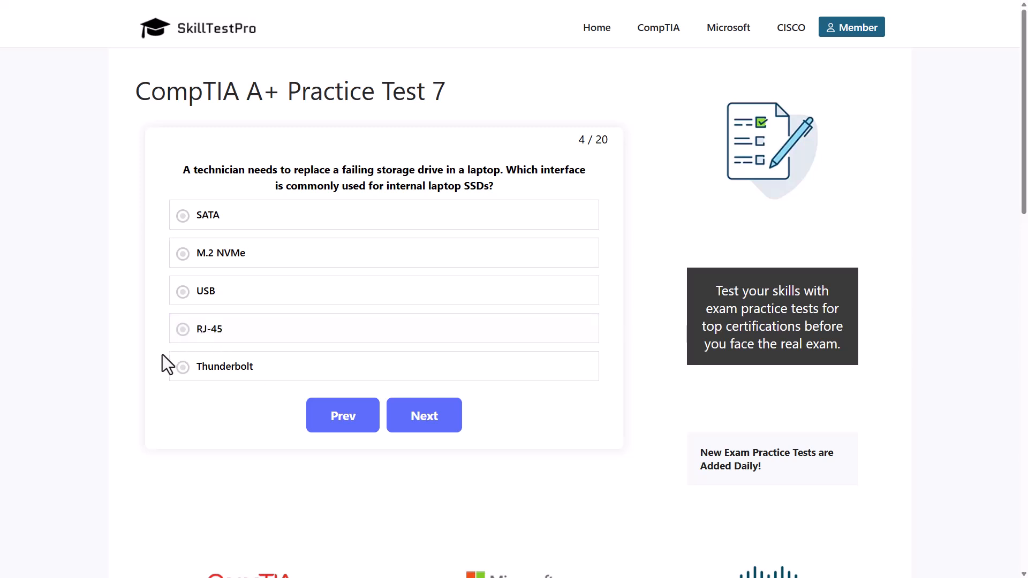
pyautogui.moveTo(7, 420)
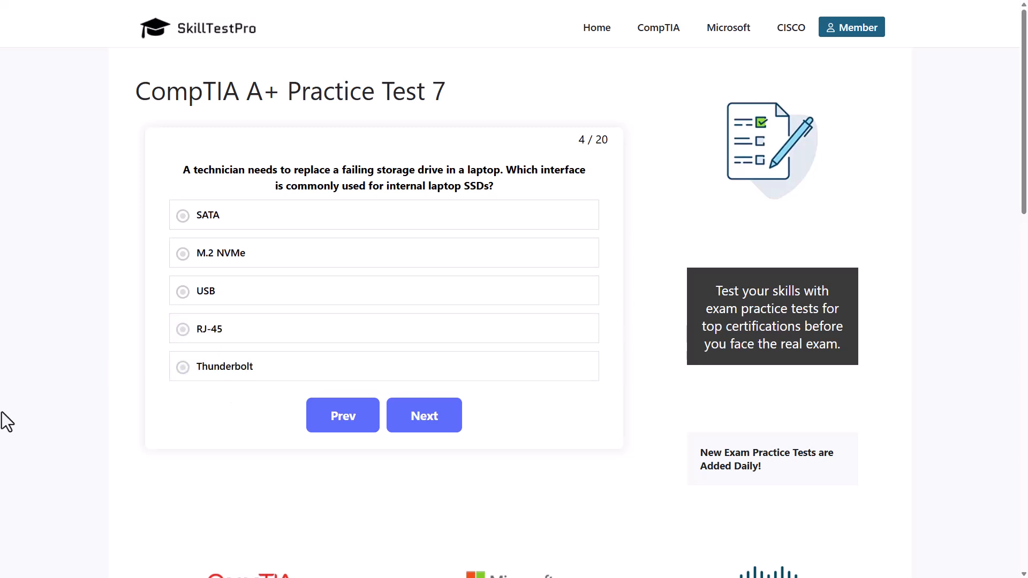
pyautogui.moveTo(611, 461)
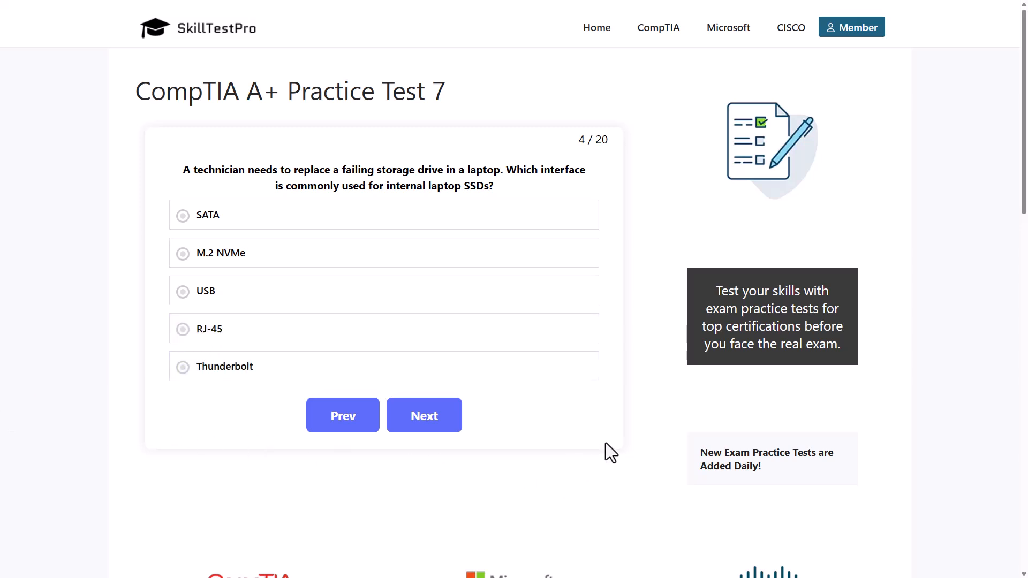
pyautogui.click(223, 253)
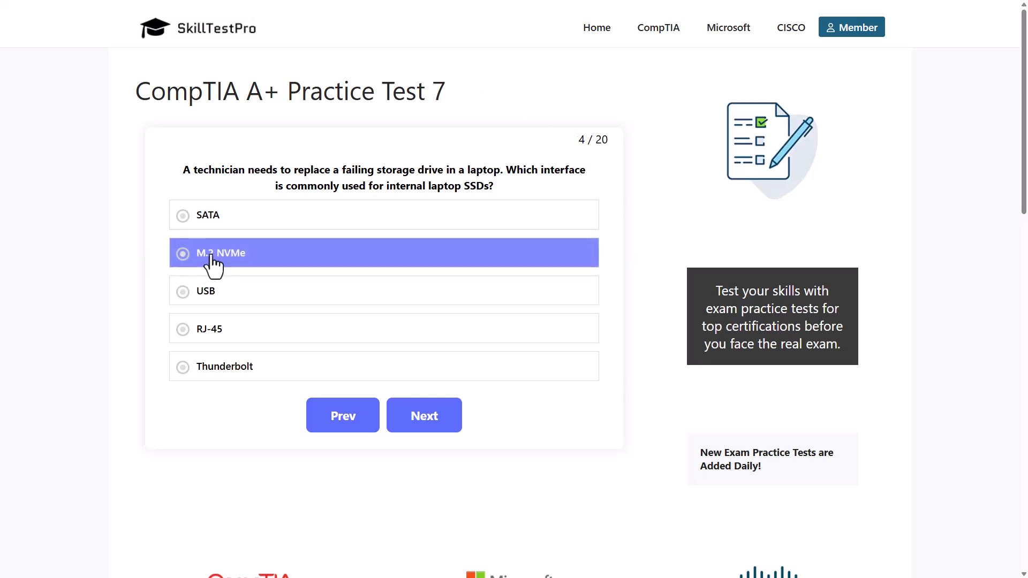
pyautogui.click(220, 253)
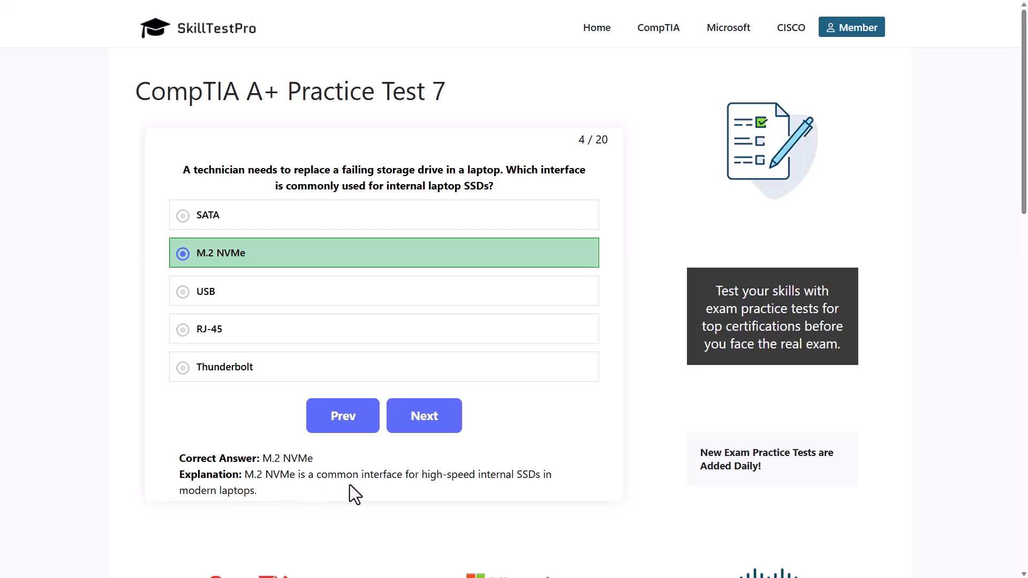
pyautogui.moveTo(497, 493)
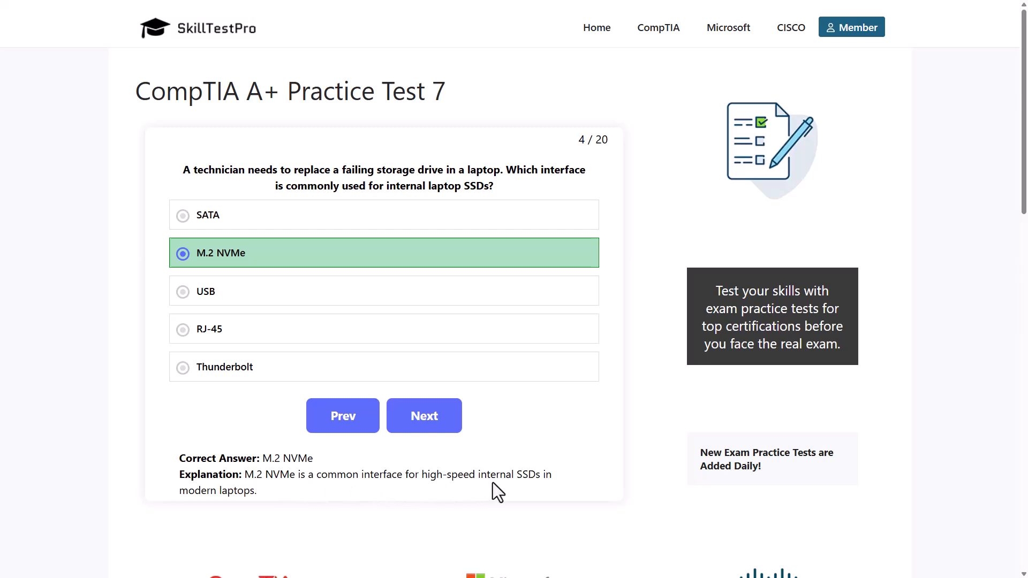
pyautogui.moveTo(480, 503)
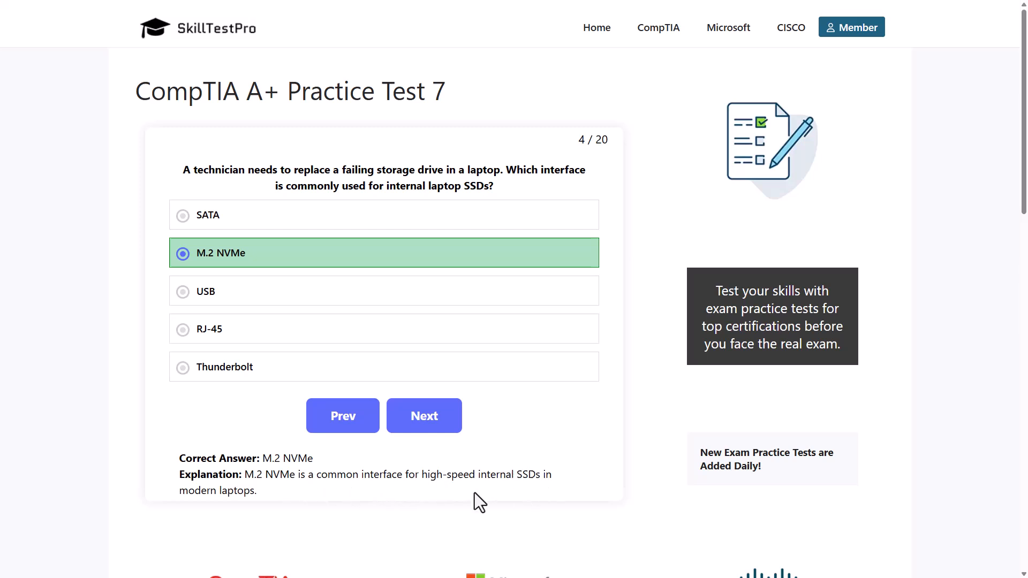
pyautogui.moveTo(474, 410)
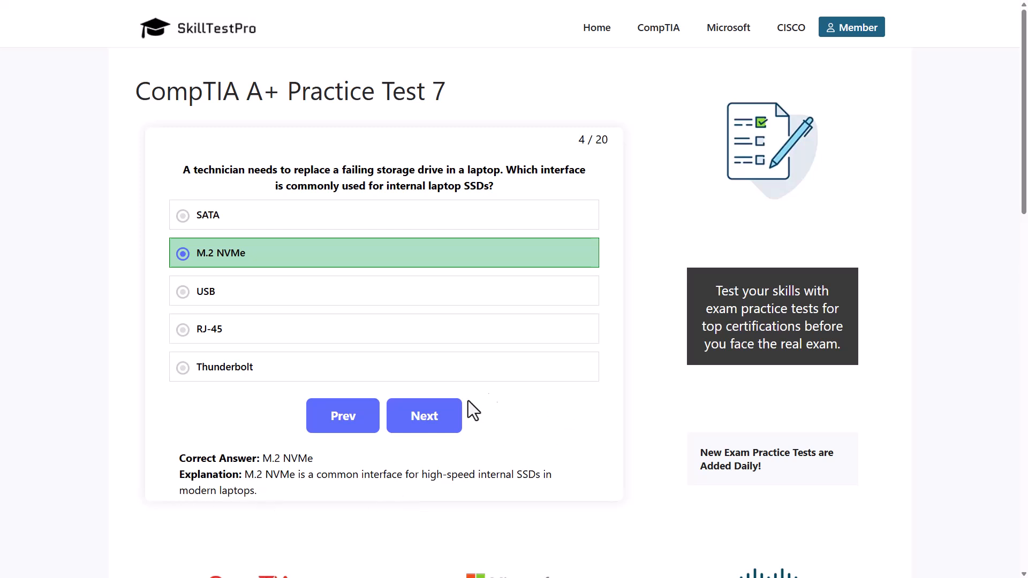
# Go to question 5 and answer it with port 3389 to reveal the explanation.
pyautogui.click(424, 416)
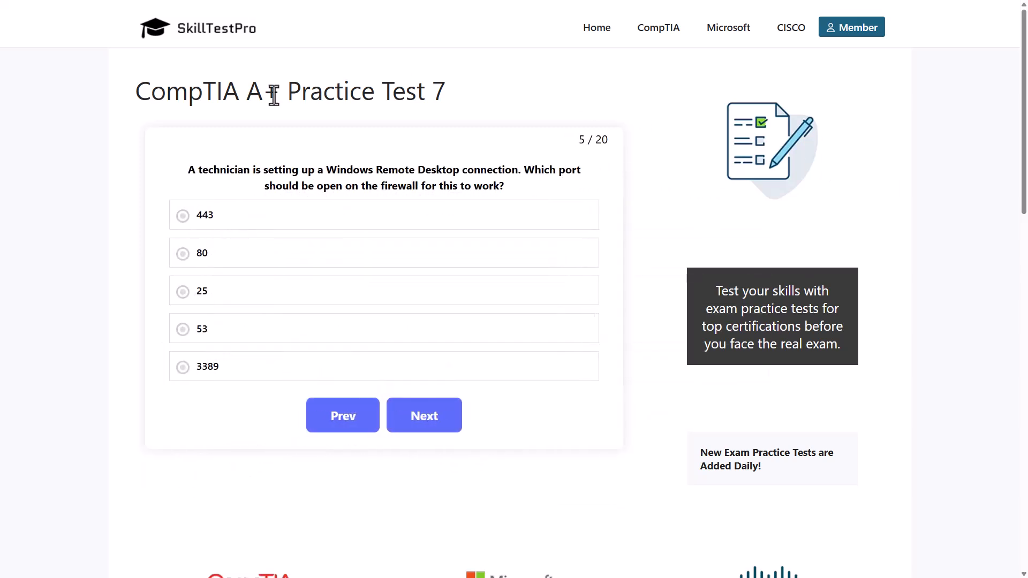
pyautogui.moveTo(447, 177)
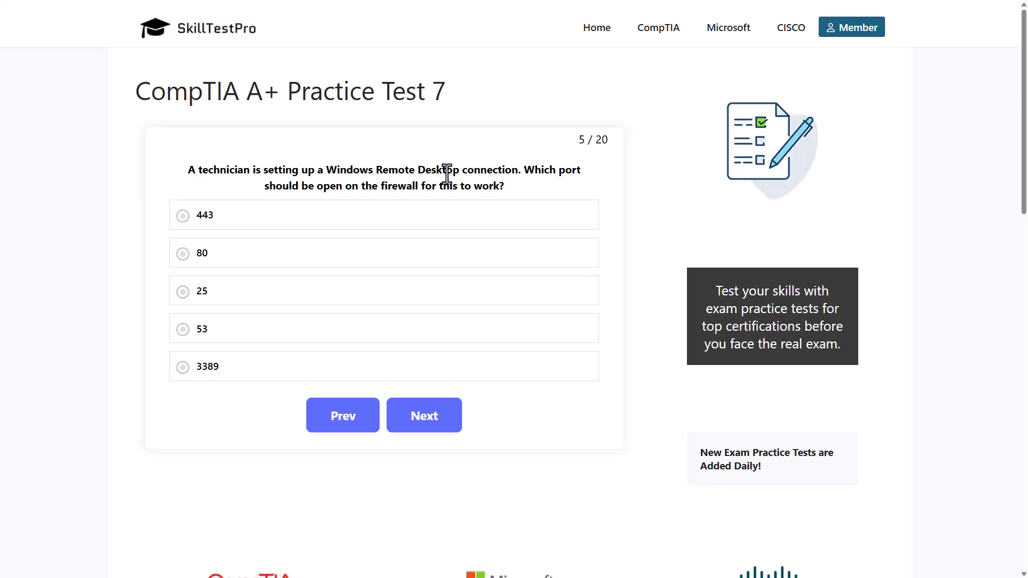
pyautogui.moveTo(285, 163)
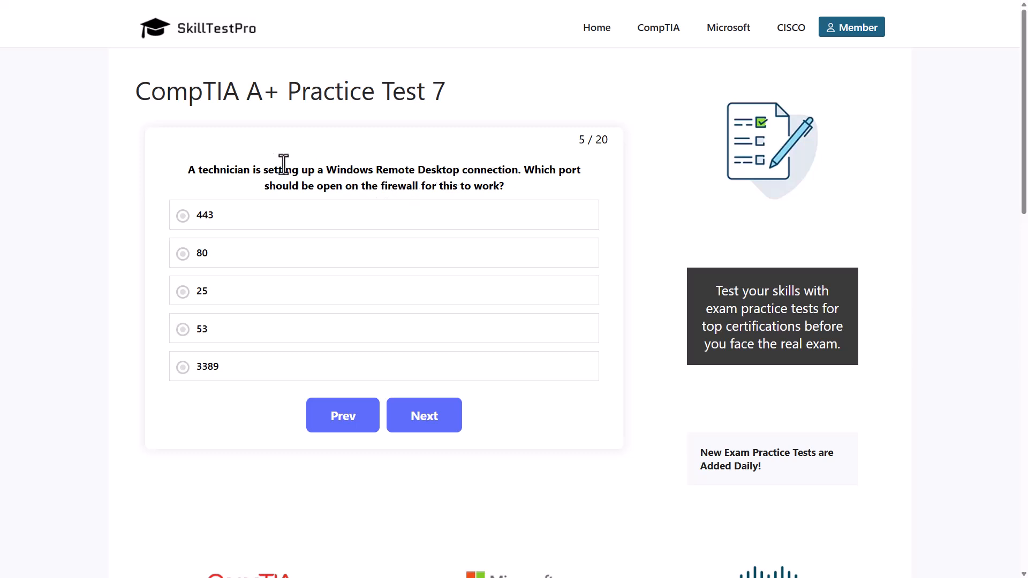
pyautogui.moveTo(324, 170); pyautogui.dragTo(513, 171)
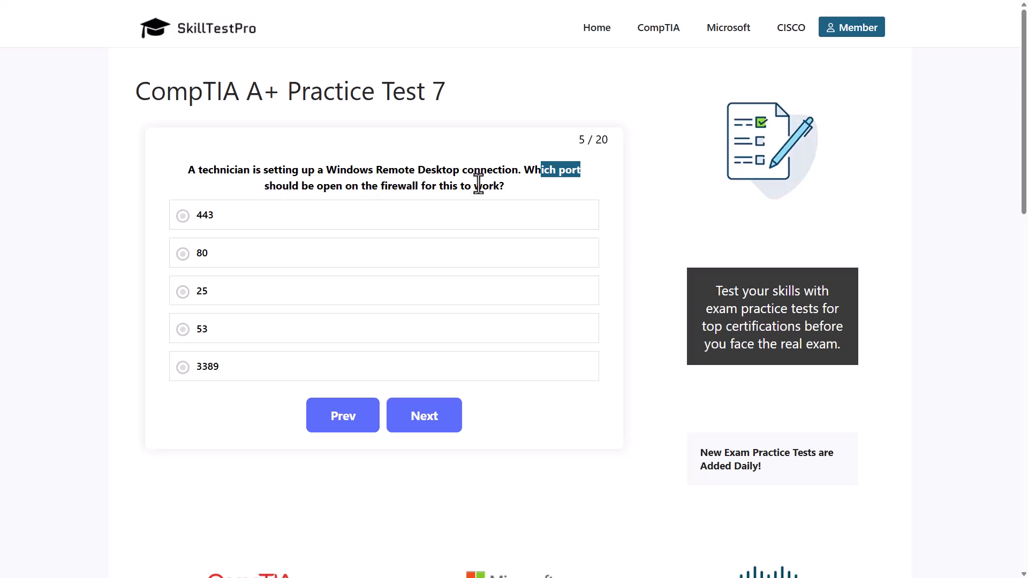
pyautogui.moveTo(166, 216)
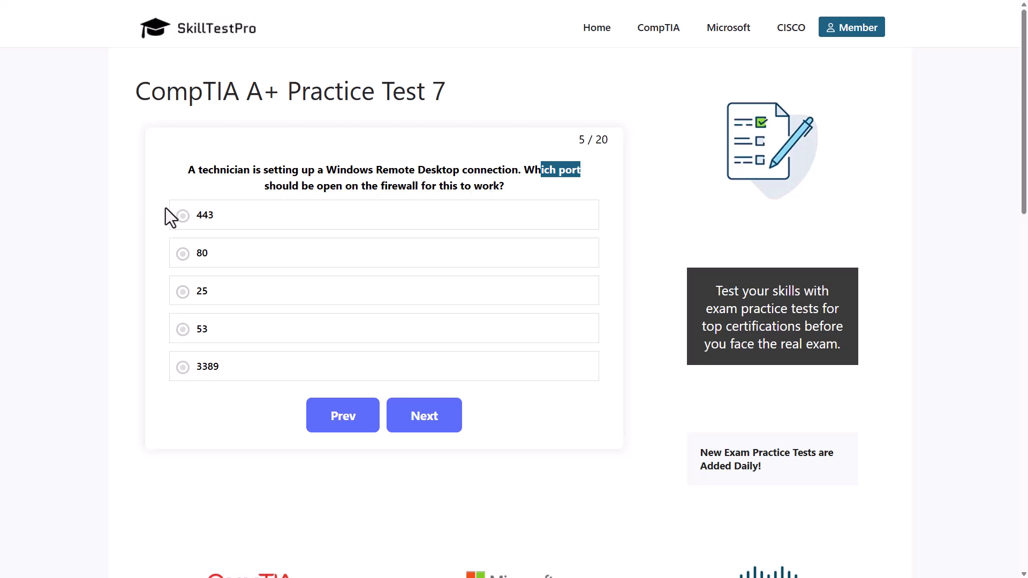
pyautogui.click(182, 215)
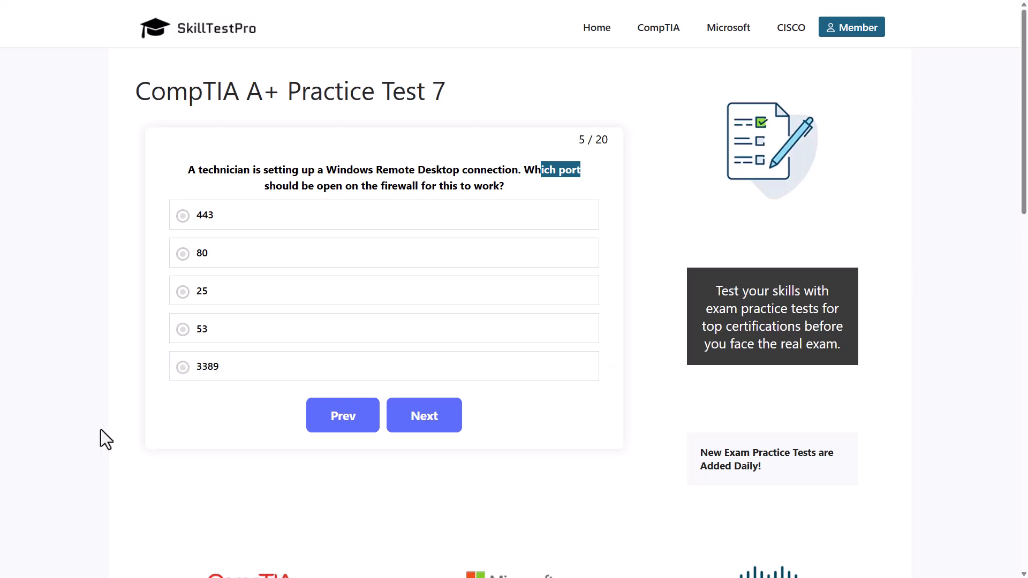
pyautogui.moveTo(125, 271)
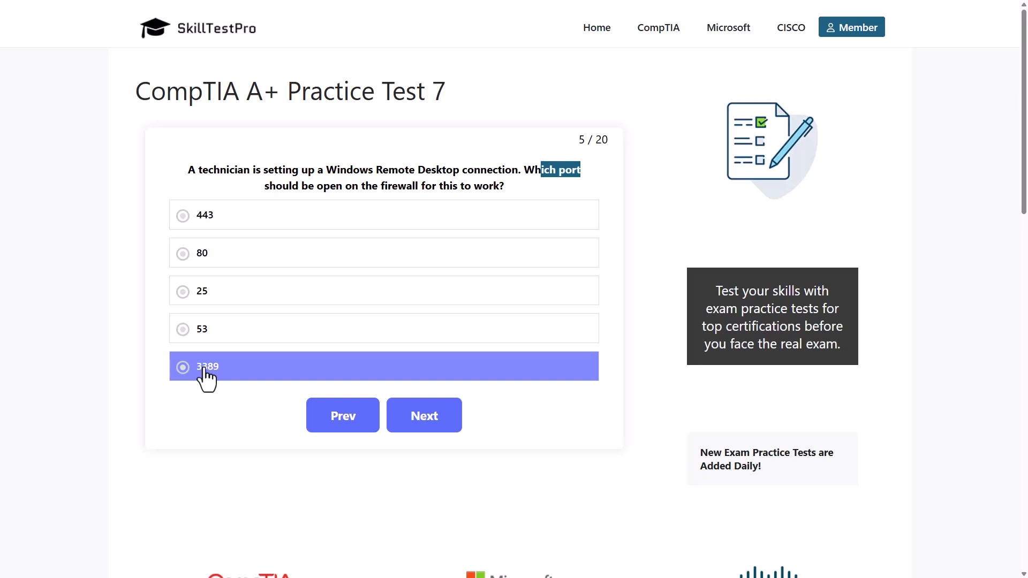
pyautogui.click(182, 366)
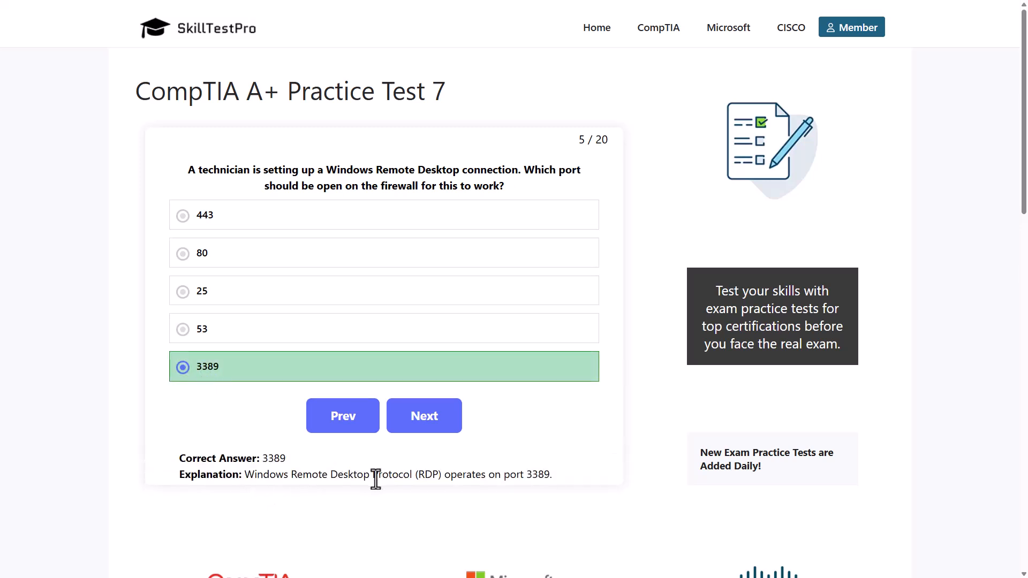
pyautogui.moveTo(428, 482)
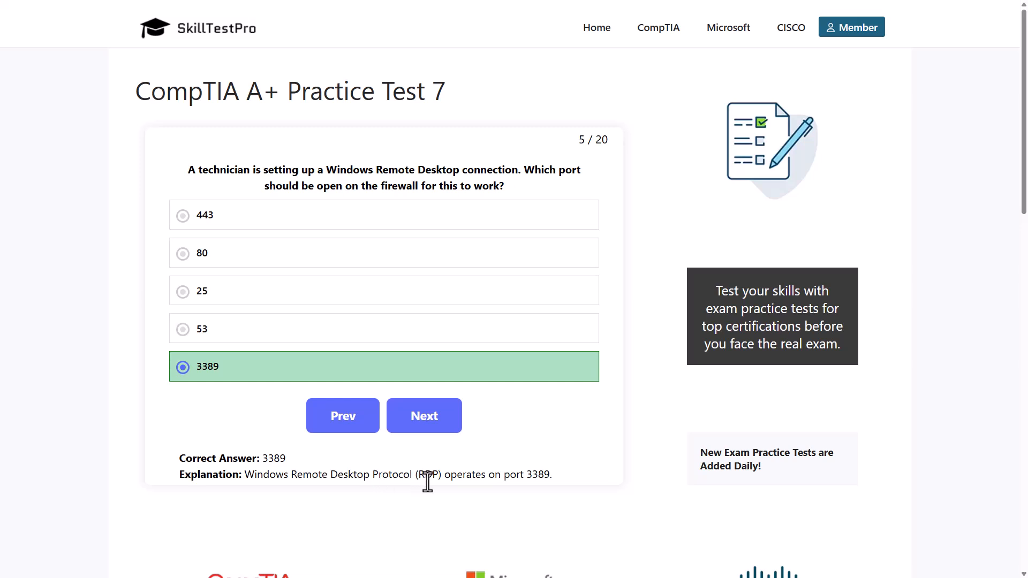
pyautogui.moveTo(529, 478)
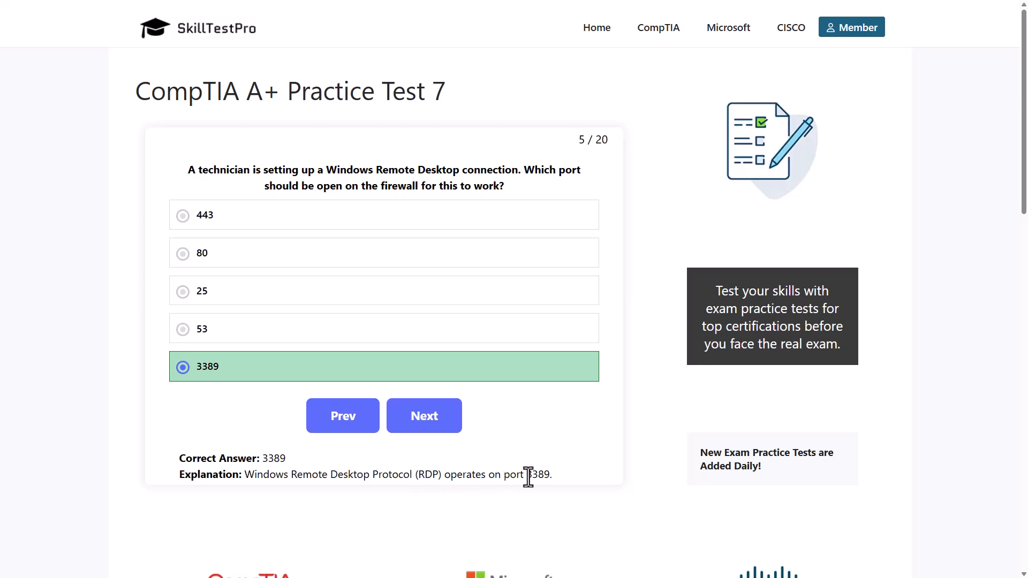
pyautogui.moveTo(430, 409)
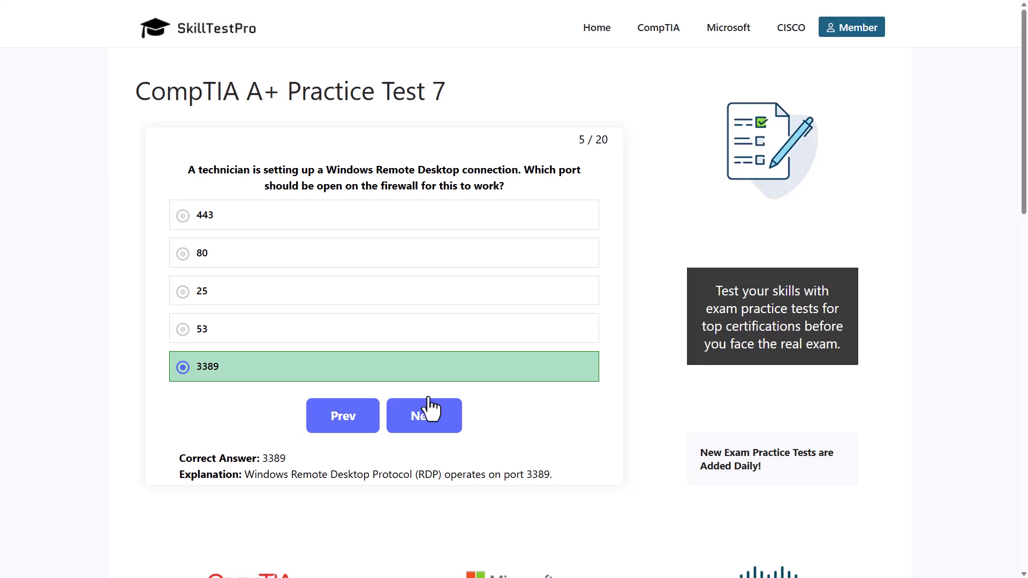
# Go to question 6 and answer it with Fiber-optic to reveal the explanation.
pyautogui.click(424, 416)
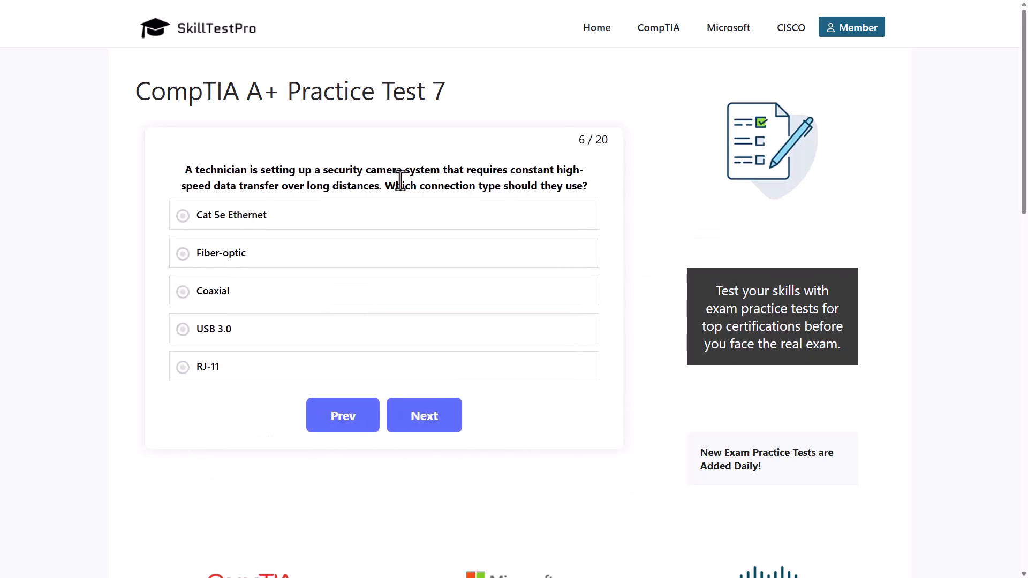
pyautogui.moveTo(536, 171)
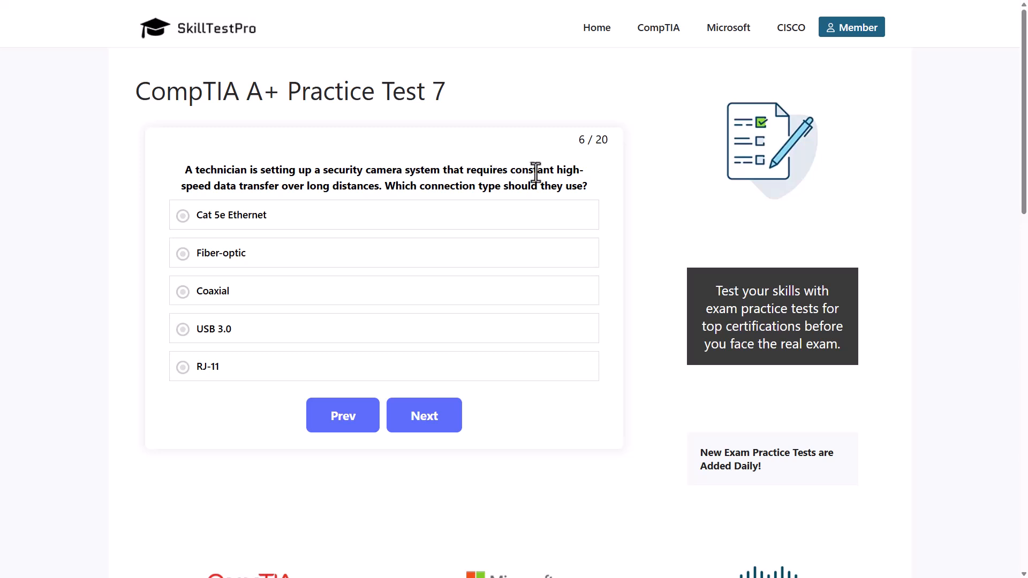
pyautogui.moveTo(274, 190)
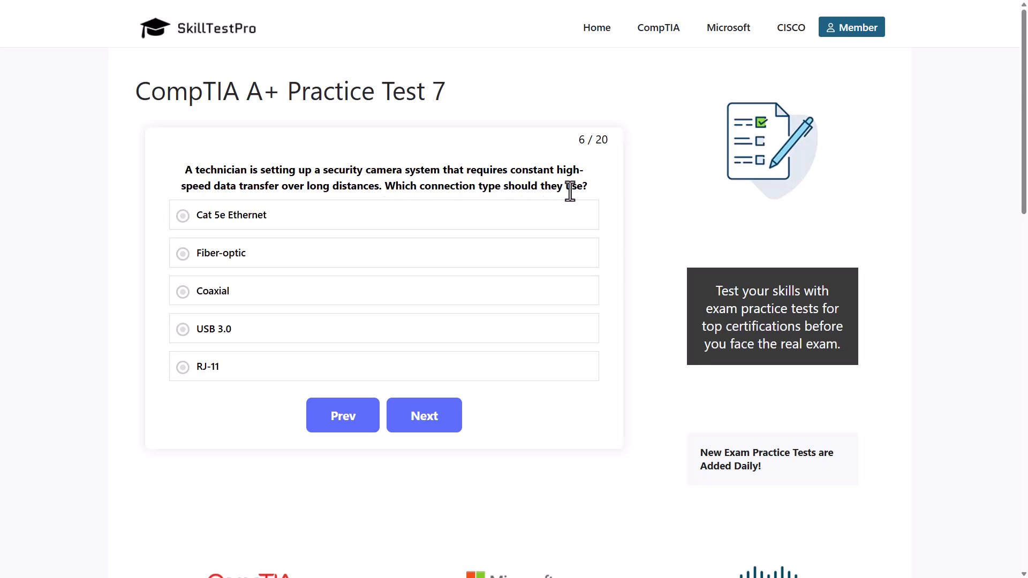
pyautogui.click(243, 219)
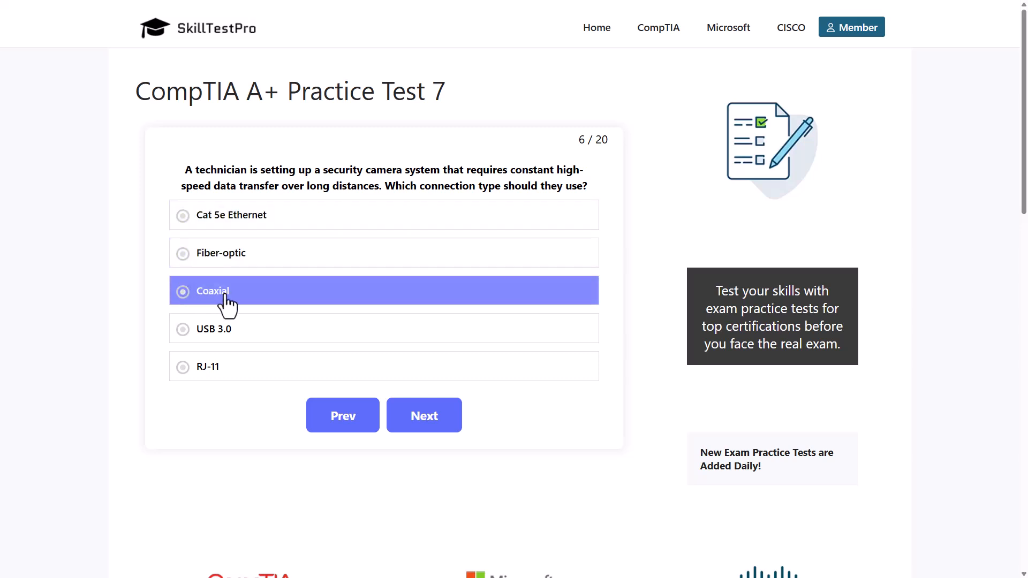
pyautogui.click(213, 329)
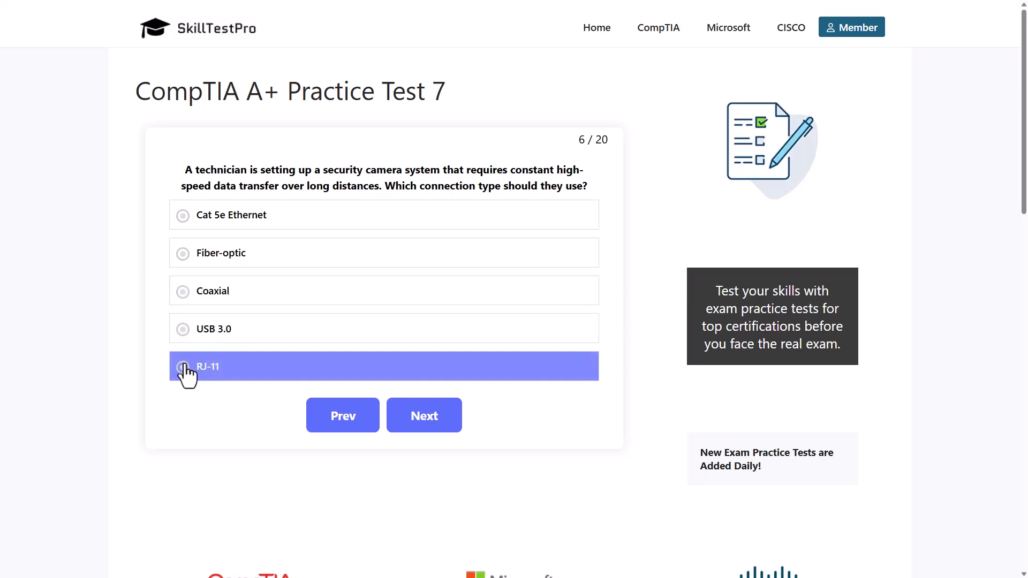
pyautogui.moveTo(210, 405)
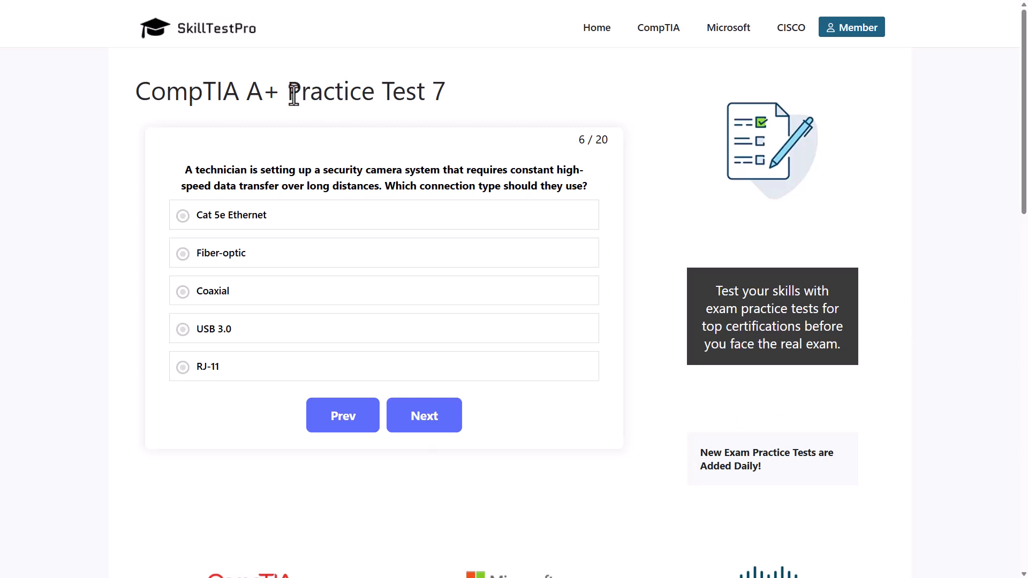
pyautogui.click(183, 253)
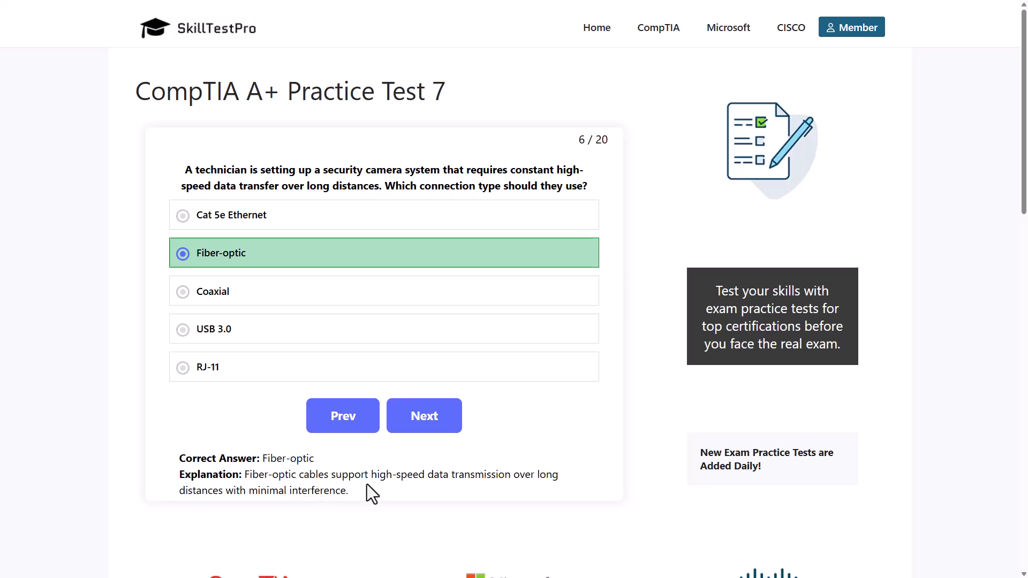
pyautogui.moveTo(550, 492)
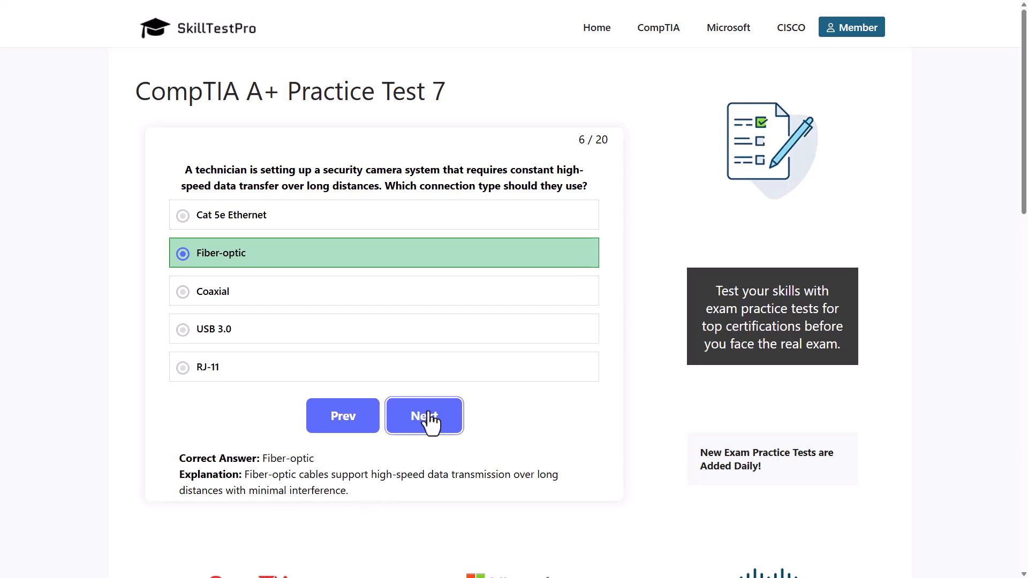
# Go to question 7 and answer it with USB-C to reveal the explanation.
pyautogui.click(424, 416)
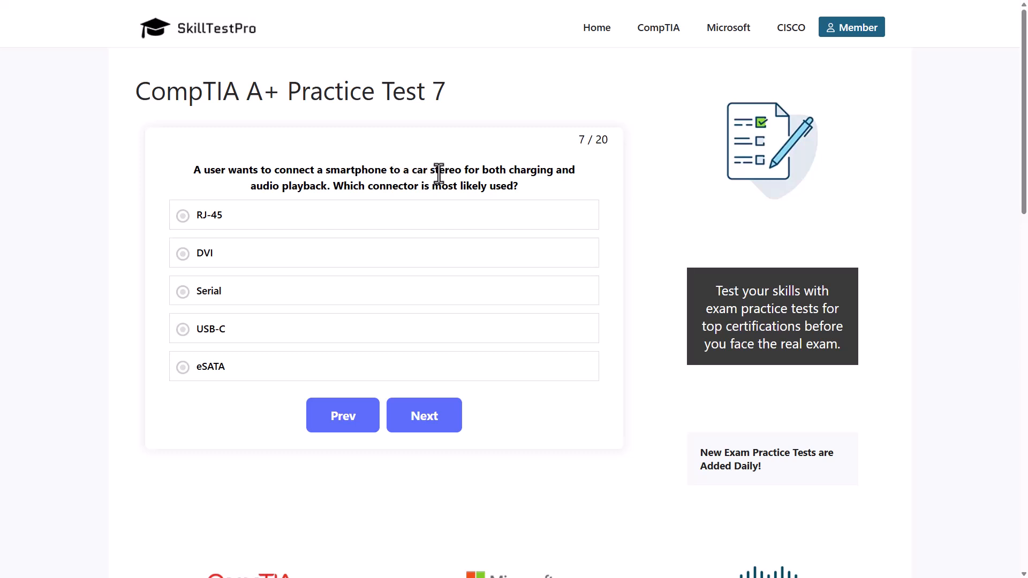
pyautogui.moveTo(584, 181)
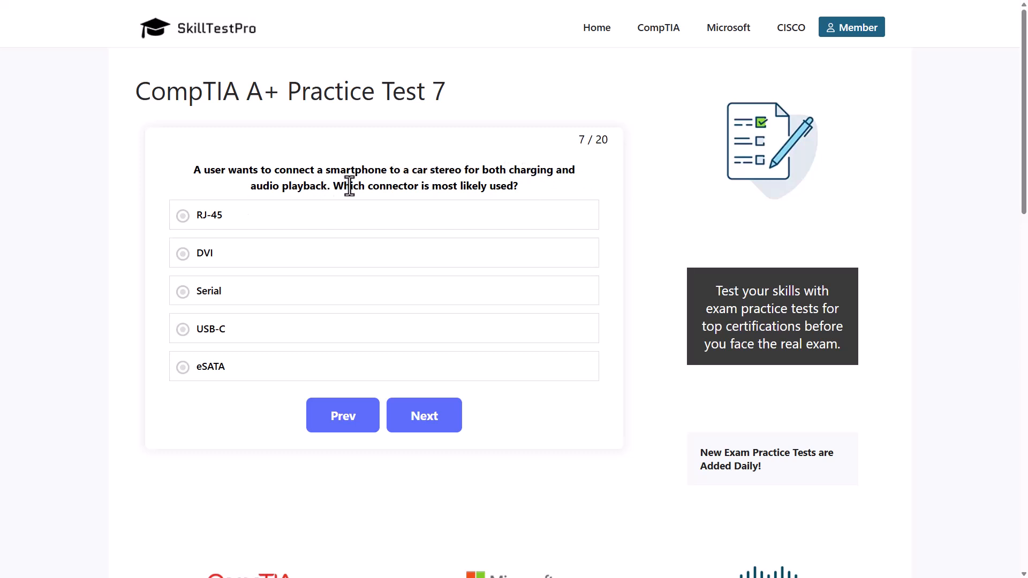
pyautogui.moveTo(517, 187)
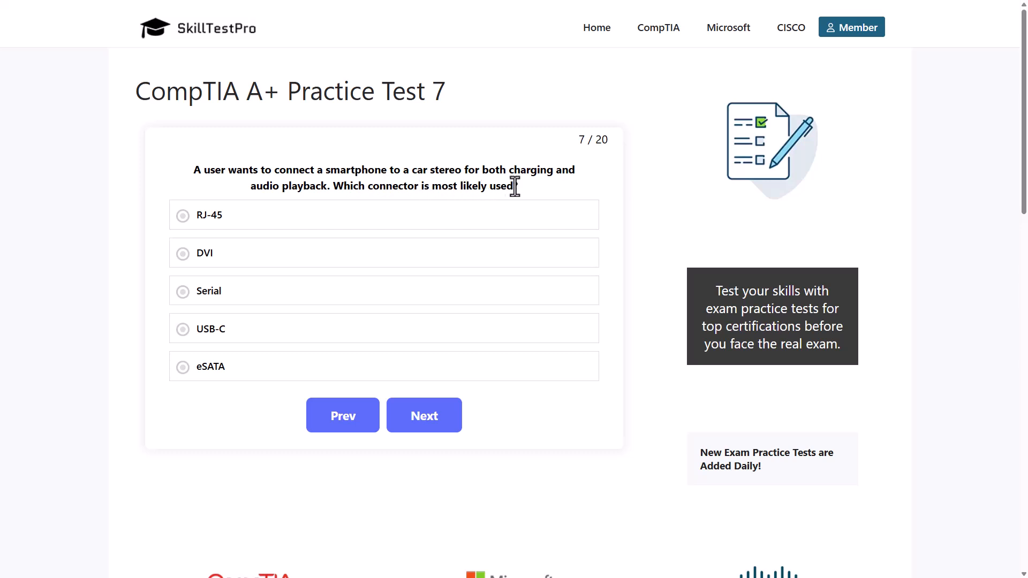
pyautogui.click(223, 214)
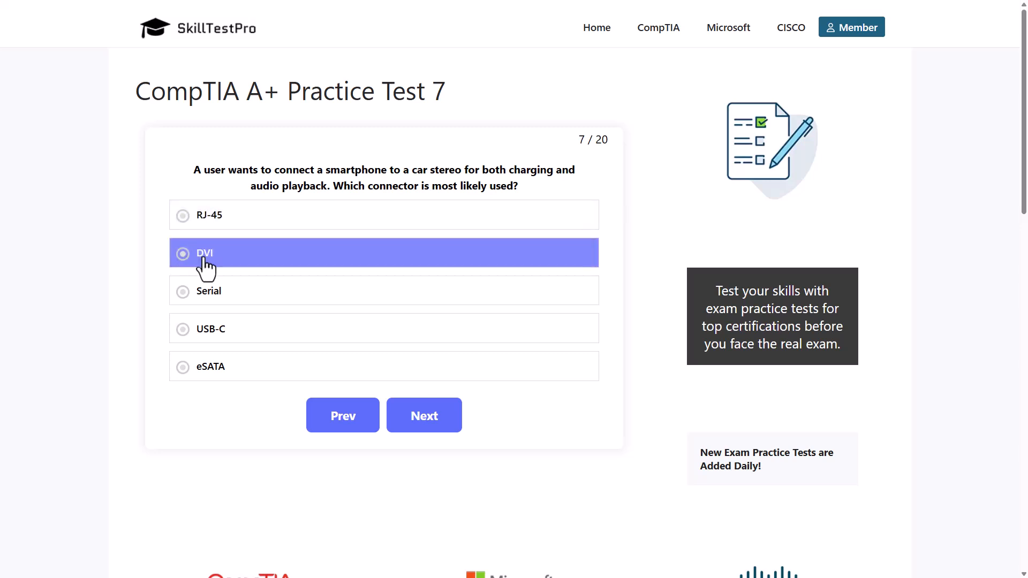
pyautogui.click(209, 292)
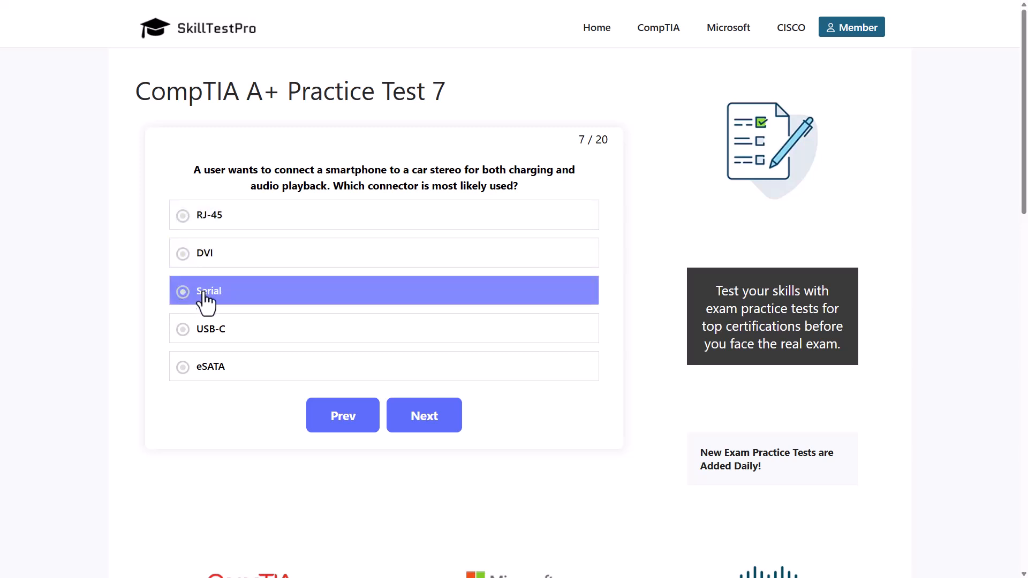
pyautogui.click(211, 329)
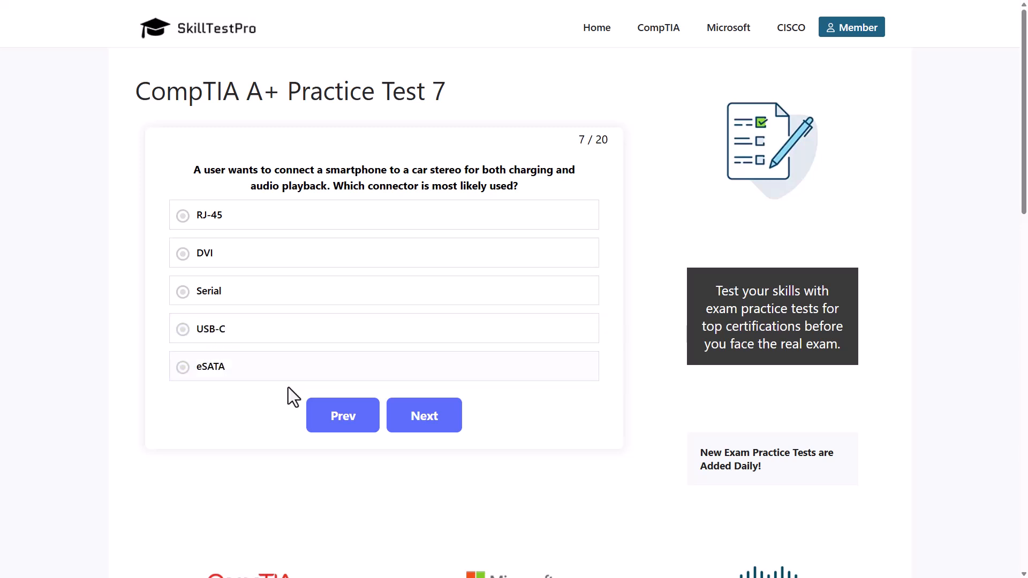
pyautogui.moveTo(708, 474)
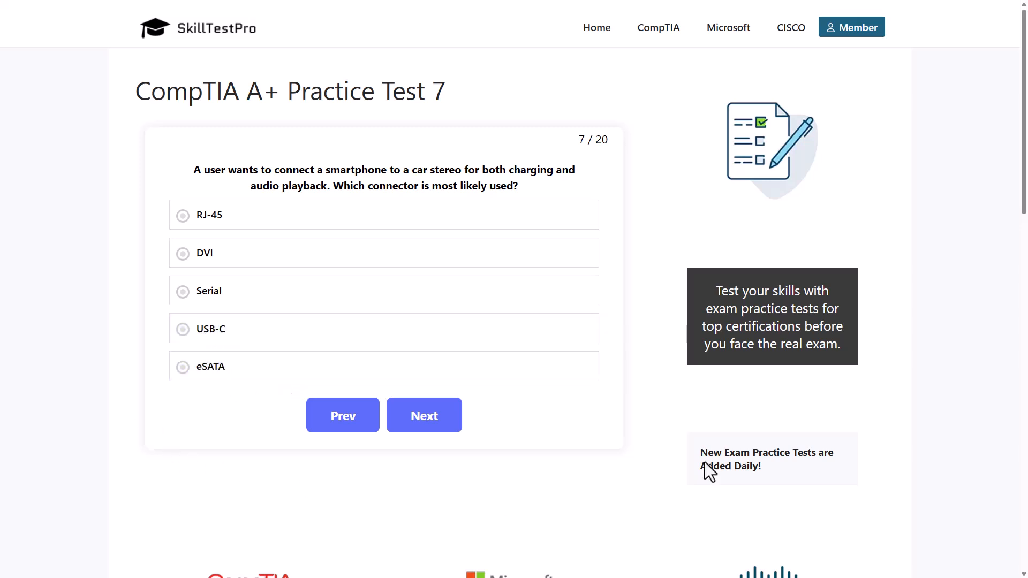
pyautogui.click(210, 329)
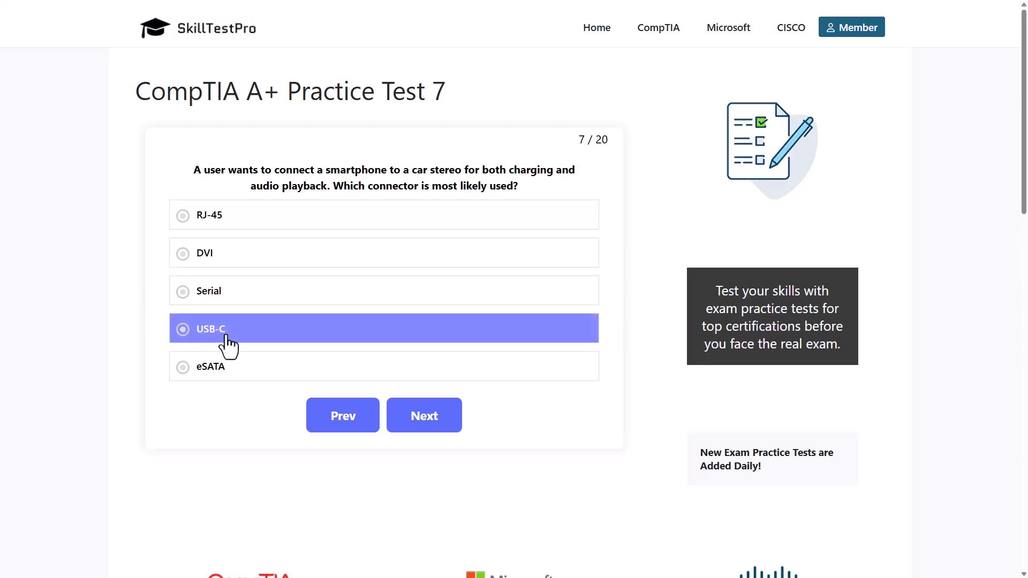
pyautogui.click(183, 329)
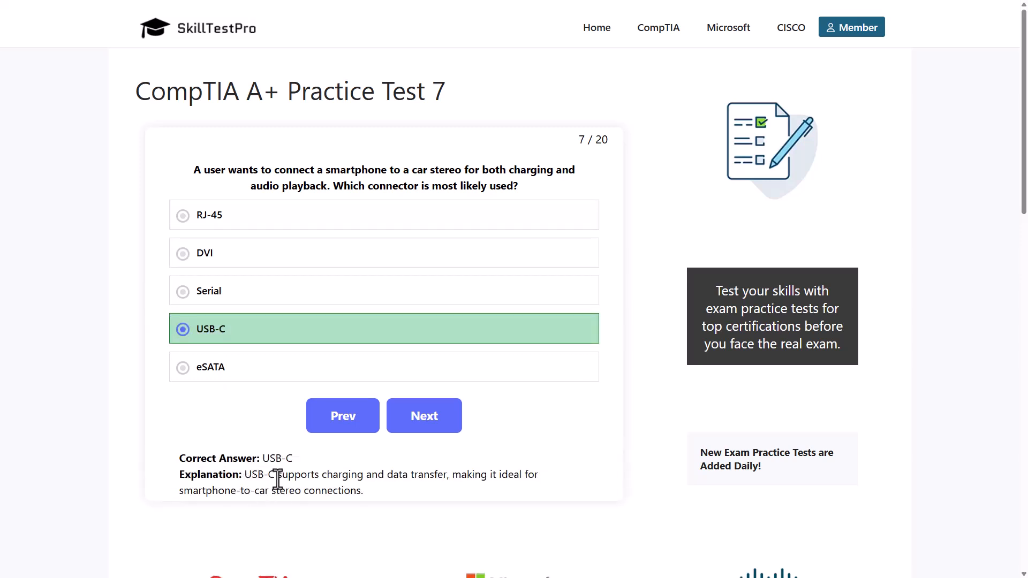
pyautogui.moveTo(413, 476)
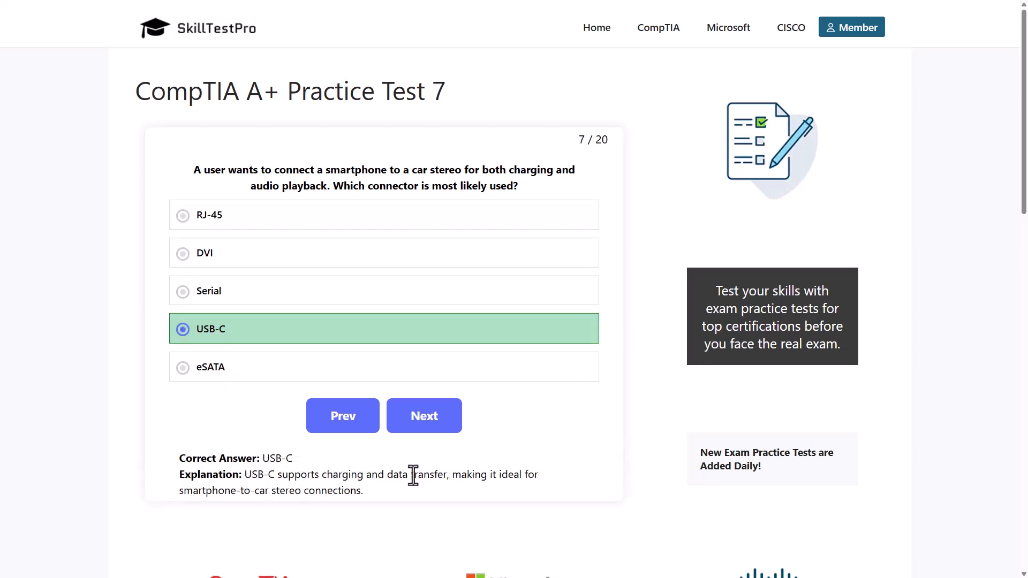
pyautogui.moveTo(508, 482)
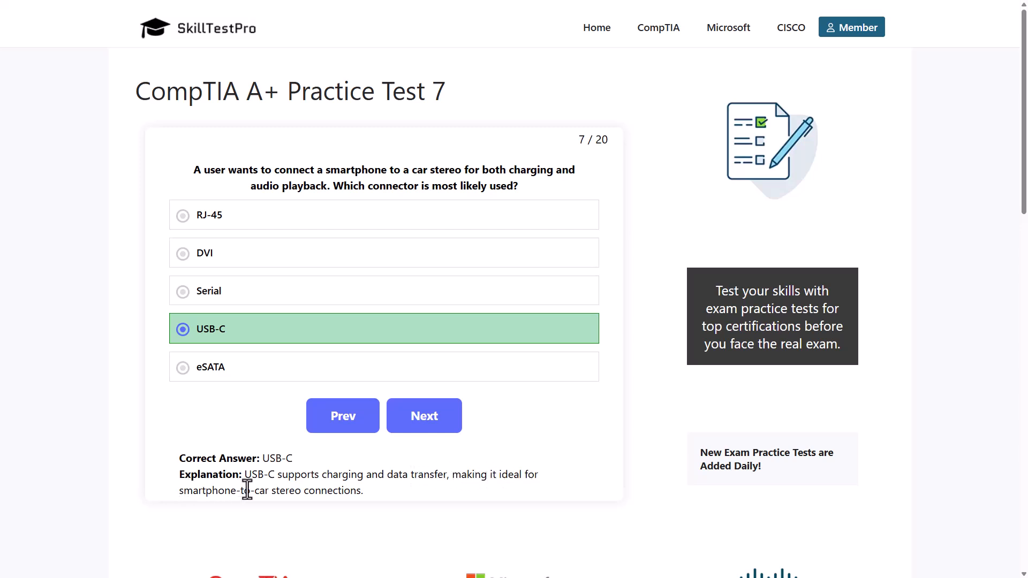
# Go to question 8, note 'both video and audio', and answer it with HDMI.
pyautogui.click(424, 415)
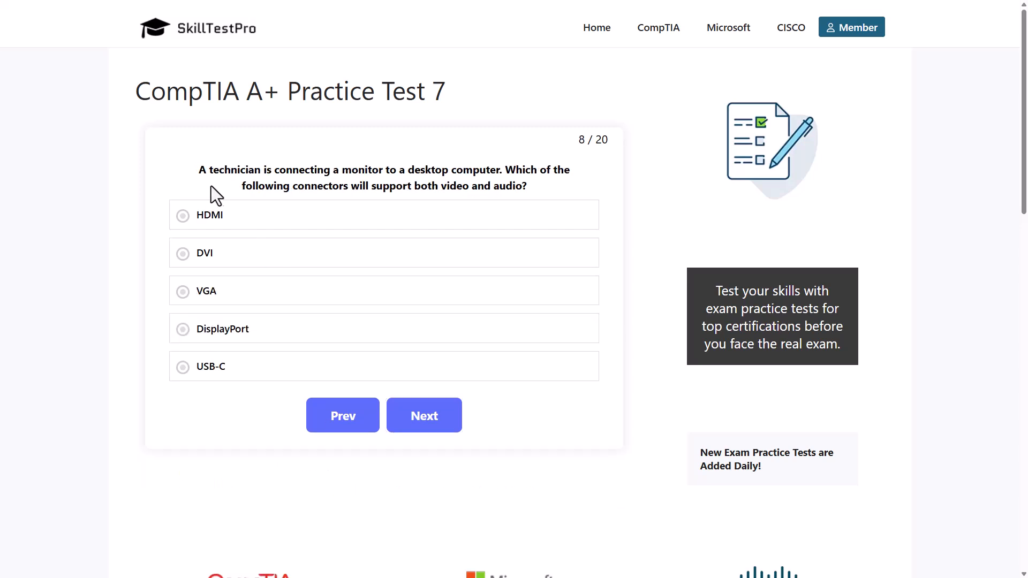
pyautogui.moveTo(398, 186)
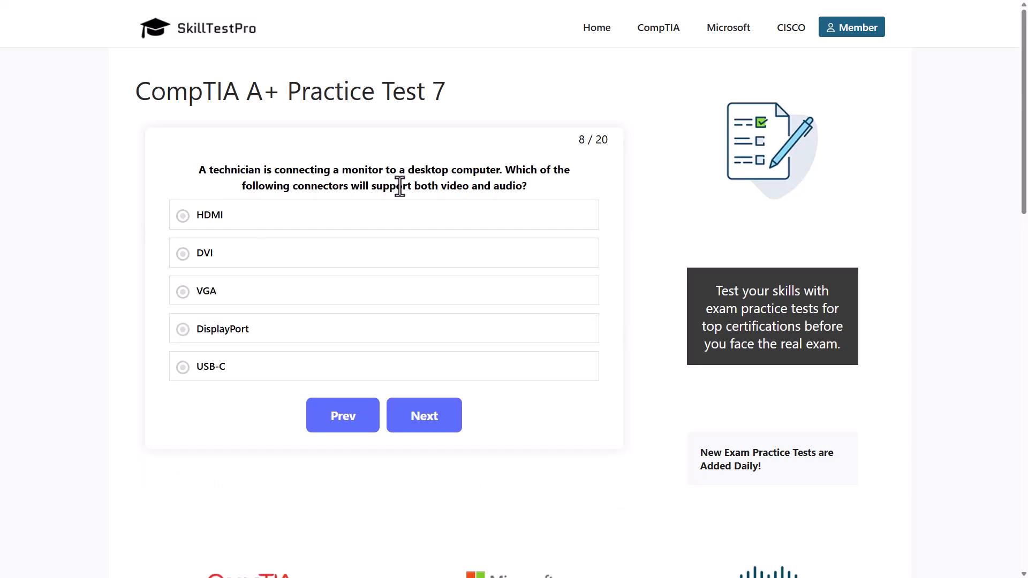
pyautogui.moveTo(575, 190)
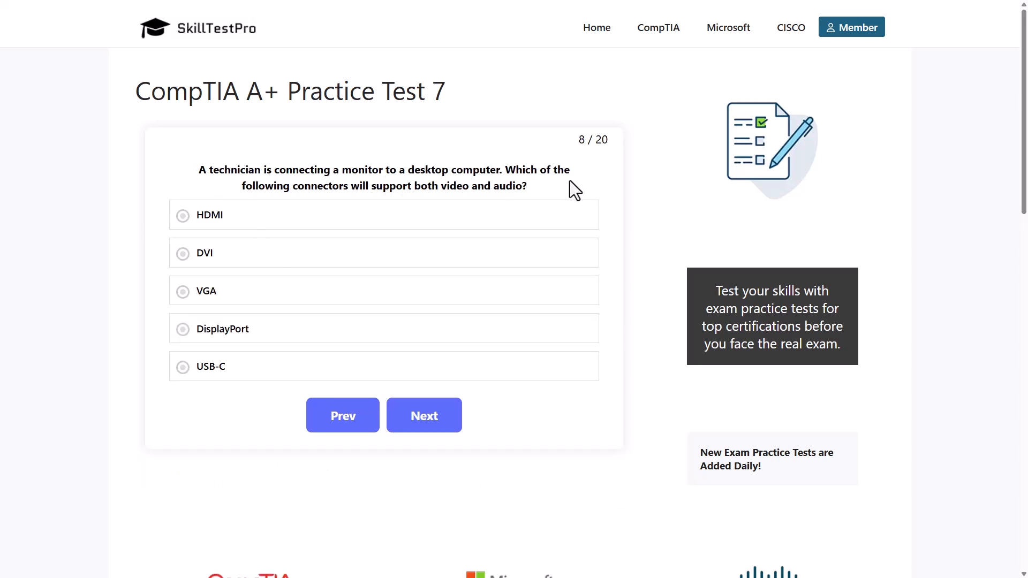
pyautogui.moveTo(402, 192)
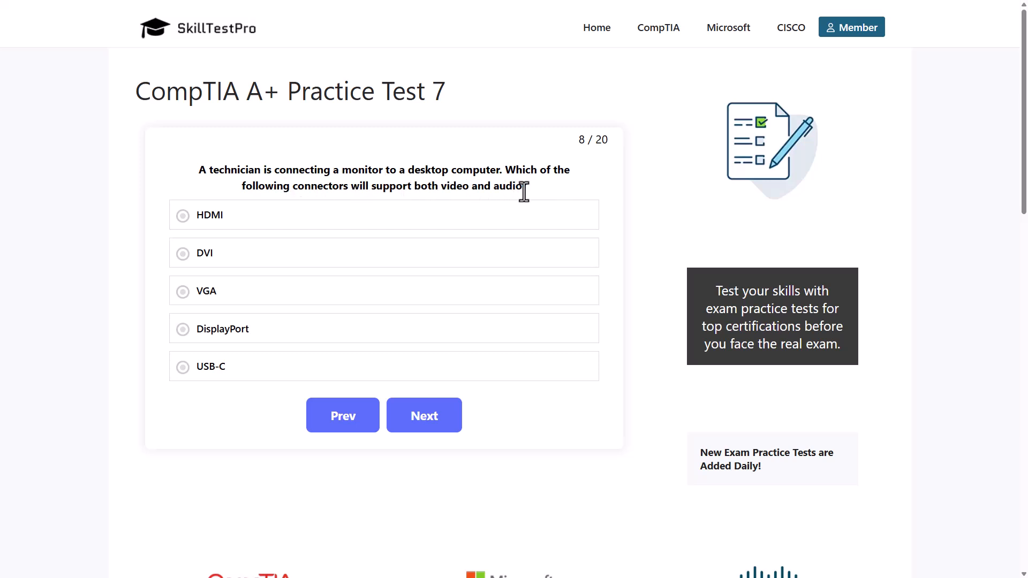
pyautogui.moveTo(412, 187)
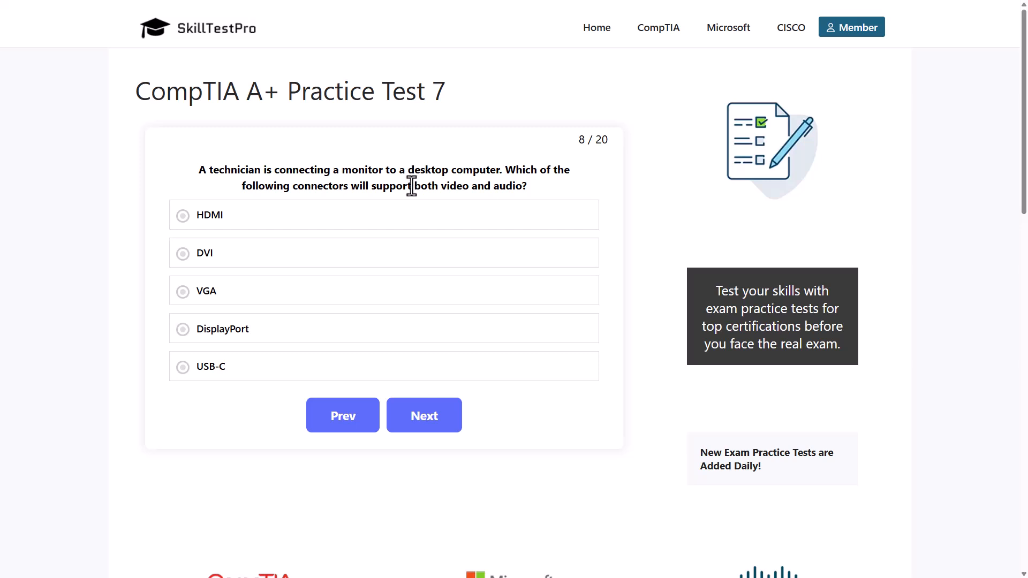
pyautogui.moveTo(414, 185); pyautogui.dragTo(531, 185)
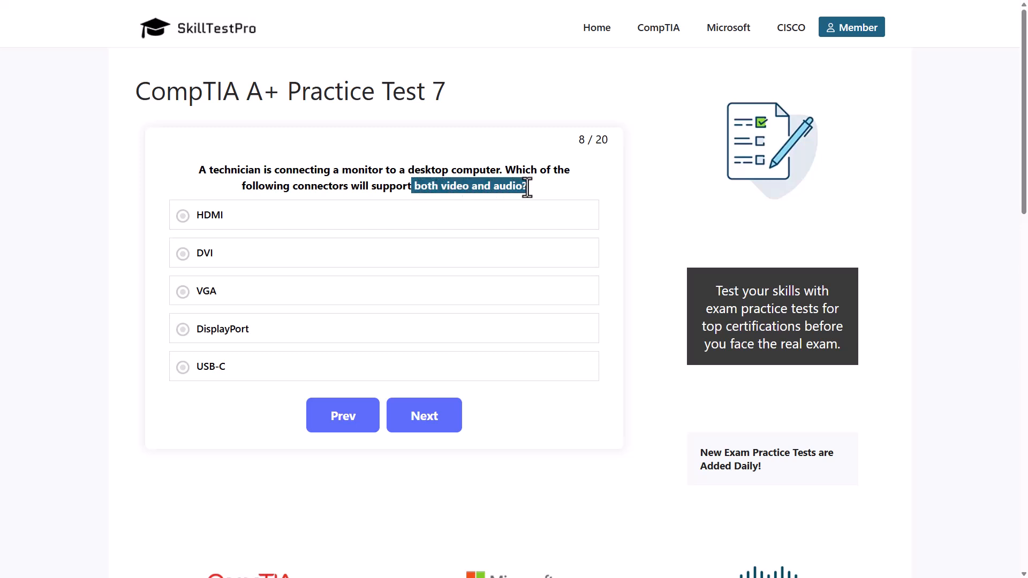
pyautogui.moveTo(99, 192)
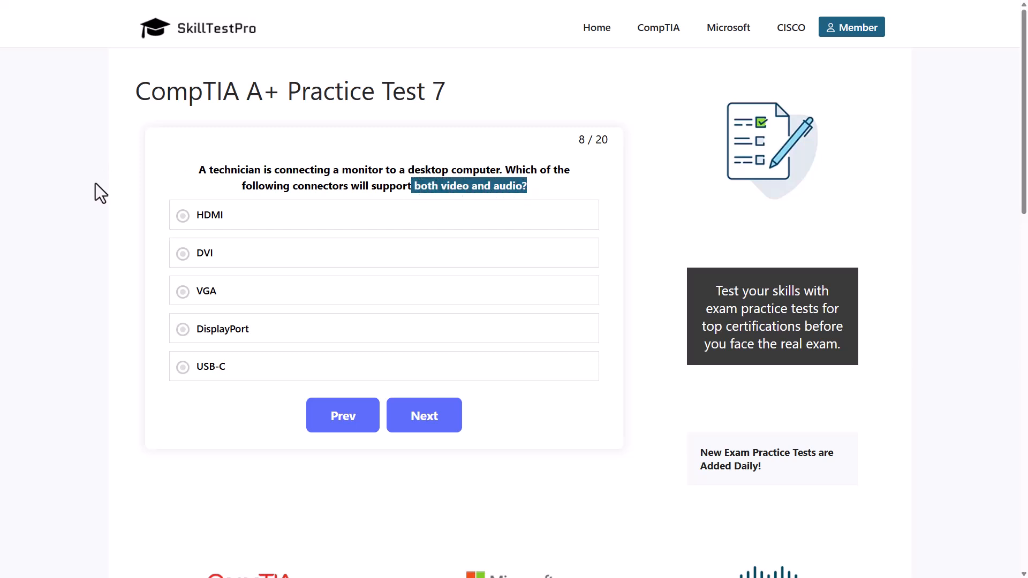
pyautogui.moveTo(161, 256)
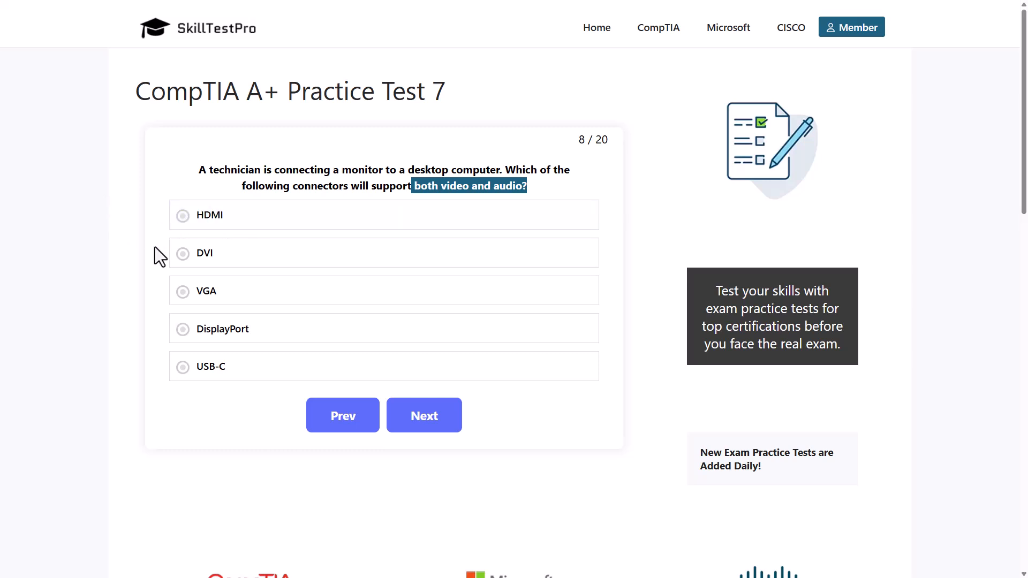
pyautogui.click(230, 291)
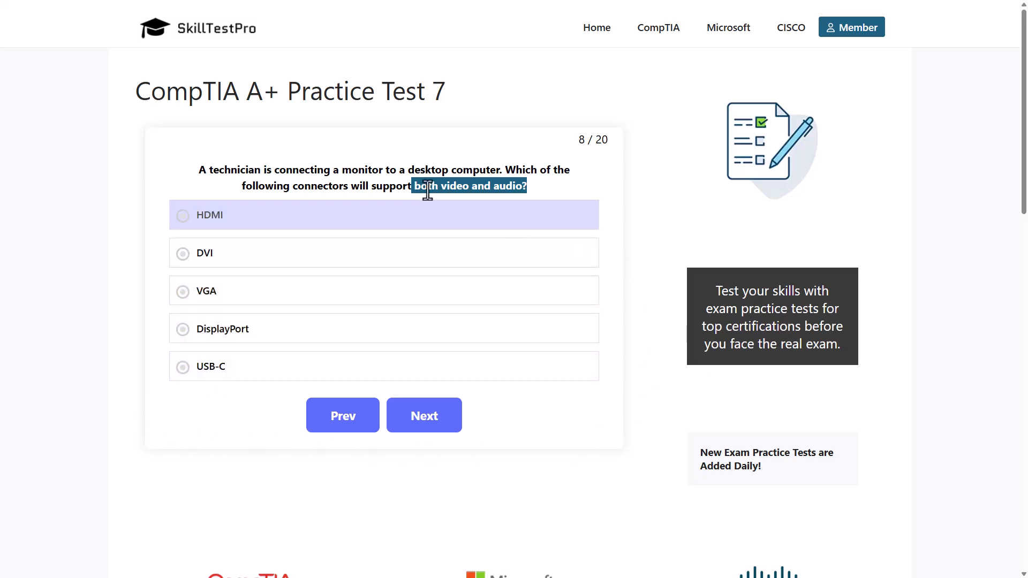
pyautogui.click(182, 215)
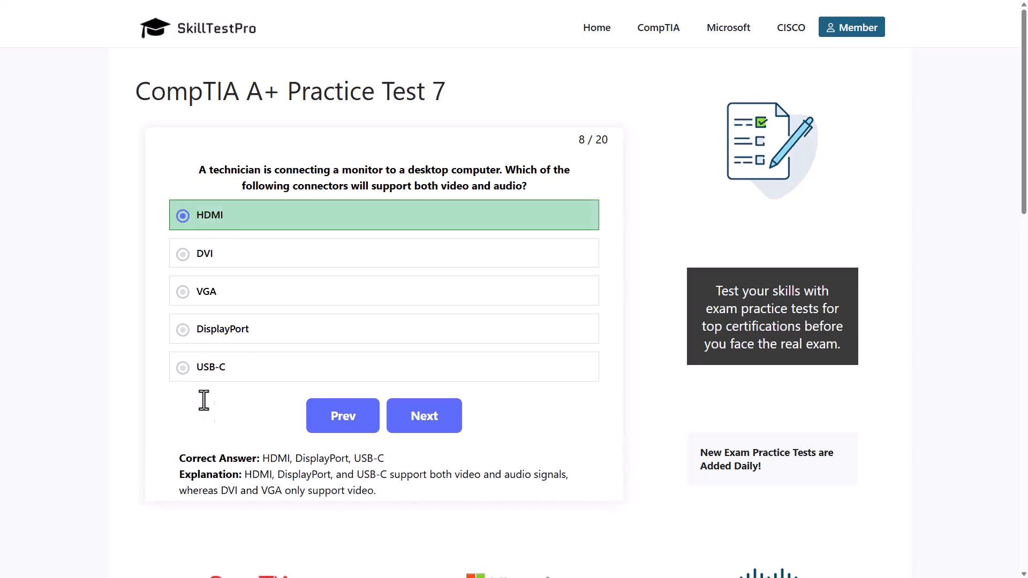
pyautogui.moveTo(217, 379)
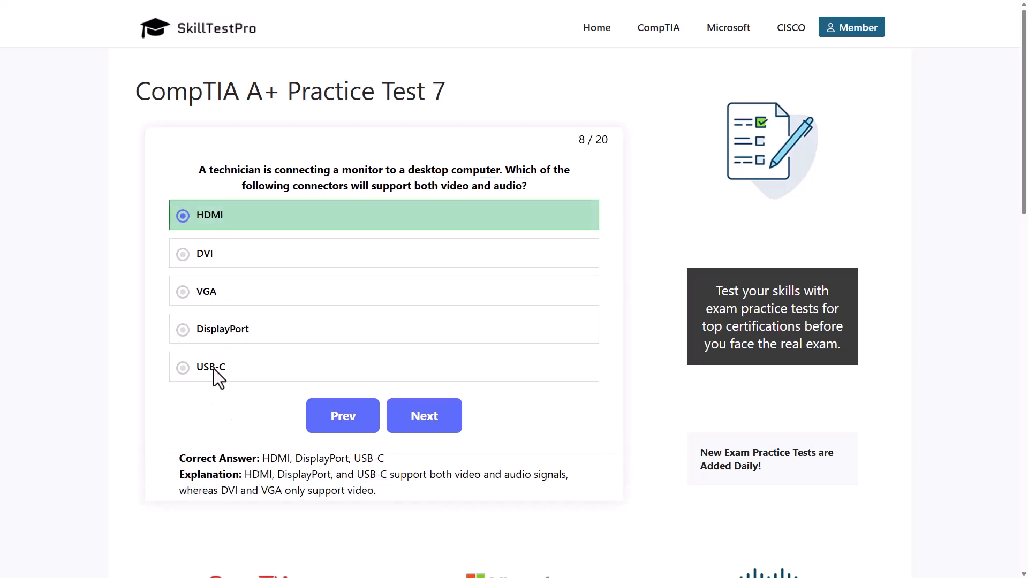
pyautogui.moveTo(182, 214)
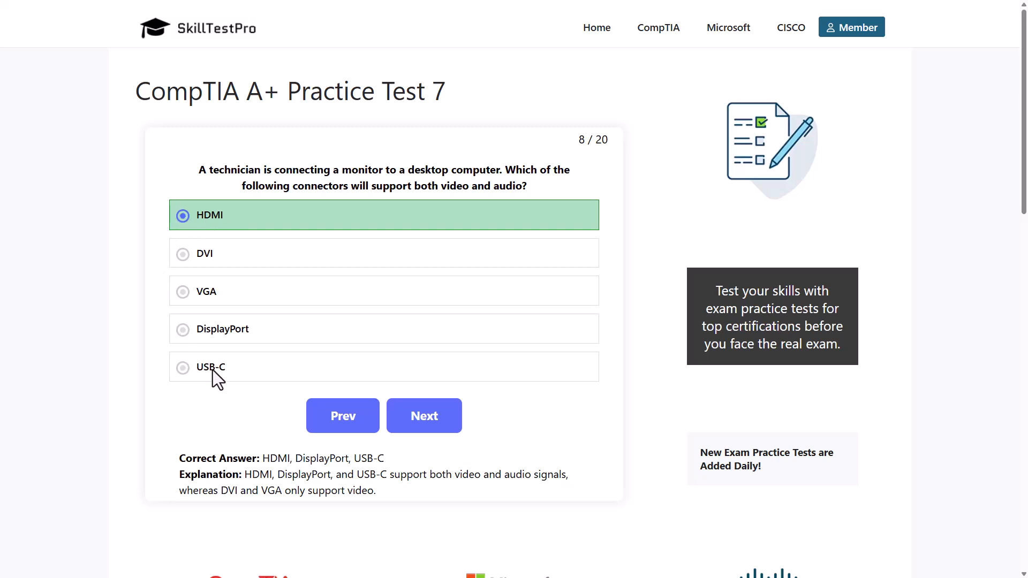
pyautogui.moveTo(211, 344)
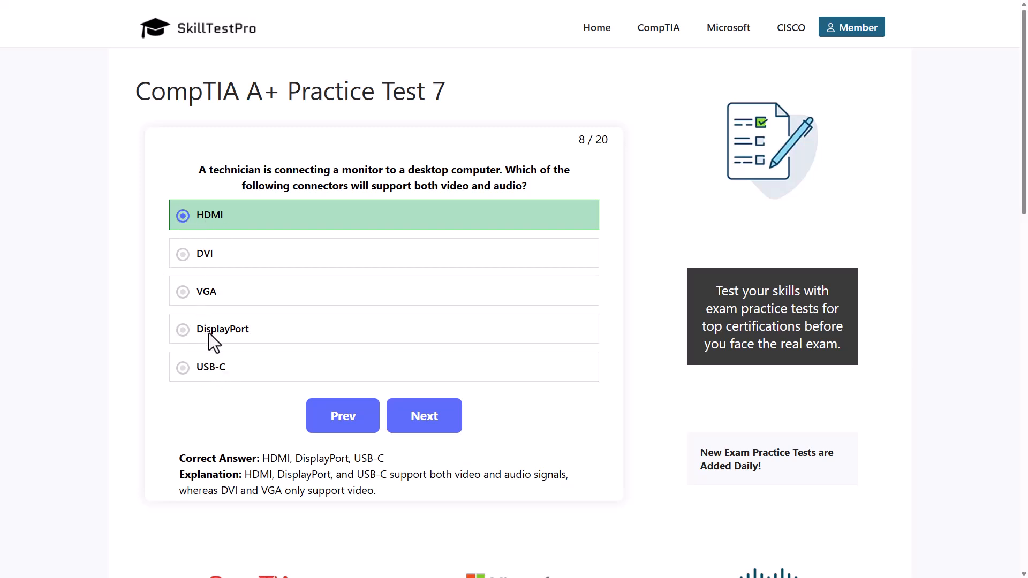
pyautogui.moveTo(324, 324)
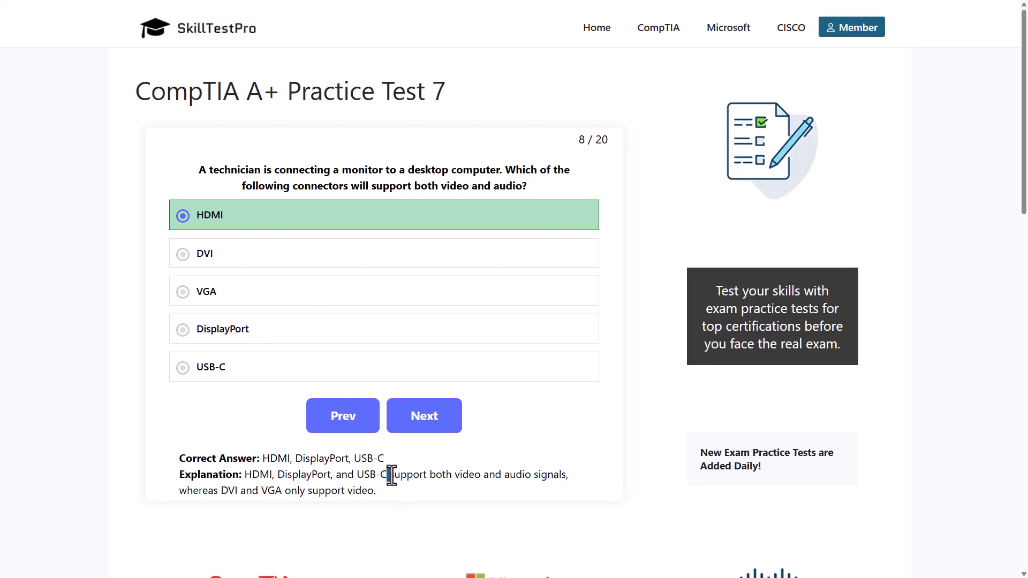
# Review the HDMI explanation text, then advance to question 9.
pyautogui.moveTo(389, 475); pyautogui.dragTo(485, 475)
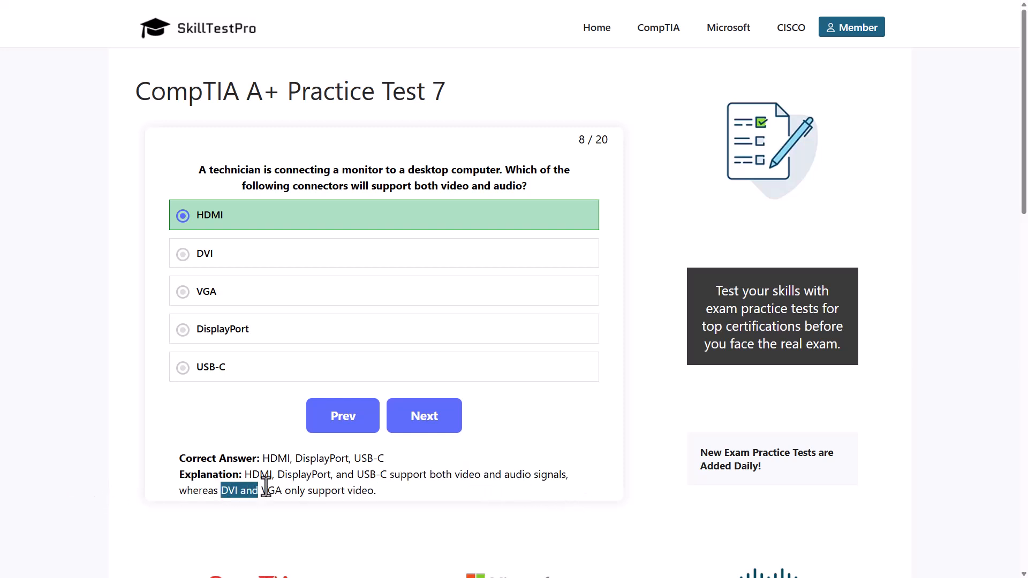
pyautogui.doubleClick(357, 491)
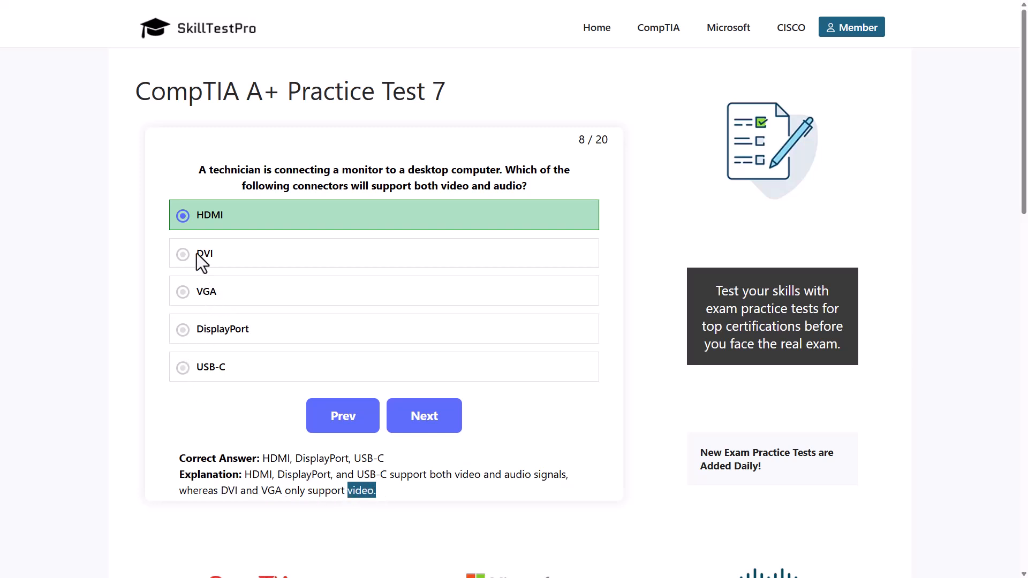
pyautogui.moveTo(231, 302)
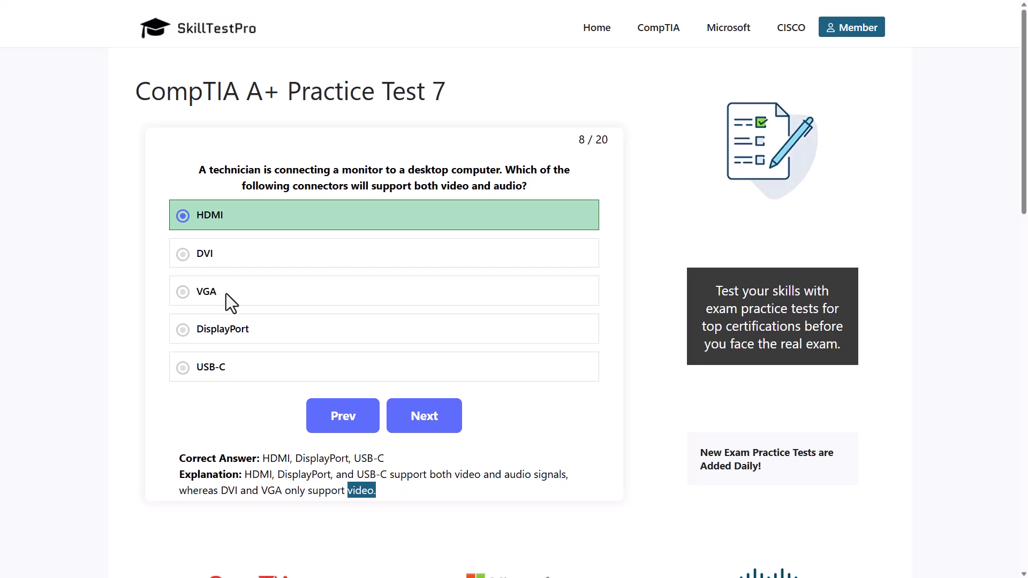
pyautogui.moveTo(217, 268)
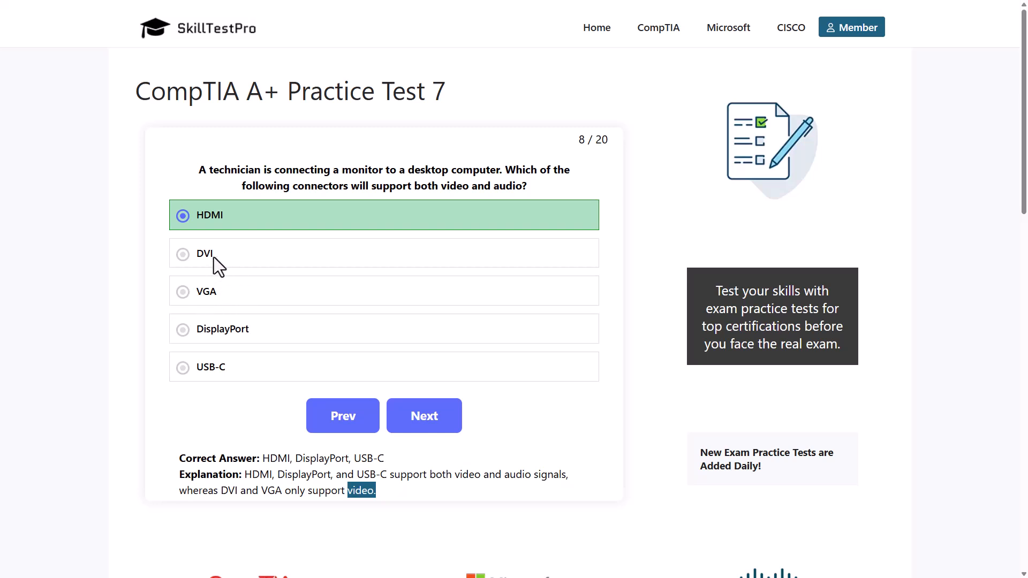
pyautogui.click(424, 415)
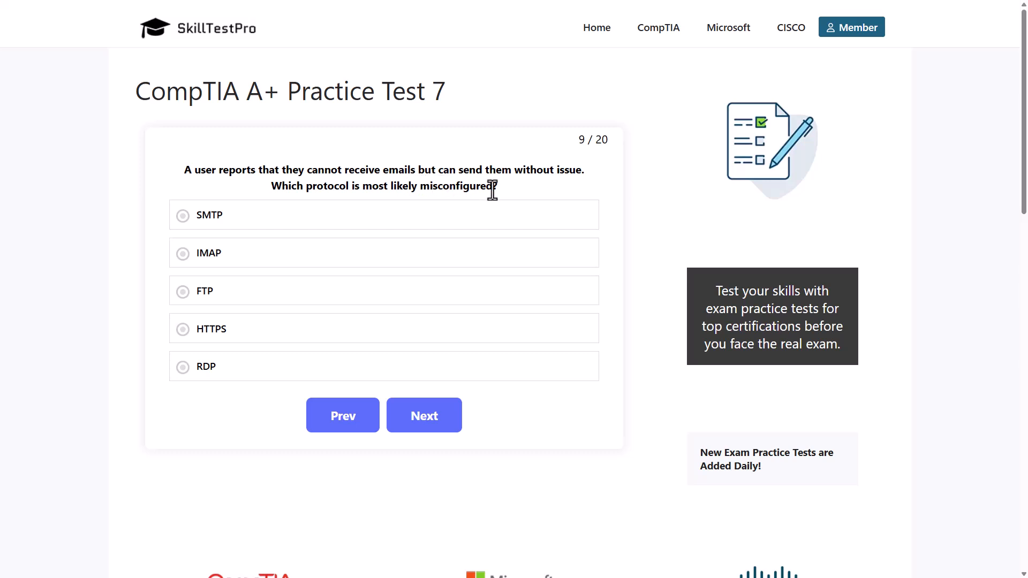
# Read question 9, noting the phrase 'cannot receive emails'.
pyautogui.click(208, 215)
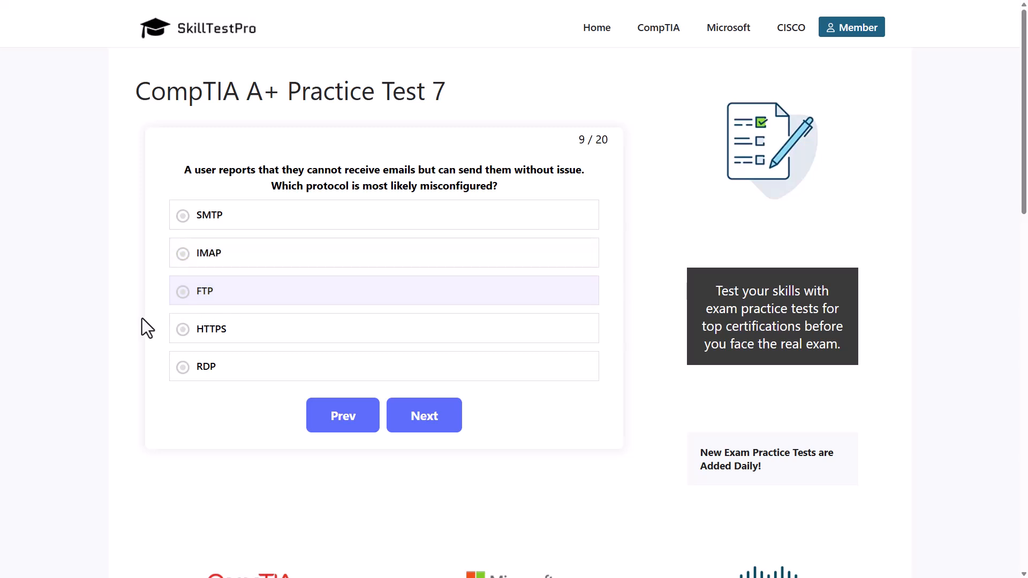
pyautogui.click(211, 328)
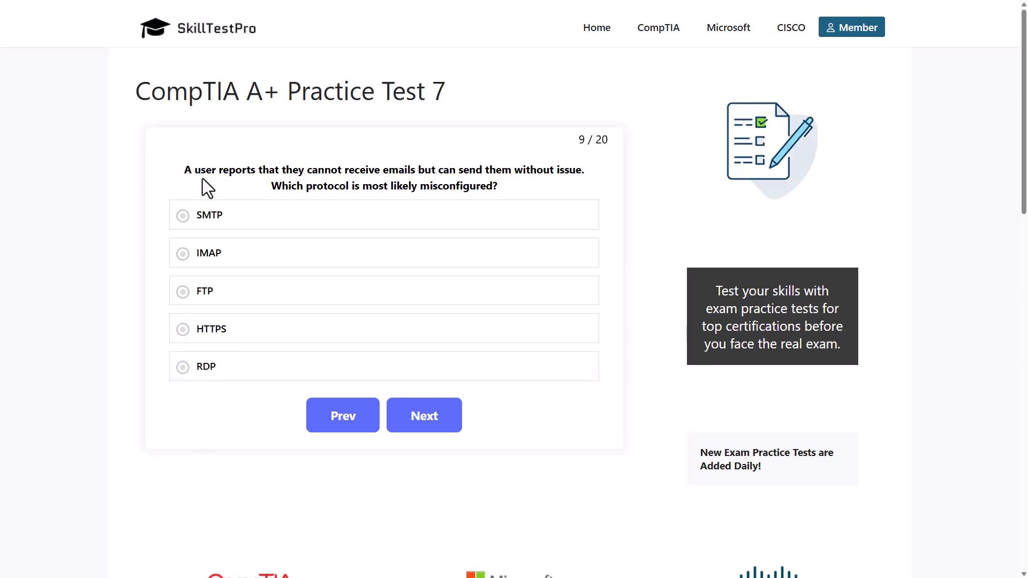
pyautogui.doubleClick(326, 169)
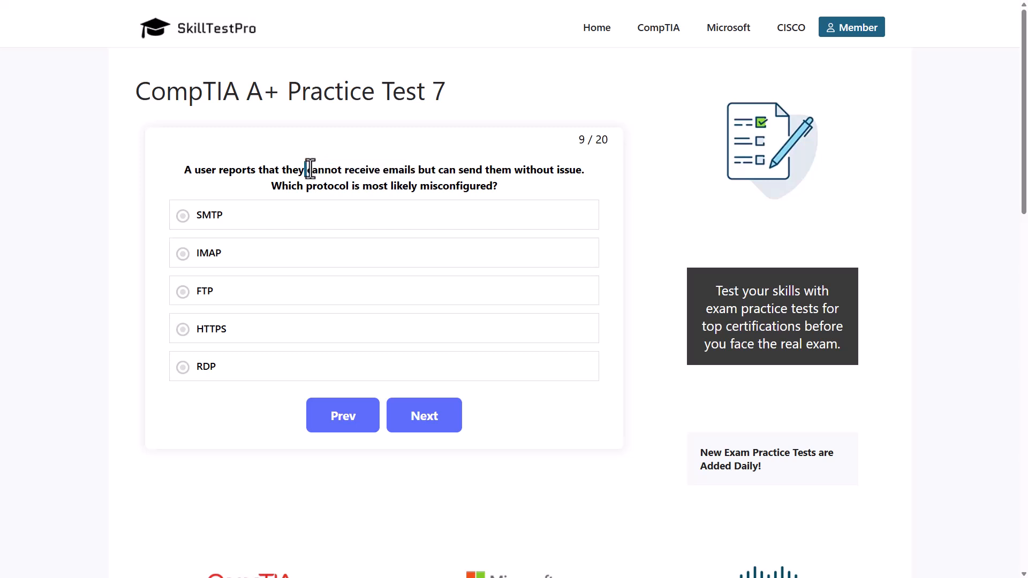
pyautogui.moveTo(307, 170); pyautogui.dragTo(425, 171)
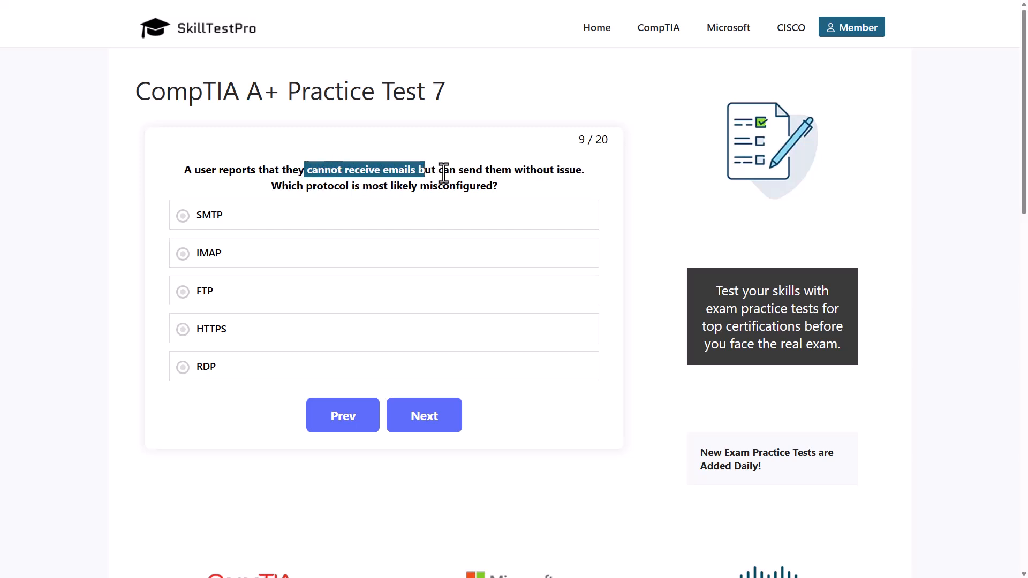
pyautogui.moveTo(538, 170)
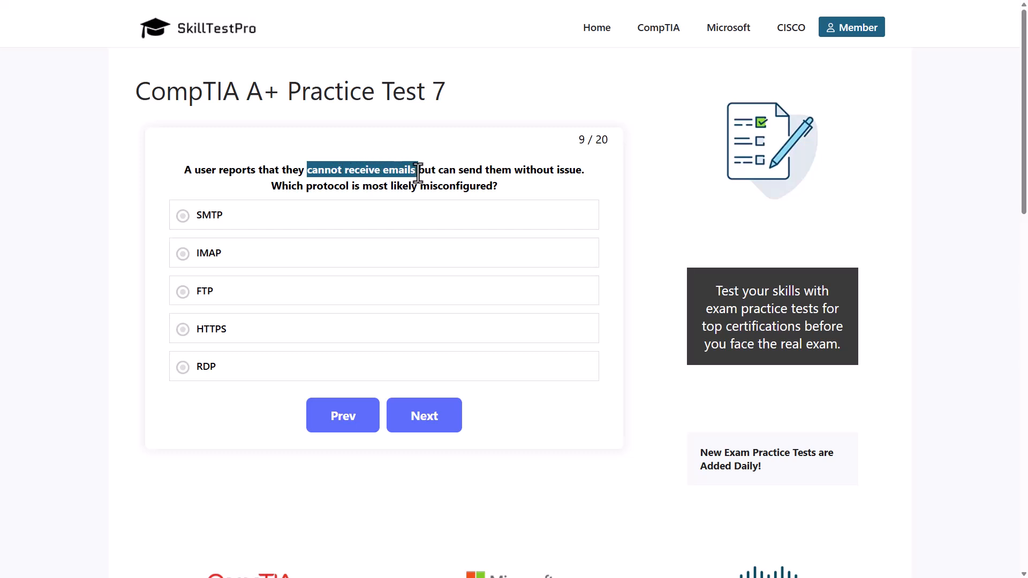
pyautogui.moveTo(446, 169)
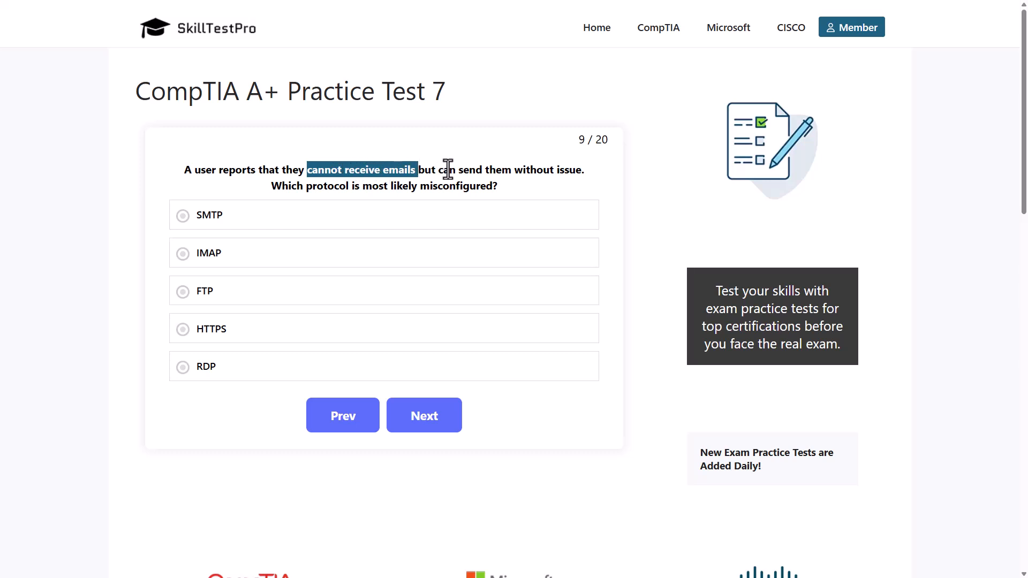
pyautogui.moveTo(157, 446)
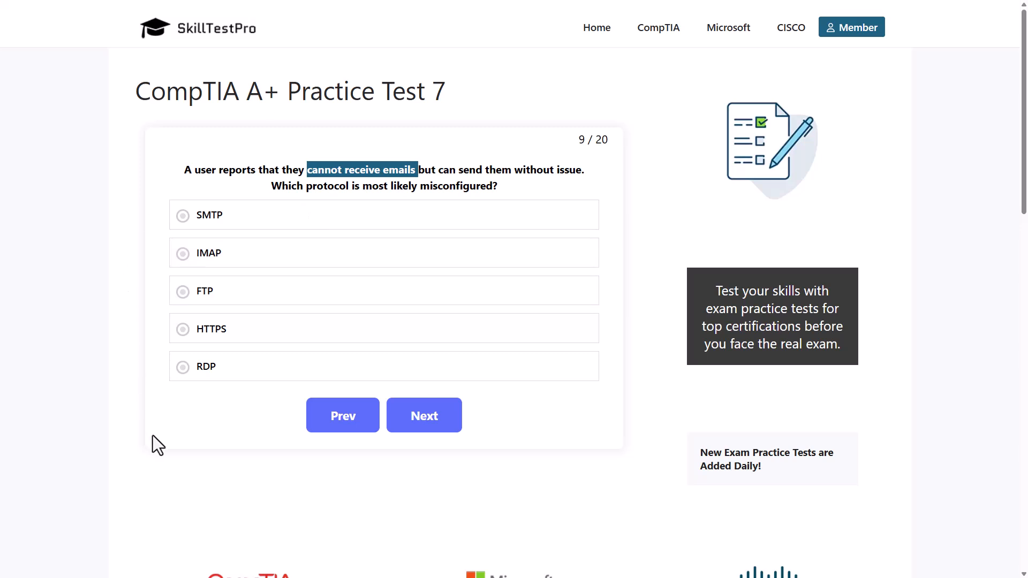
pyautogui.moveTo(144, 236)
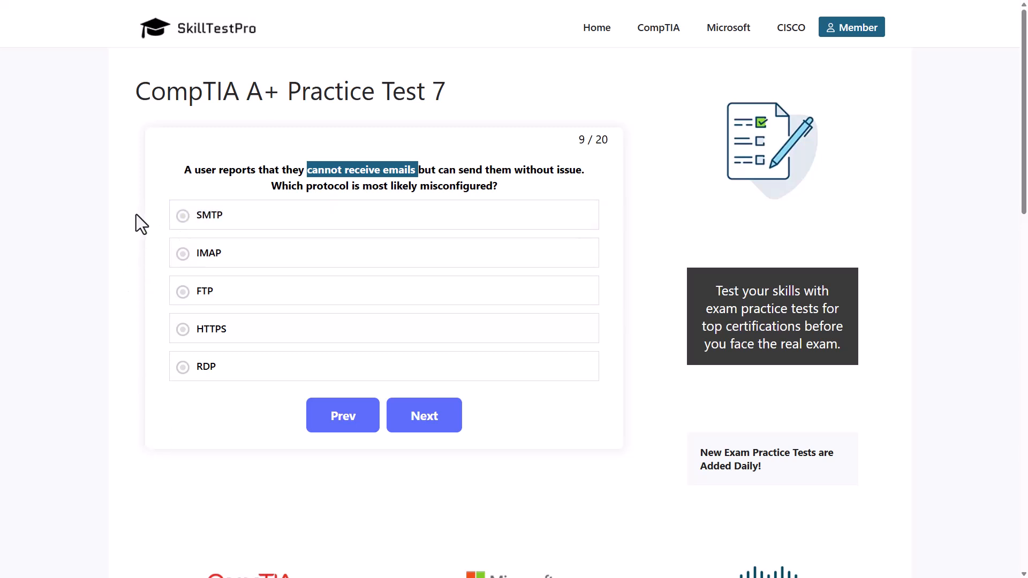
# Answer question 9 with IMAP, note the SMTP sending part of the explanation, and advance to question 10.
pyautogui.click(225, 216)
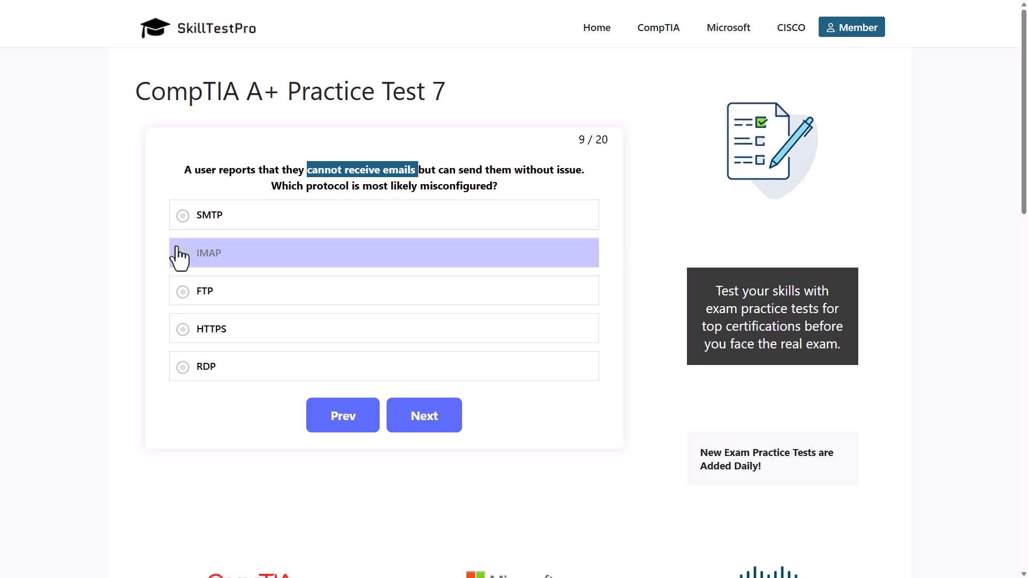
pyautogui.click(182, 253)
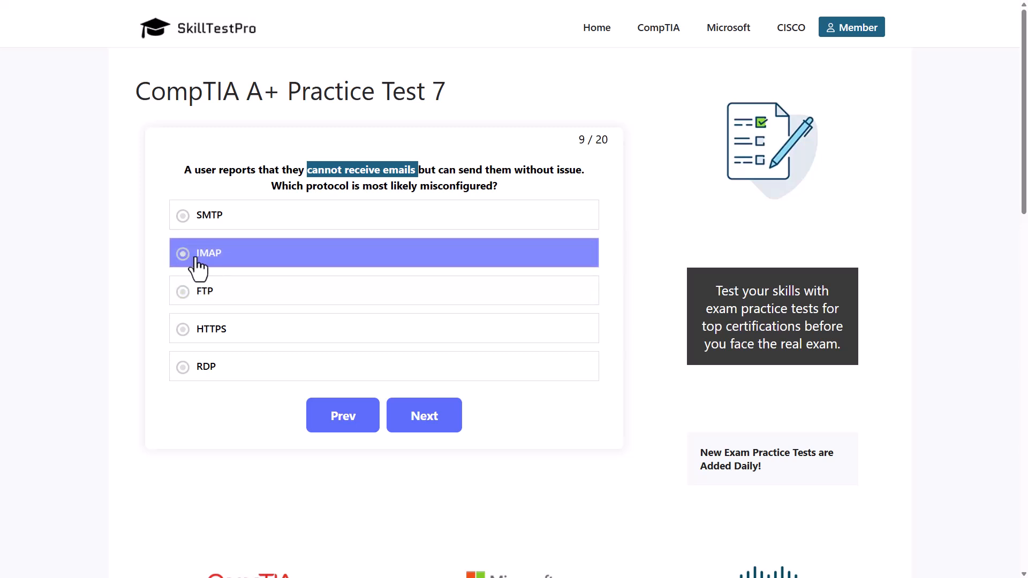
pyautogui.click(208, 253)
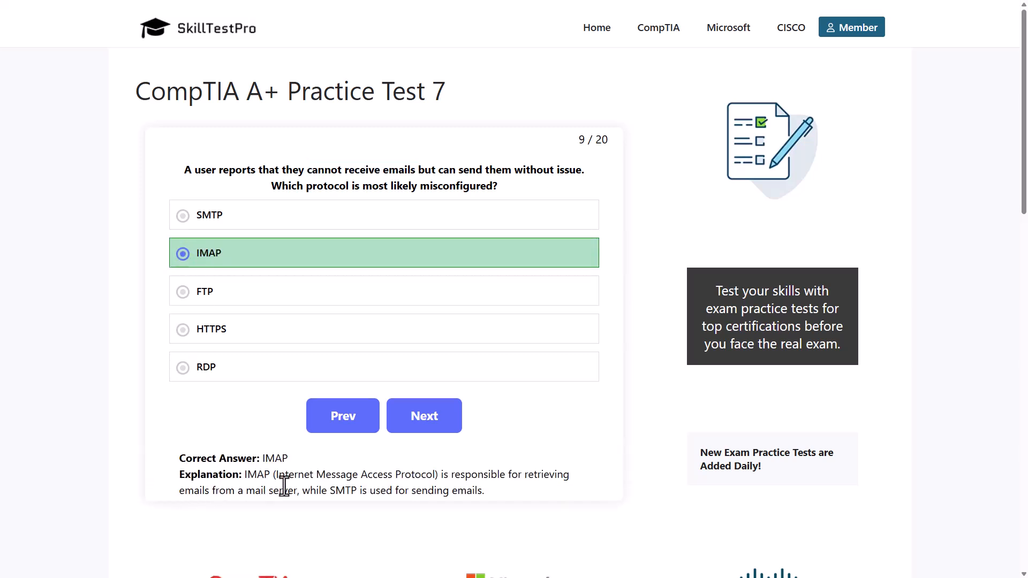
pyautogui.moveTo(462, 481)
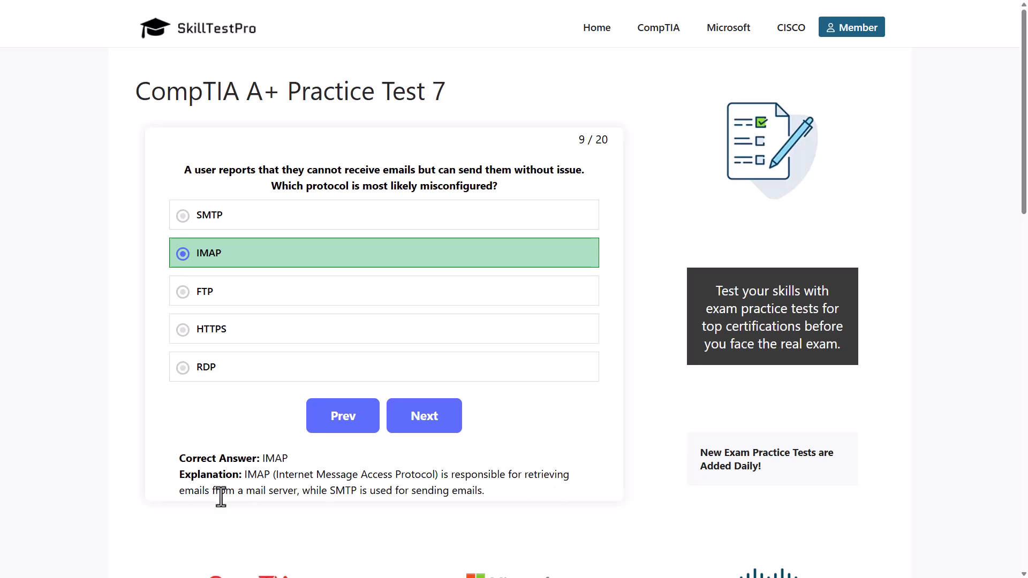
pyautogui.moveTo(327, 508)
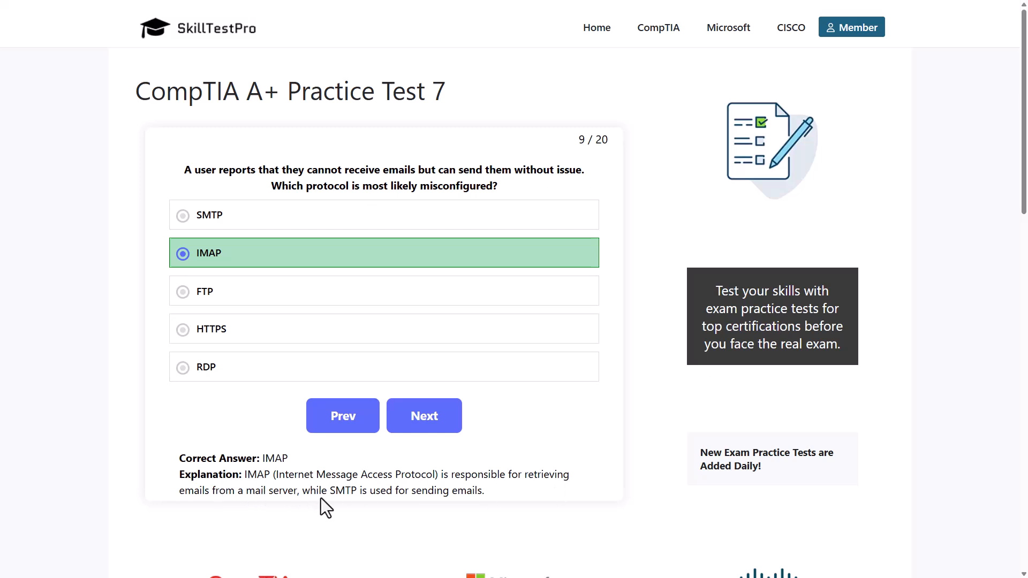
pyautogui.moveTo(331, 491); pyautogui.dragTo(472, 491)
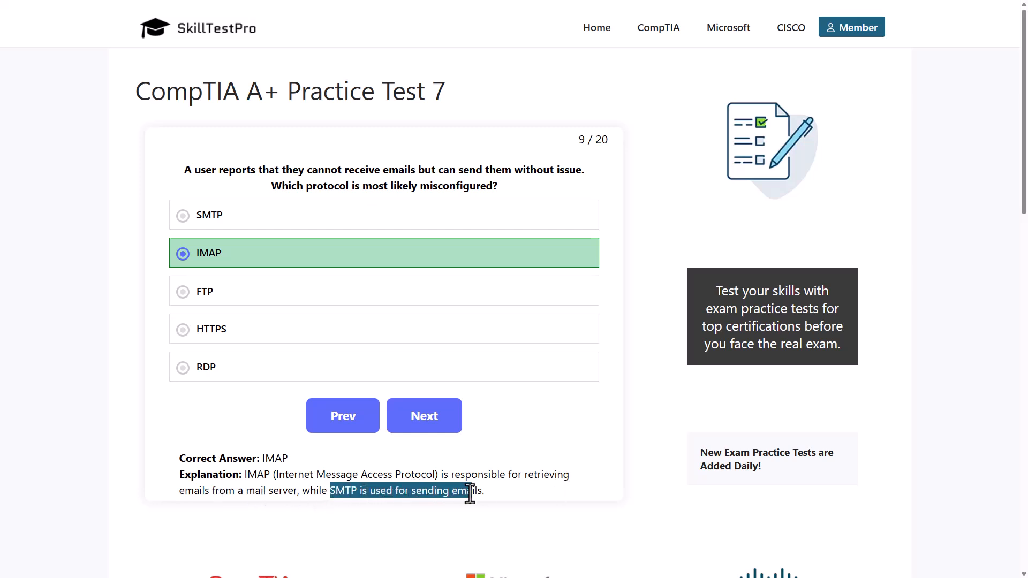
pyautogui.click(424, 416)
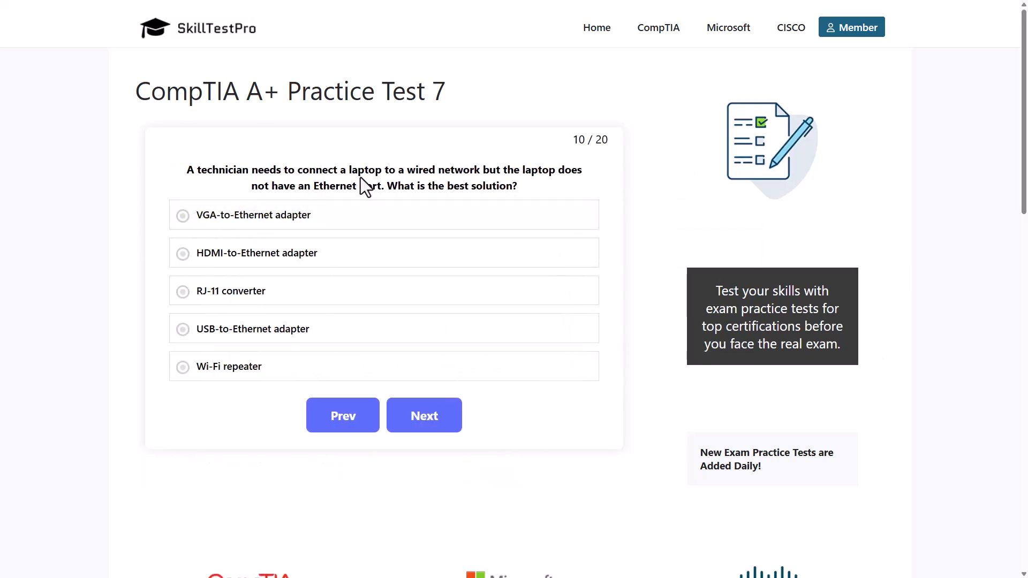
pyautogui.moveTo(546, 191)
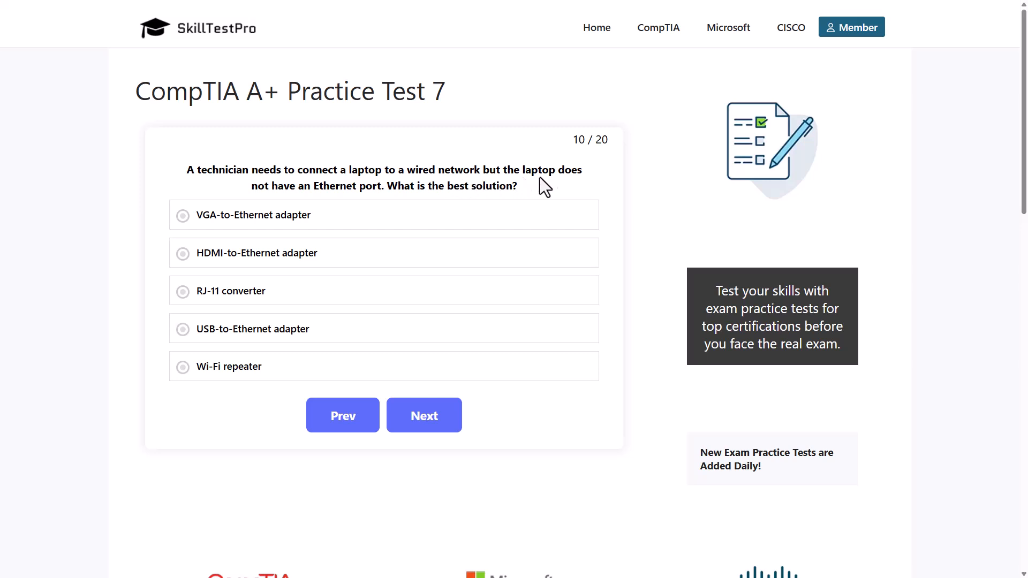
pyautogui.moveTo(354, 191)
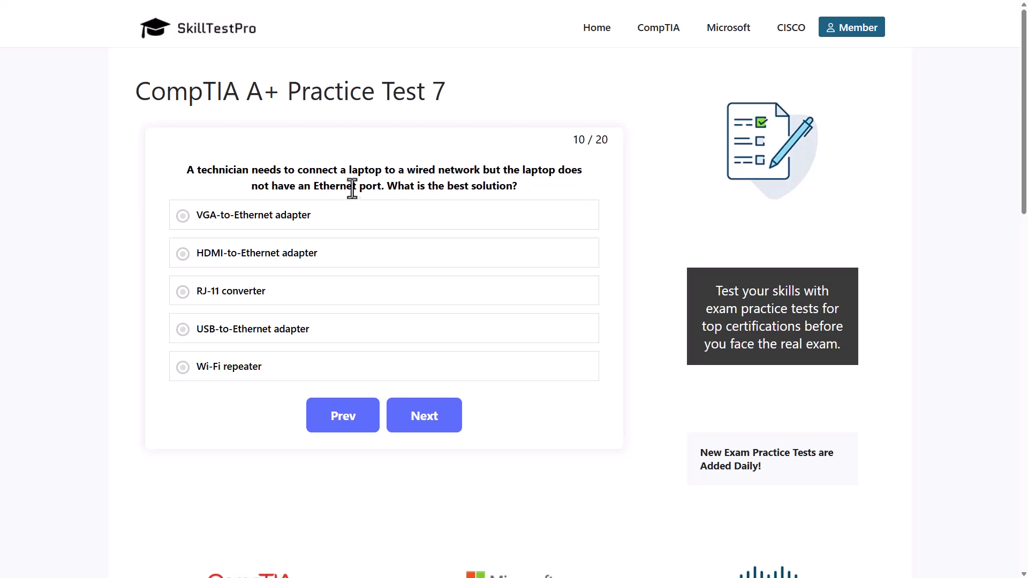
pyautogui.moveTo(482, 188)
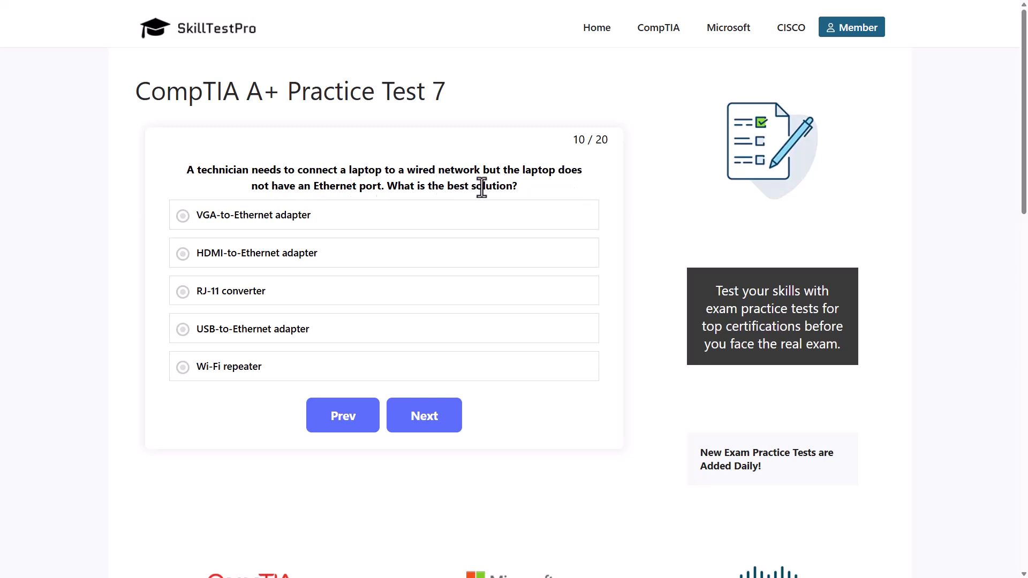
pyautogui.moveTo(307, 169)
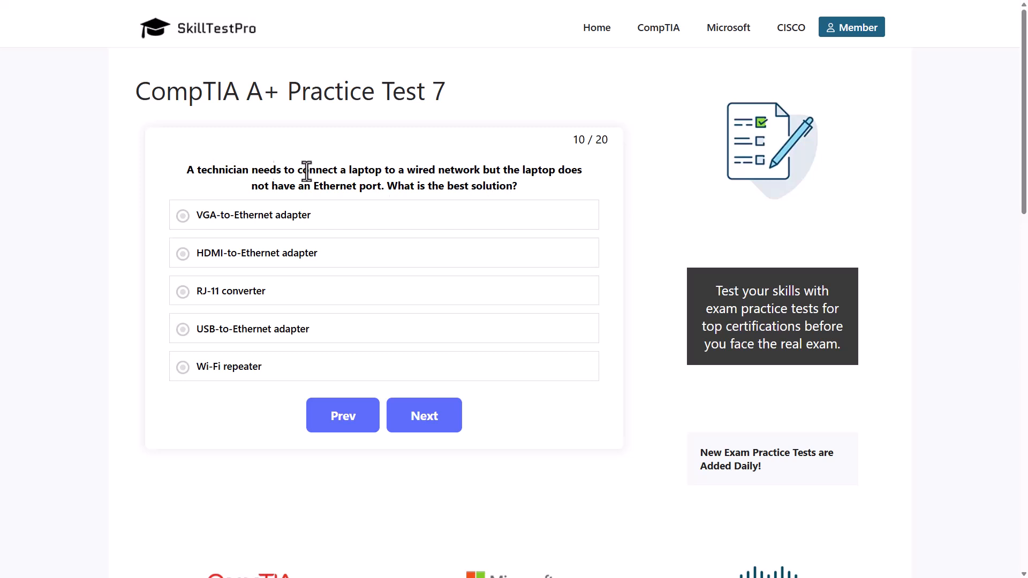
# Read question 10 about a laptop lacking Ethernet and consider the answer options.
pyautogui.moveTo(346, 171); pyautogui.dragTo(437, 171)
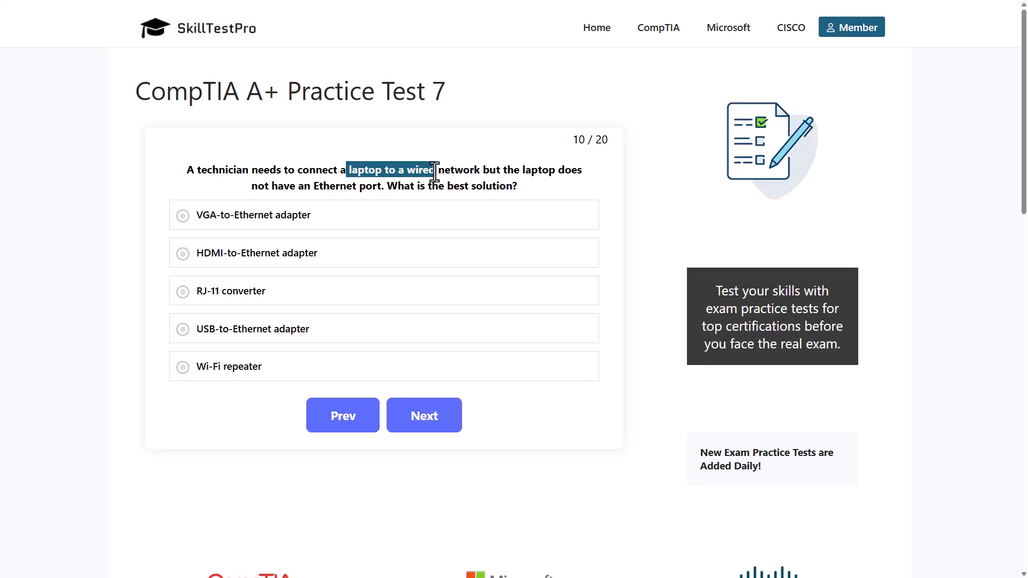
pyautogui.moveTo(229, 169)
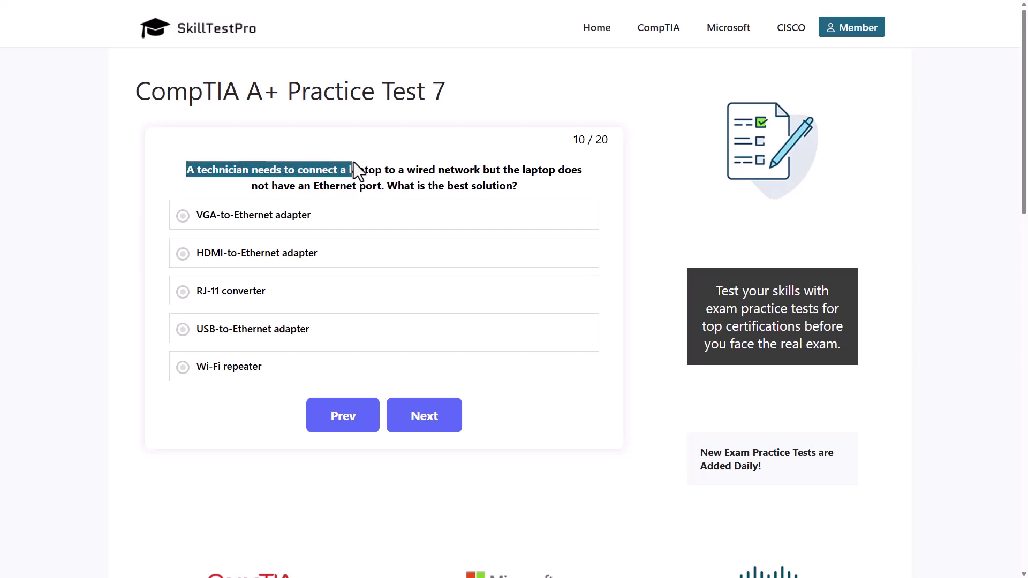
pyautogui.moveTo(351, 171); pyautogui.dragTo(485, 170)
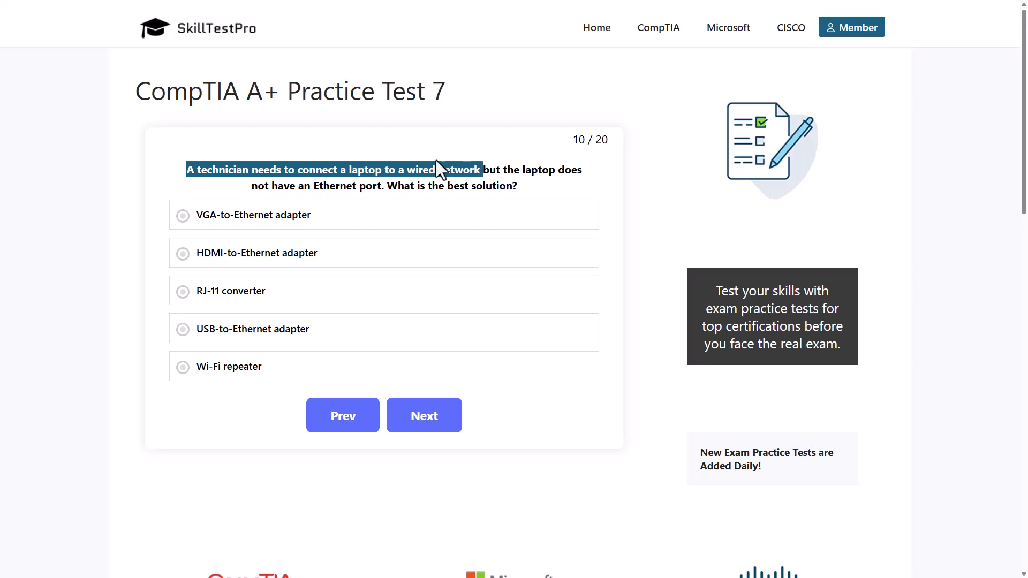
pyautogui.moveTo(157, 227)
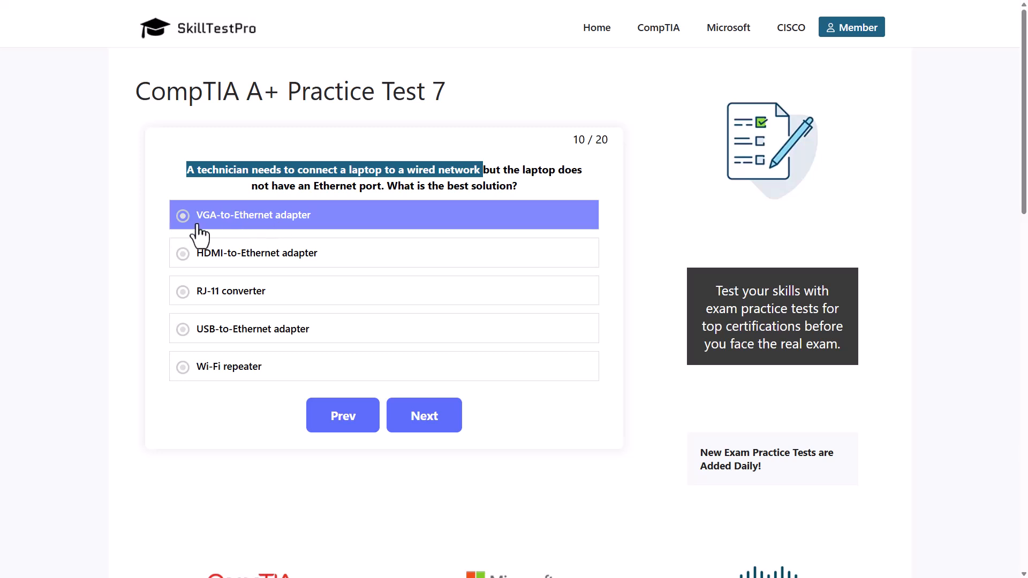
pyautogui.moveTo(295, 236)
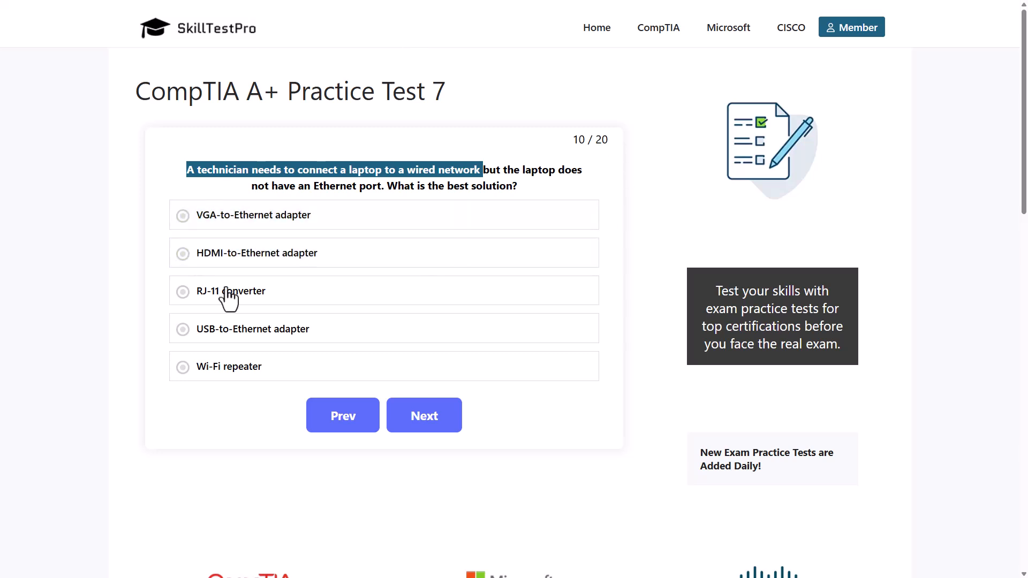
pyautogui.click(255, 216)
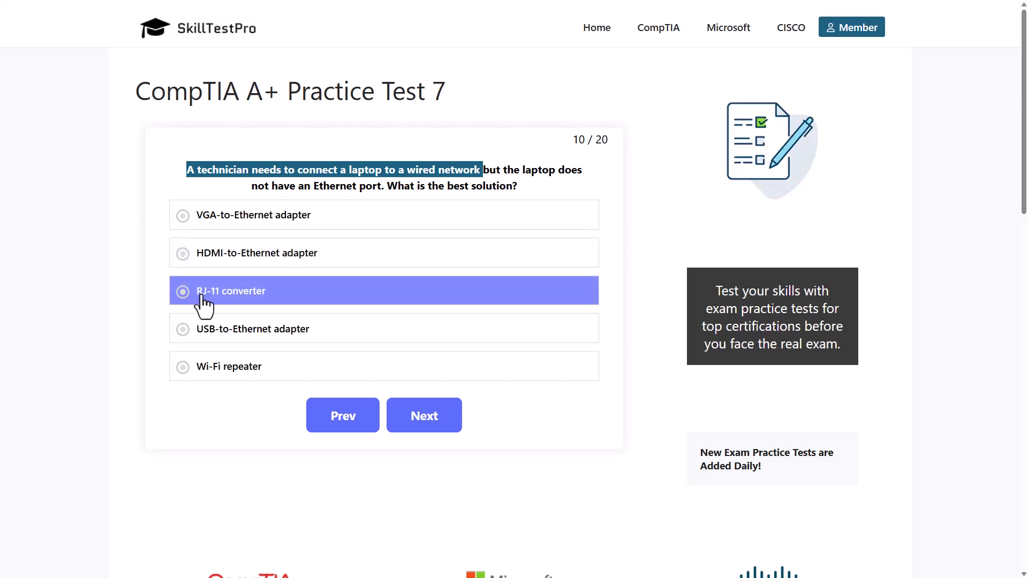
pyautogui.moveTo(264, 311)
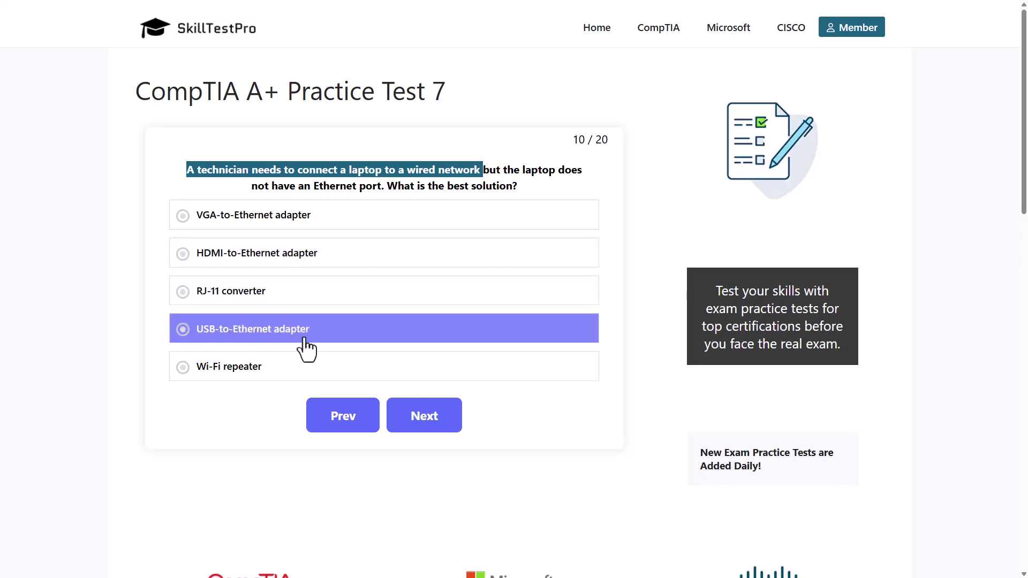
pyautogui.click(238, 366)
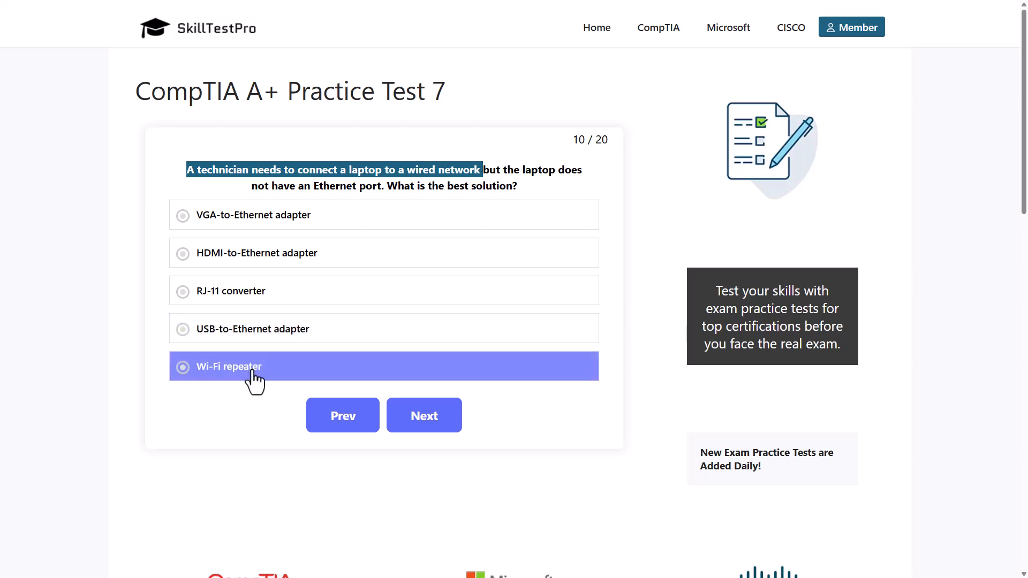
pyautogui.moveTo(262, 409)
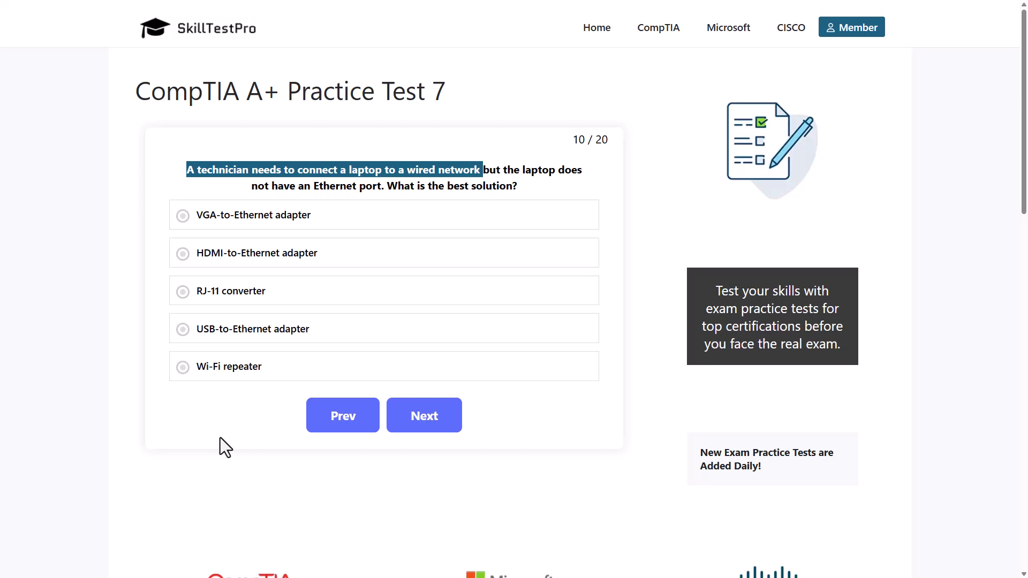
pyautogui.moveTo(218, 442)
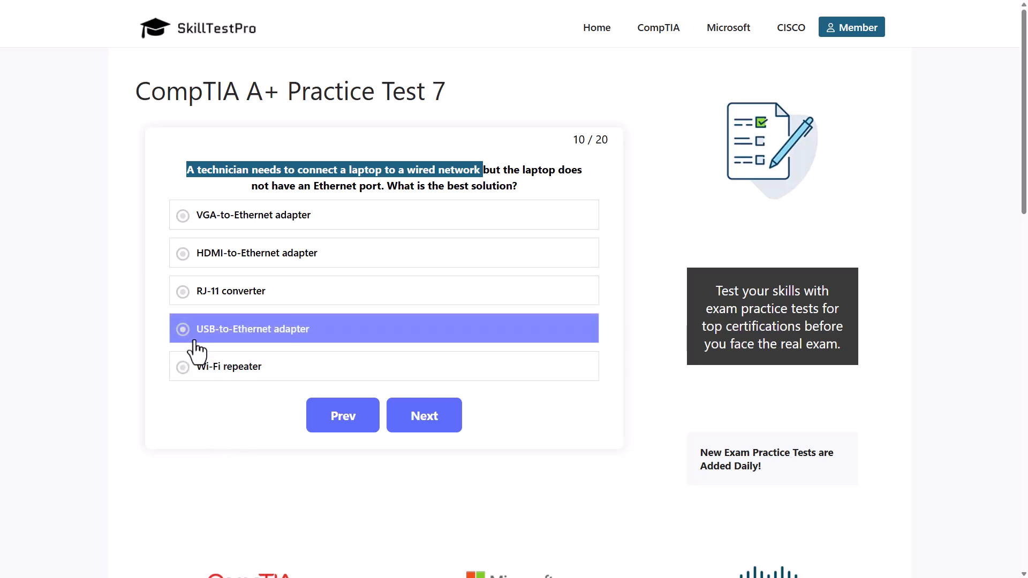
pyautogui.moveTo(205, 351)
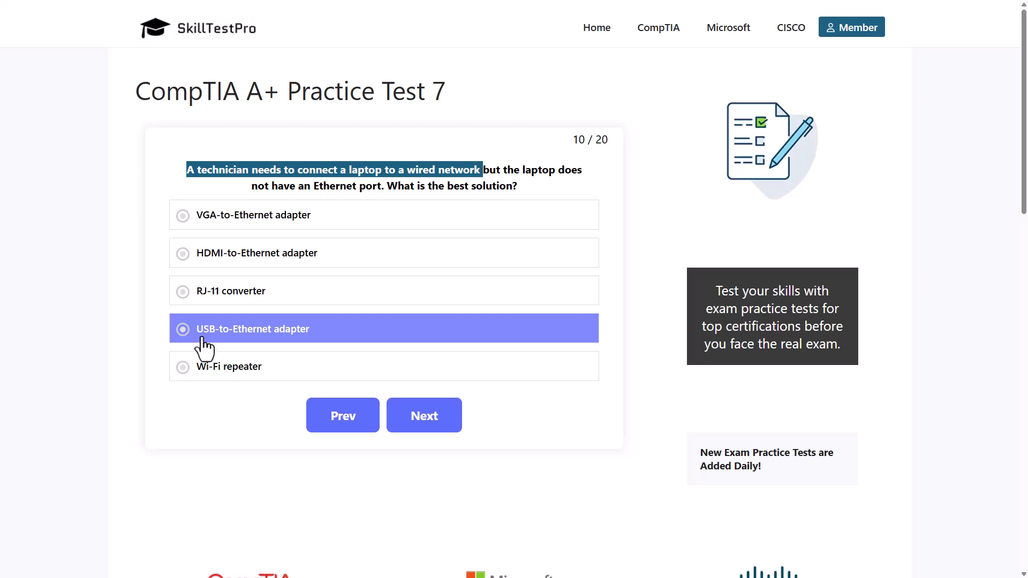
# Answer question 10 with USB-to-Ethernet adapter, review the explanation, and advance to question 11.
pyautogui.click(182, 329)
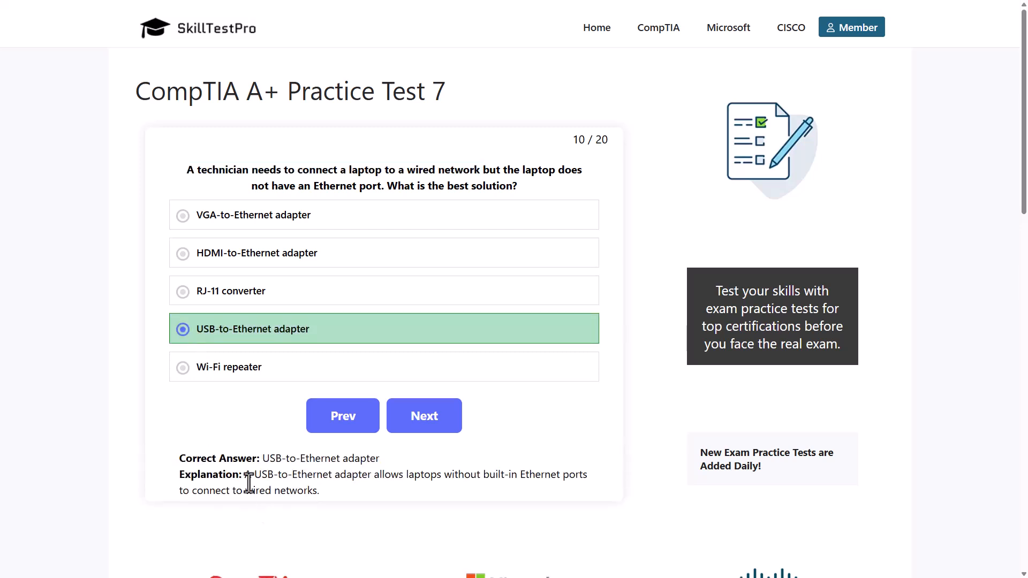
pyautogui.moveTo(245, 475); pyautogui.dragTo(375, 474)
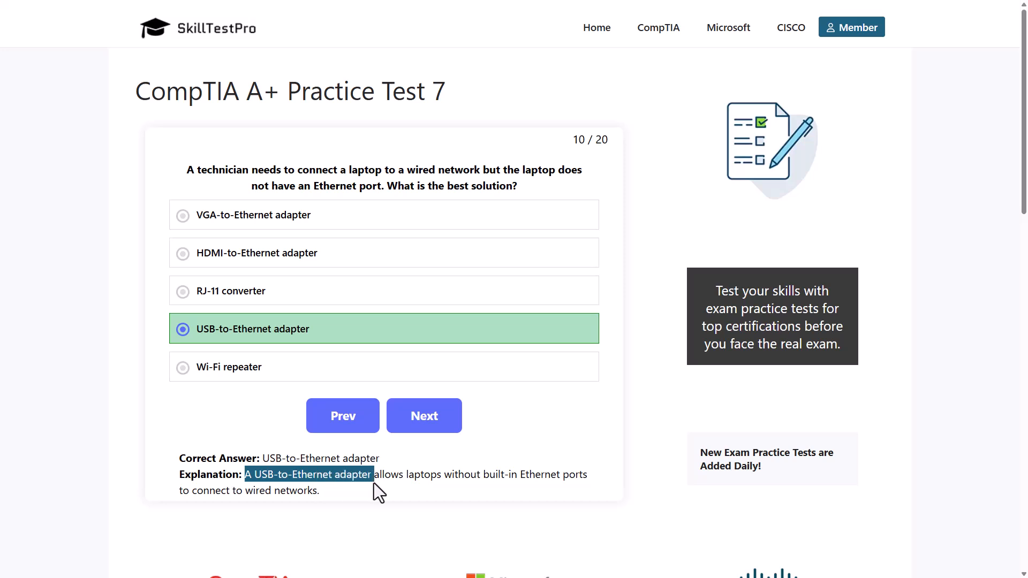
pyautogui.moveTo(374, 475); pyautogui.dragTo(515, 475)
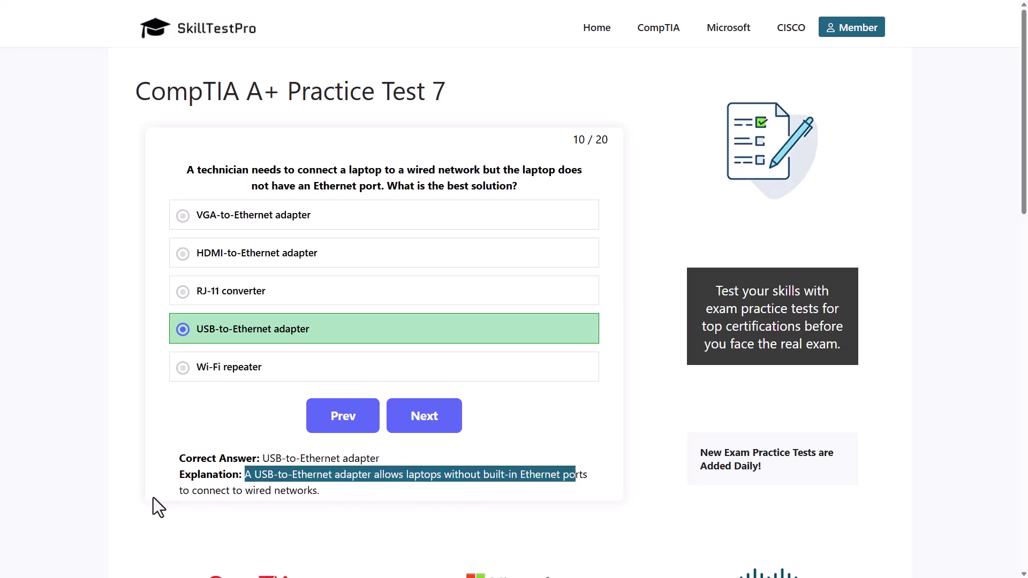
pyautogui.moveTo(343, 499)
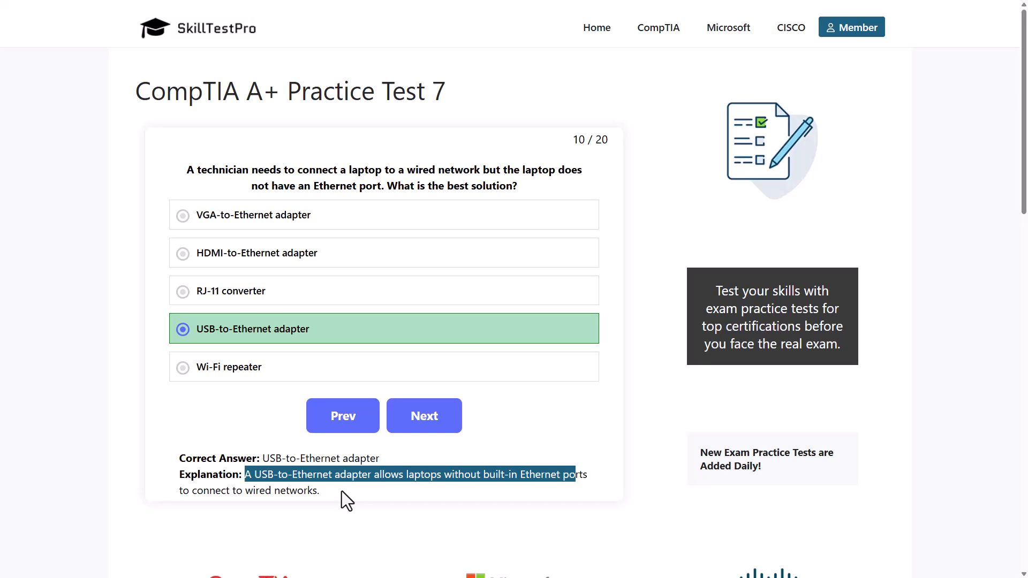
pyautogui.moveTo(373, 514)
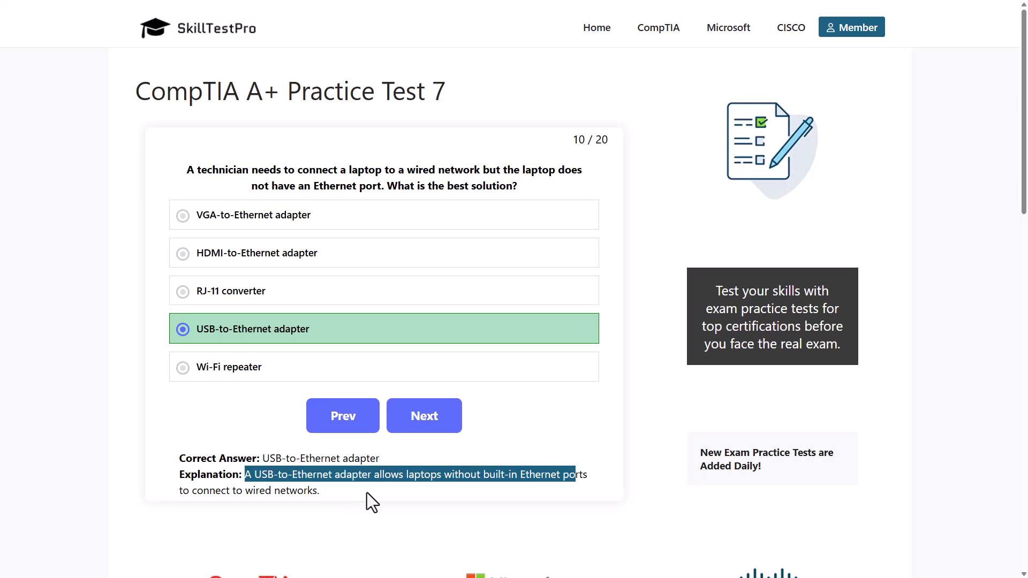
pyautogui.click(424, 416)
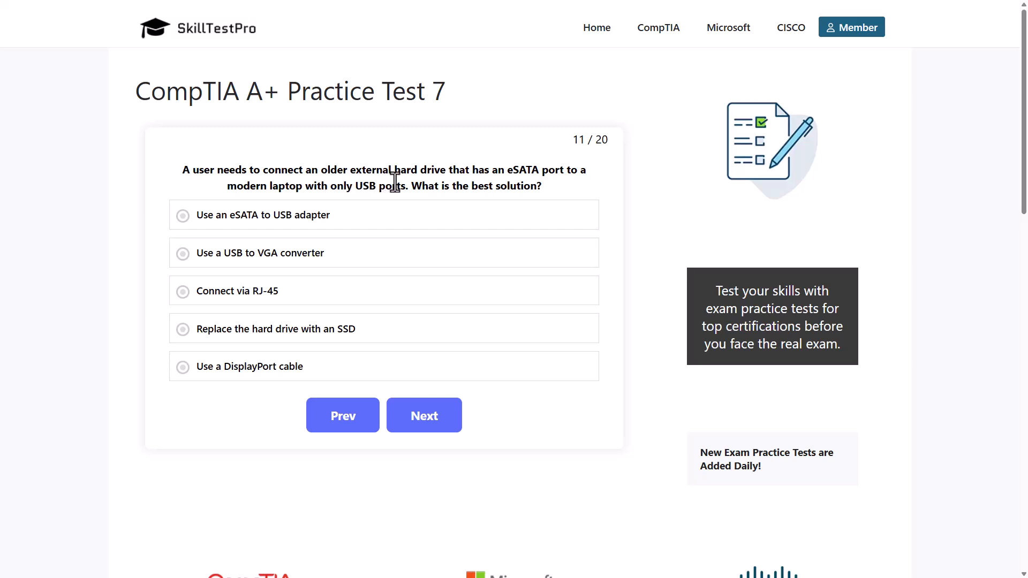
pyautogui.moveTo(526, 177)
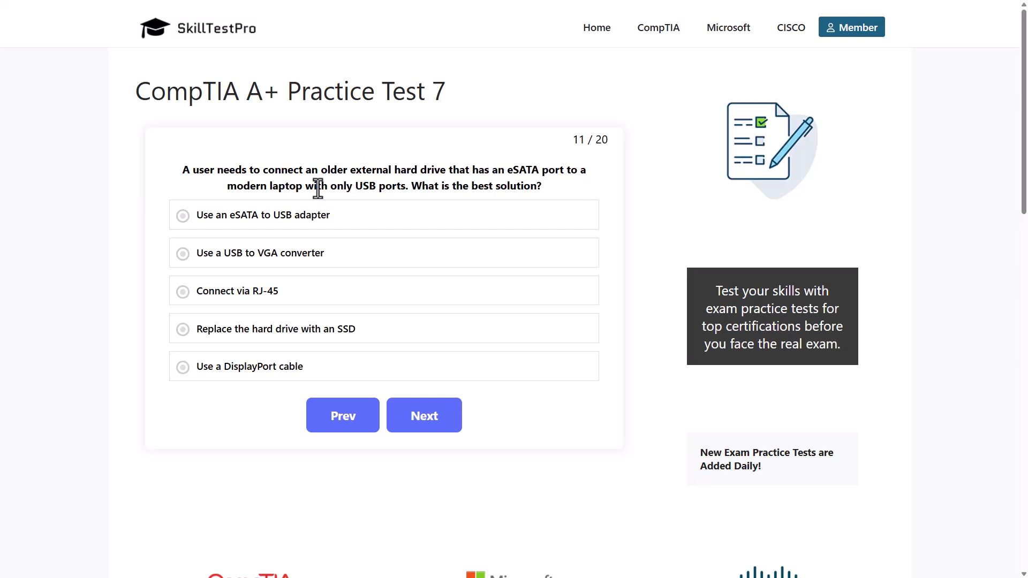
pyautogui.moveTo(398, 194)
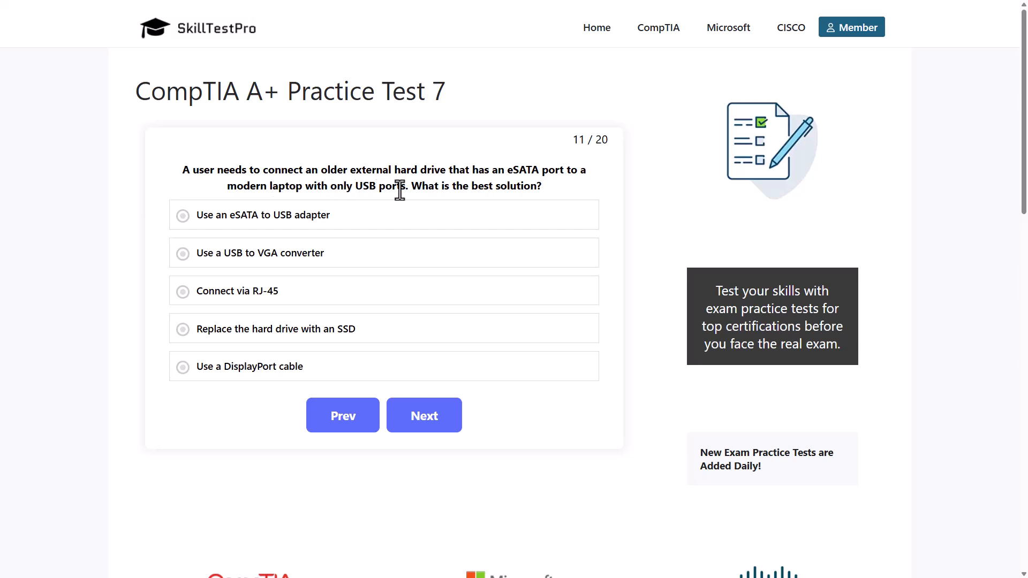
pyautogui.moveTo(568, 203)
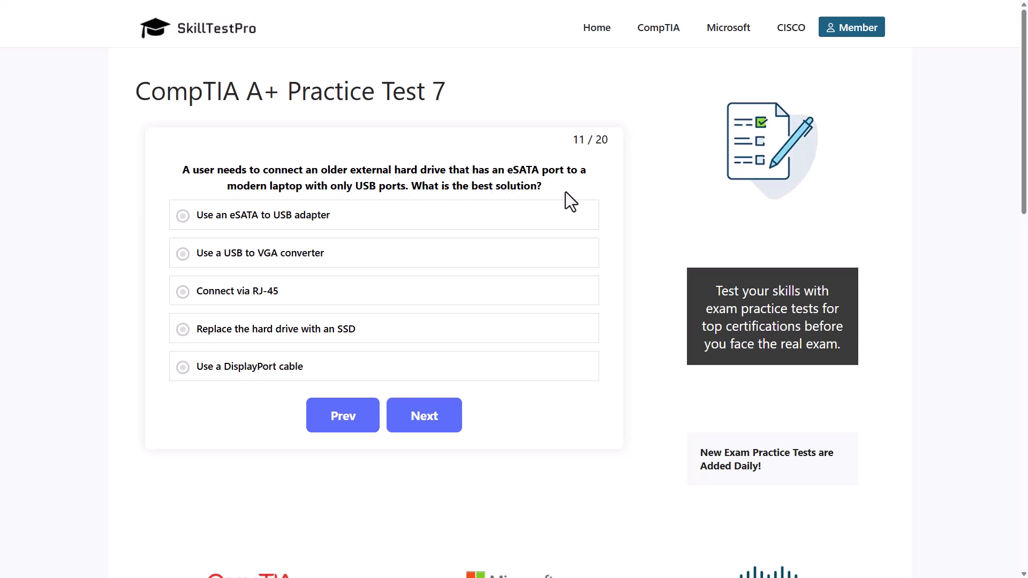
# Answer question 11 with 'Use an eSATA to USB adapter' so it shows green as correct.
pyautogui.click(259, 215)
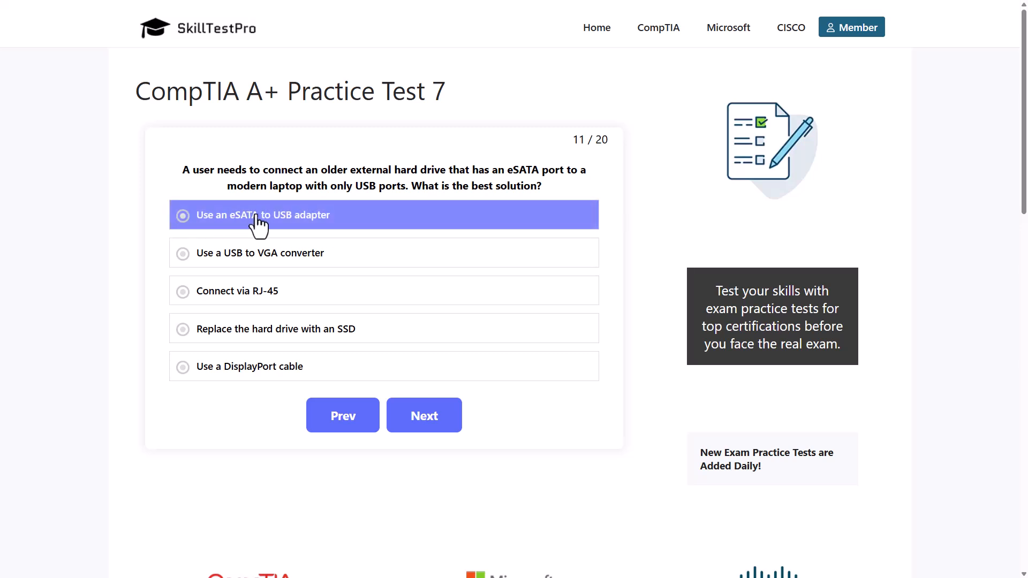
pyautogui.moveTo(229, 258)
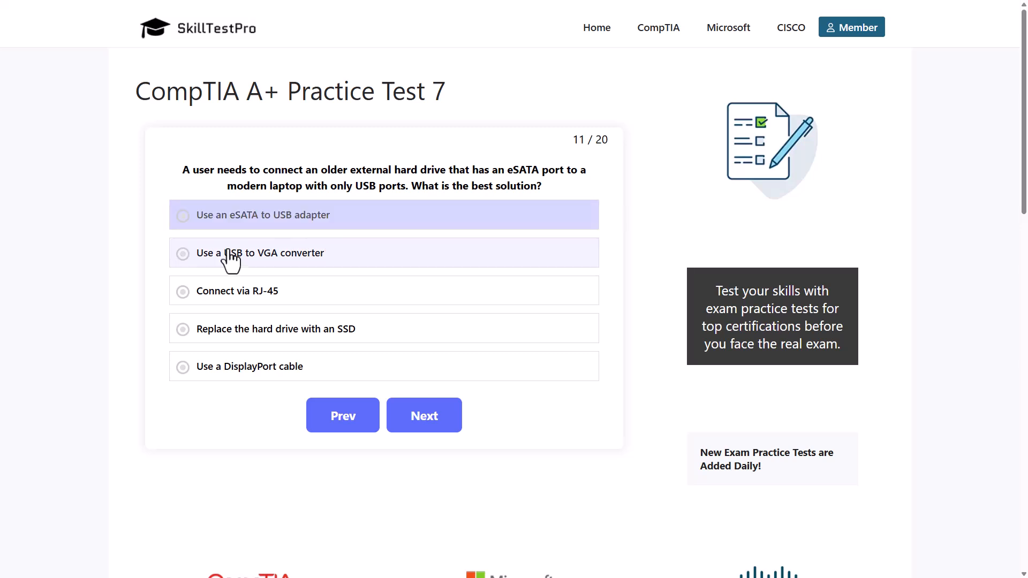
pyautogui.click(259, 253)
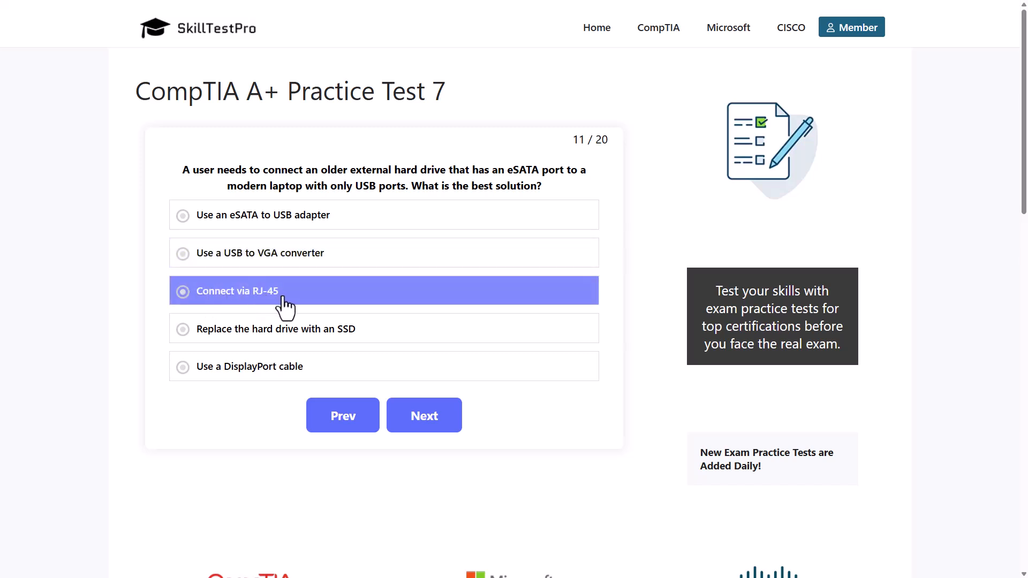
pyautogui.click(281, 329)
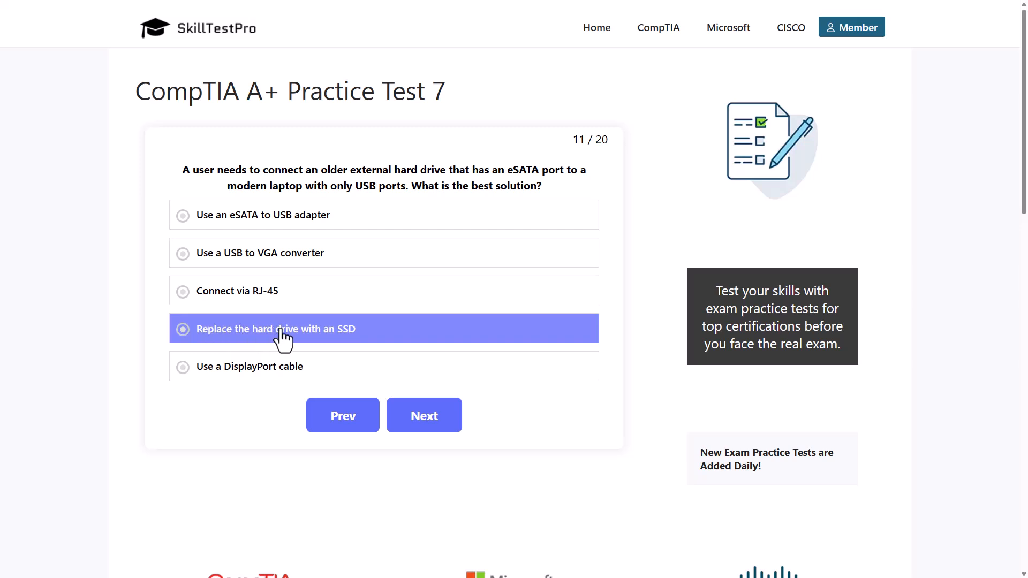
pyautogui.moveTo(359, 356)
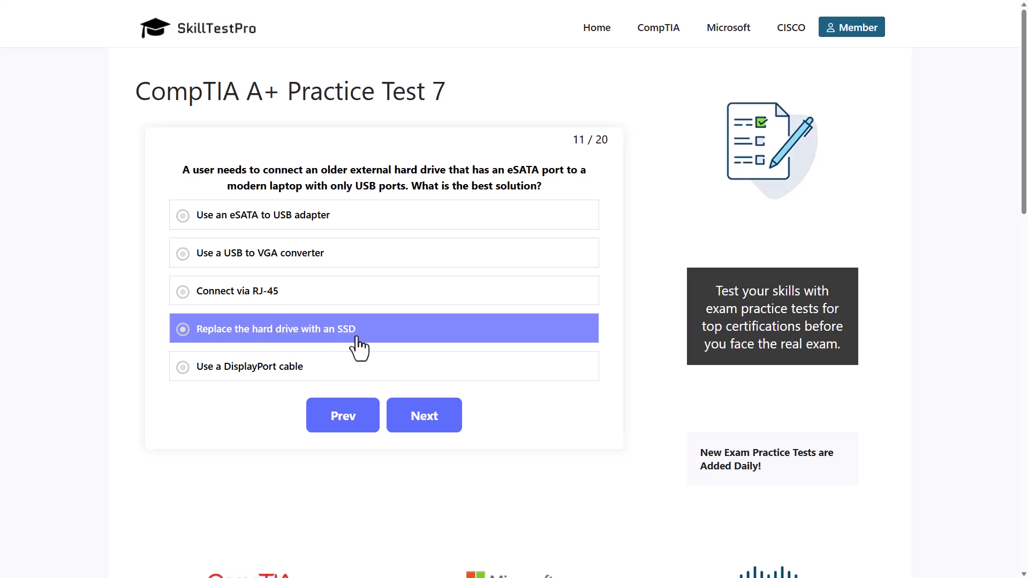
pyautogui.click(249, 367)
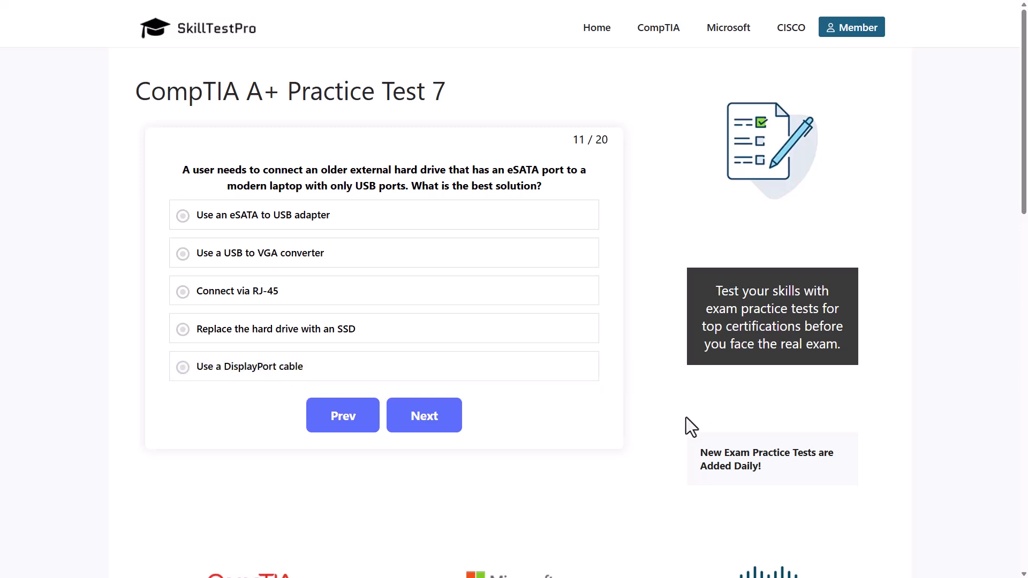
pyautogui.moveTo(701, 424)
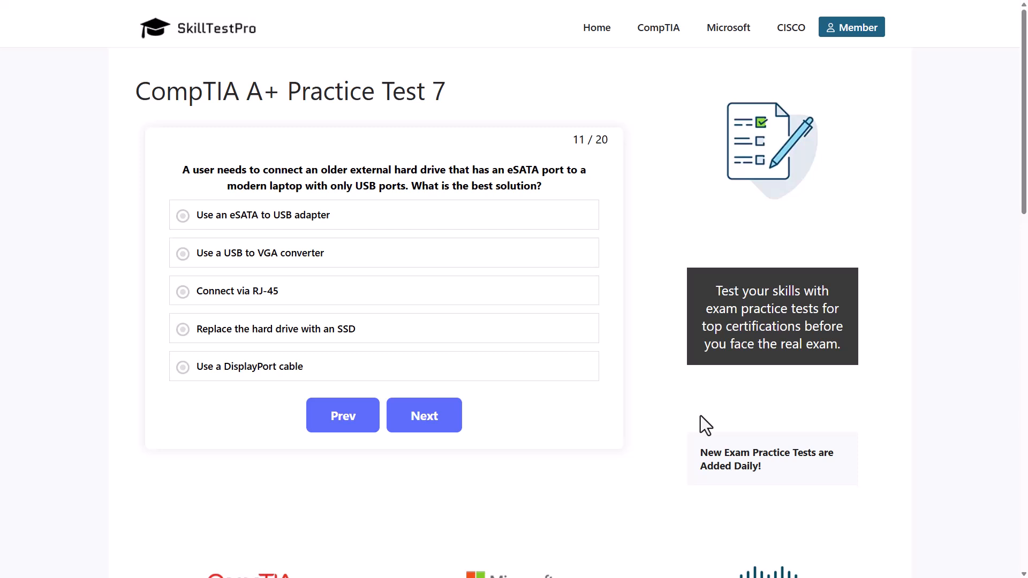
pyautogui.moveTo(113, 197)
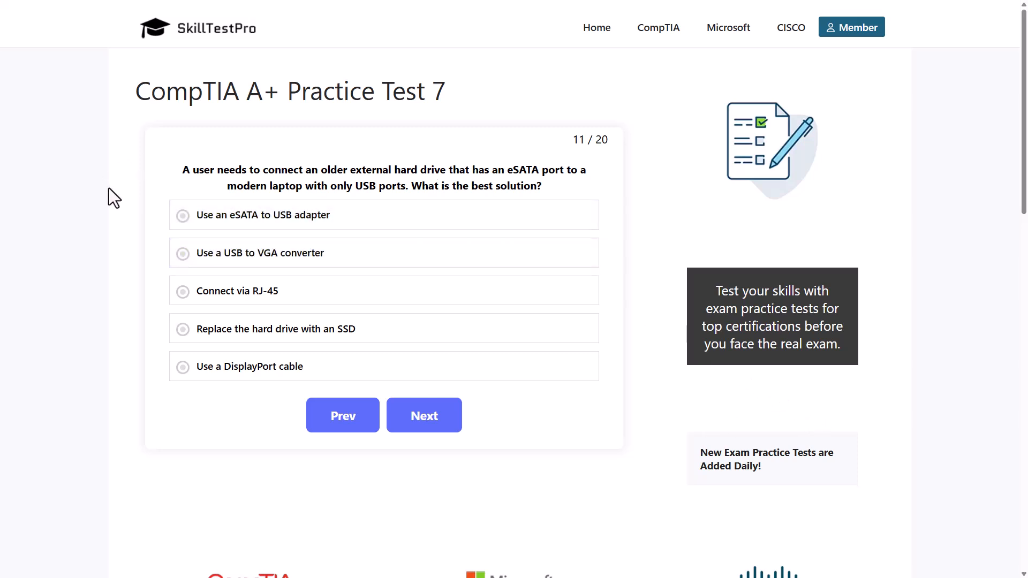
pyautogui.click(262, 214)
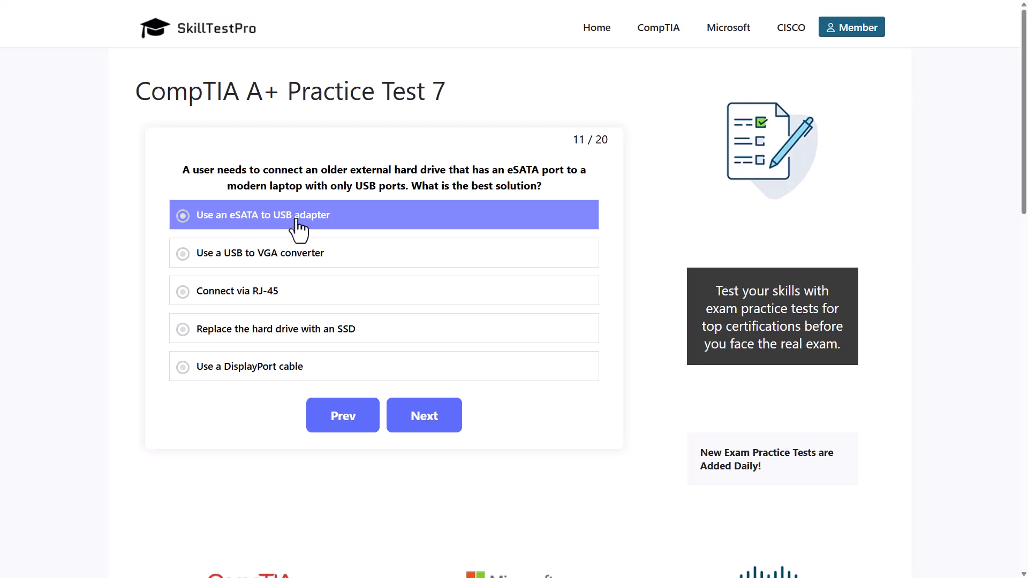
pyautogui.click(264, 216)
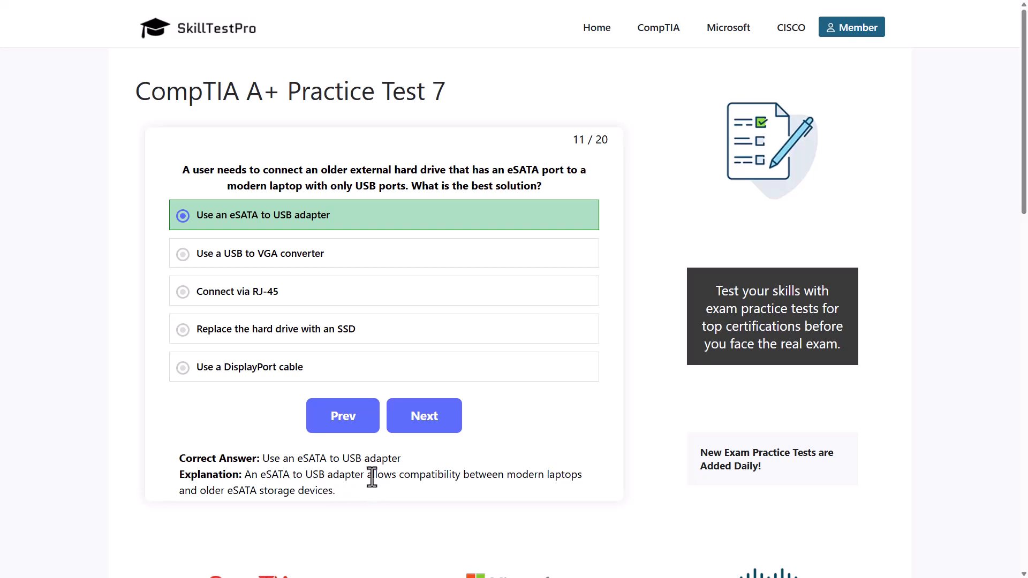
# Highlight part of the explanation and advance to question 12.
pyautogui.moveTo(371, 474); pyautogui.dragTo(528, 474)
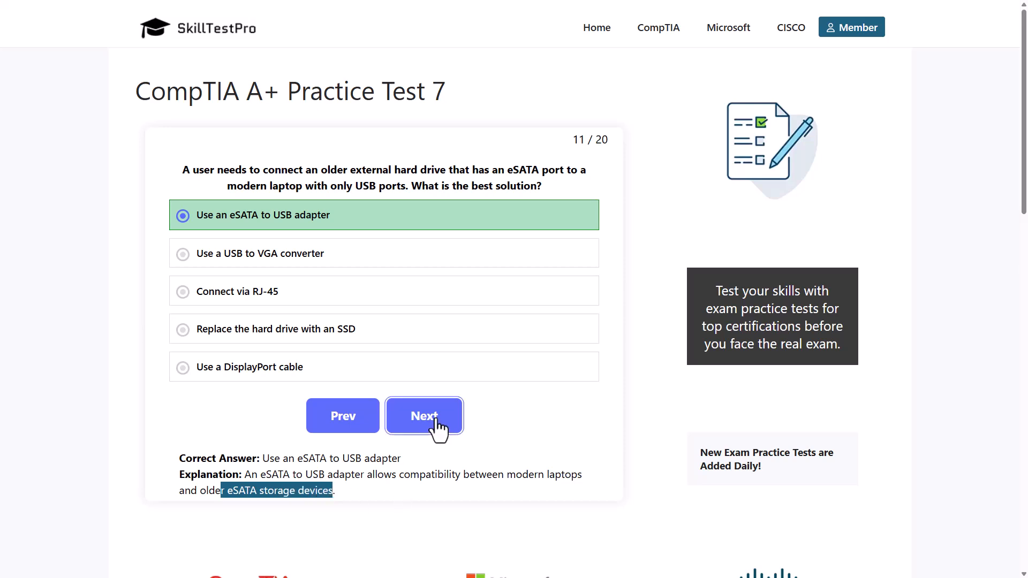
pyautogui.click(424, 416)
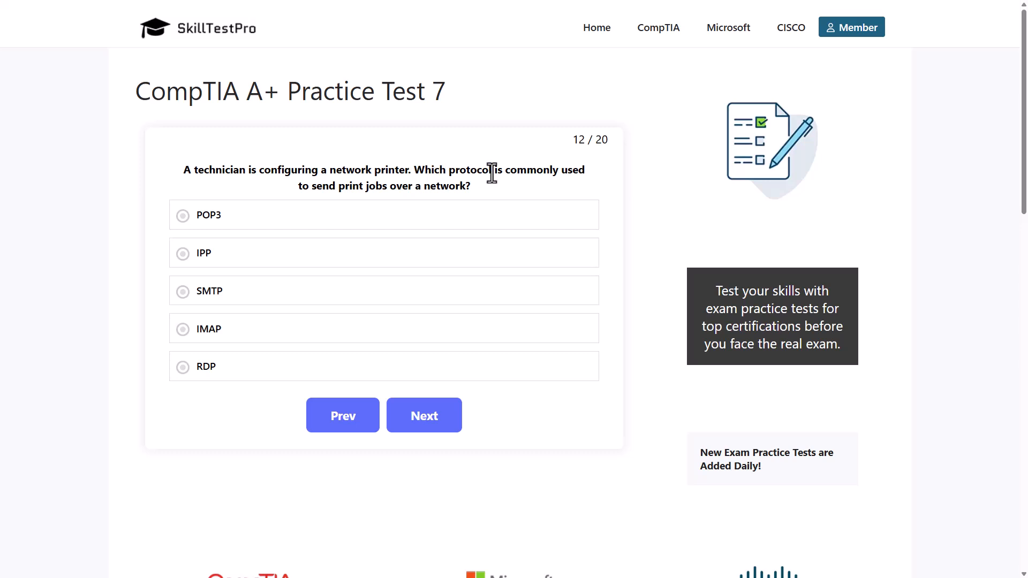
pyautogui.moveTo(370, 193)
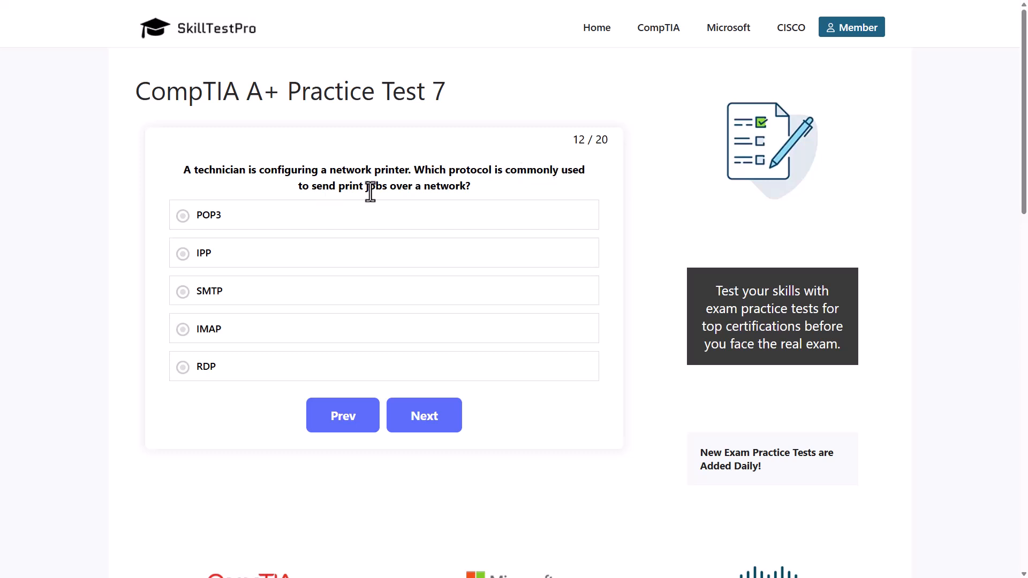
pyautogui.moveTo(467, 194)
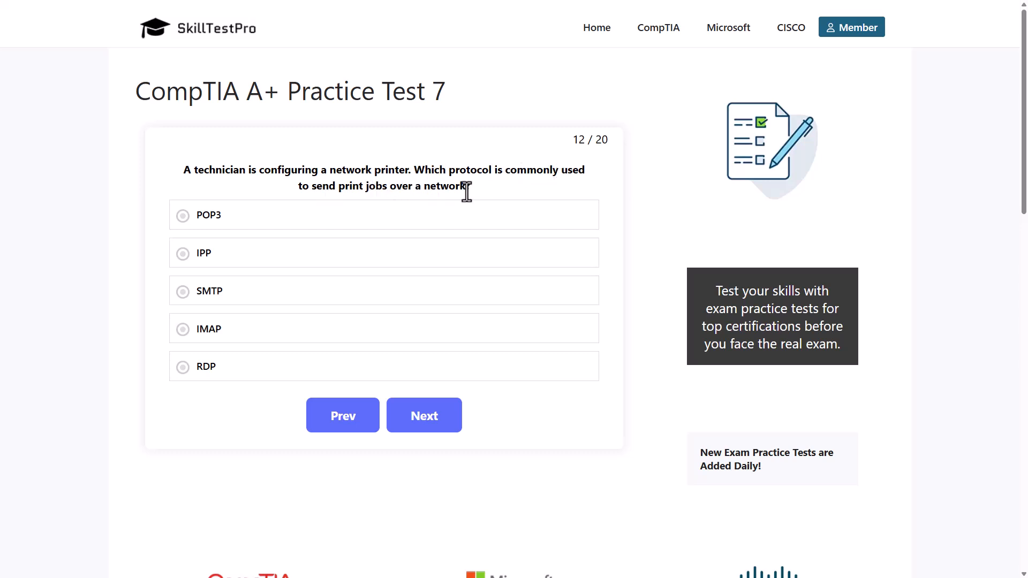
pyautogui.moveTo(412, 171)
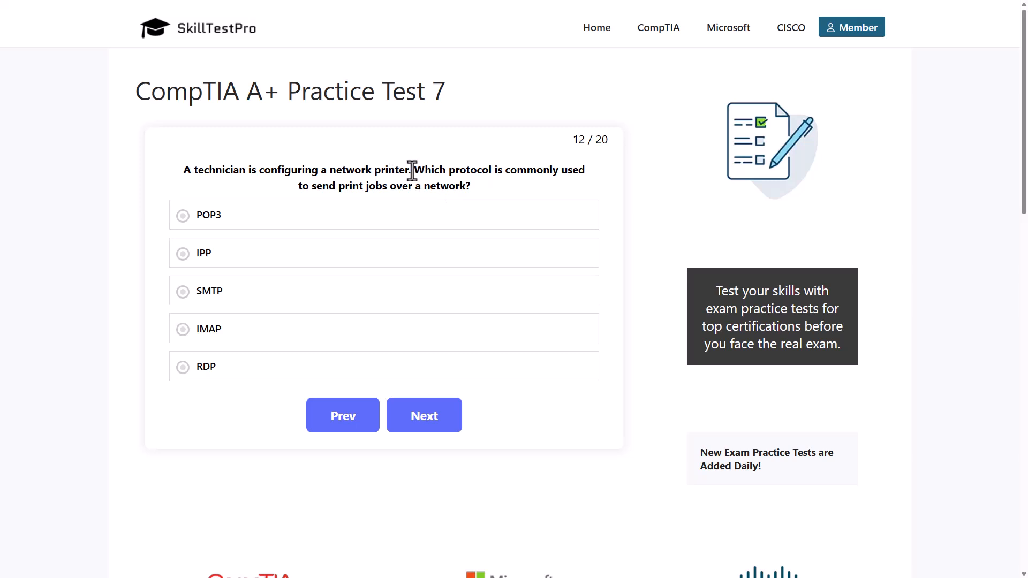
# Highlight the printer protocol question, answer it with IPP, and advance to question 13.
pyautogui.moveTo(413, 171); pyautogui.dragTo(517, 170)
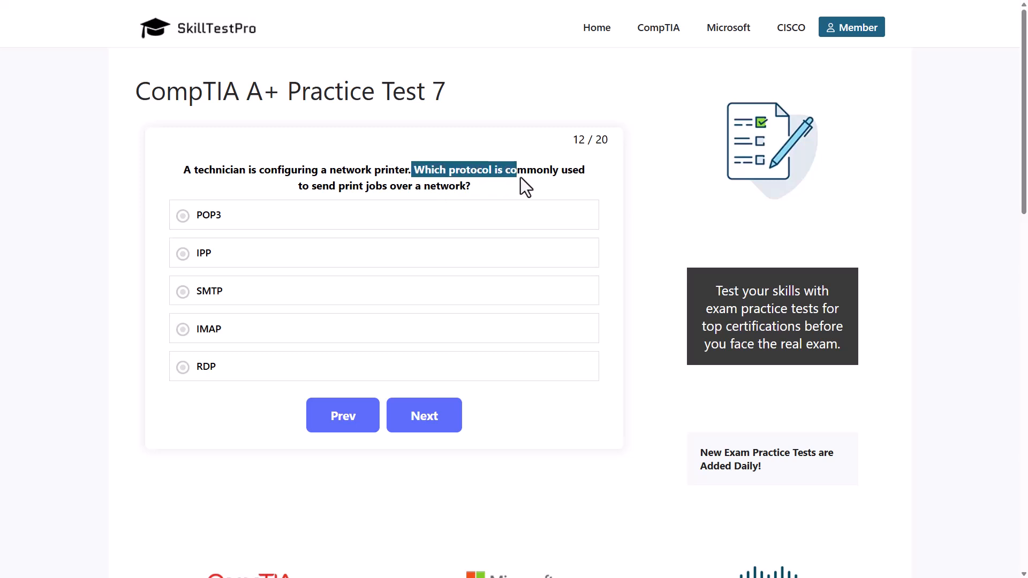
pyautogui.moveTo(525, 177); pyautogui.dragTo(584, 170)
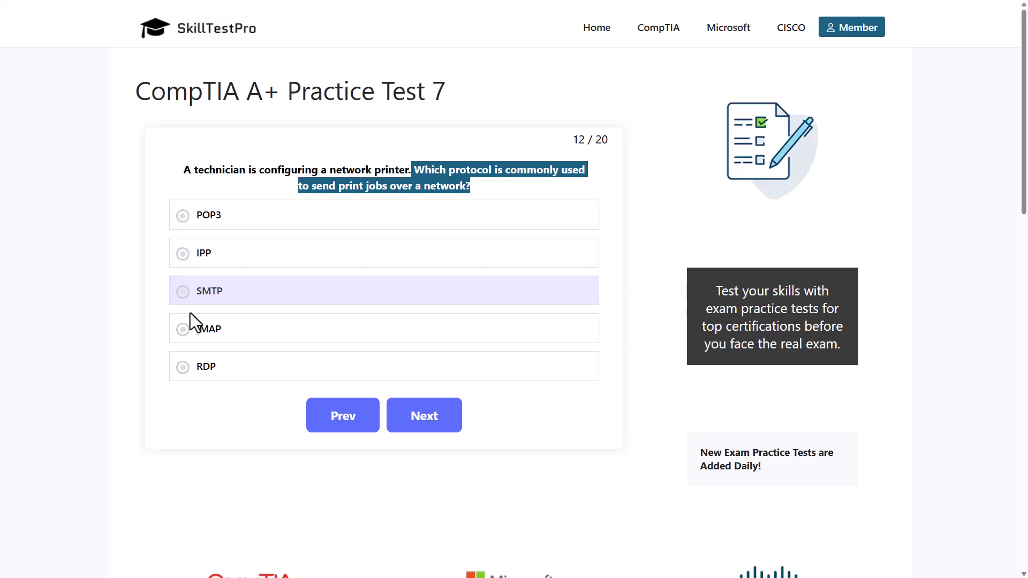
pyautogui.click(205, 366)
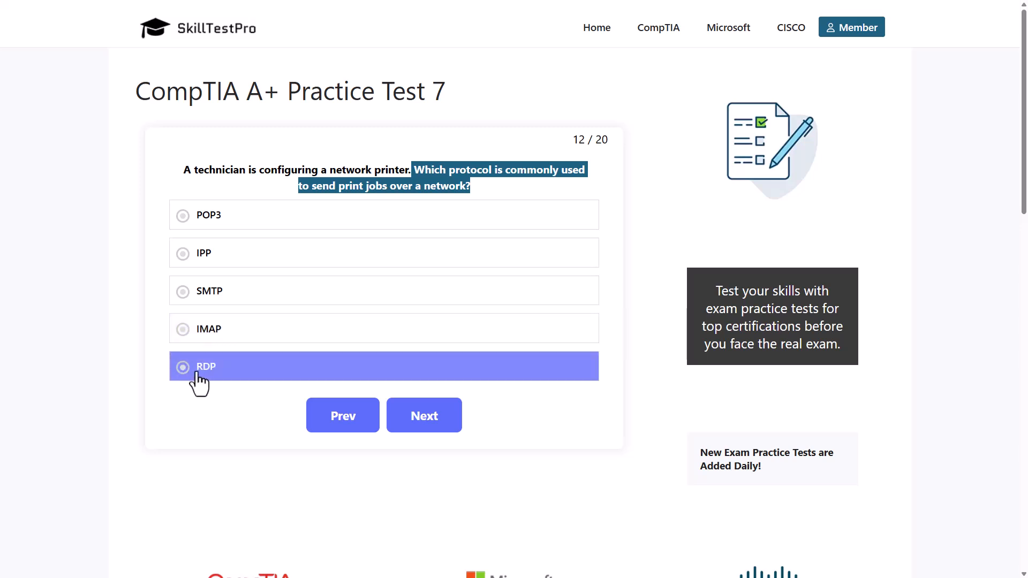
pyautogui.moveTo(303, 380)
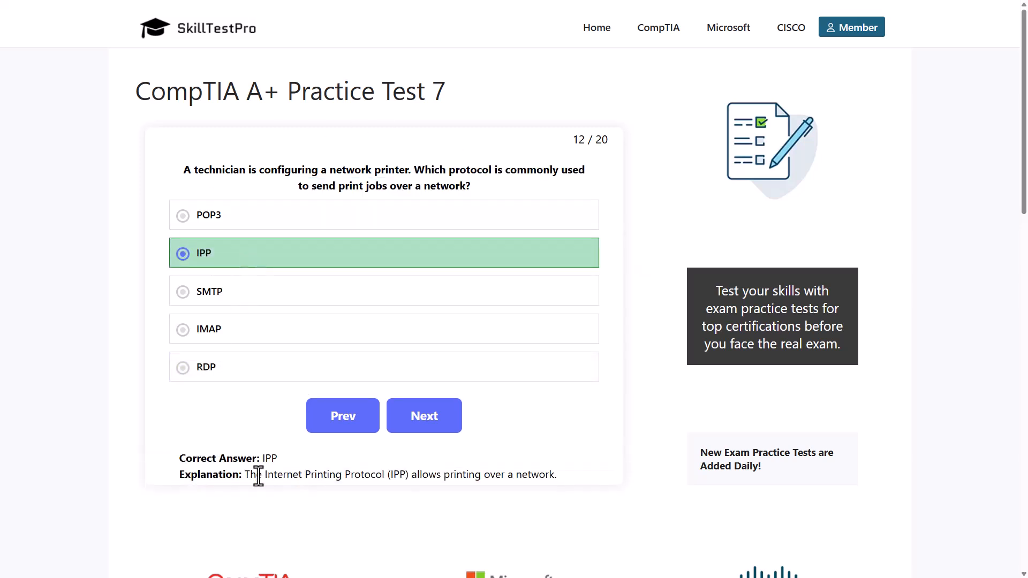
pyautogui.moveTo(244, 475); pyautogui.dragTo(321, 475)
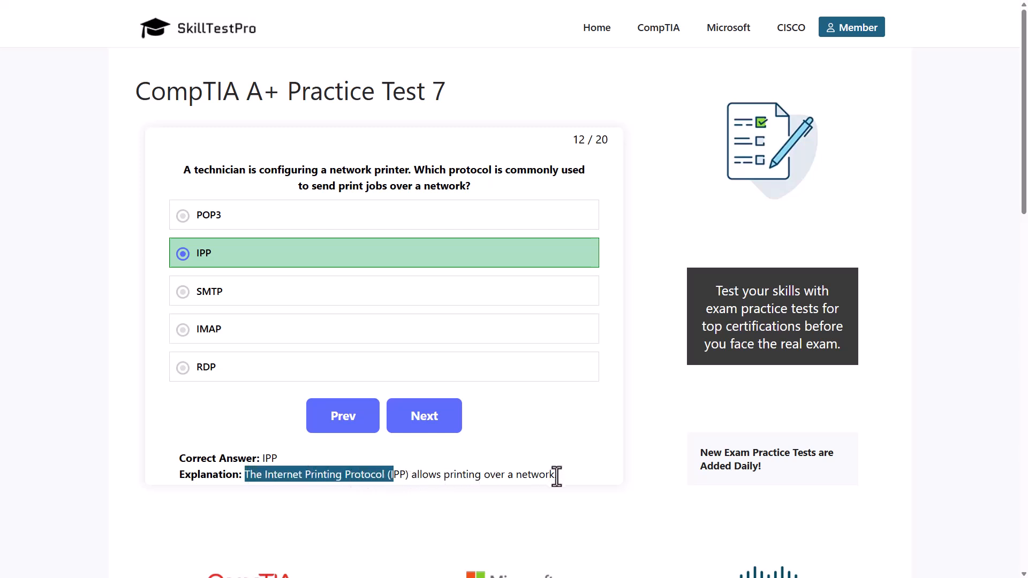
pyautogui.click(424, 416)
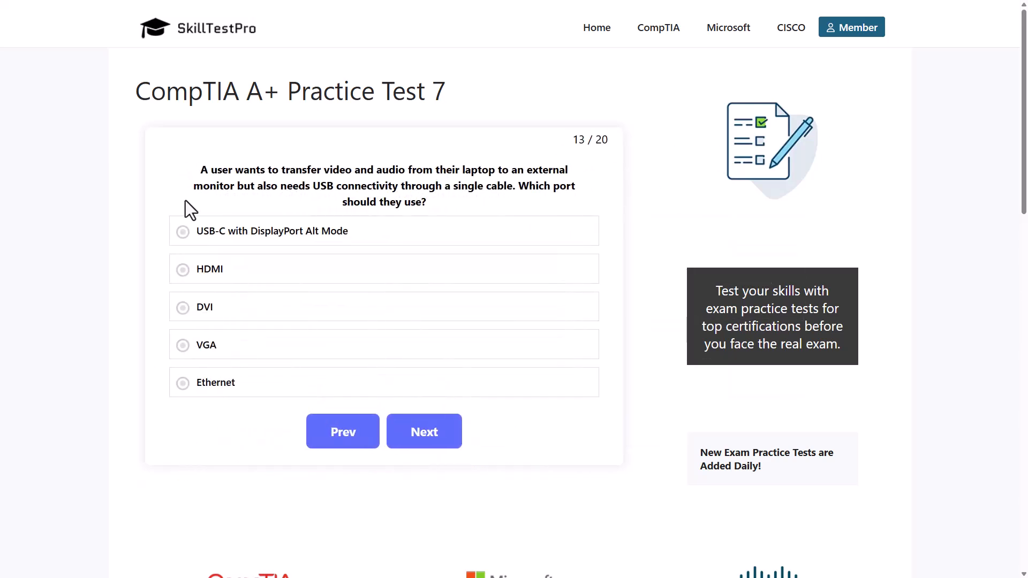
pyautogui.moveTo(362, 186)
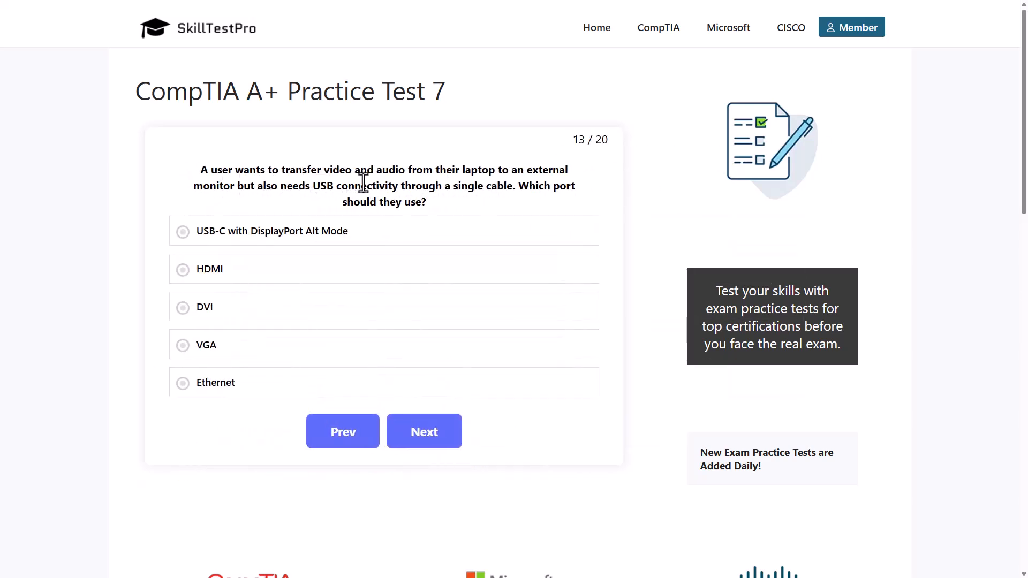
pyautogui.moveTo(497, 180)
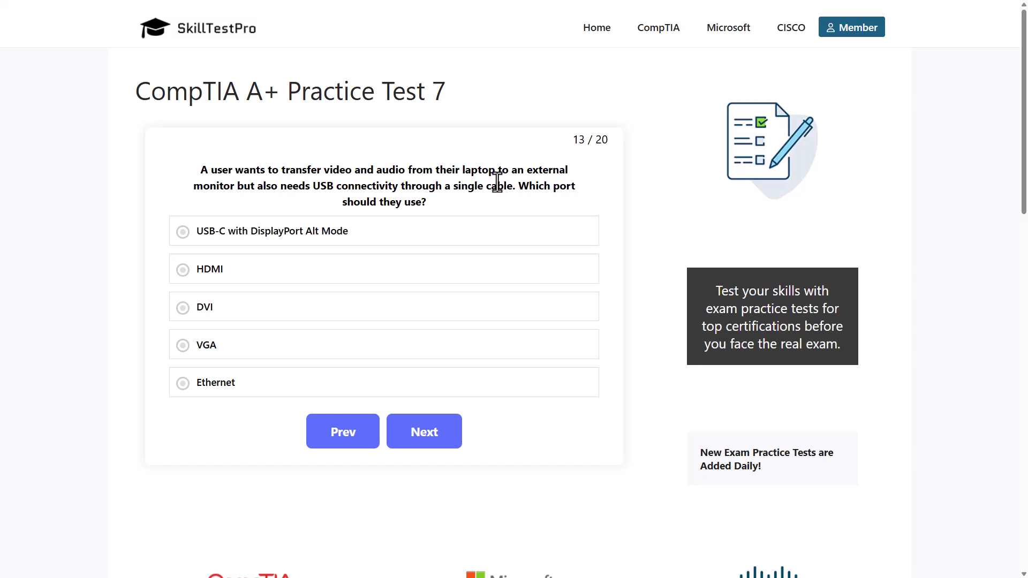
pyautogui.moveTo(246, 206)
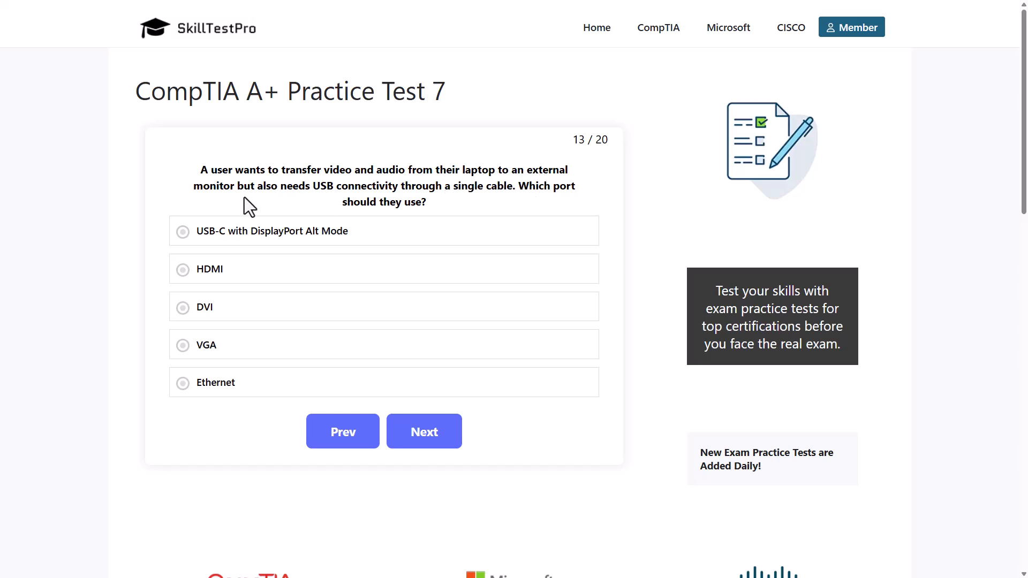
pyautogui.moveTo(387, 197)
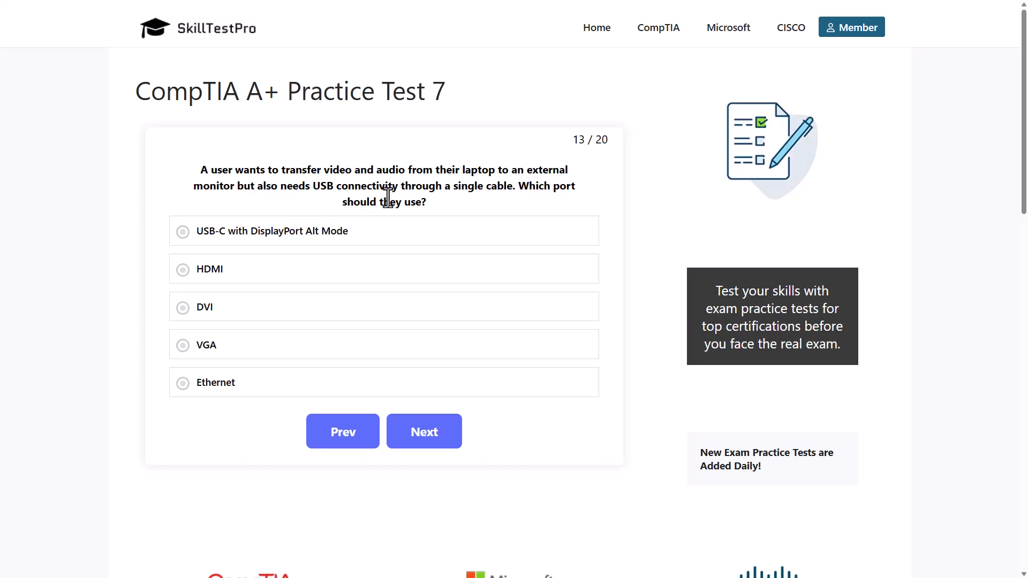
pyautogui.moveTo(522, 192)
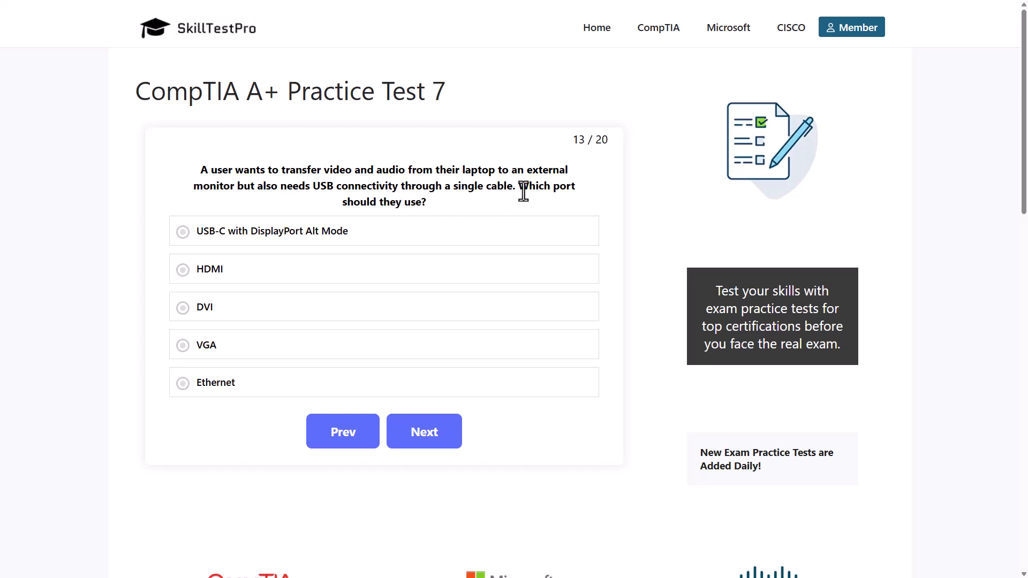
pyautogui.moveTo(416, 222)
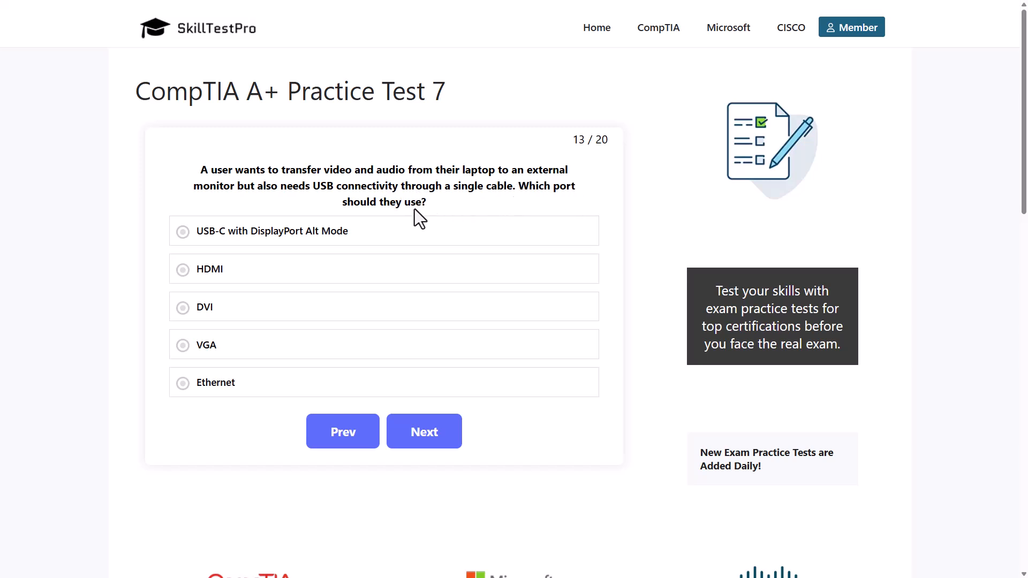
# Answer question 13 with 'USB-C with DisplayPort Alt Mode' and advance to question 14.
pyautogui.click(272, 232)
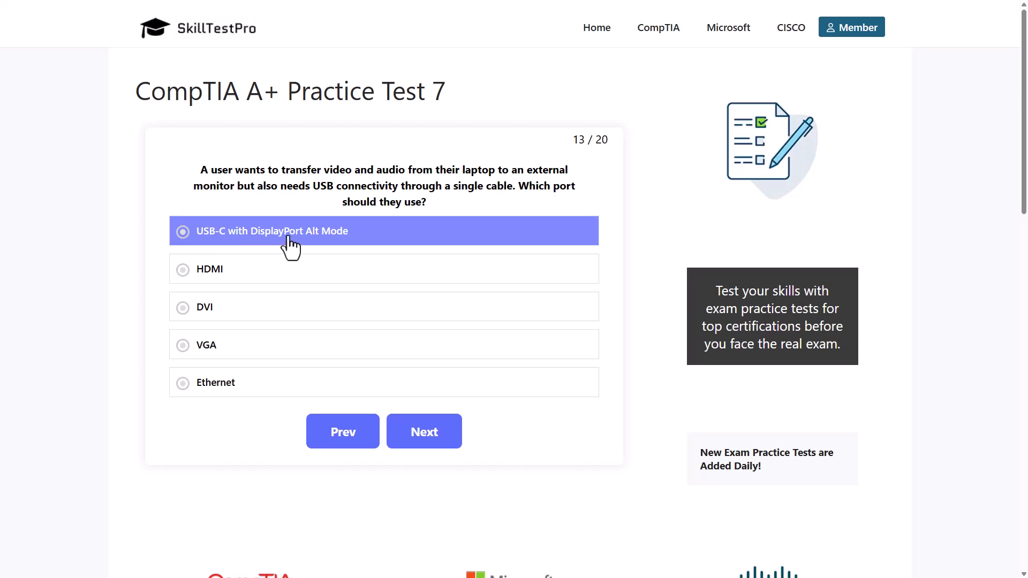
pyautogui.moveTo(235, 259)
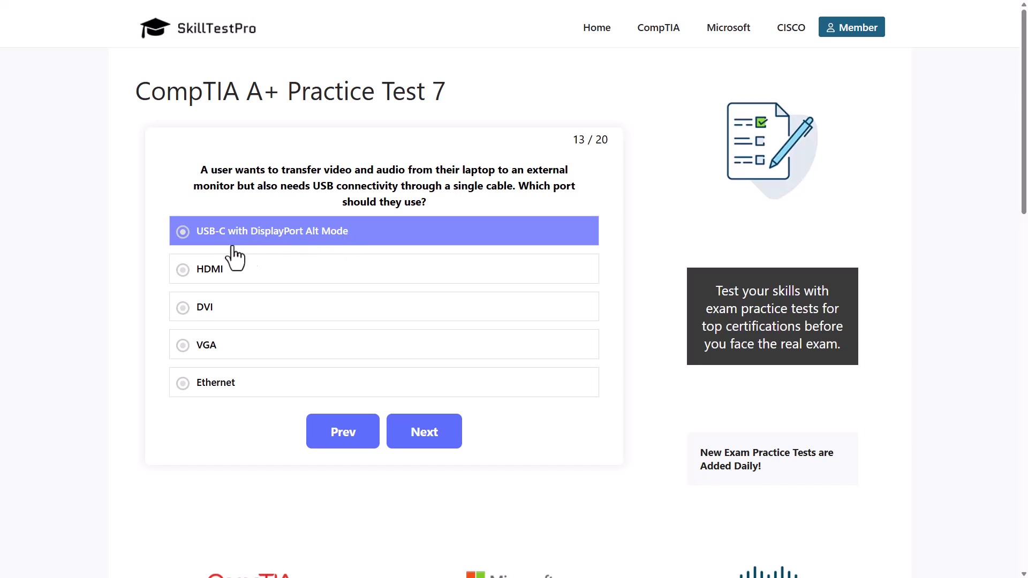
pyautogui.click(204, 308)
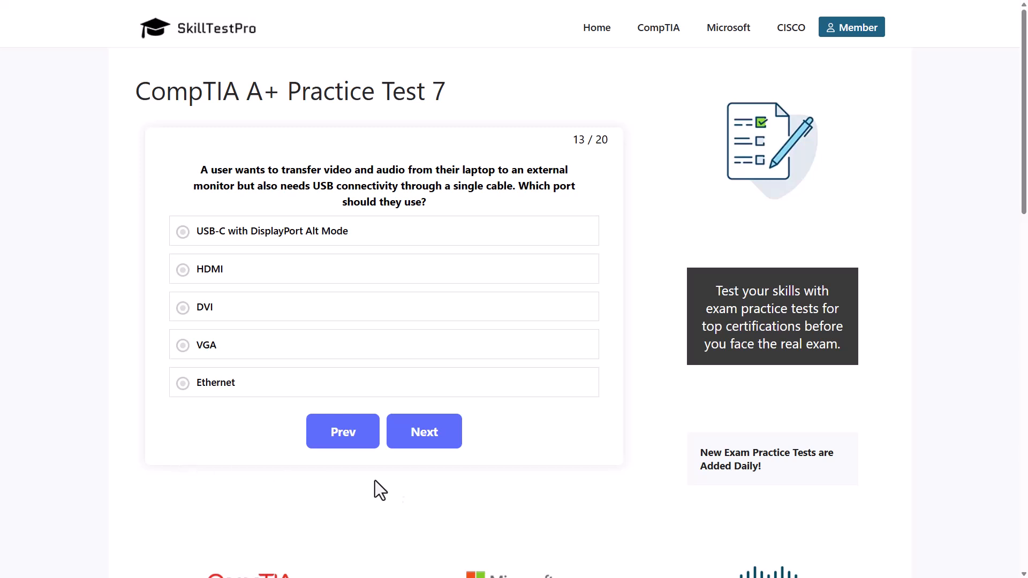
pyautogui.click(259, 231)
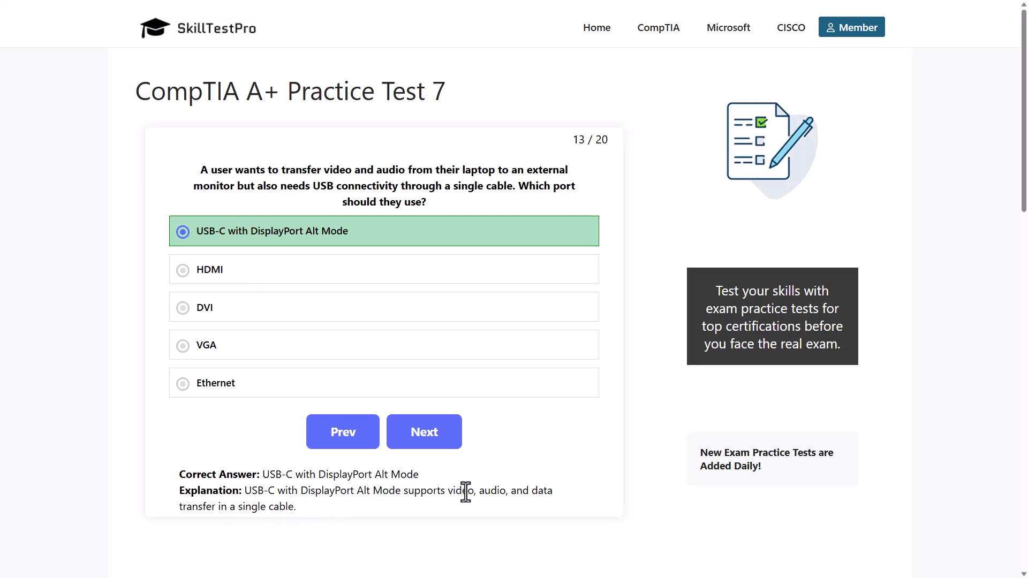
pyautogui.moveTo(282, 506)
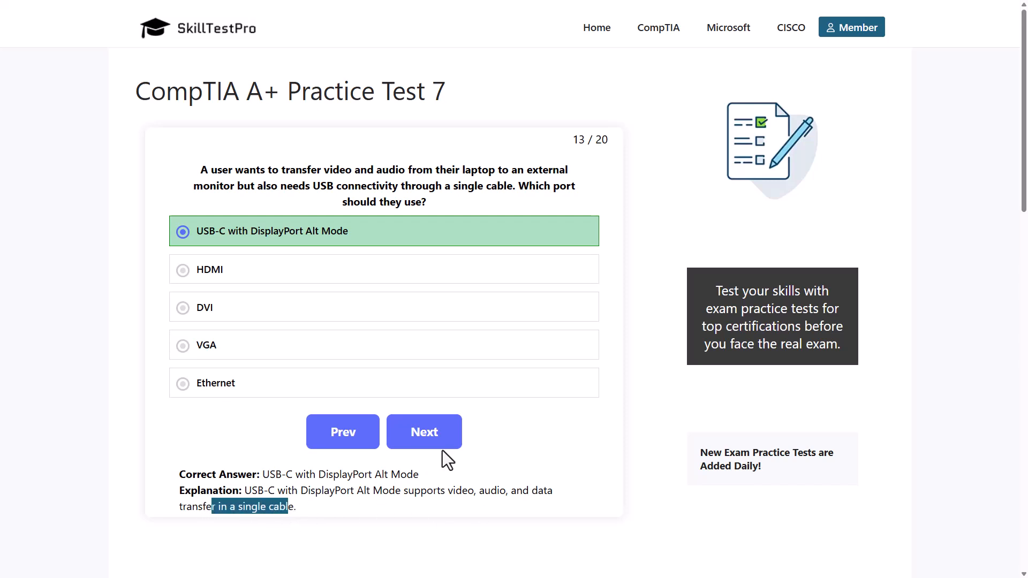
pyautogui.click(424, 432)
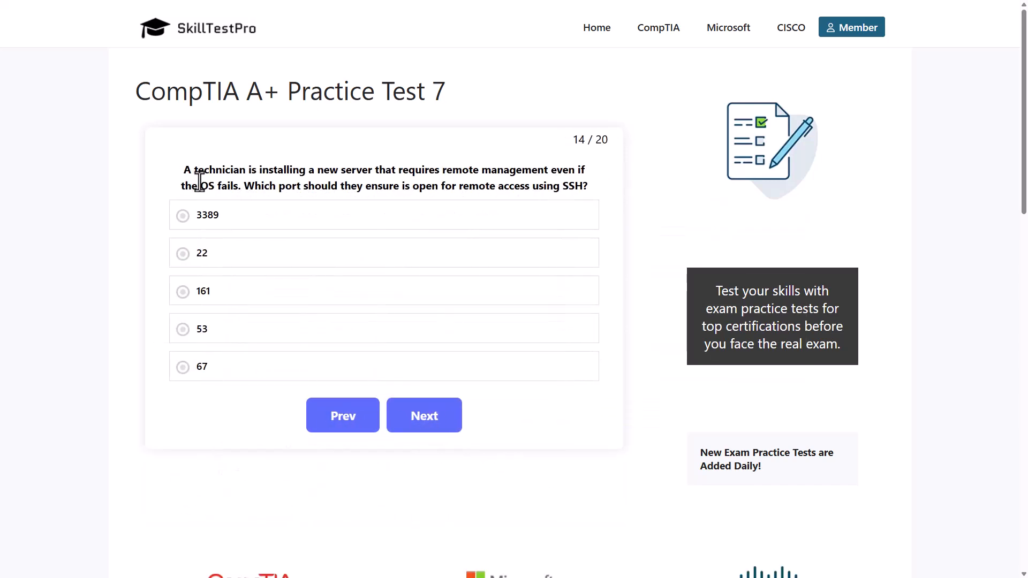
pyautogui.moveTo(249, 184)
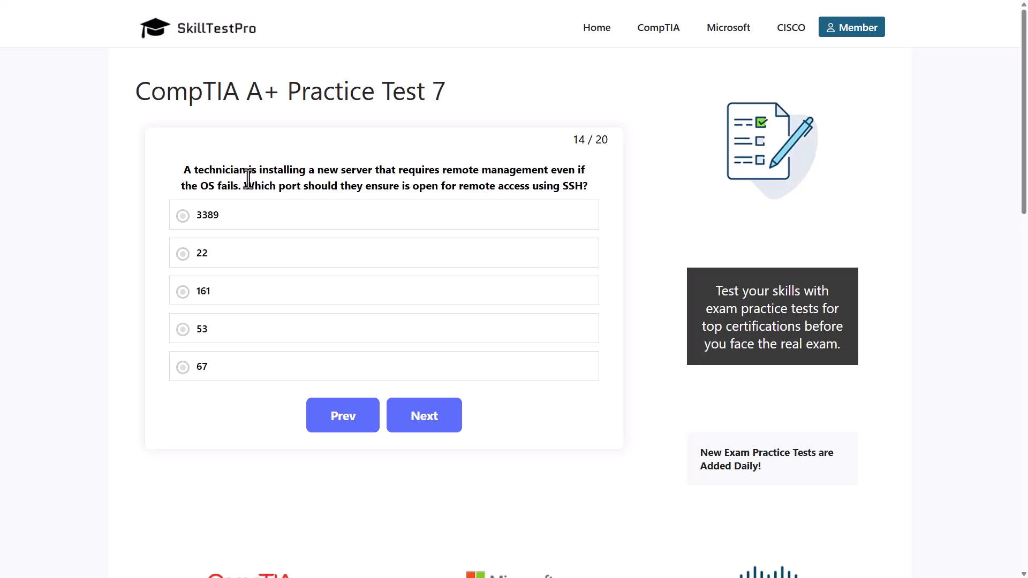
pyautogui.moveTo(591, 176)
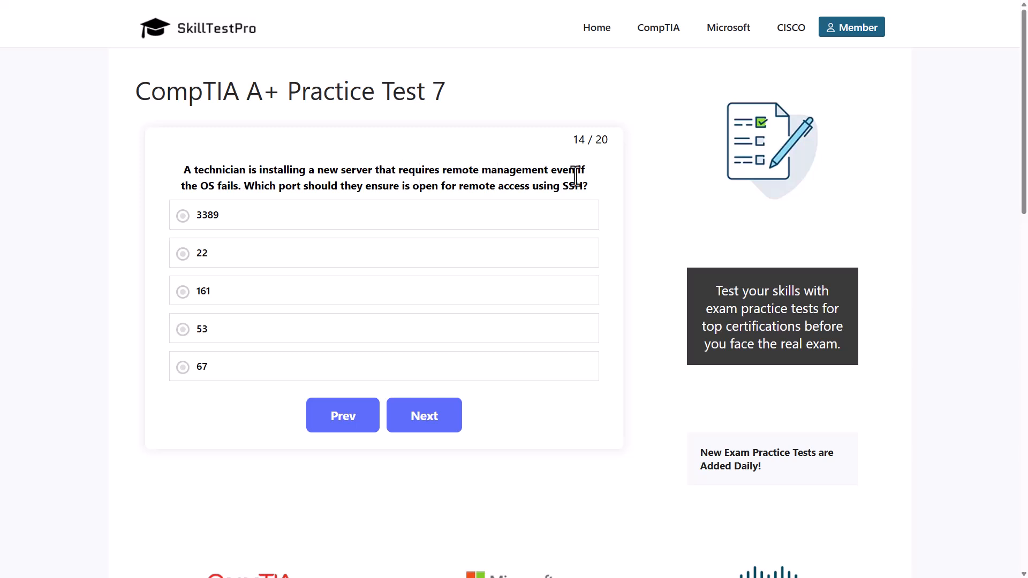
pyautogui.moveTo(197, 186)
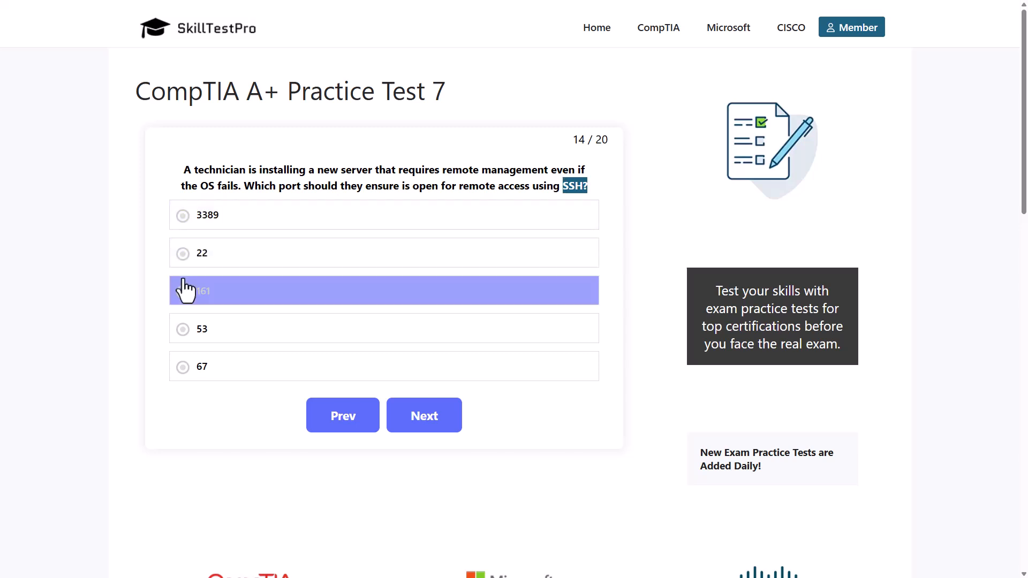
# Answer the SSH remote access question with port 22 and advance to question 15.
pyautogui.click(201, 328)
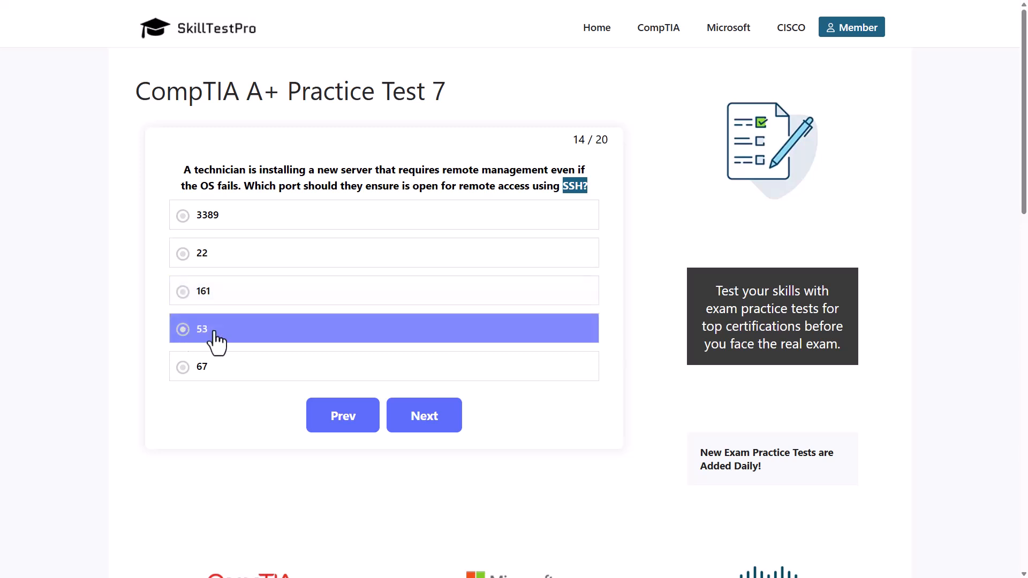
pyautogui.click(201, 366)
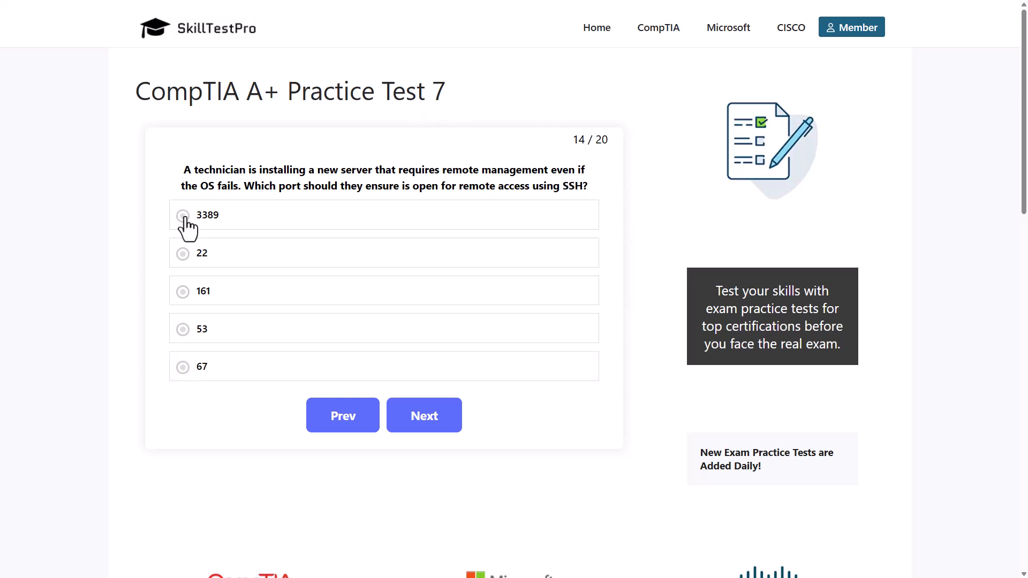
pyautogui.click(182, 252)
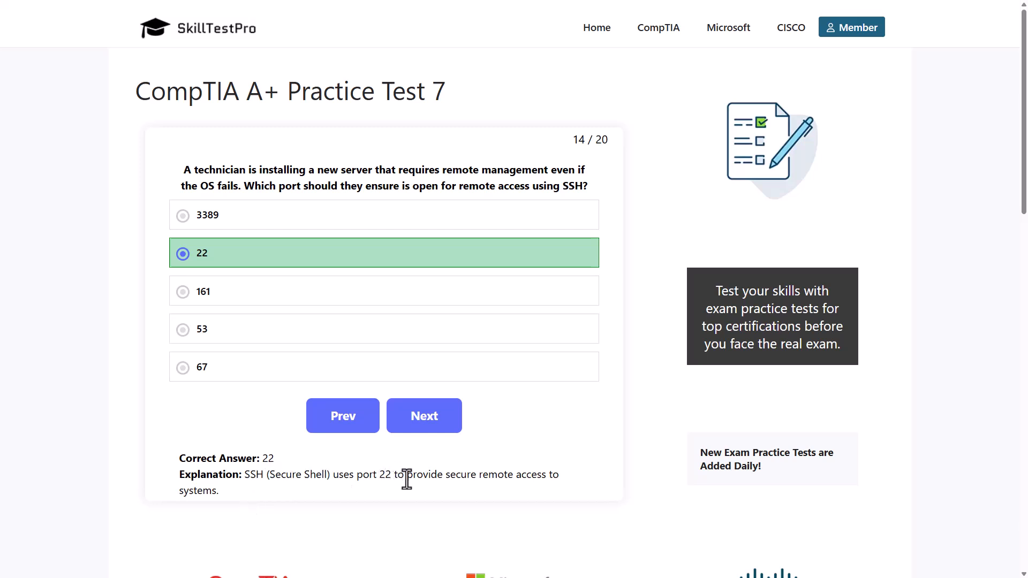
pyautogui.moveTo(319, 475)
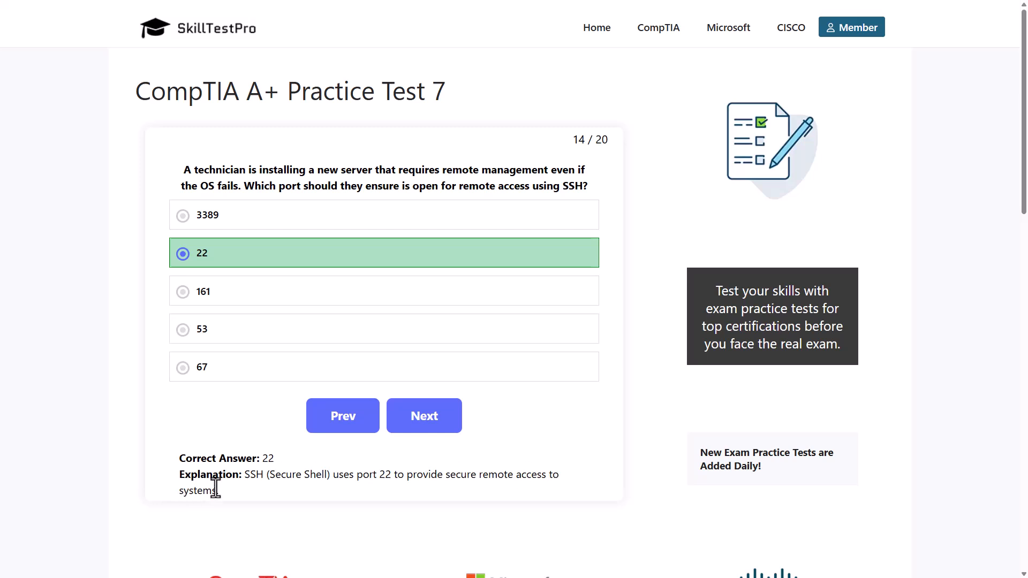
pyautogui.moveTo(247, 494)
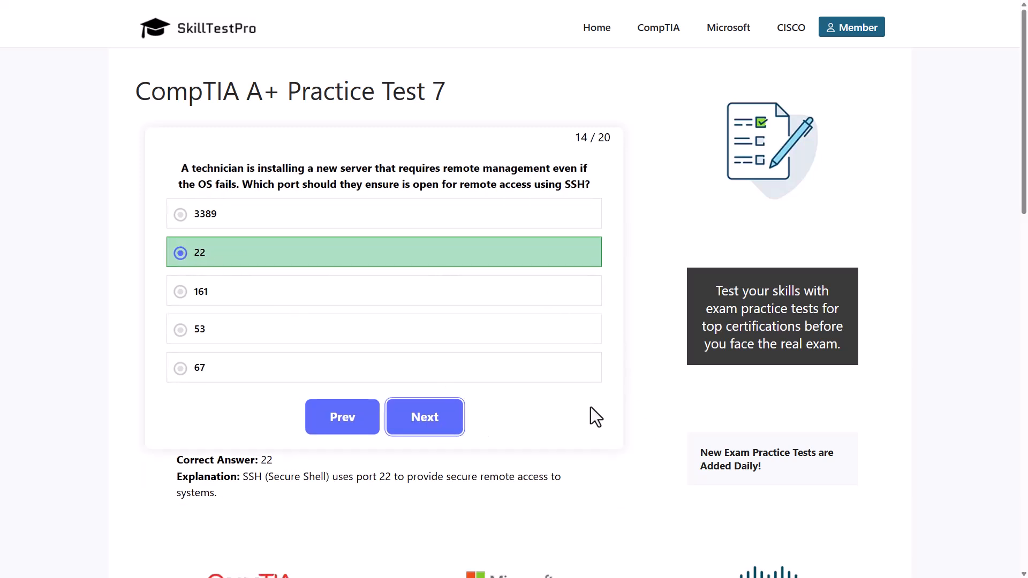
pyautogui.click(424, 416)
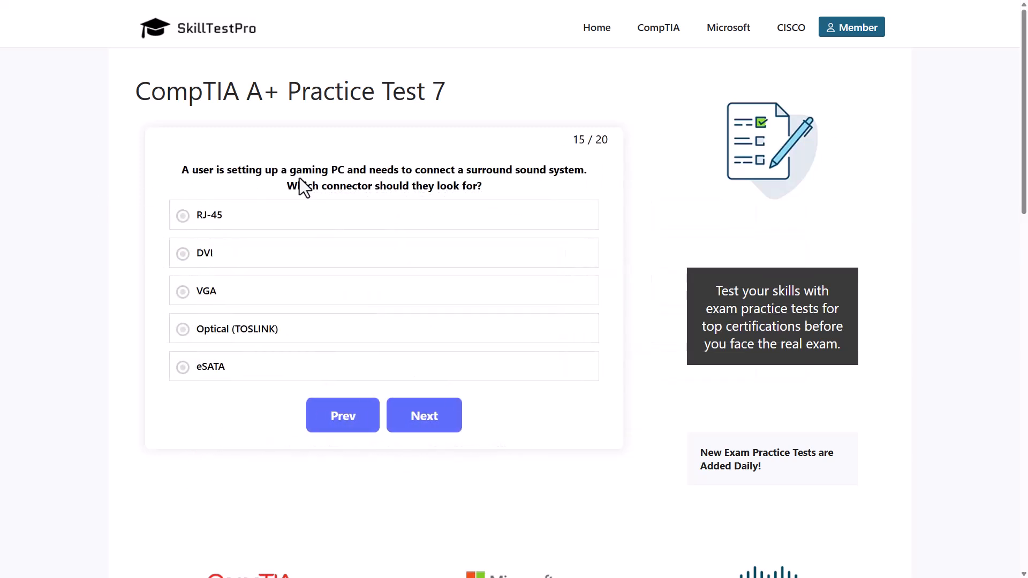
pyautogui.moveTo(477, 180)
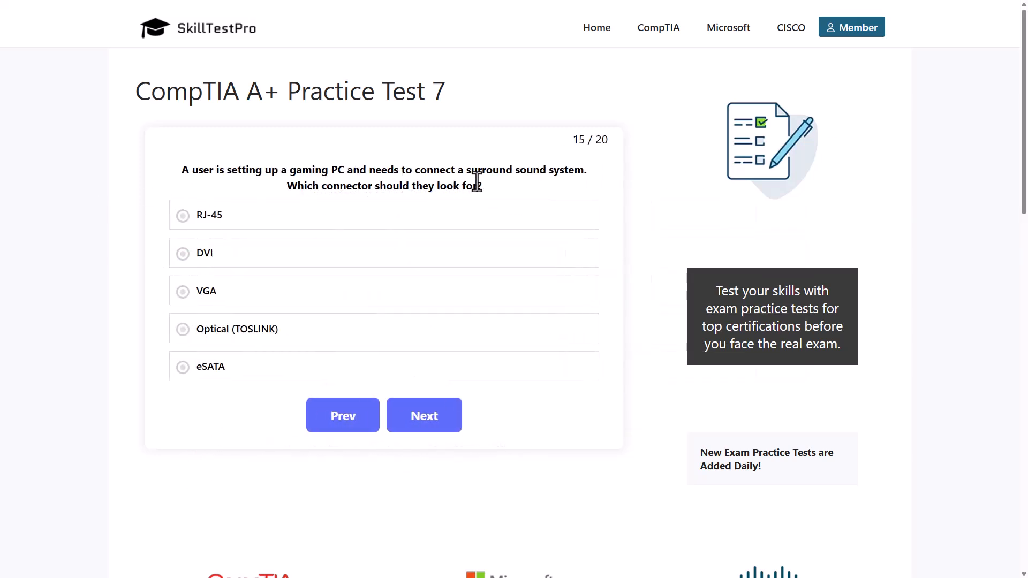
pyautogui.moveTo(602, 185)
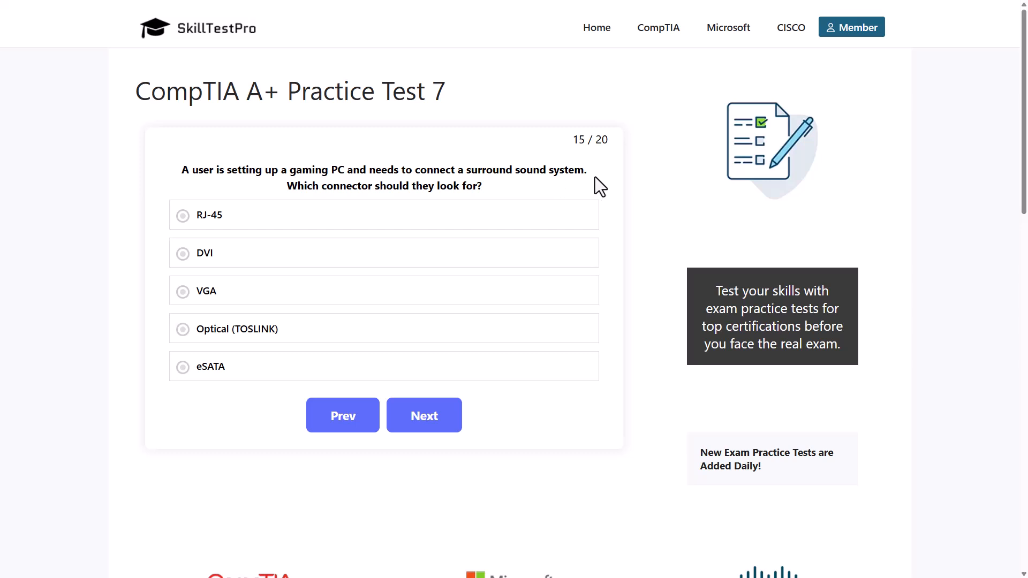
pyautogui.moveTo(446, 190)
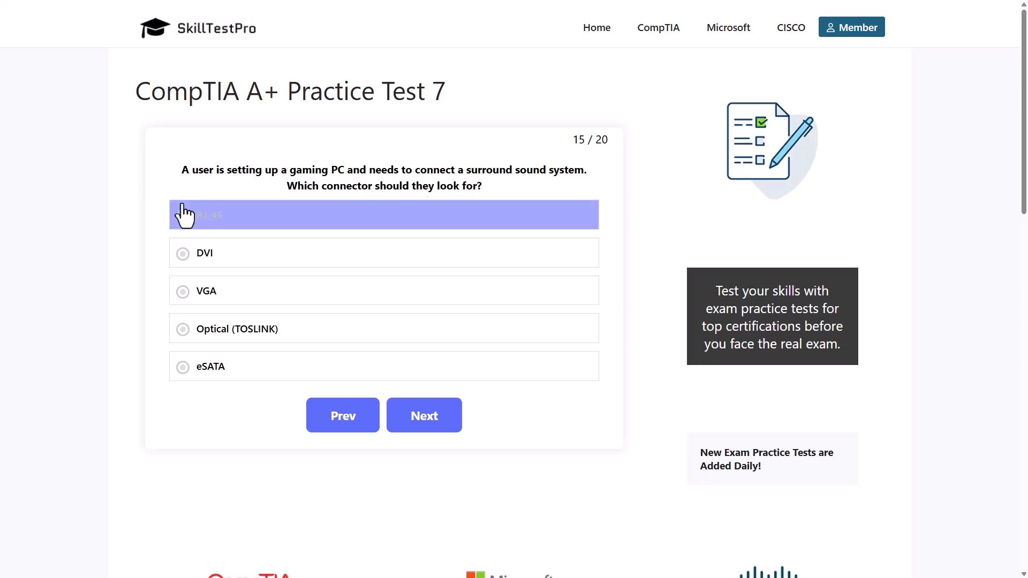
pyautogui.moveTo(173, 254)
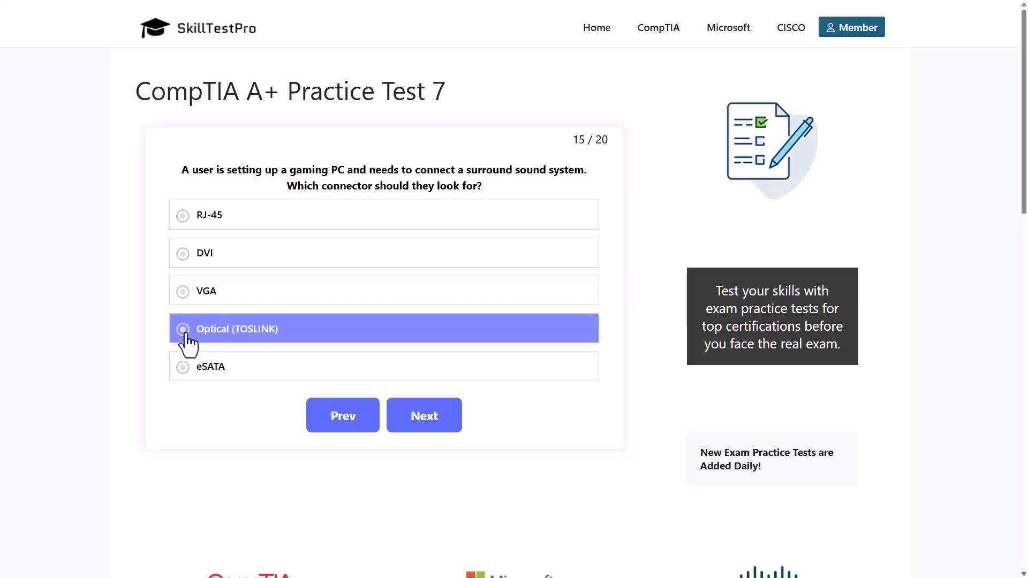
pyautogui.moveTo(171, 369)
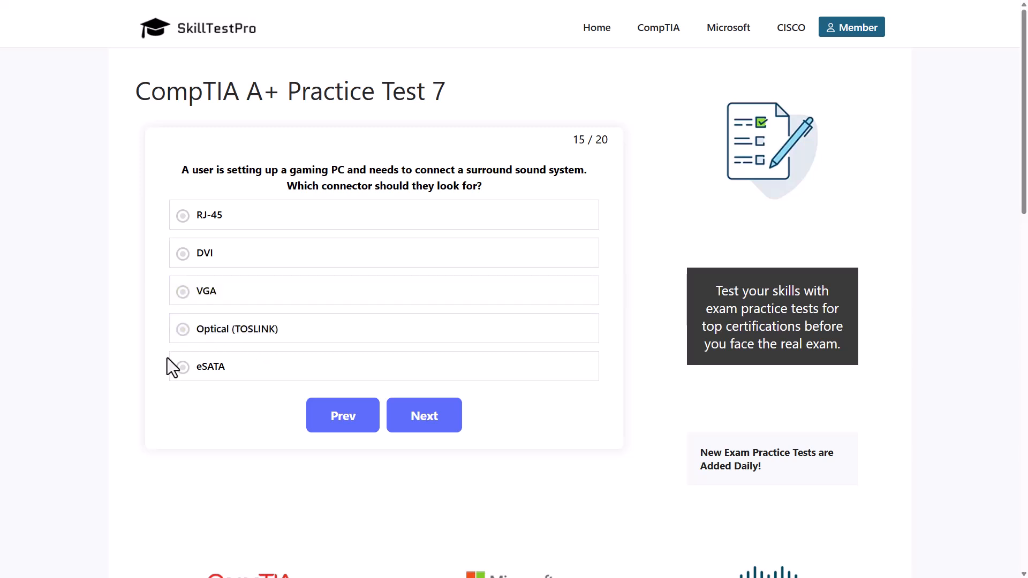
pyautogui.moveTo(647, 223)
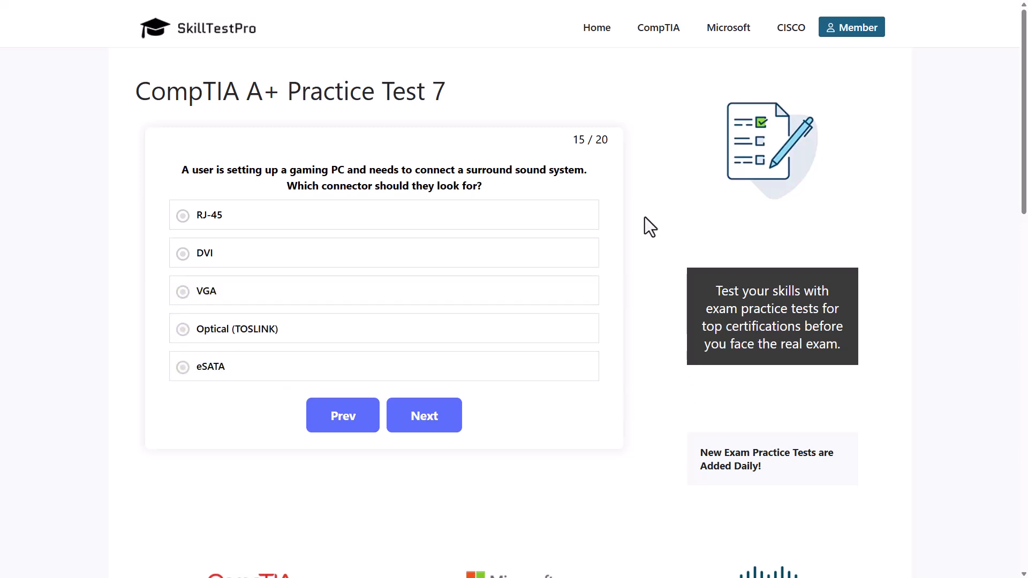
pyautogui.moveTo(137, 355)
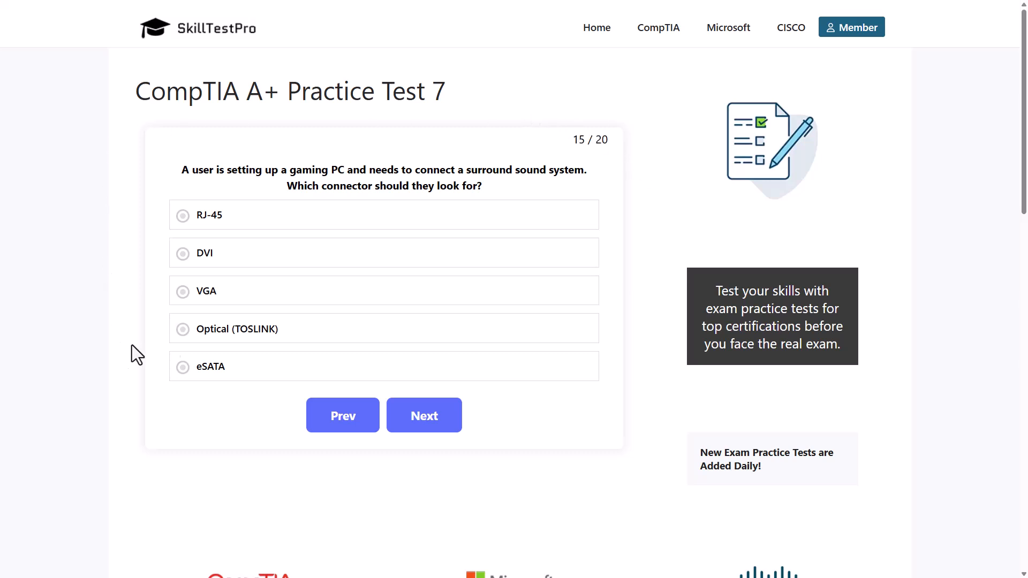
# Answer question 15 with Optical (TOSLINK) and advance to question 16.
pyautogui.click(182, 329)
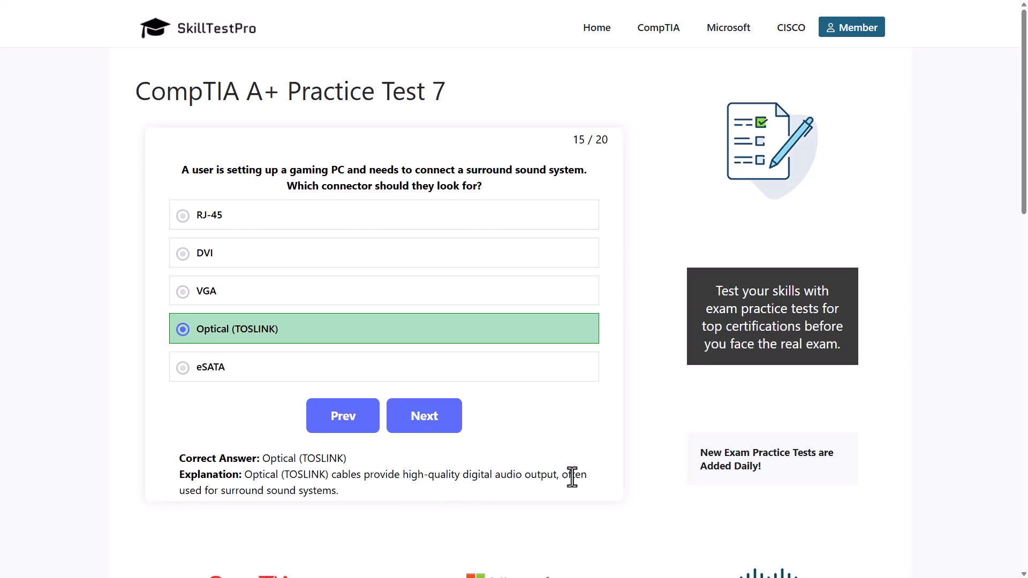
pyautogui.moveTo(270, 491)
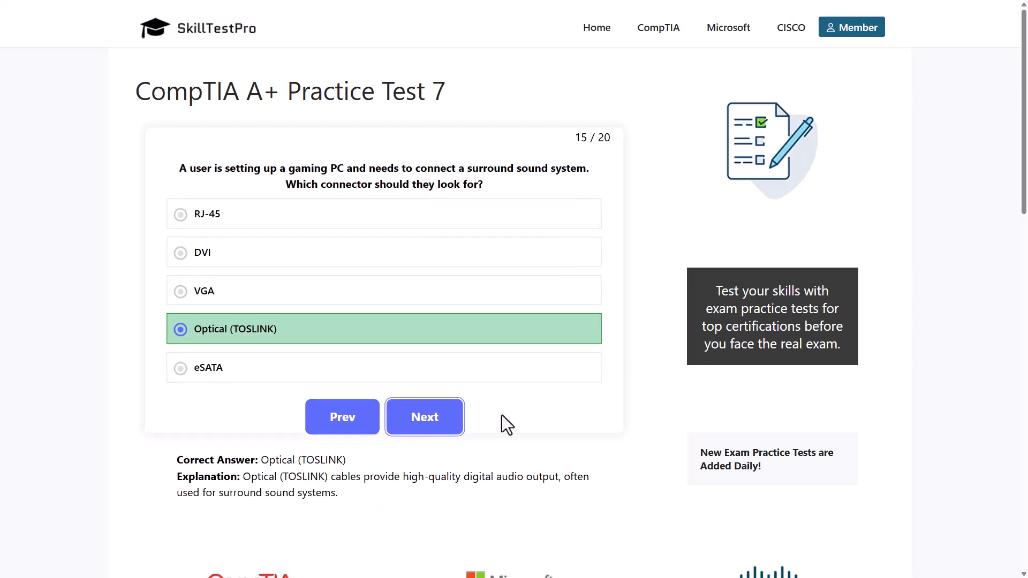
pyautogui.click(424, 416)
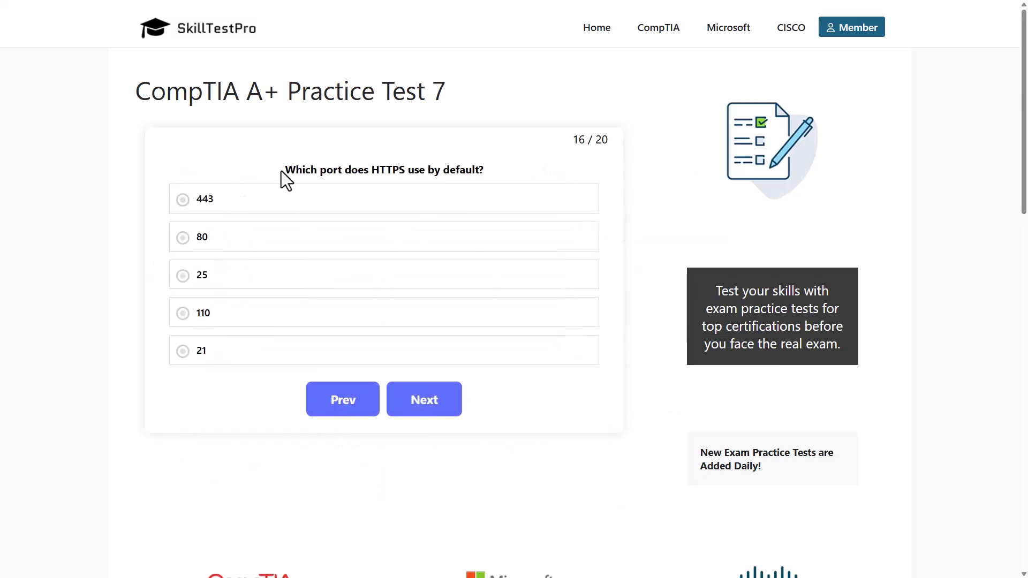
pyautogui.moveTo(420, 170)
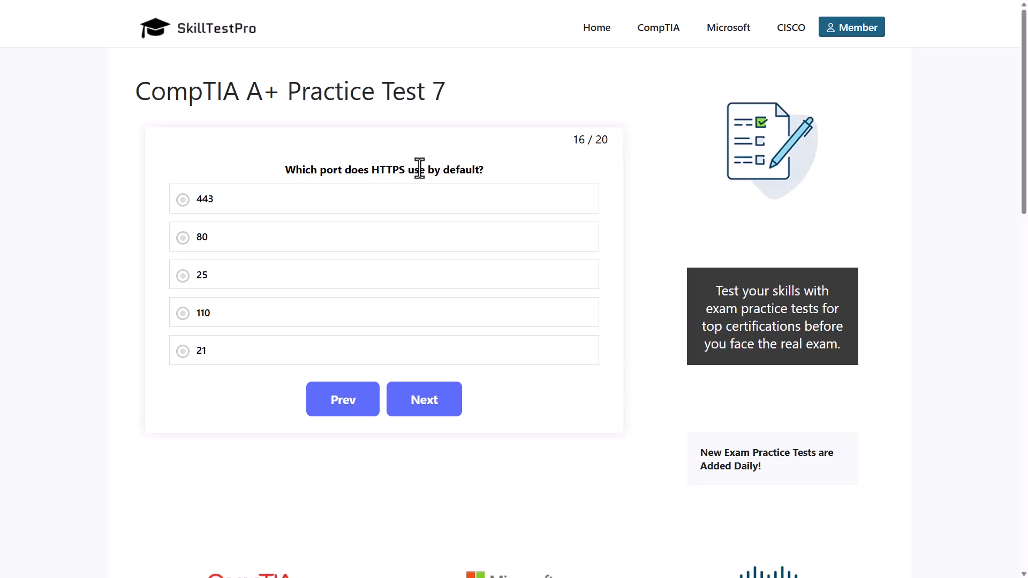
pyautogui.moveTo(467, 169)
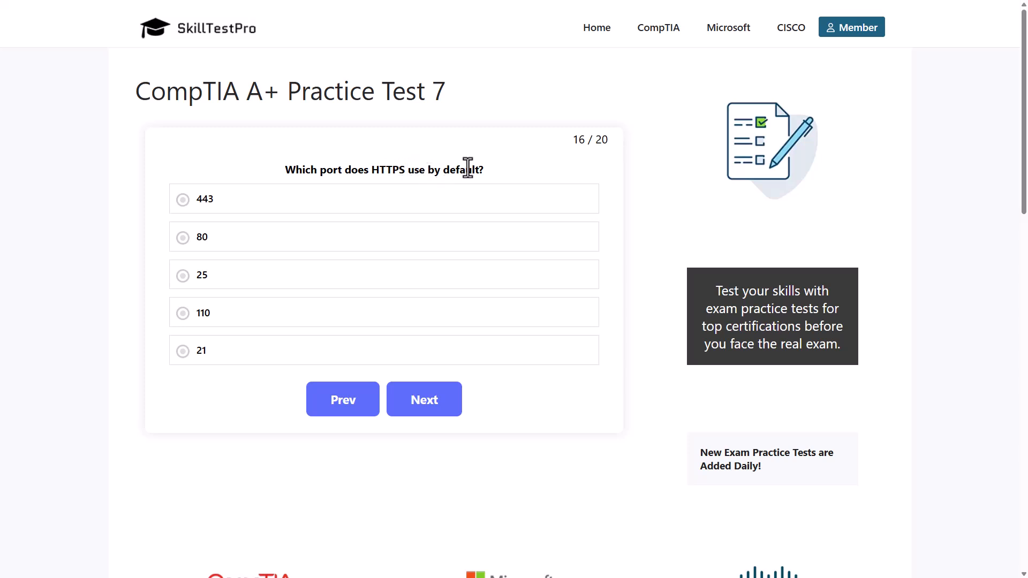
pyautogui.moveTo(376, 170)
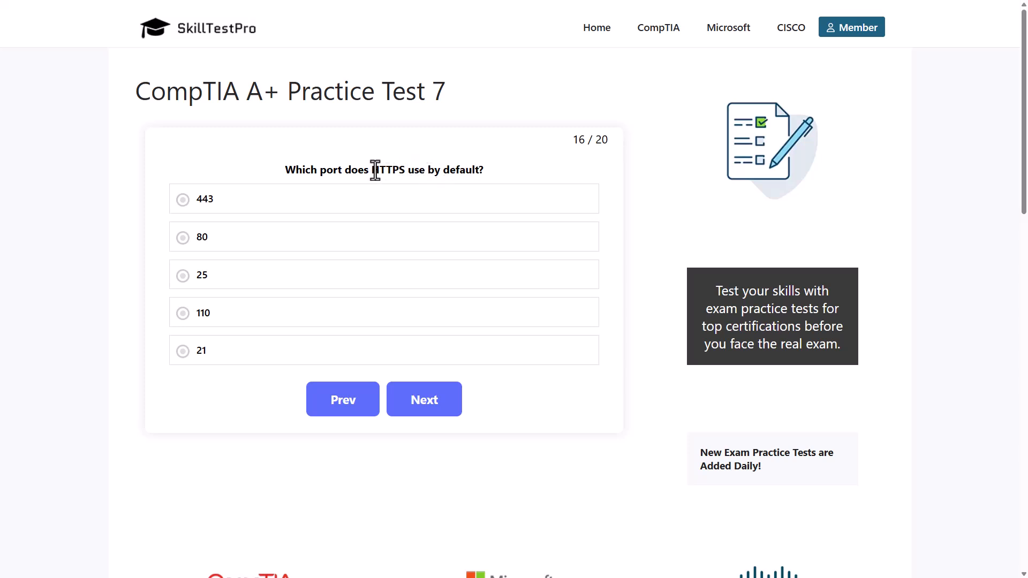
# Highlight HTTPS in the question and answer question 16 with port 443.
pyautogui.doubleClick(390, 171)
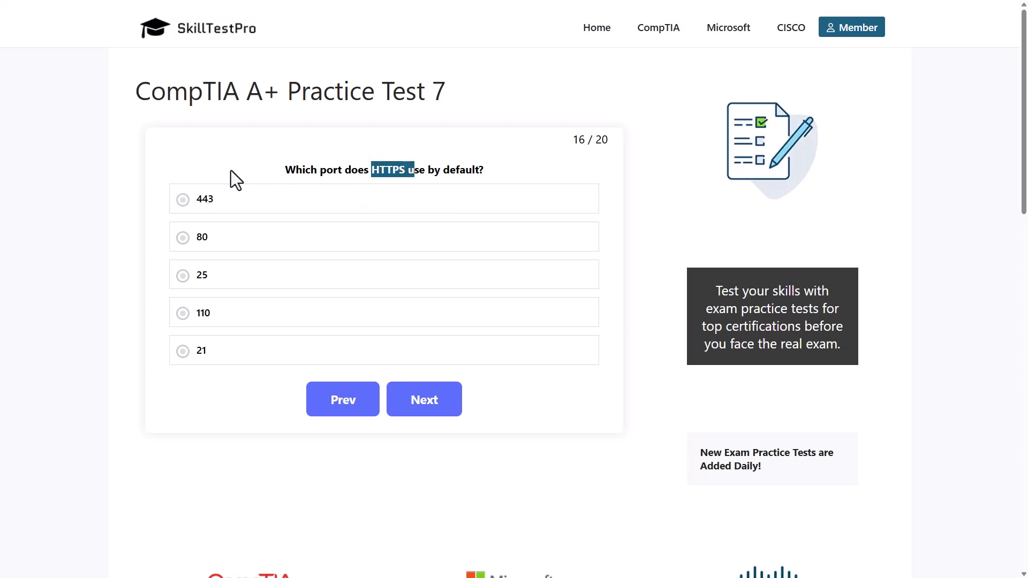
pyautogui.click(229, 200)
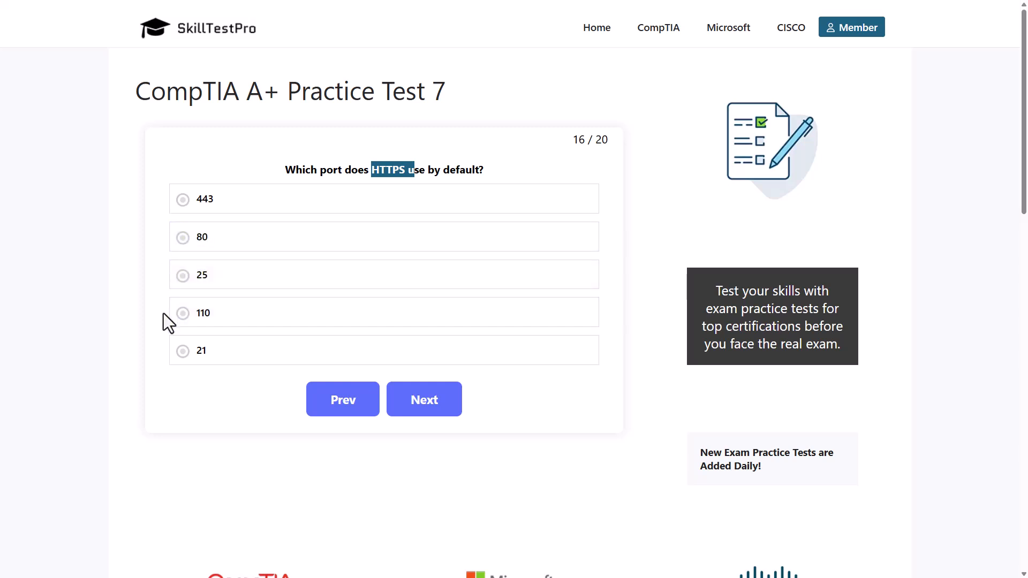
pyautogui.moveTo(178, 347)
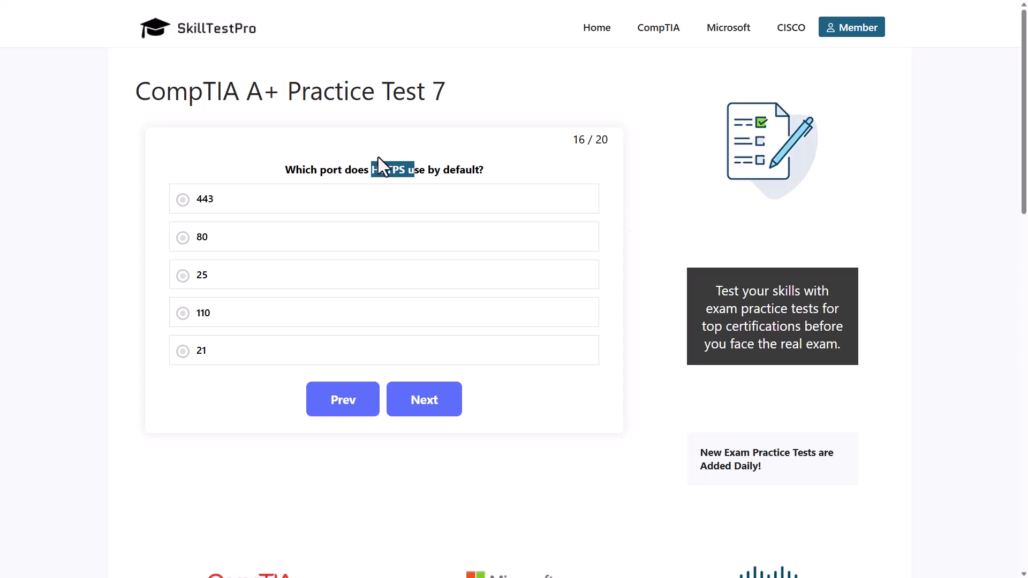
pyautogui.click(182, 199)
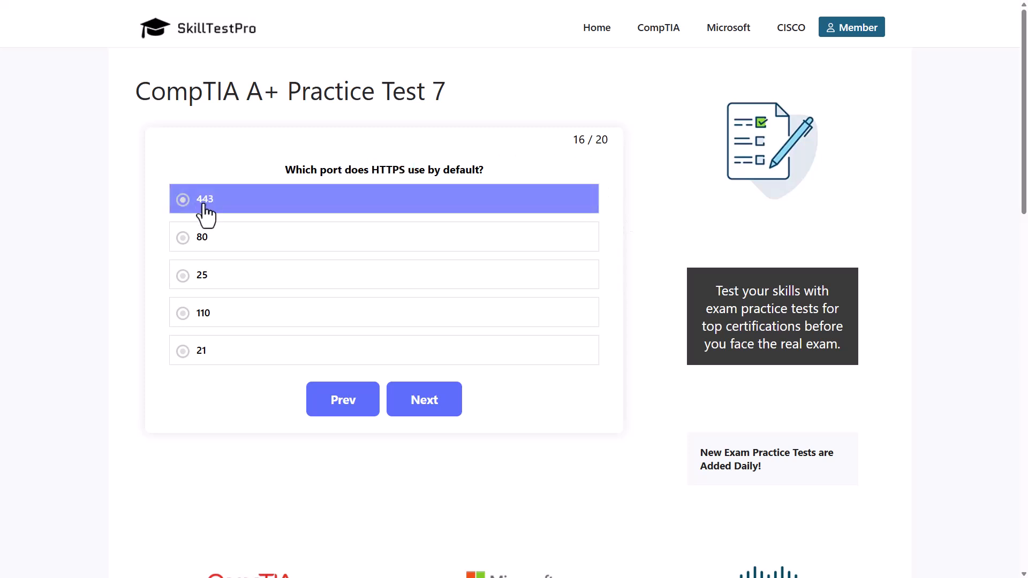
pyautogui.click(182, 199)
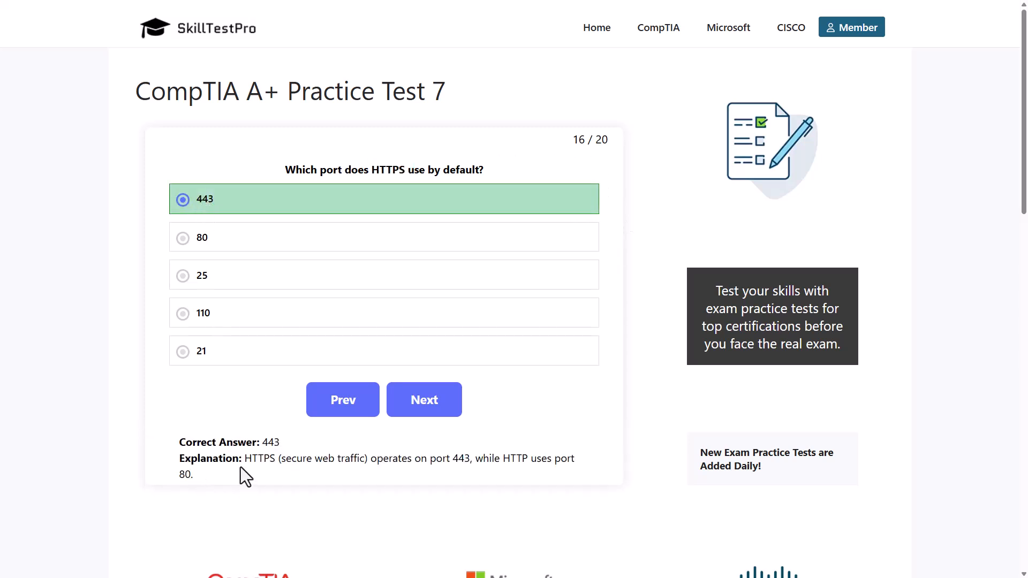
# Highlight HTTPS and port 443 in the explanation, then advance to question 17.
pyautogui.moveTo(251, 459); pyautogui.dragTo(306, 458)
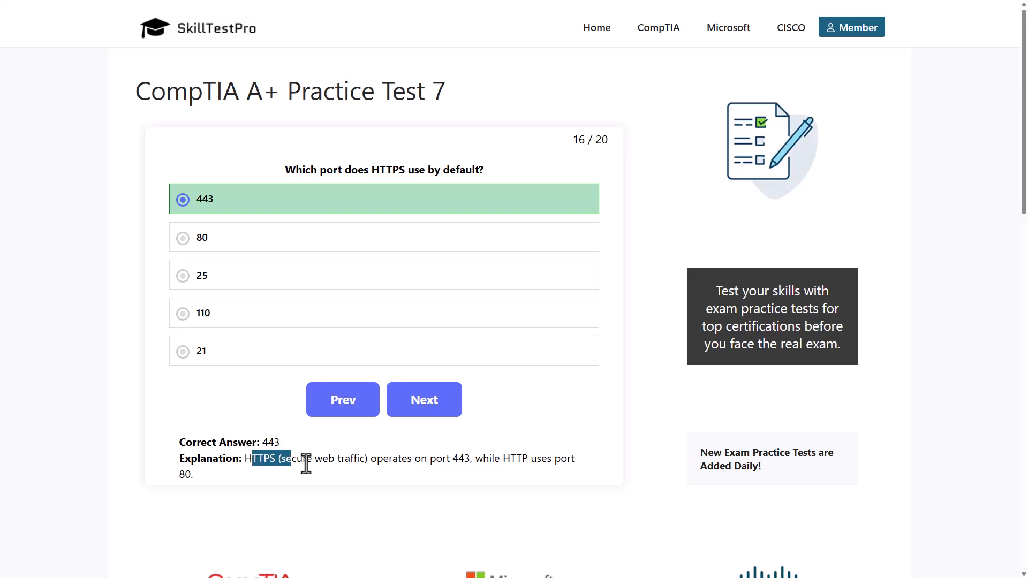
pyautogui.click(249, 458)
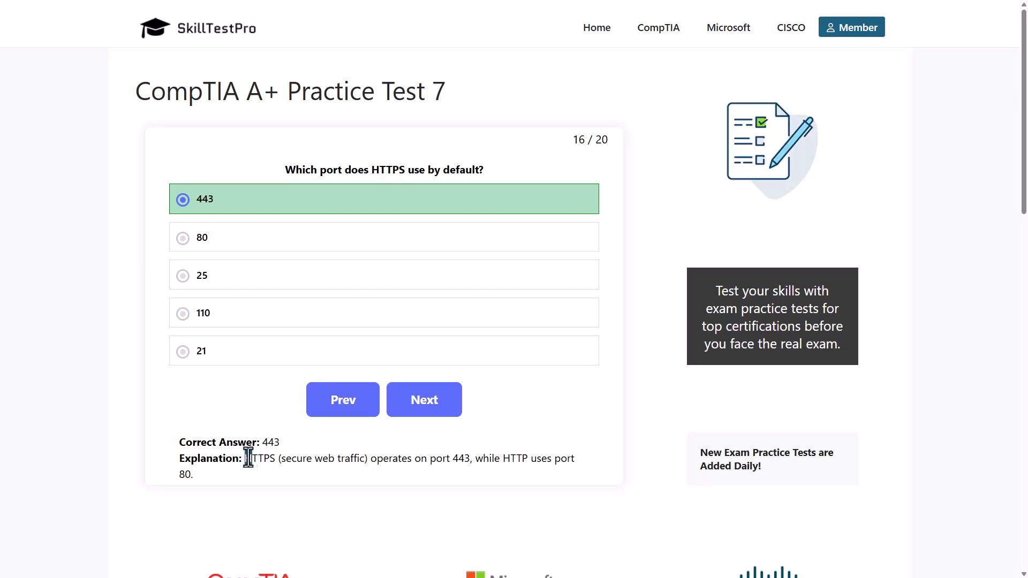
pyautogui.doubleClick(261, 459)
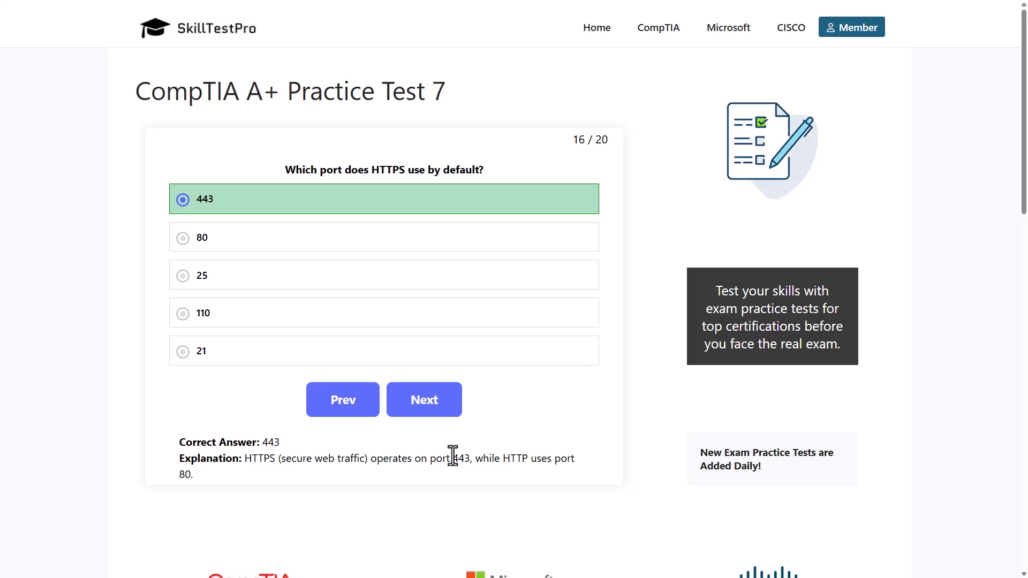
pyautogui.doubleClick(460, 459)
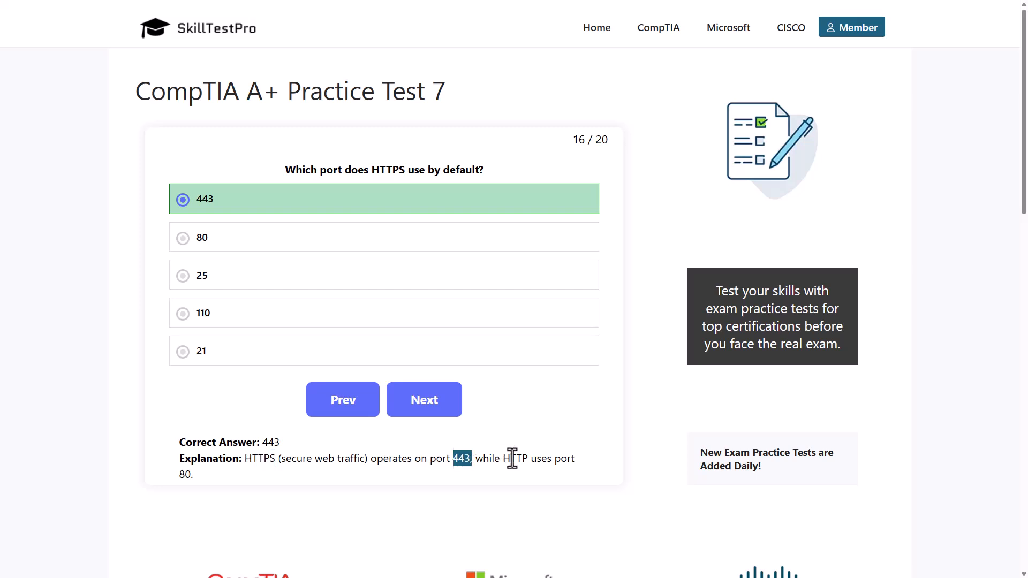
pyautogui.moveTo(454, 432)
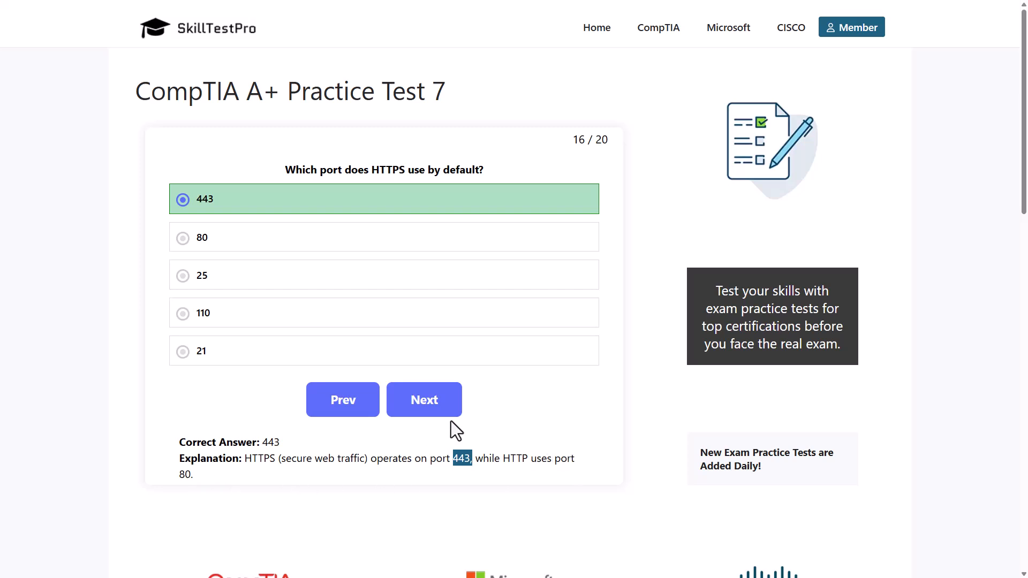
pyautogui.click(424, 401)
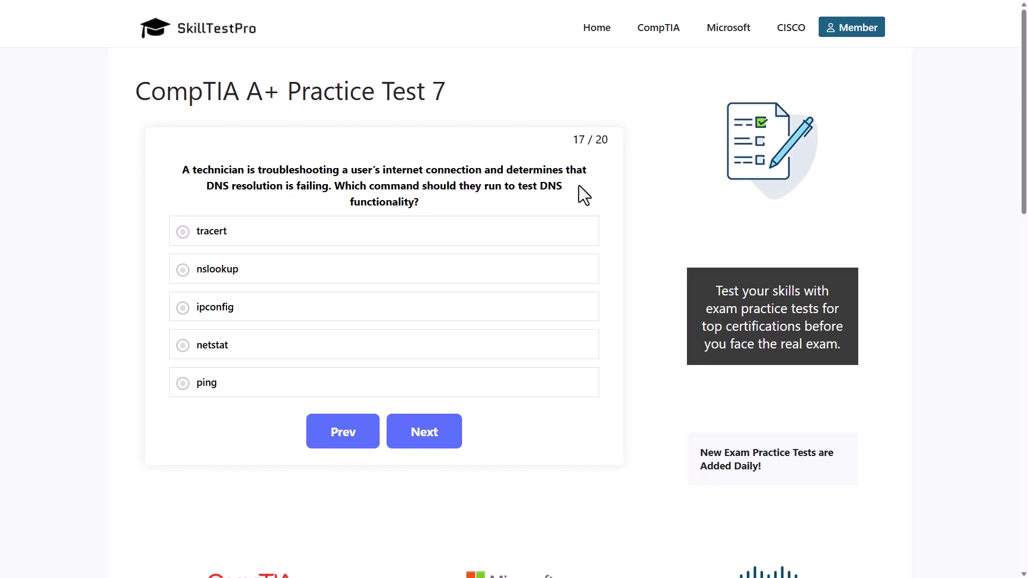
pyautogui.moveTo(336, 206)
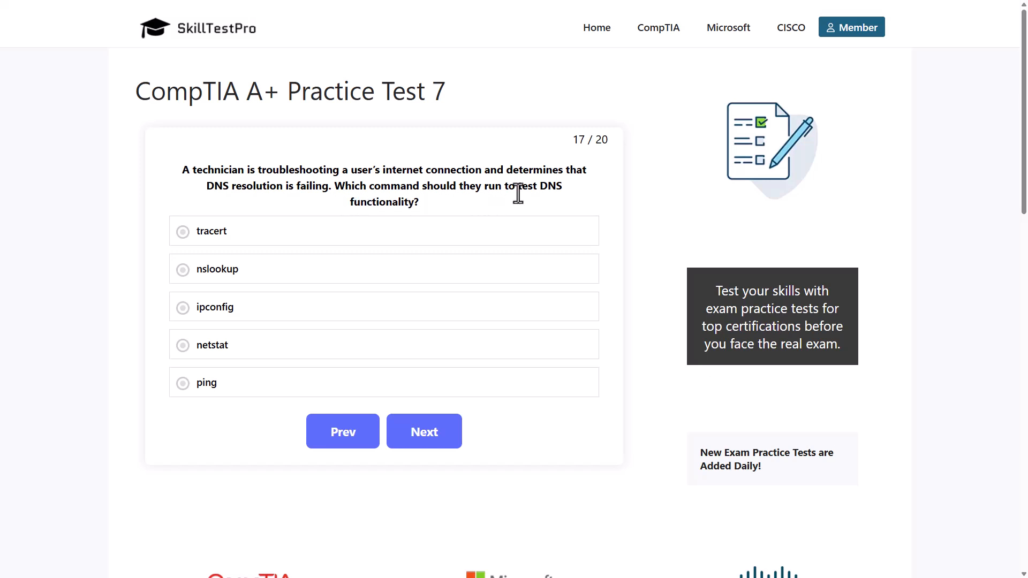
pyautogui.moveTo(384, 224)
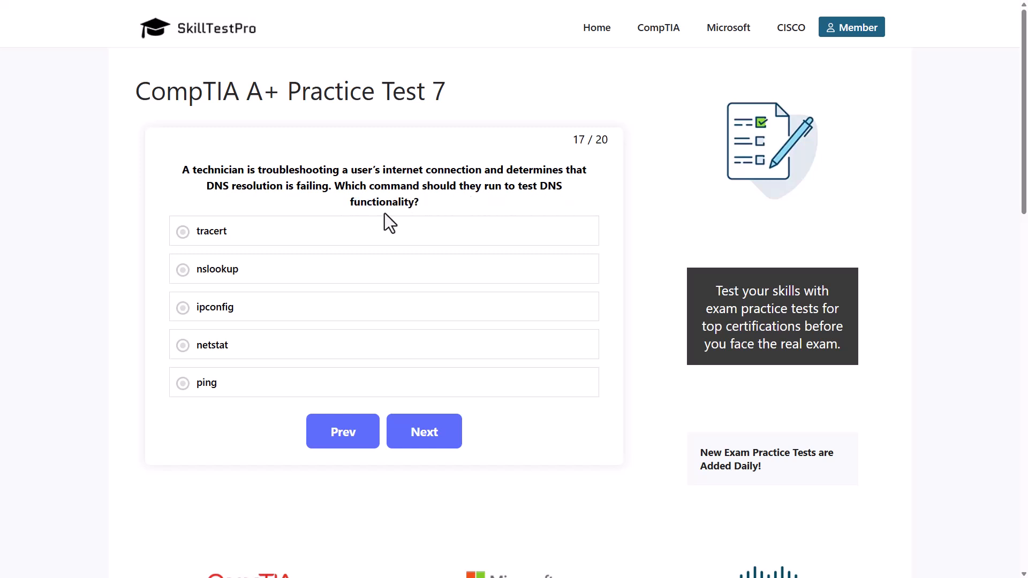
# Highlight the DNS resolution question, answer it with nslookup, and advance to question 18.
pyautogui.click(211, 231)
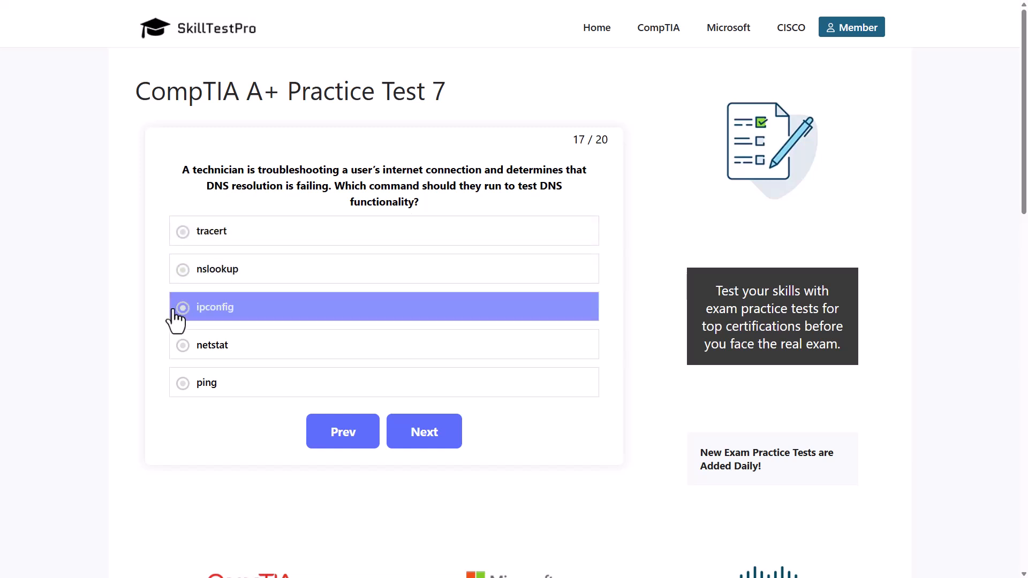
pyautogui.moveTo(177, 351)
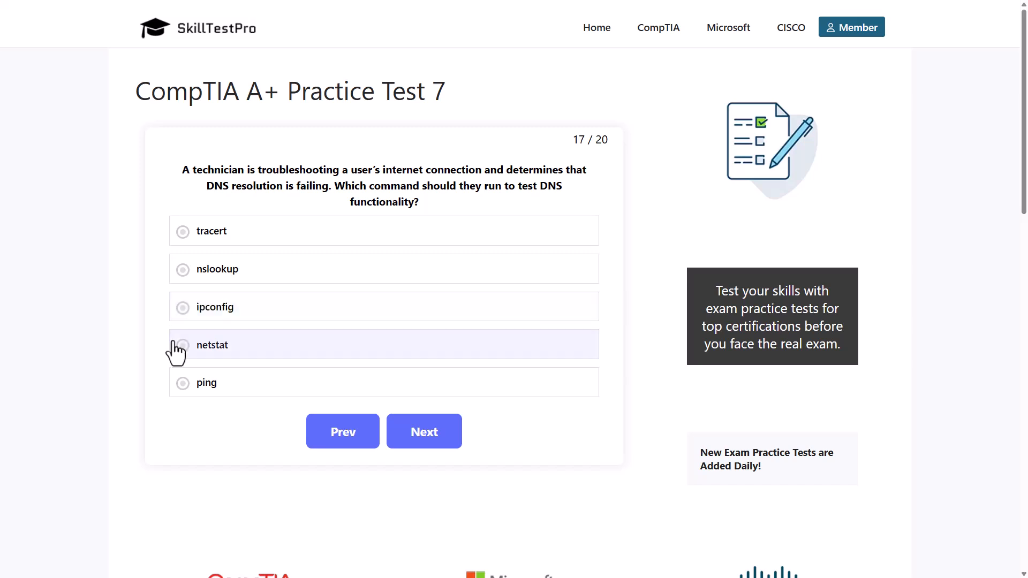
pyautogui.click(207, 383)
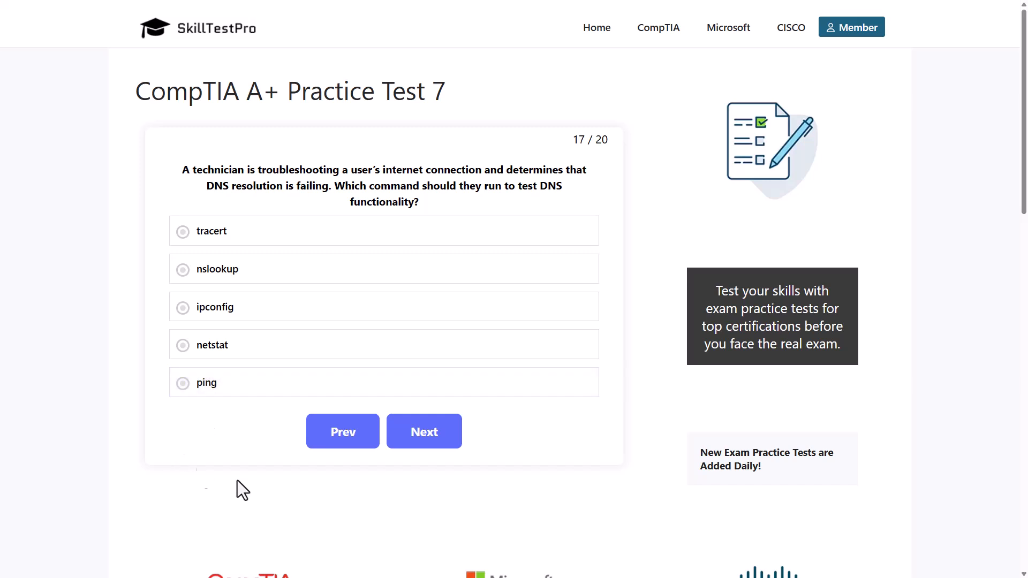
pyautogui.moveTo(641, 174)
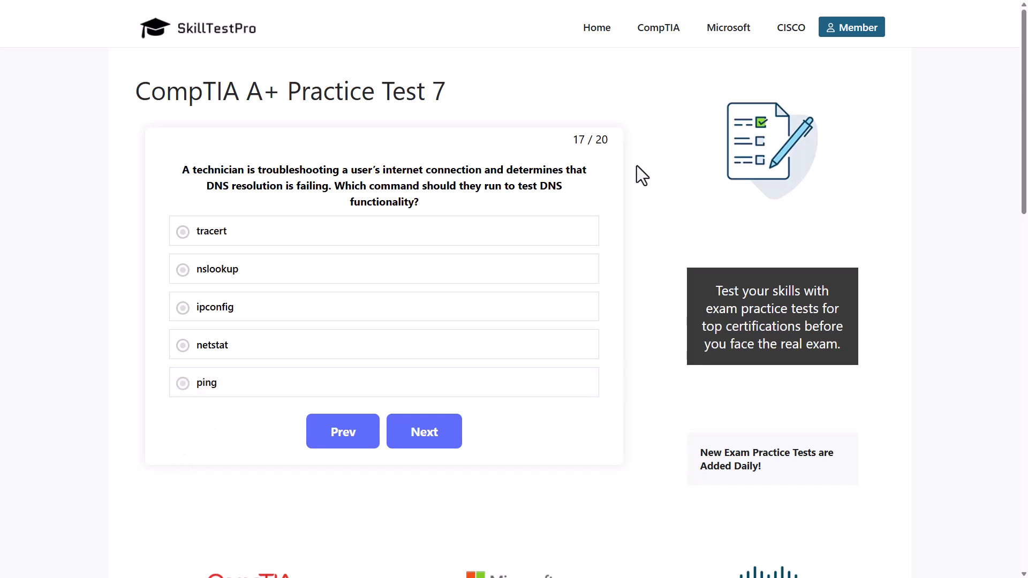
pyautogui.moveTo(154, 184)
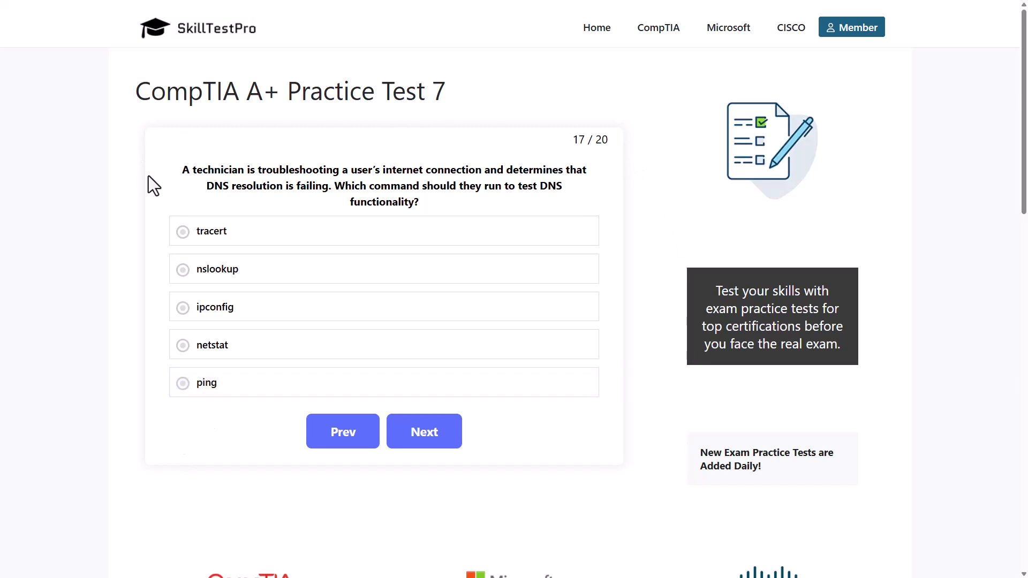
pyautogui.moveTo(531, 184)
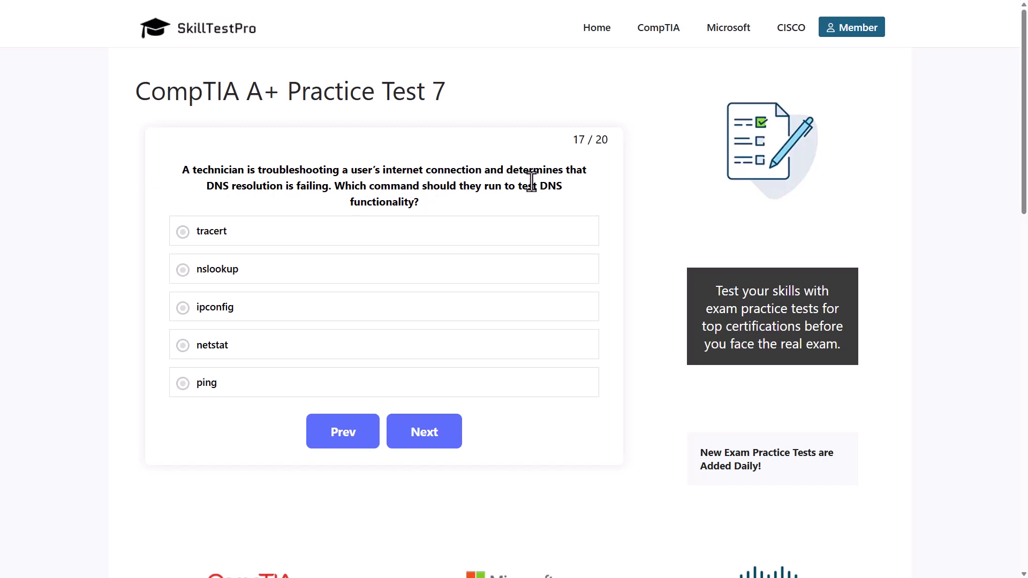
pyautogui.moveTo(300, 188)
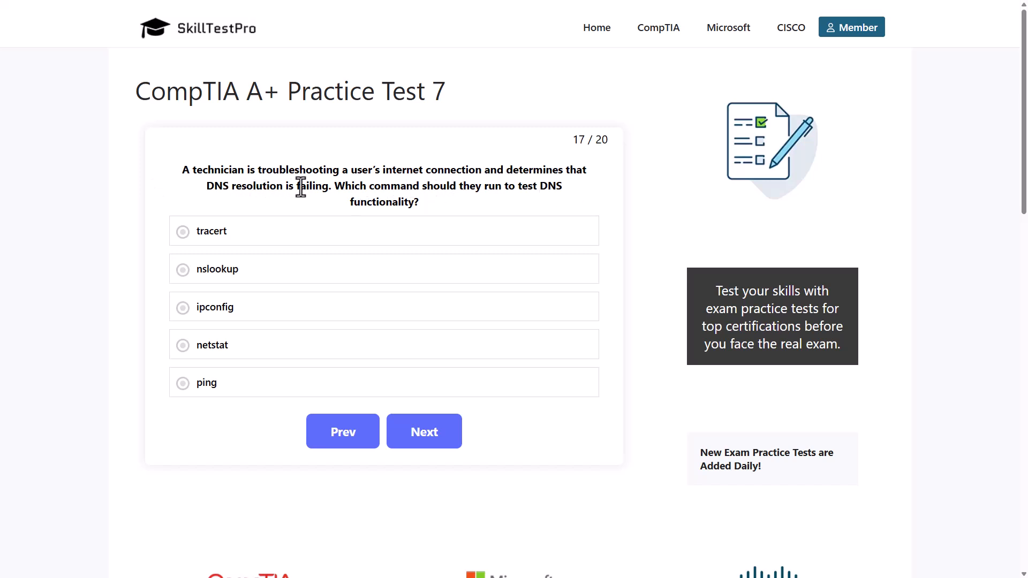
pyautogui.moveTo(210, 185); pyautogui.dragTo(302, 185)
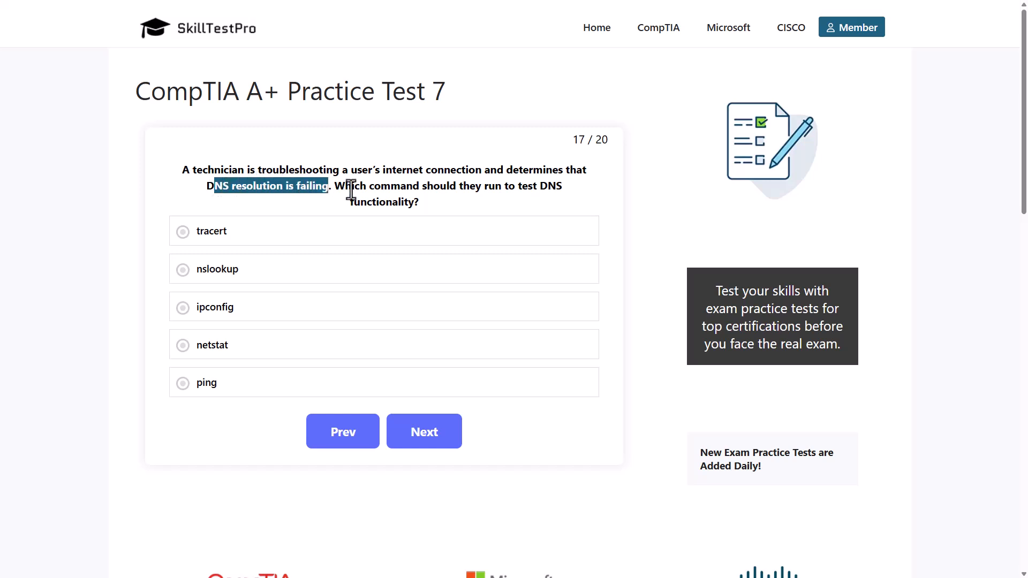
pyautogui.moveTo(341, 186)
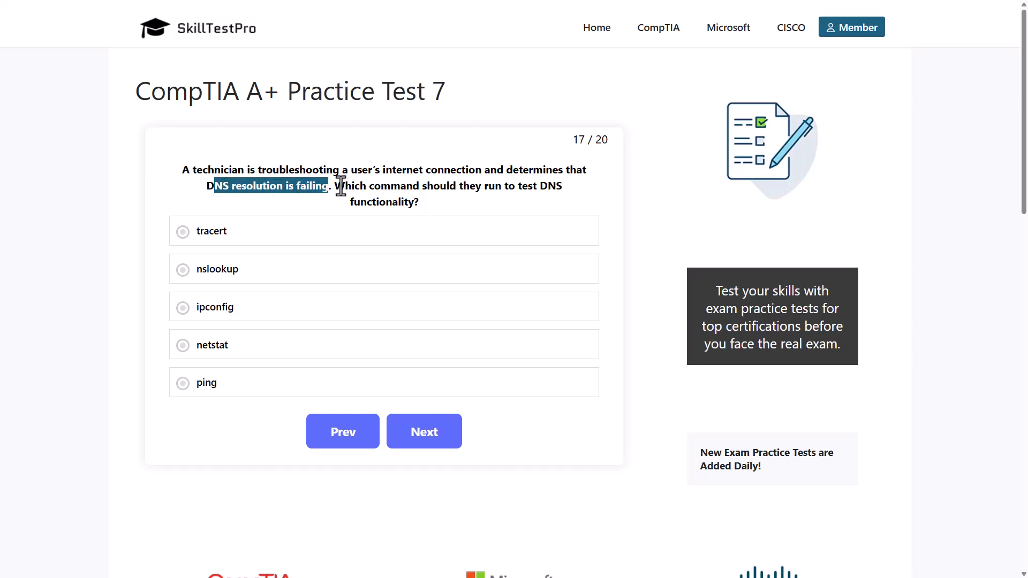
pyautogui.moveTo(342, 185); pyautogui.dragTo(515, 191)
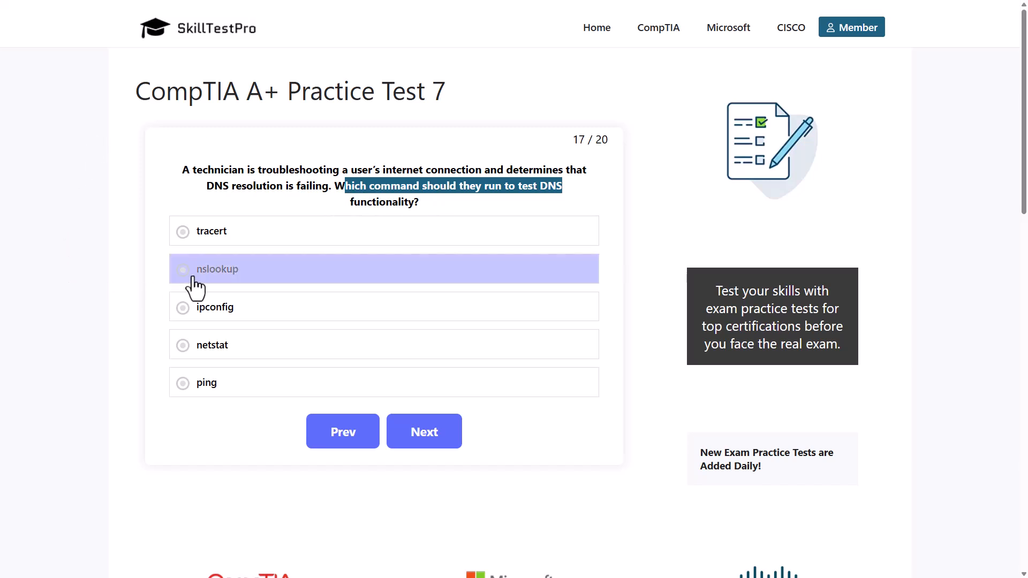
pyautogui.click(182, 270)
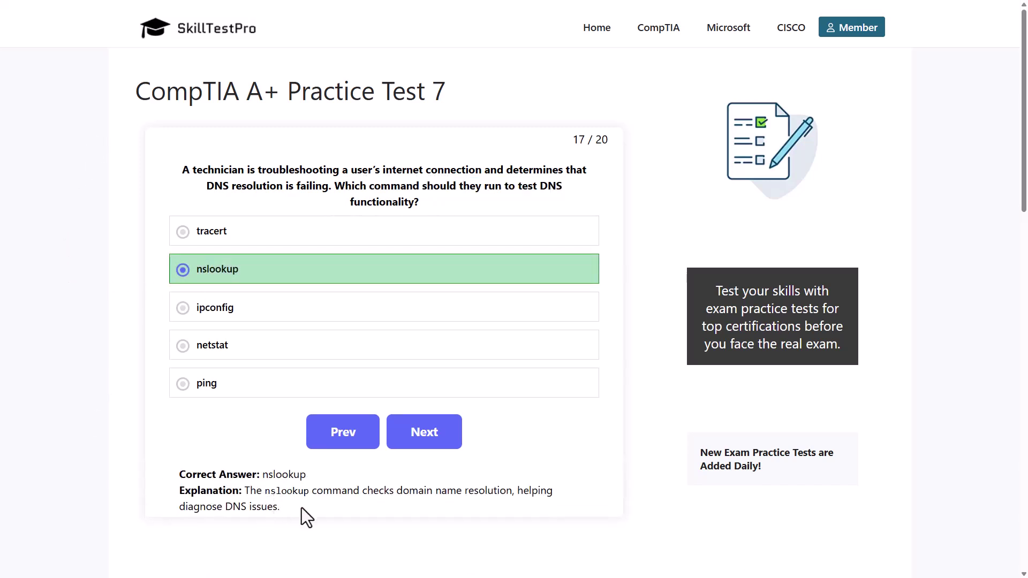
pyautogui.moveTo(456, 511)
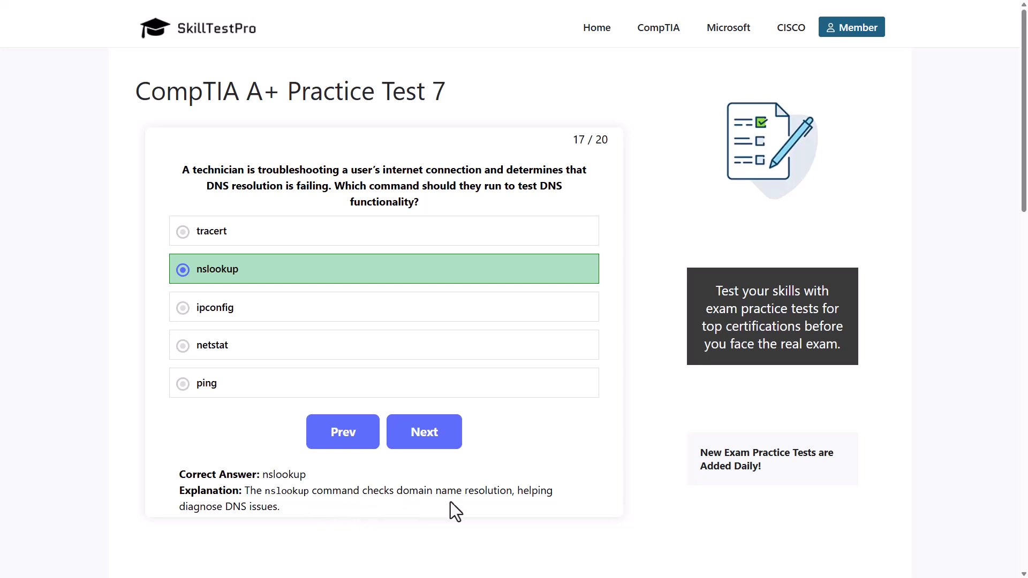
pyautogui.moveTo(263, 544)
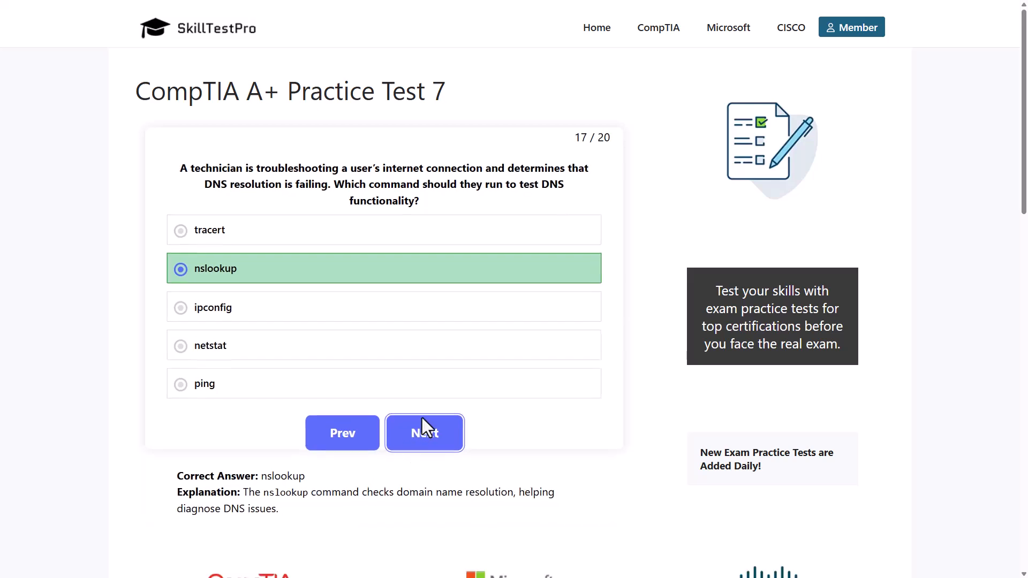
pyautogui.click(424, 433)
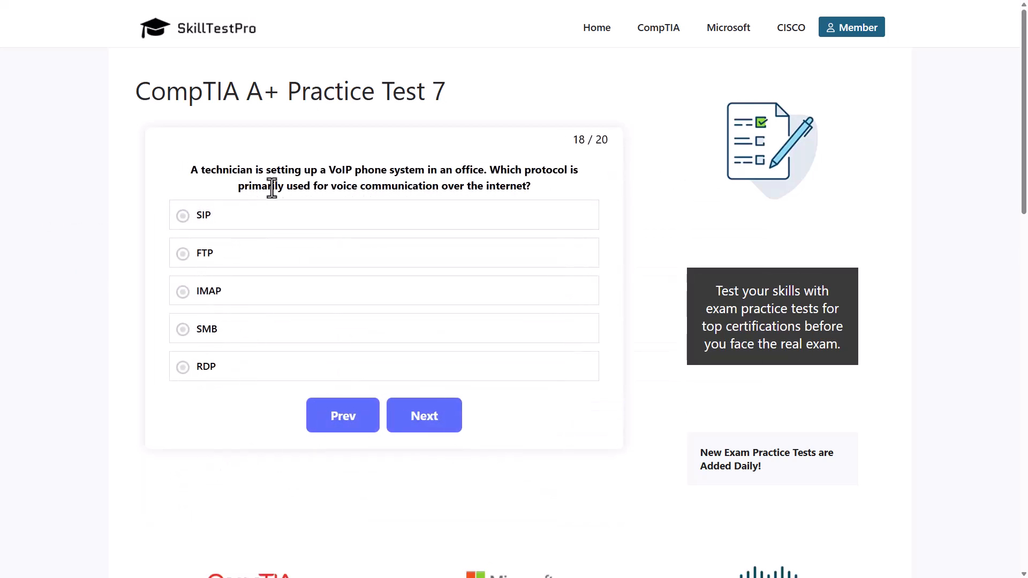
pyautogui.moveTo(461, 185)
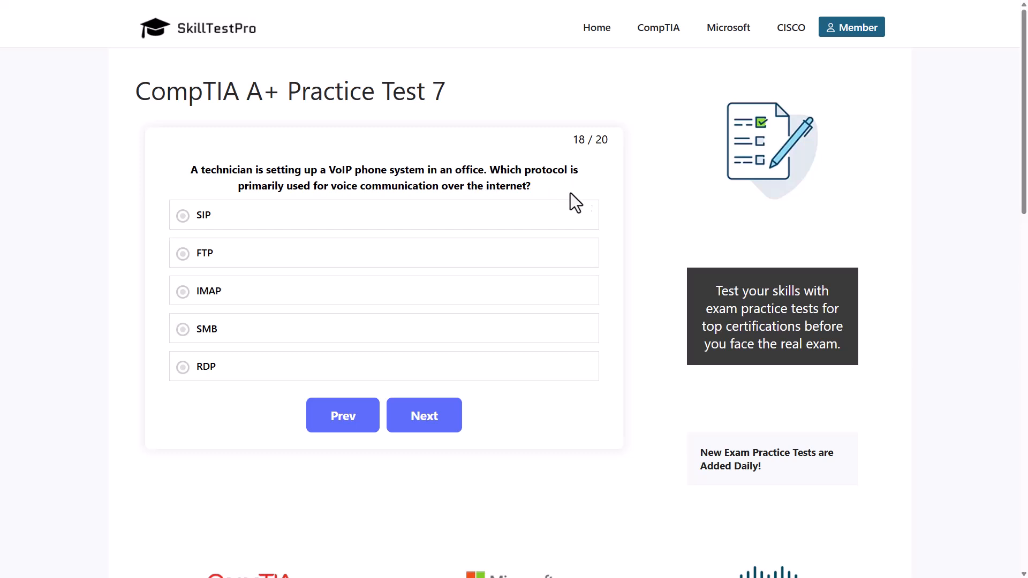
pyautogui.moveTo(411, 208)
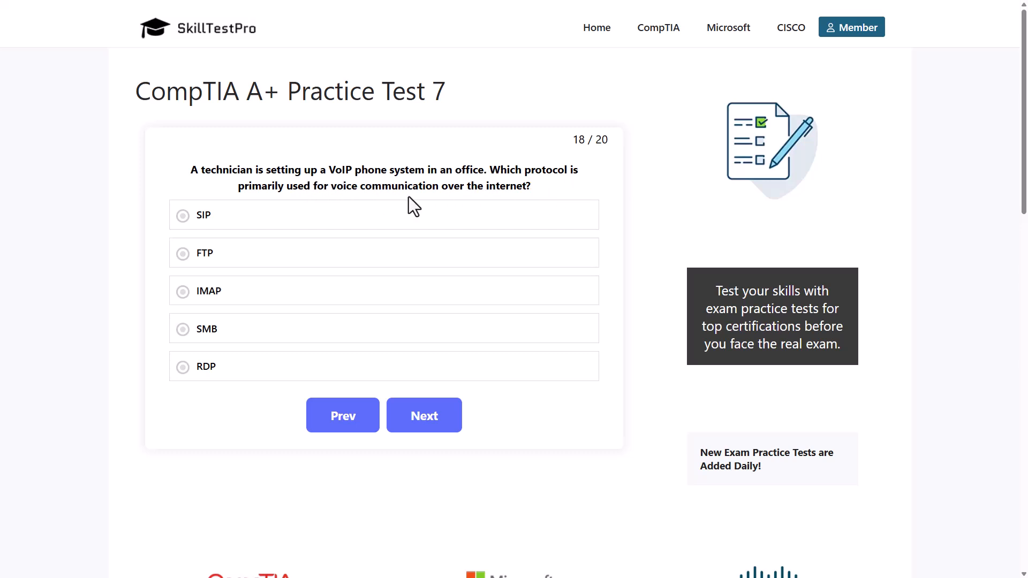
pyautogui.moveTo(546, 197)
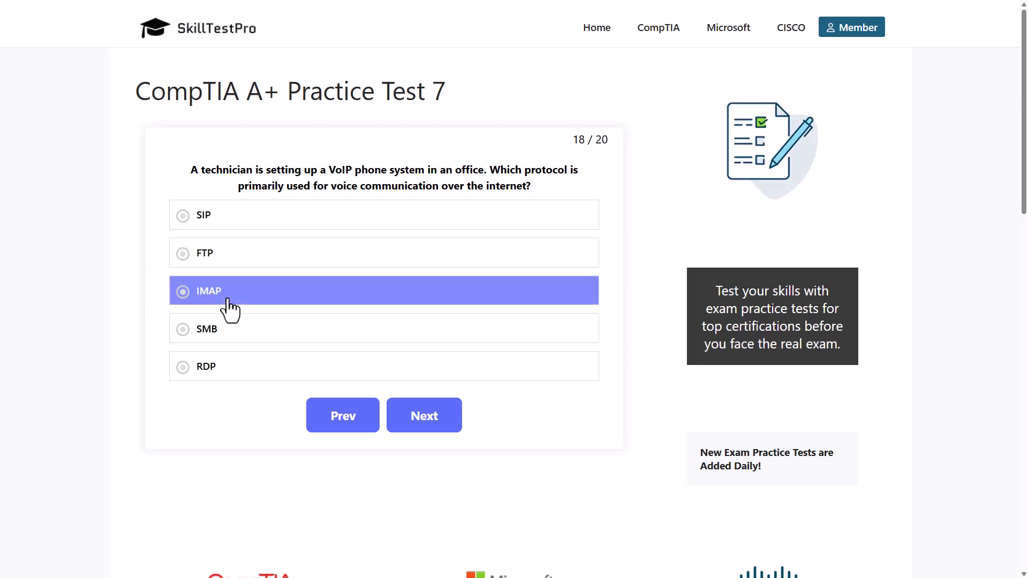
# Answer the VoIP protocol question with SIP, highlight its explanation, and advance to question 19.
pyautogui.click(207, 329)
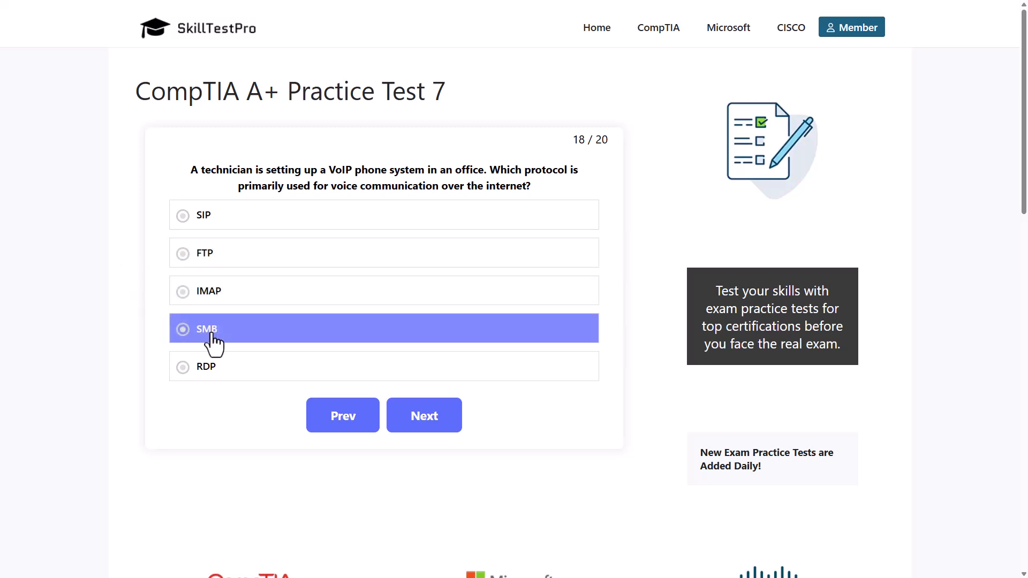
pyautogui.click(229, 366)
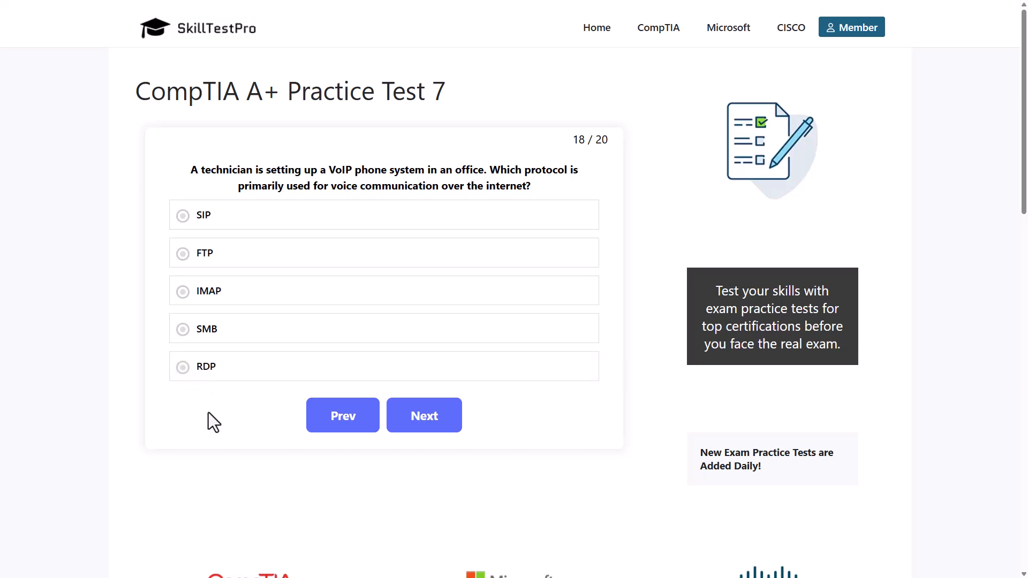
pyautogui.moveTo(383, 489)
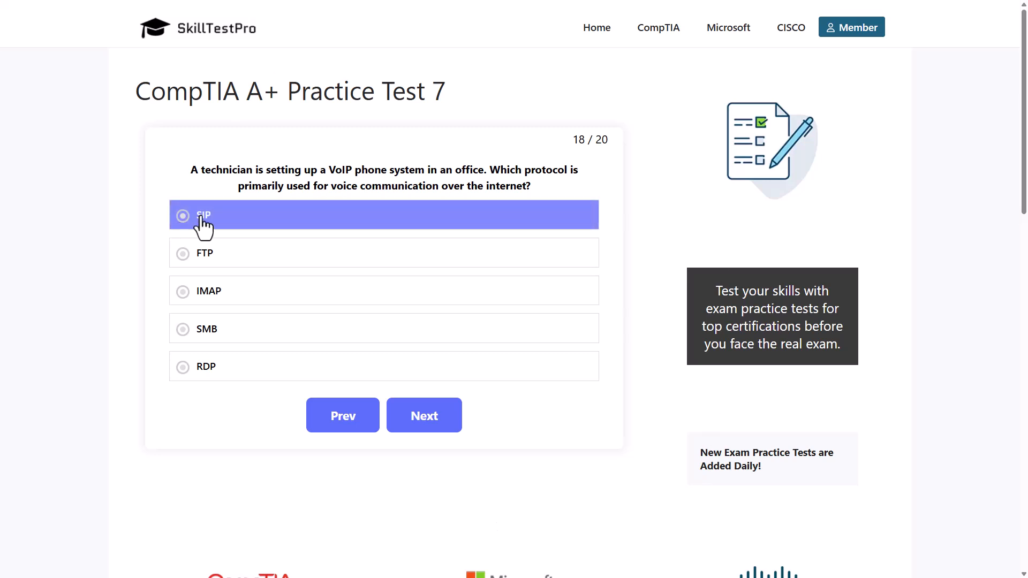
pyautogui.click(183, 216)
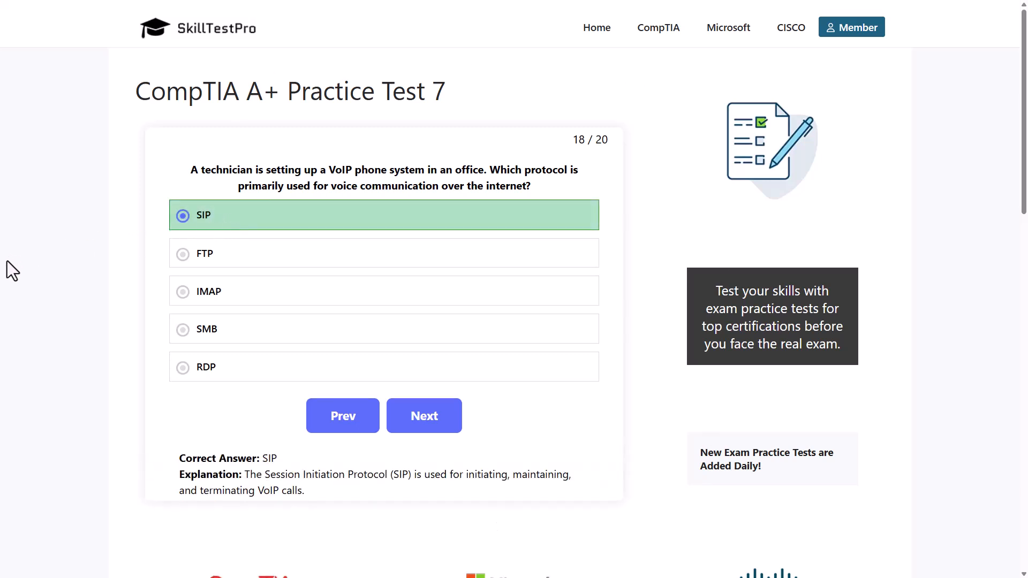
pyautogui.moveTo(242, 489)
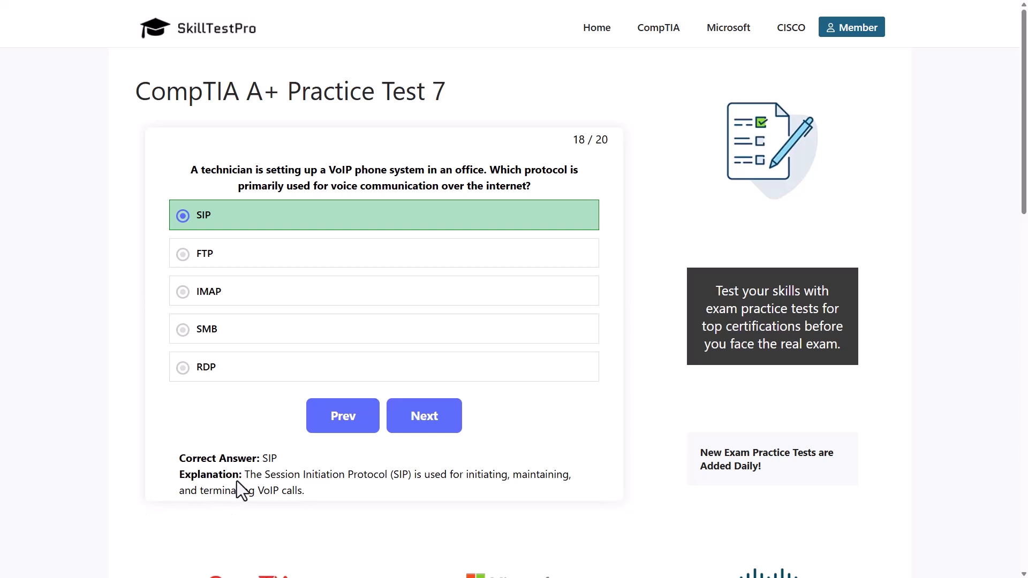
pyautogui.moveTo(248, 474); pyautogui.dragTo(413, 475)
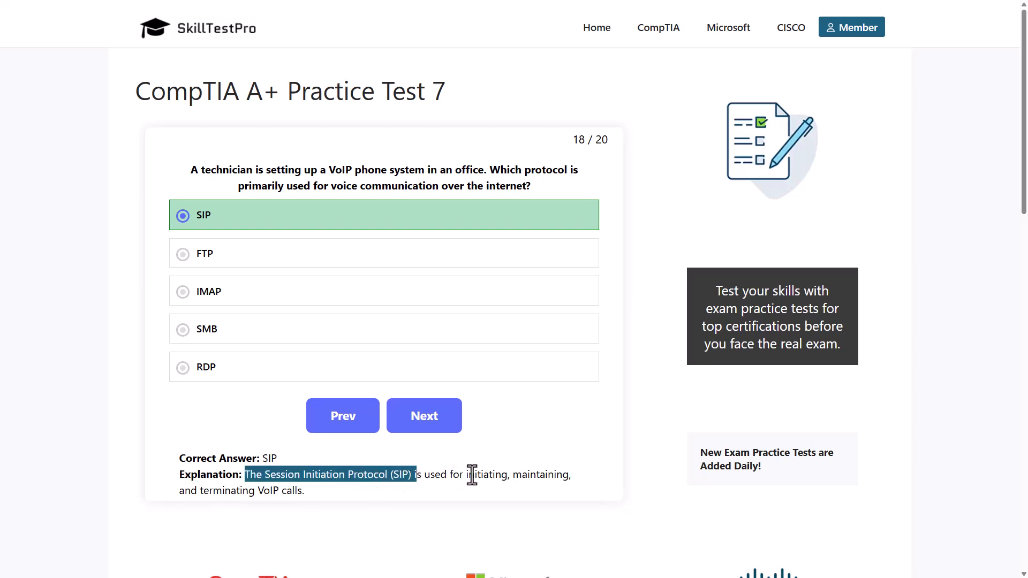
pyautogui.moveTo(261, 483)
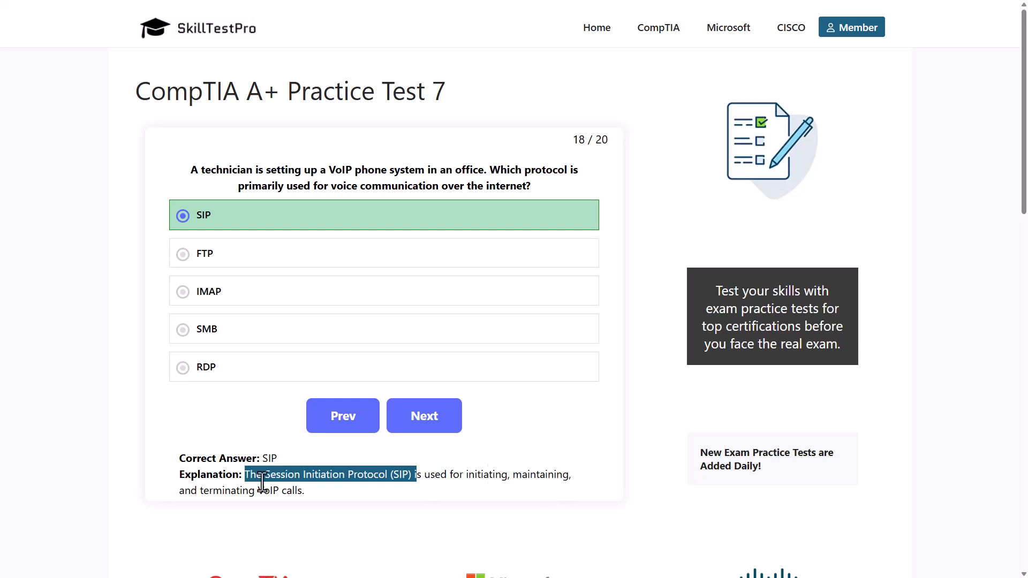
pyautogui.moveTo(262, 475); pyautogui.dragTo(309, 490)
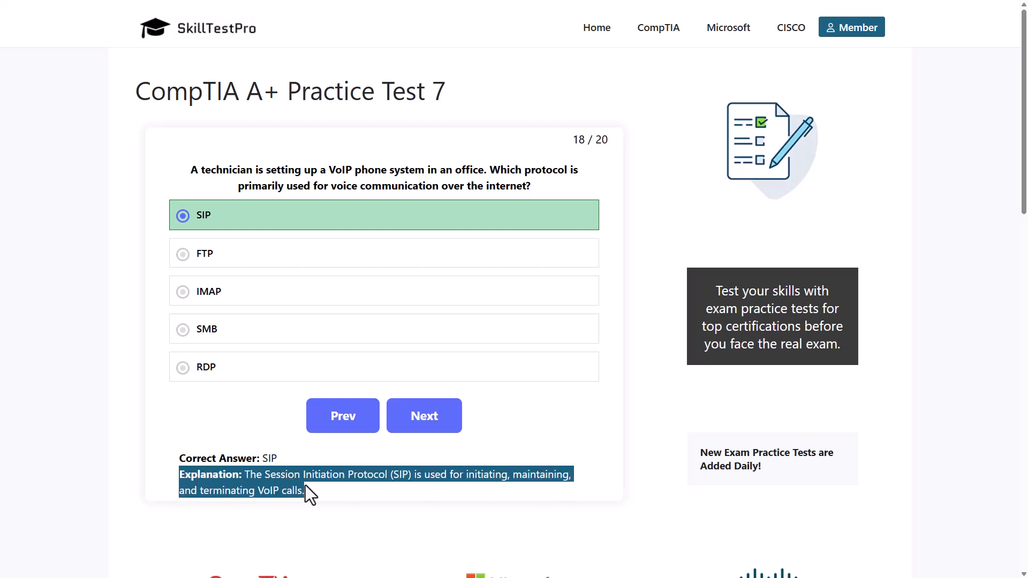
pyautogui.click(424, 415)
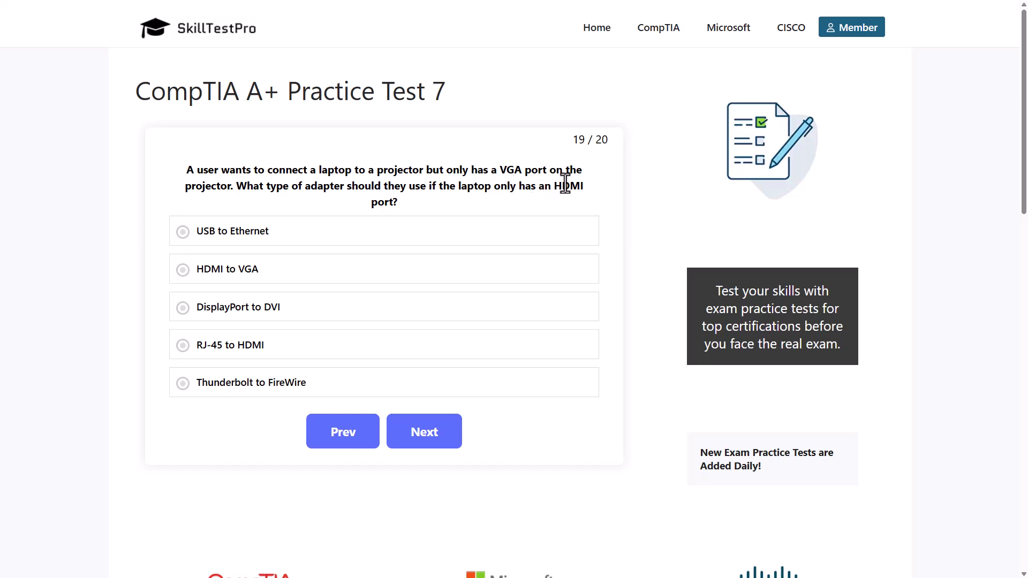
pyautogui.moveTo(200, 186)
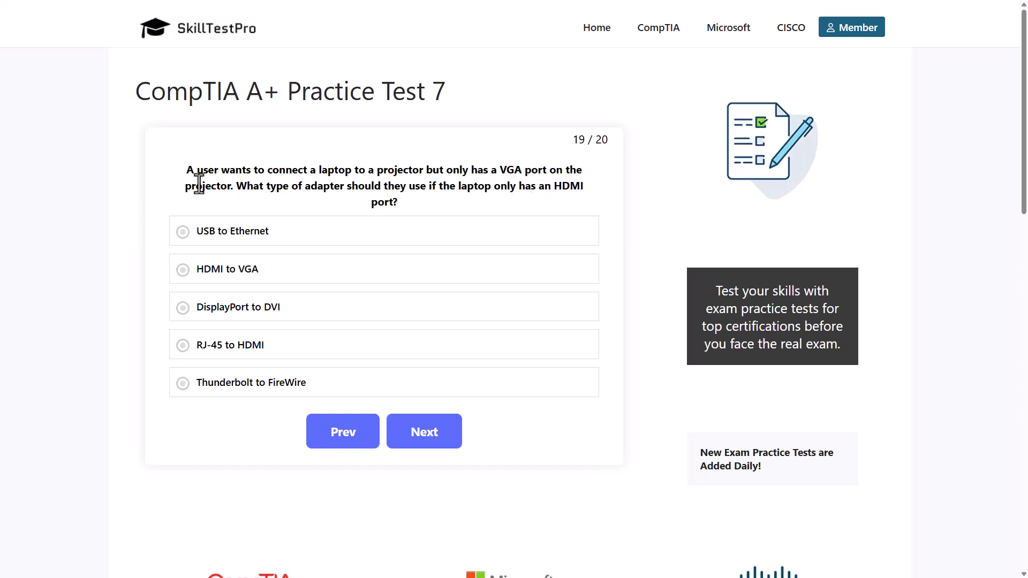
pyautogui.moveTo(323, 172)
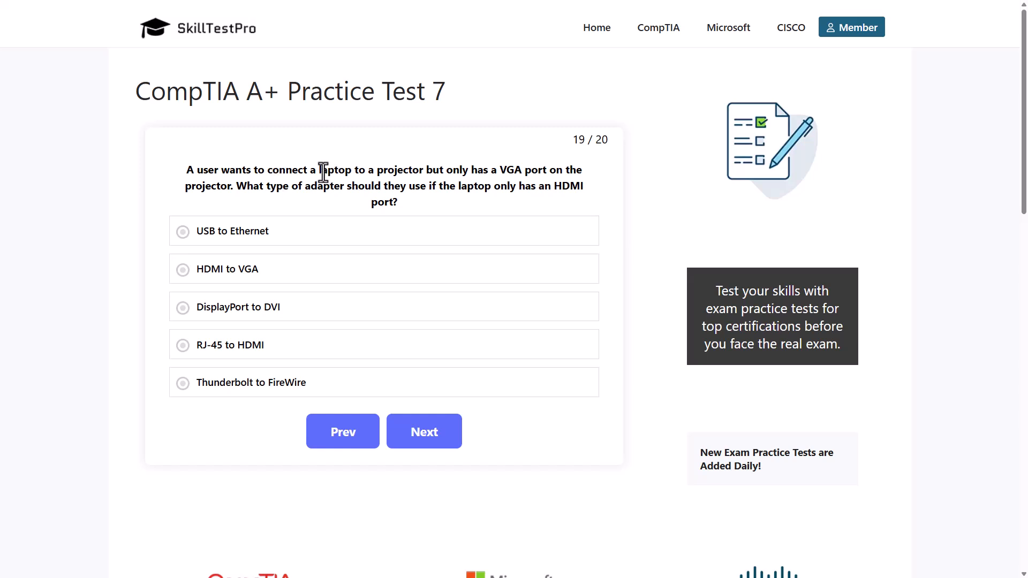
pyautogui.moveTo(383, 174)
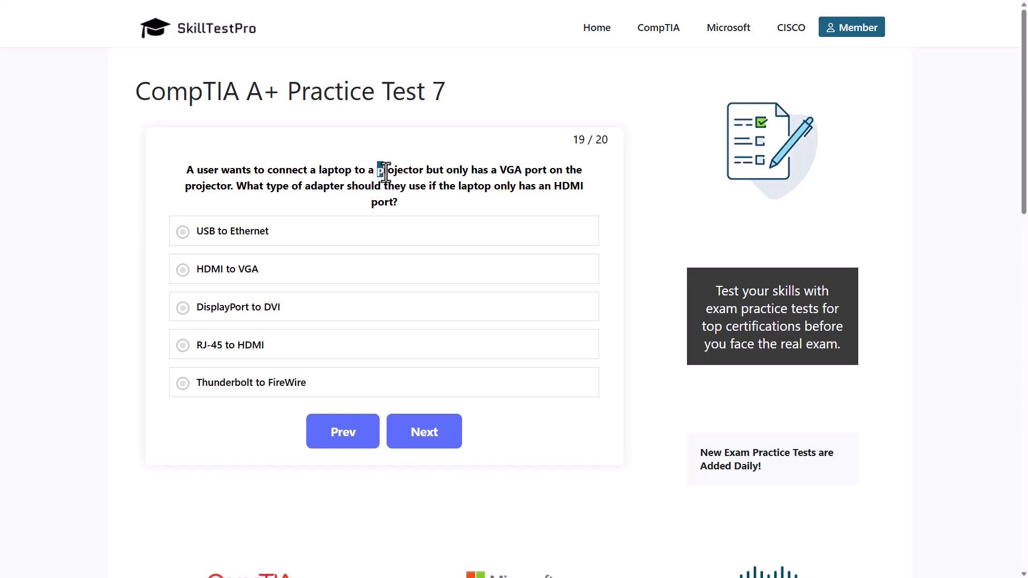
pyautogui.doubleClick(401, 170)
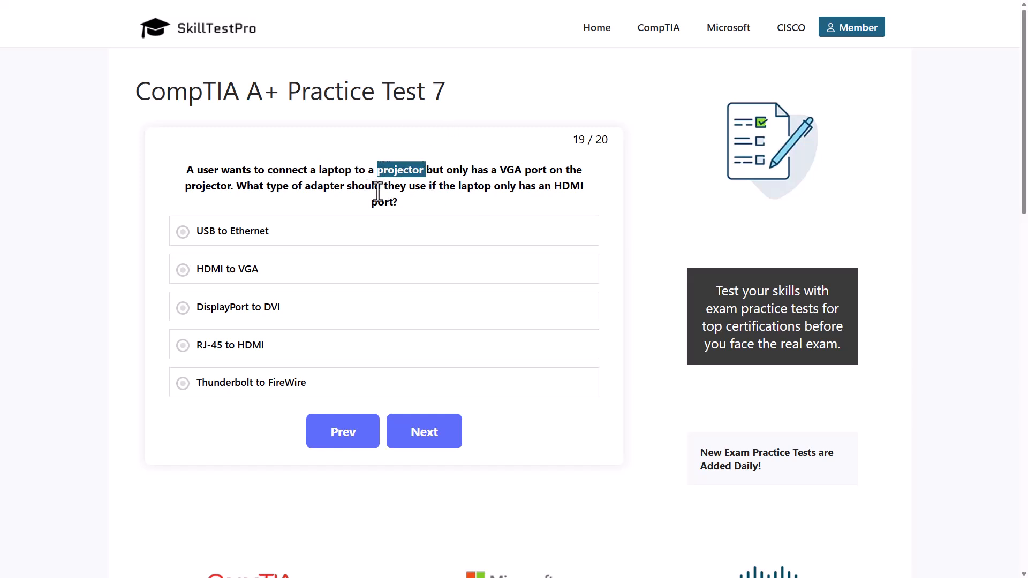
pyautogui.moveTo(426, 194)
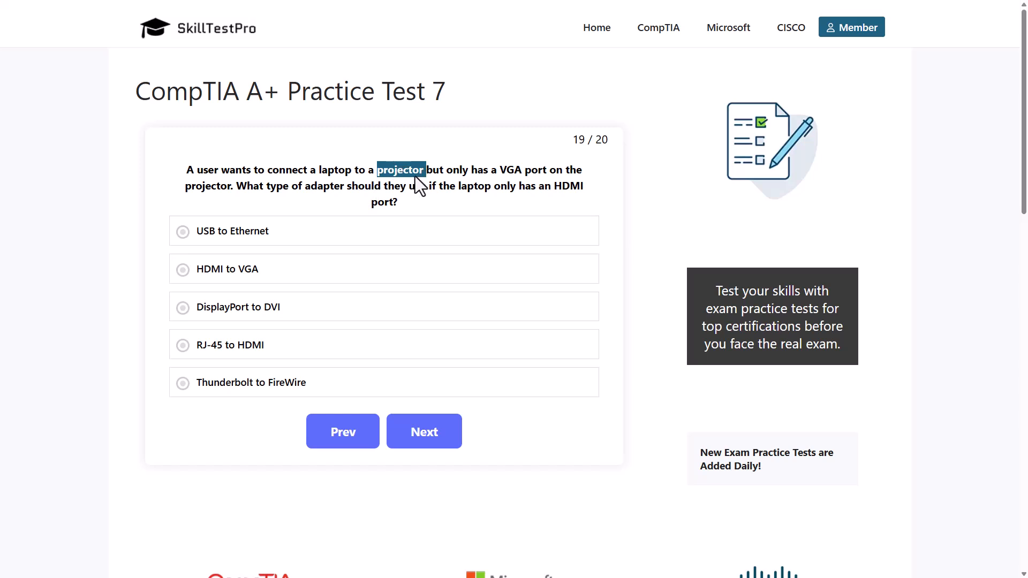
pyautogui.moveTo(317, 170)
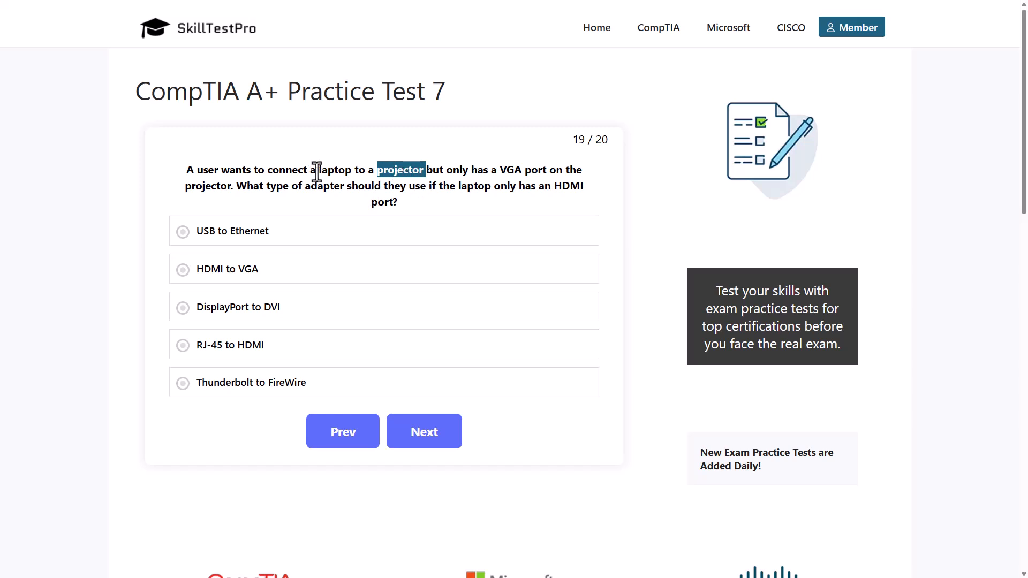
pyautogui.moveTo(349, 168)
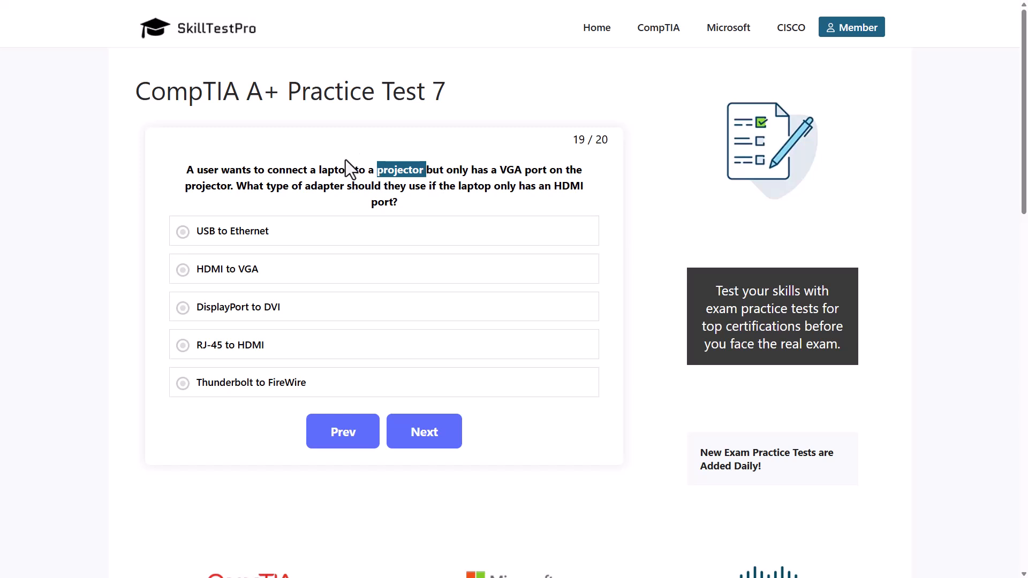
pyautogui.moveTo(468, 171)
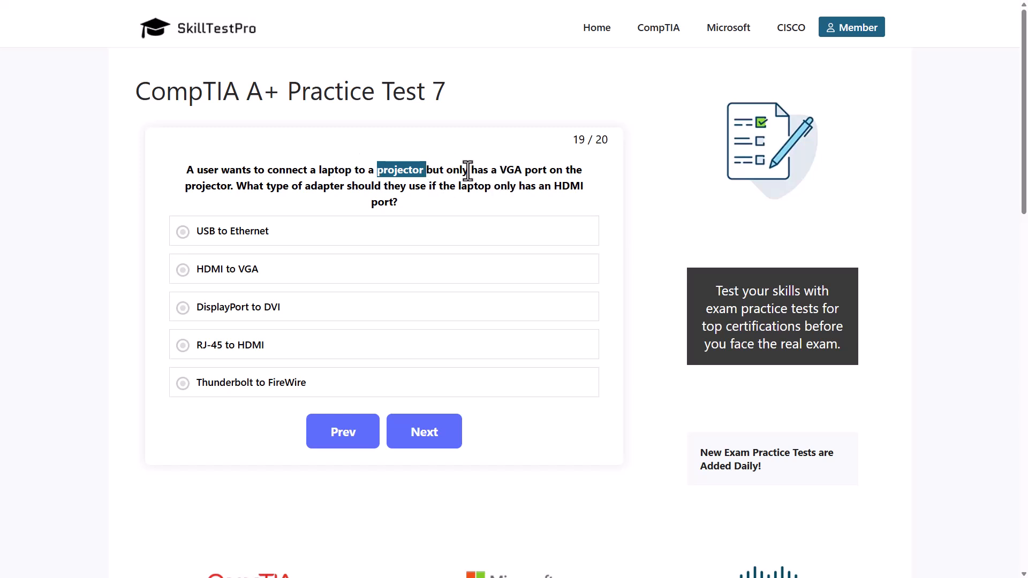
pyautogui.moveTo(497, 176)
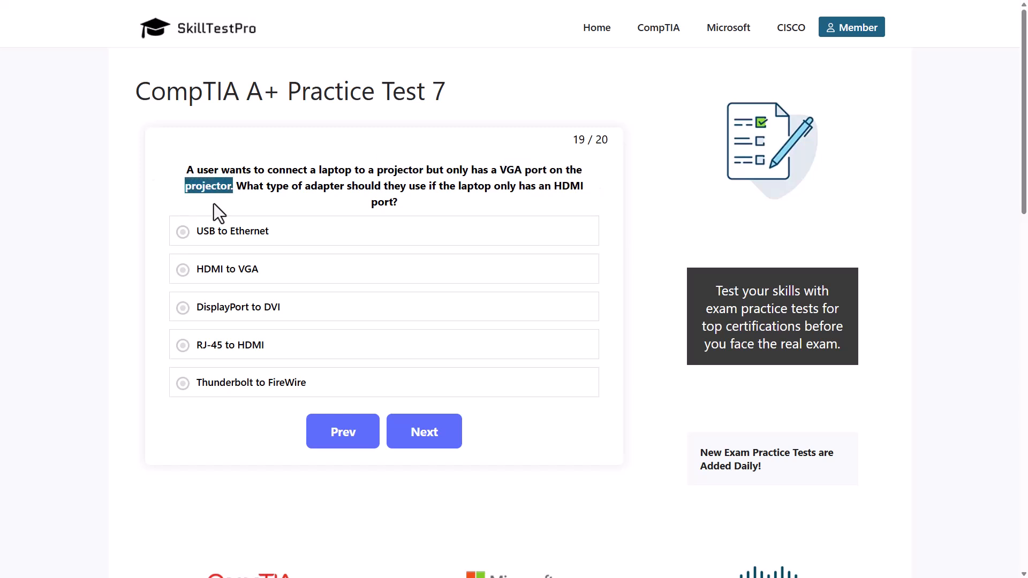
pyautogui.moveTo(277, 207)
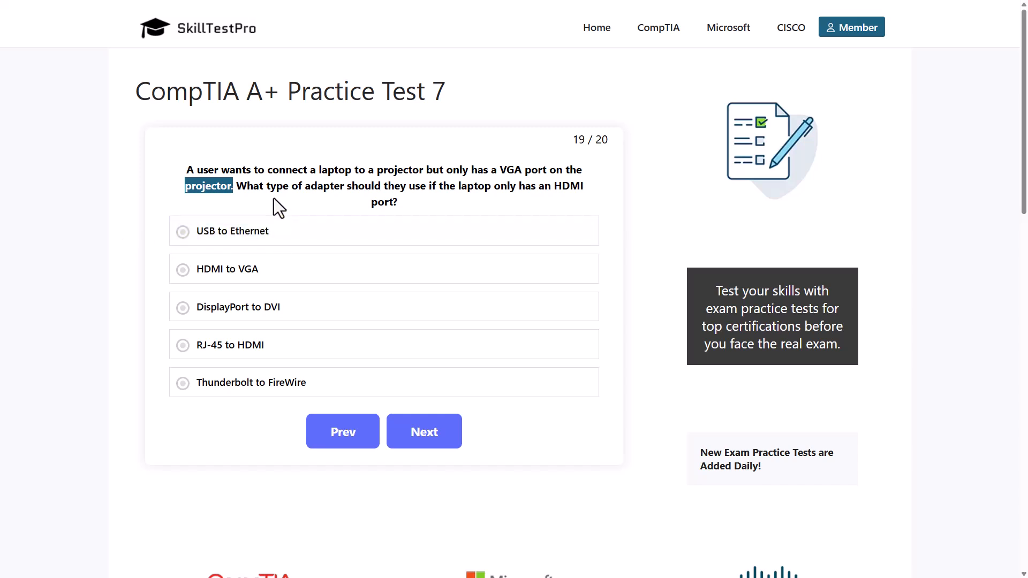
pyautogui.moveTo(442, 205)
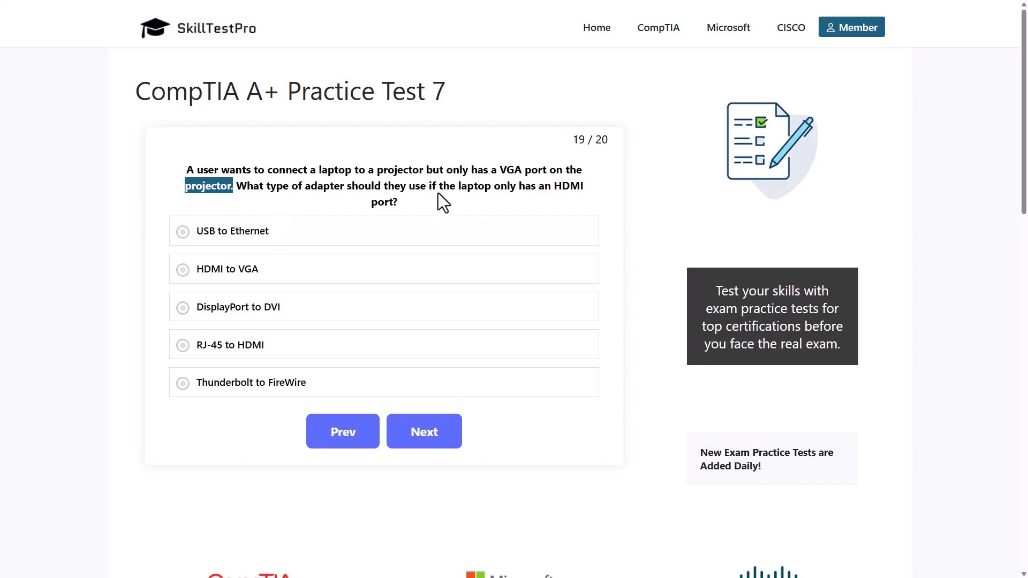
pyautogui.moveTo(578, 209)
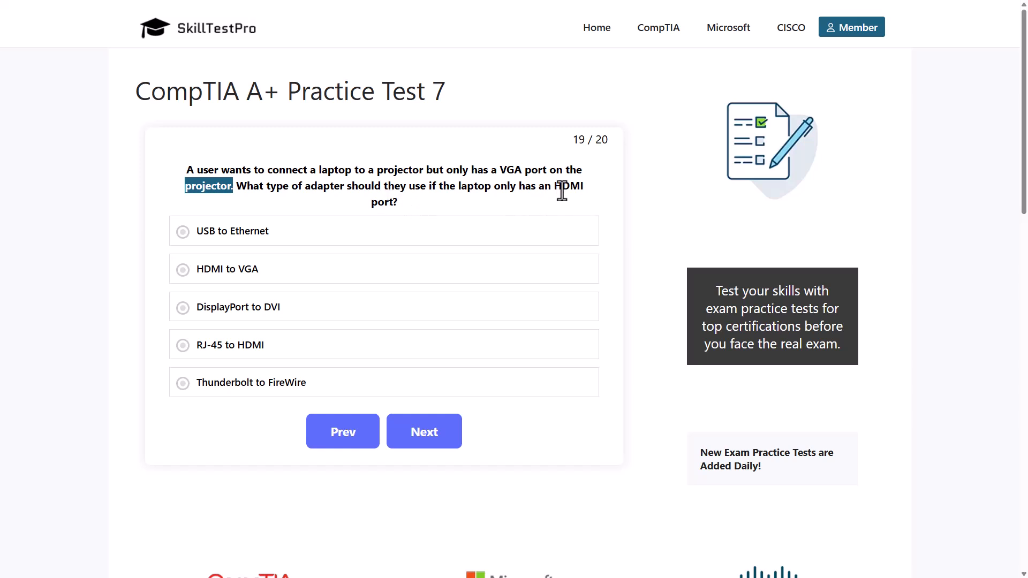
pyautogui.doubleClick(568, 186)
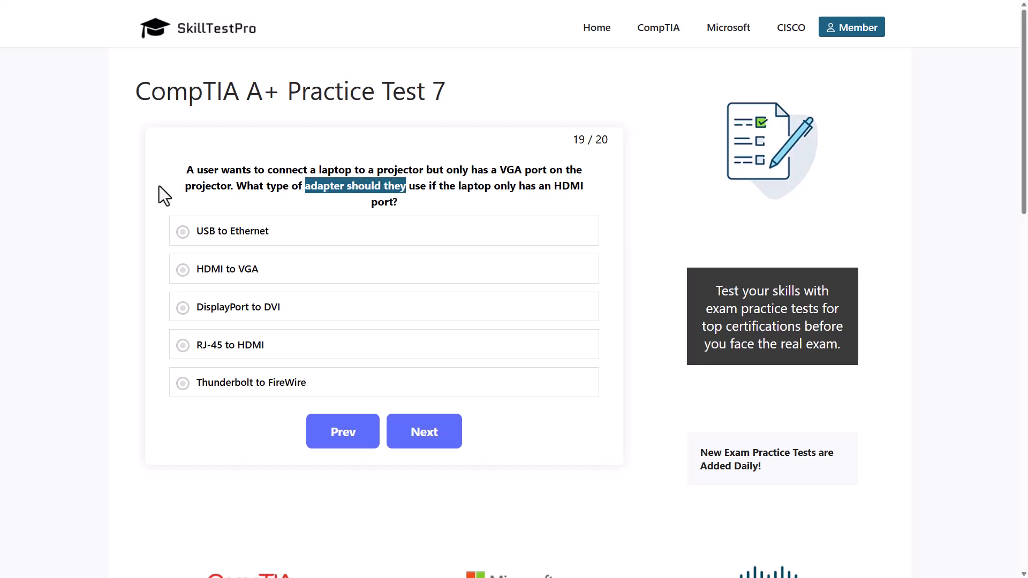
pyautogui.click(232, 232)
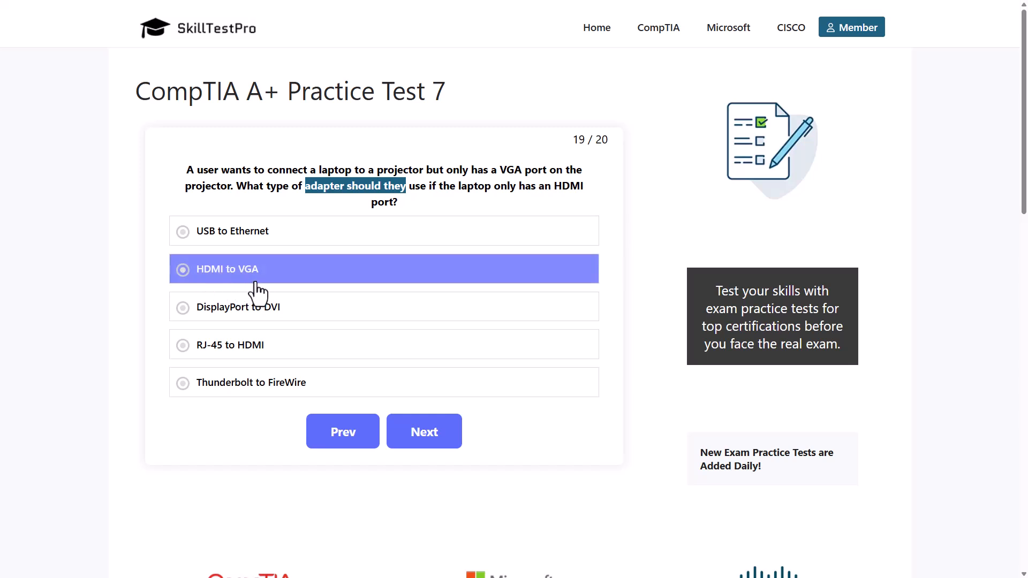
pyautogui.click(248, 308)
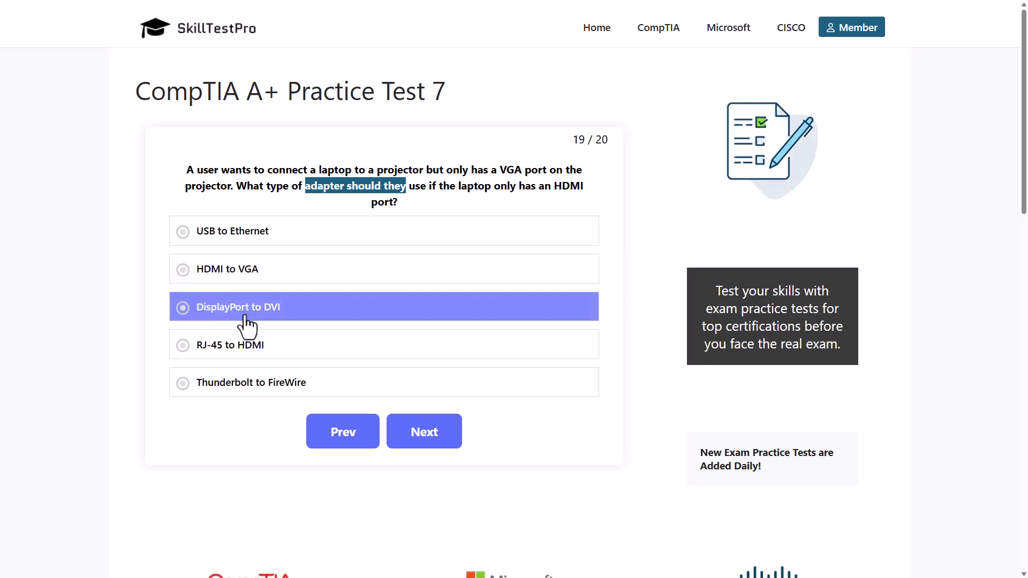
pyautogui.moveTo(216, 328)
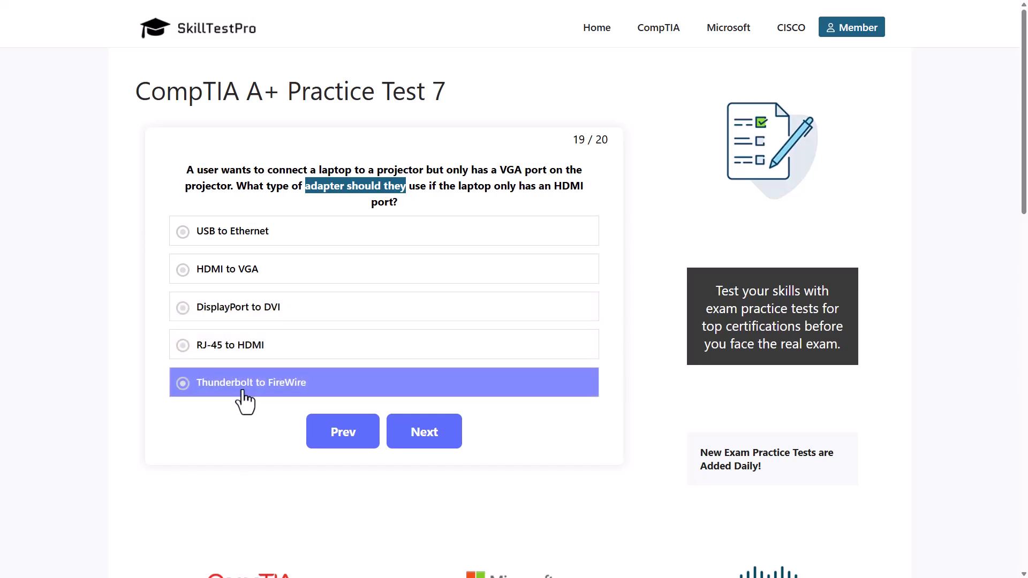
pyautogui.moveTo(290, 405)
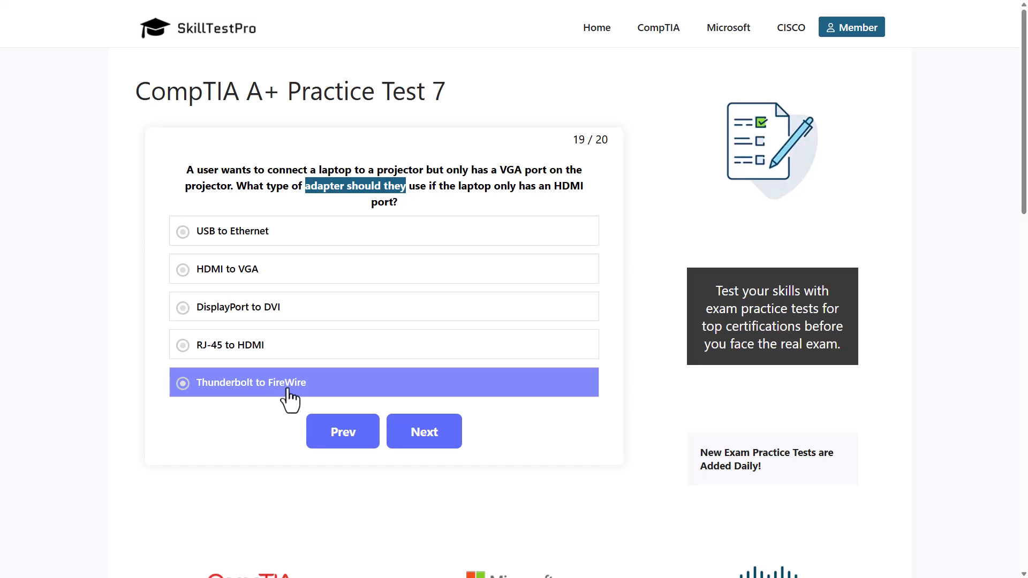
pyautogui.moveTo(482, 389)
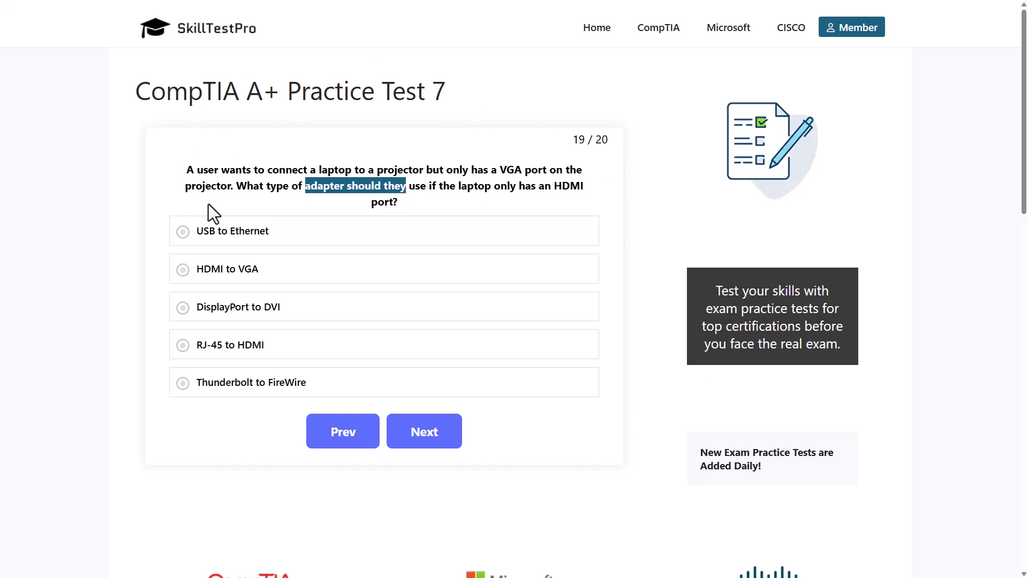
pyautogui.moveTo(311, 155)
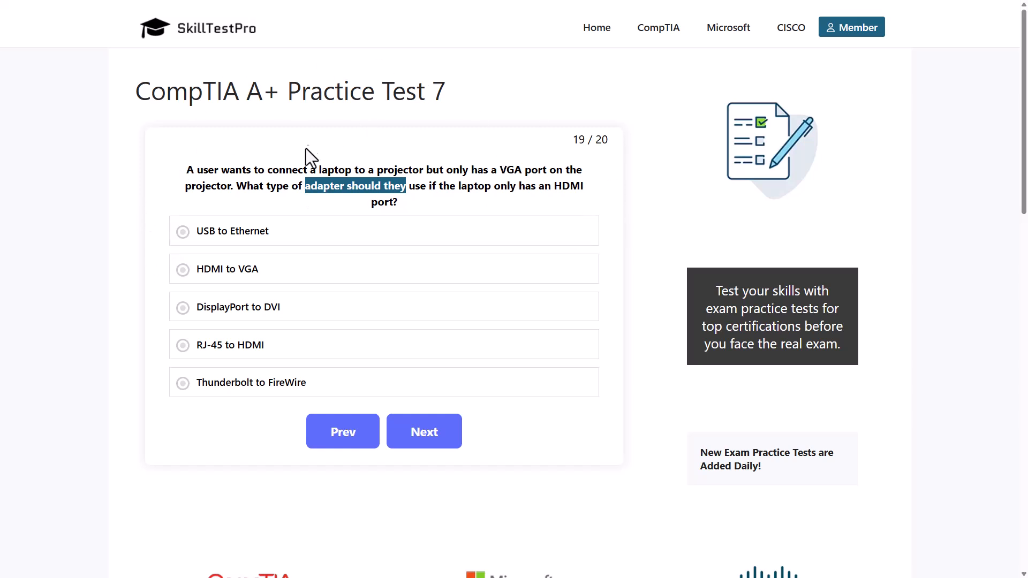
pyautogui.click(188, 169)
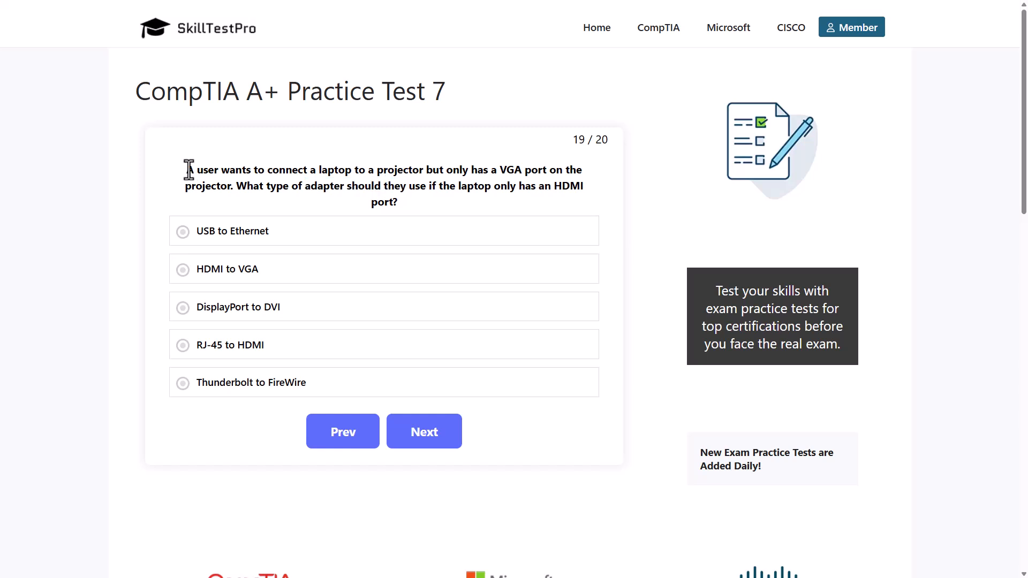
pyautogui.moveTo(188, 171); pyautogui.dragTo(387, 202)
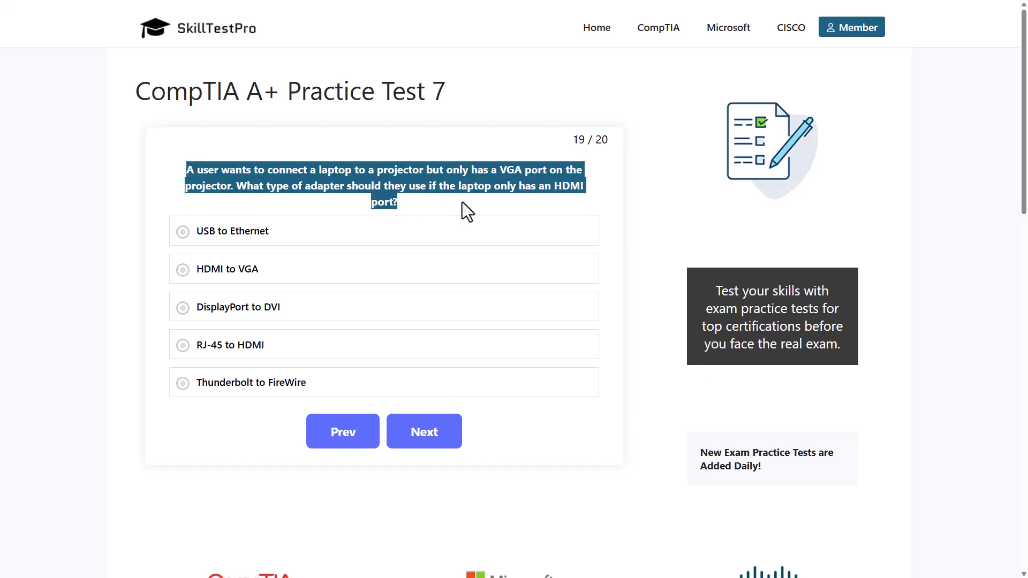
pyautogui.moveTo(446, 209)
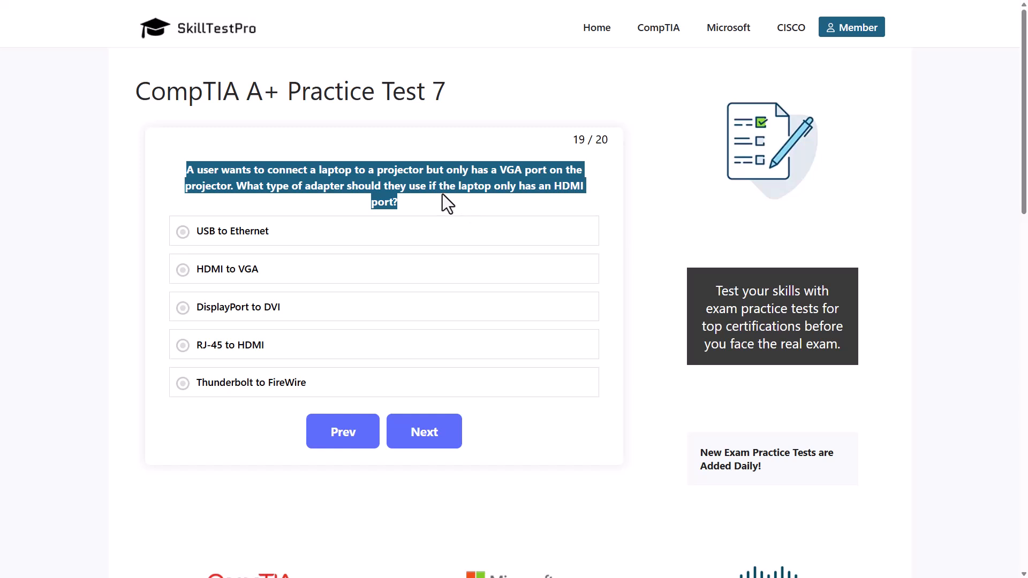
pyautogui.click(309, 187)
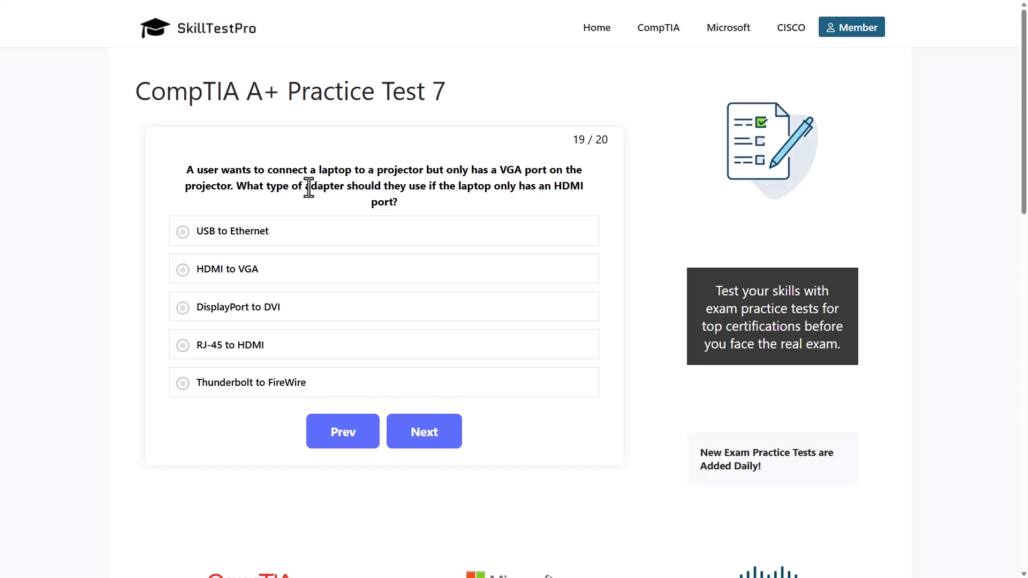
pyautogui.moveTo(151, 226)
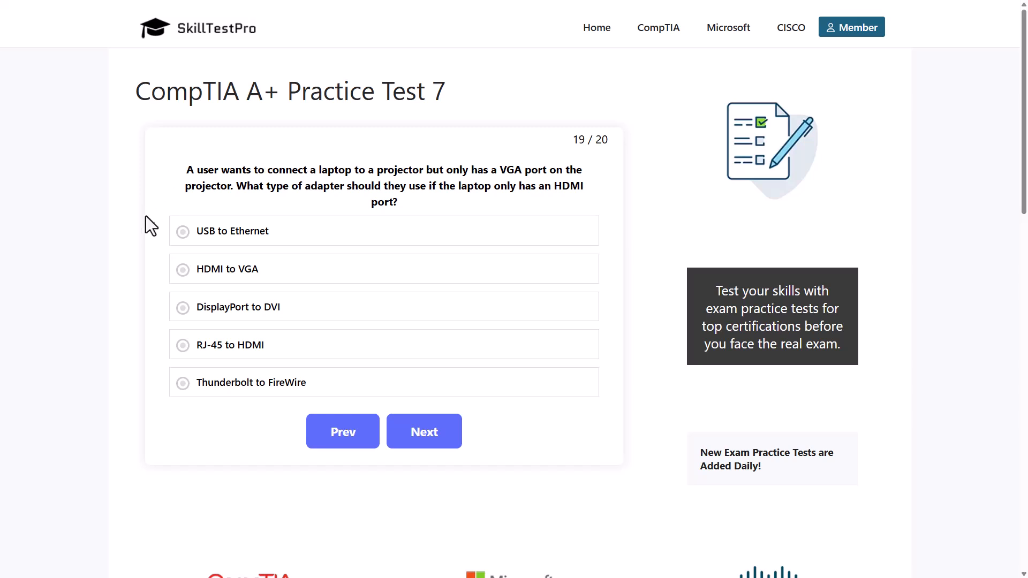
pyautogui.moveTo(94, 294)
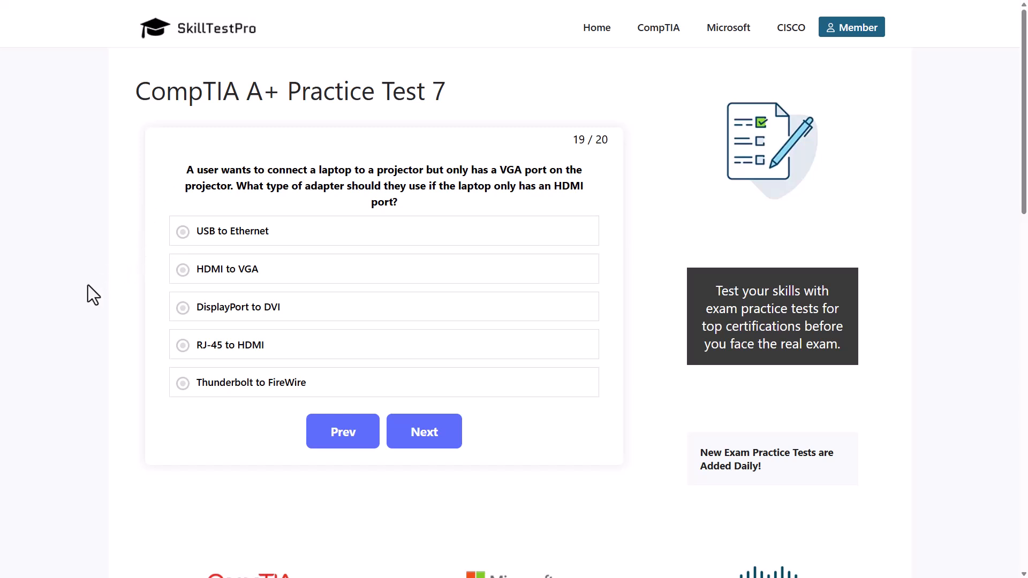
pyautogui.click(211, 268)
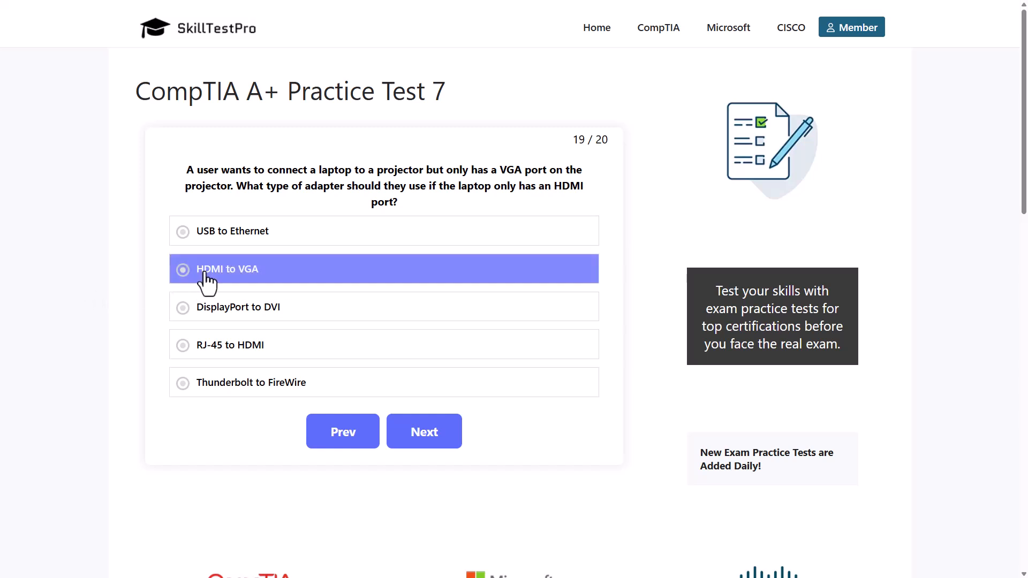
# Answer question 19 with HDMI to VGA, highlight 'VGA signal' in the explanation, and advance to question 20.
pyautogui.click(183, 269)
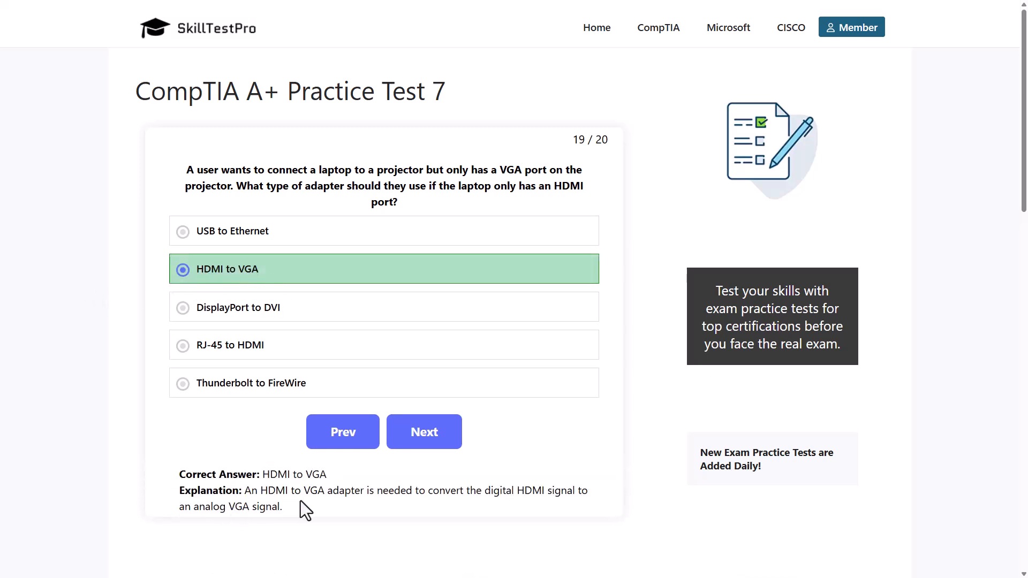
pyautogui.moveTo(433, 497)
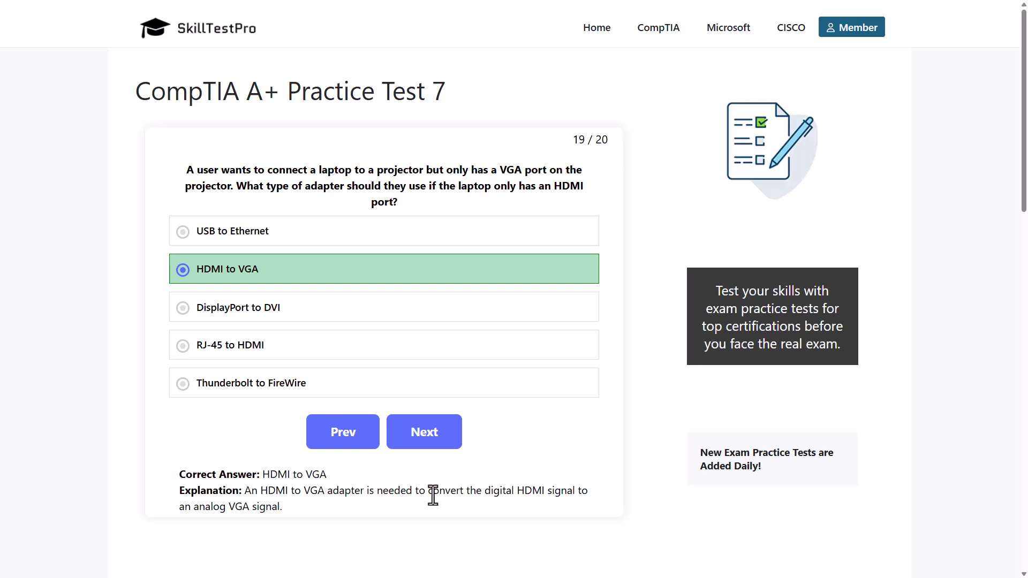
pyautogui.moveTo(555, 494)
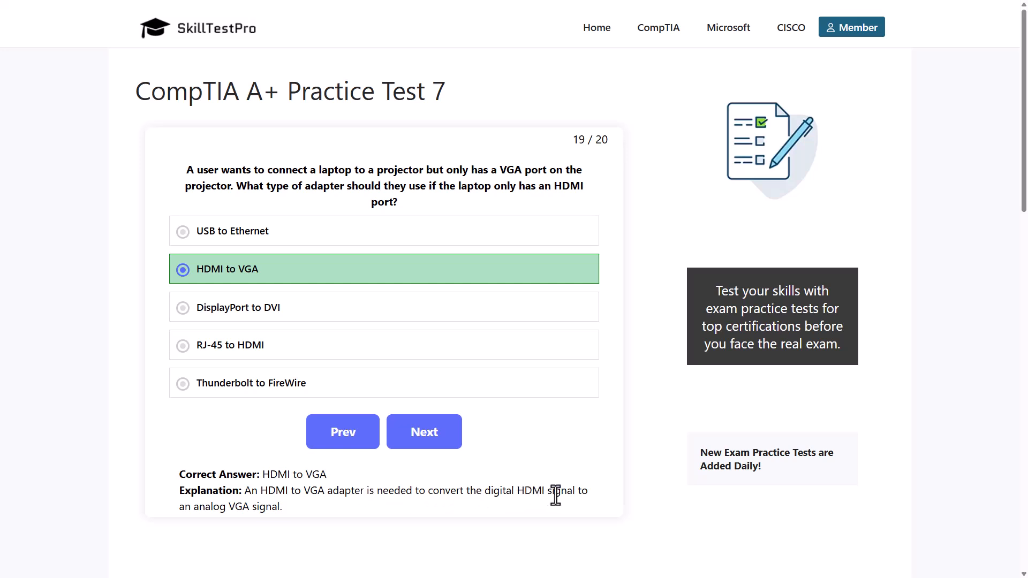
pyautogui.moveTo(207, 510)
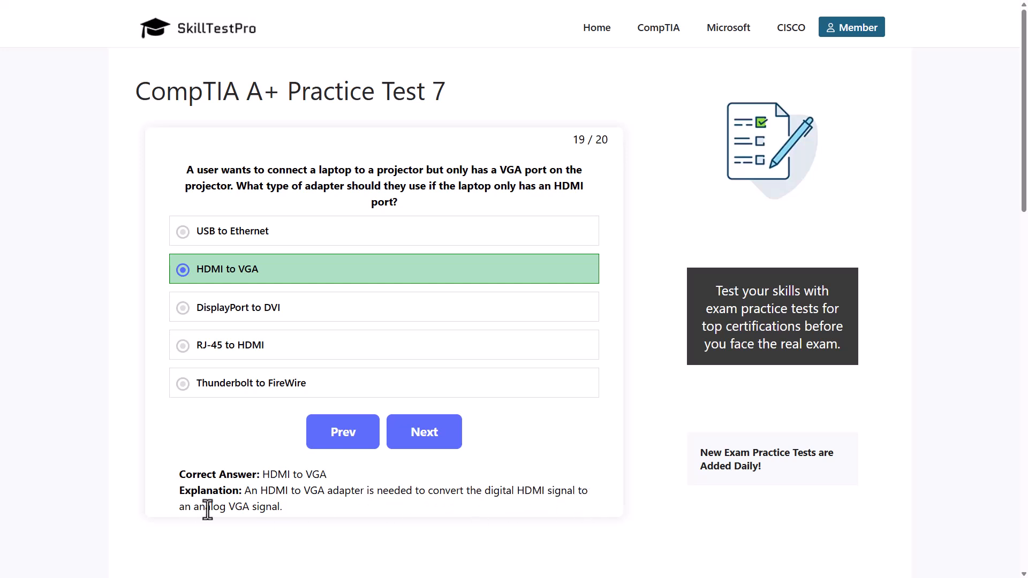
pyautogui.moveTo(223, 507); pyautogui.dragTo(278, 506)
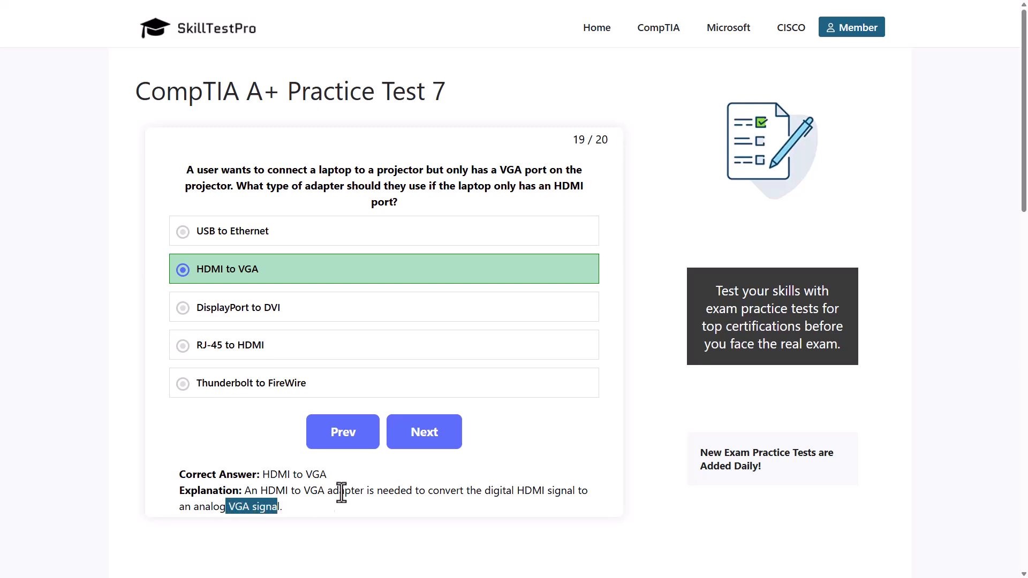
pyautogui.click(424, 432)
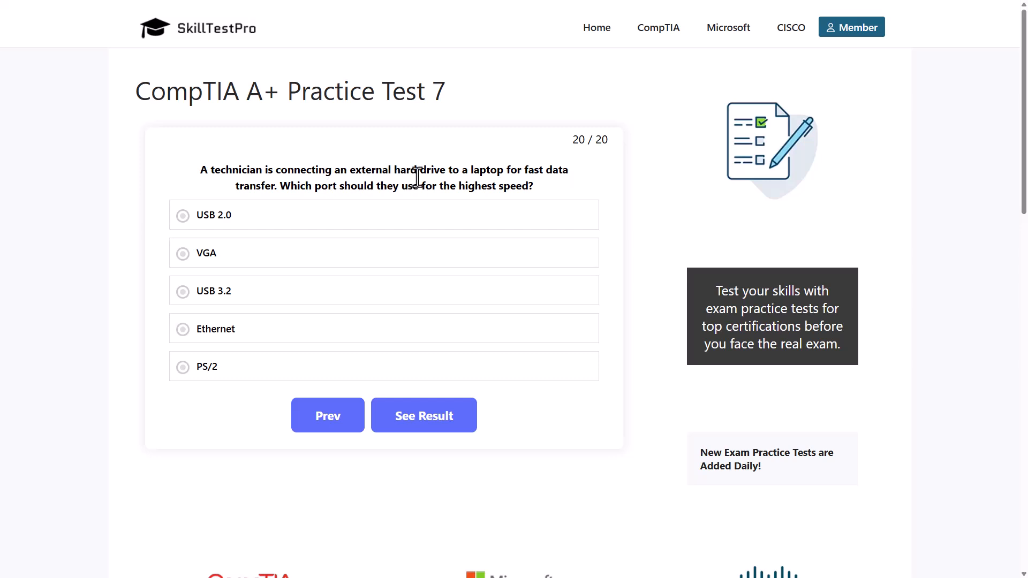
pyautogui.moveTo(576, 173)
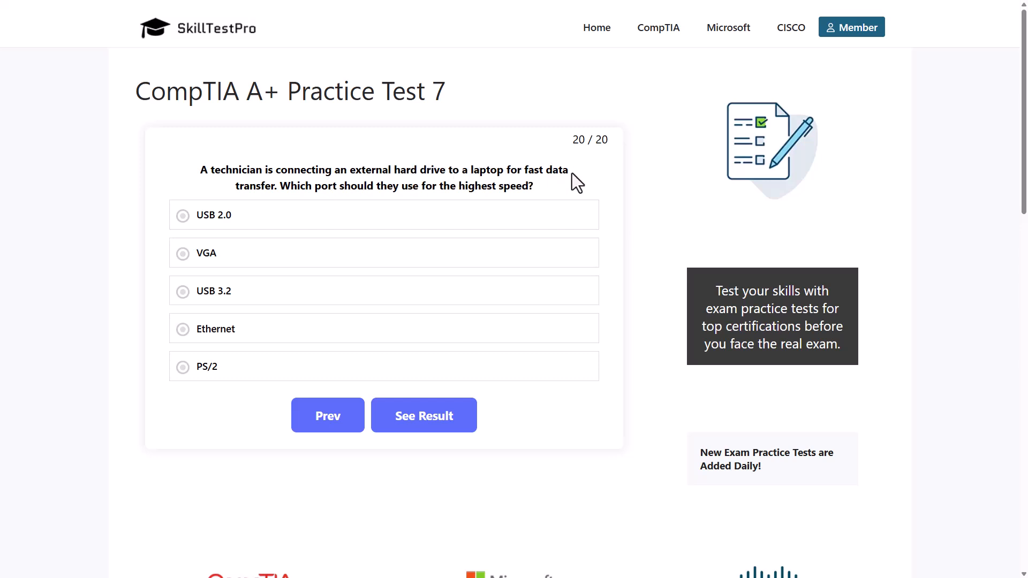
pyautogui.moveTo(289, 187)
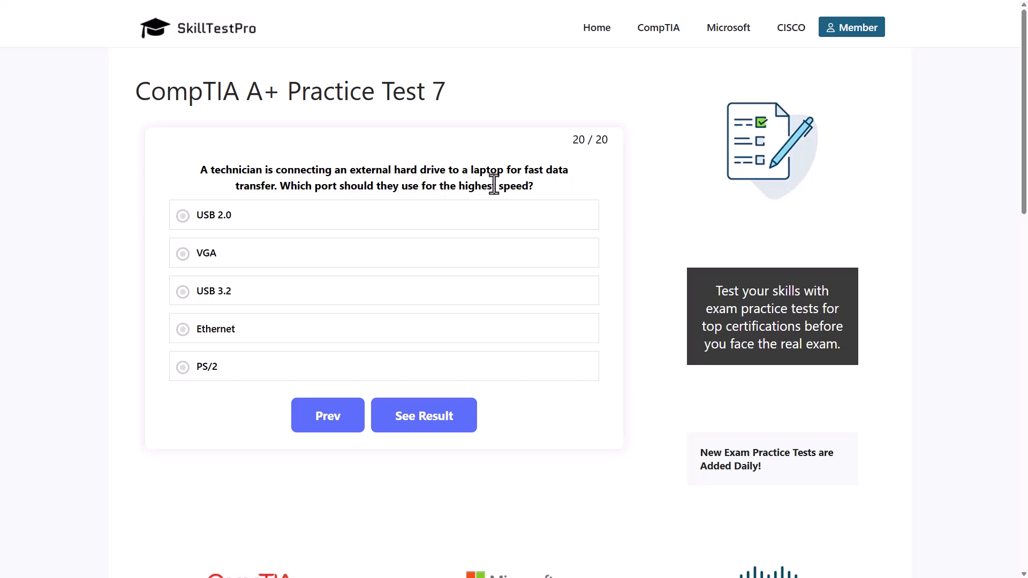
pyautogui.click(213, 215)
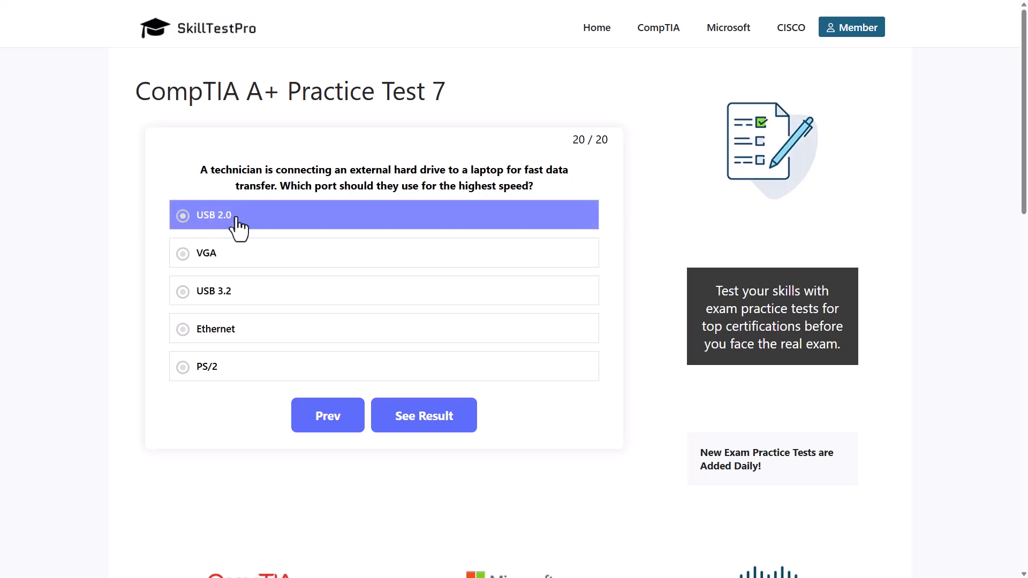
pyautogui.click(205, 253)
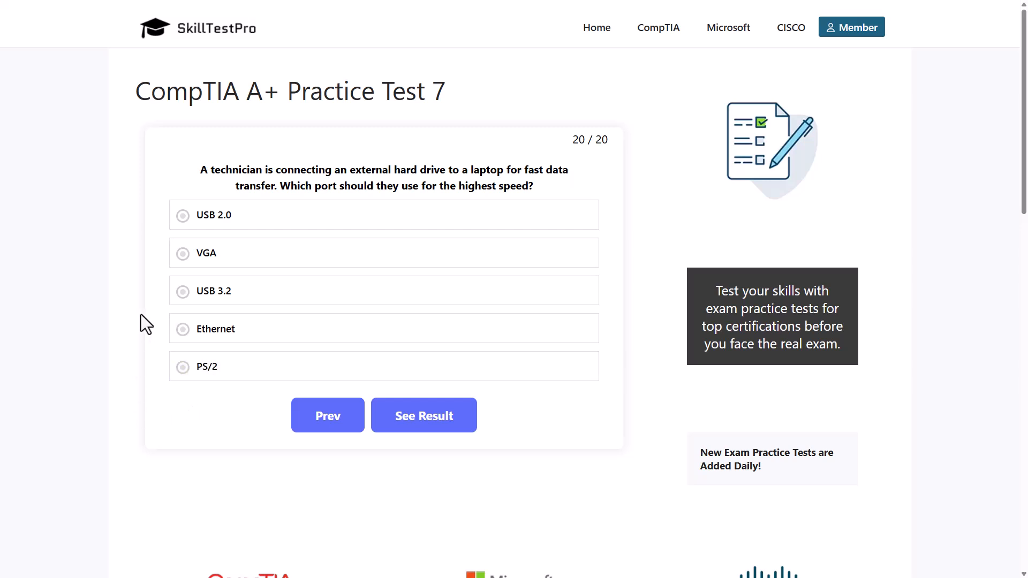
# Answer question 20 with USB 3.2 so it turns green with its explanation shown.
pyautogui.click(213, 291)
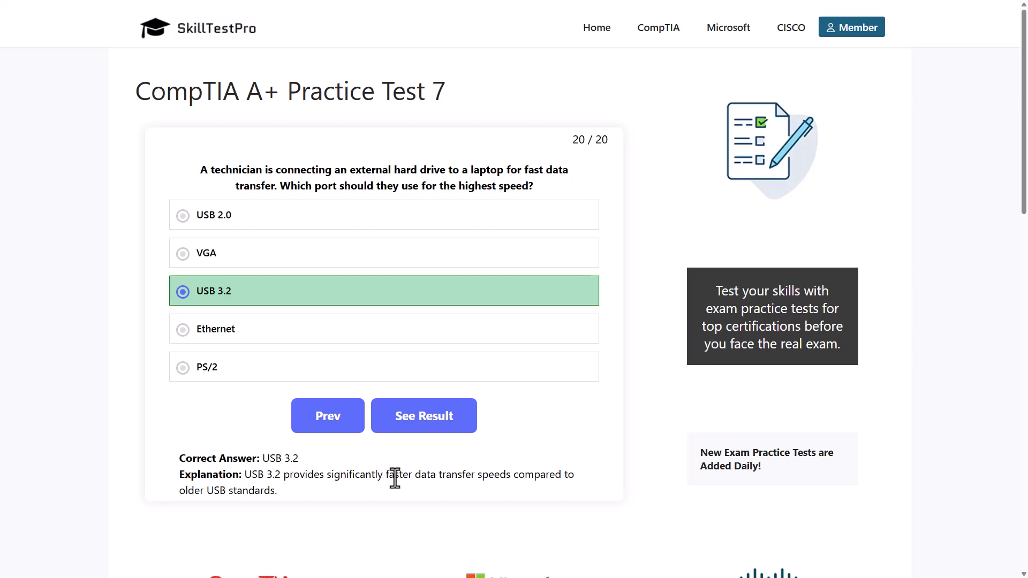
pyautogui.moveTo(561, 478)
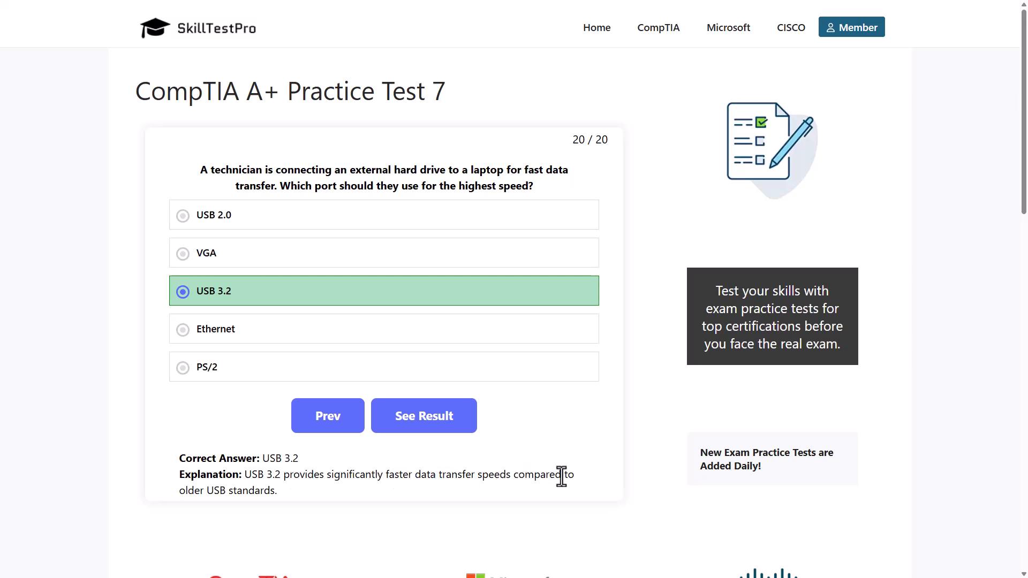
pyautogui.moveTo(209, 491)
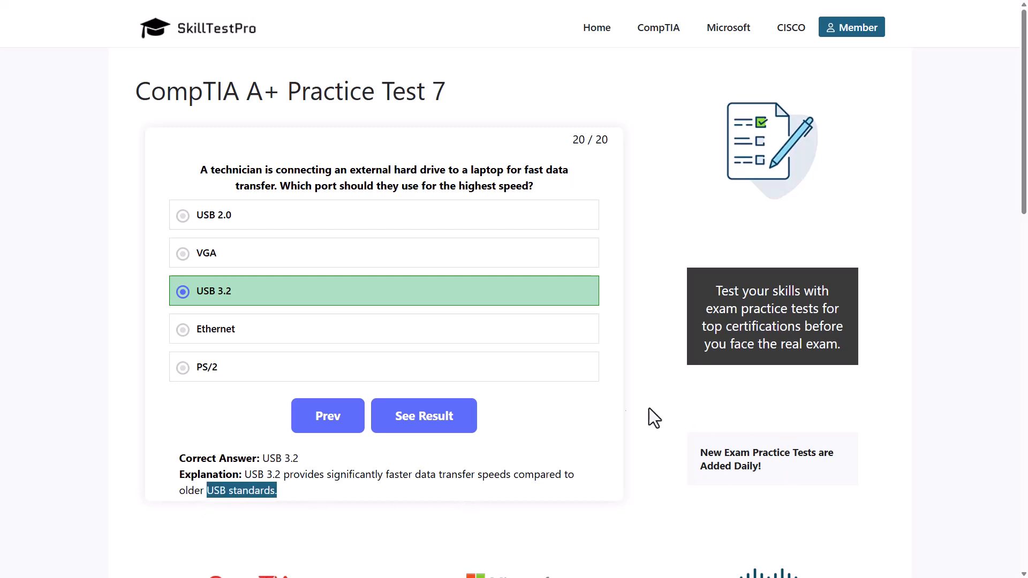
pyautogui.moveTo(621, 412)
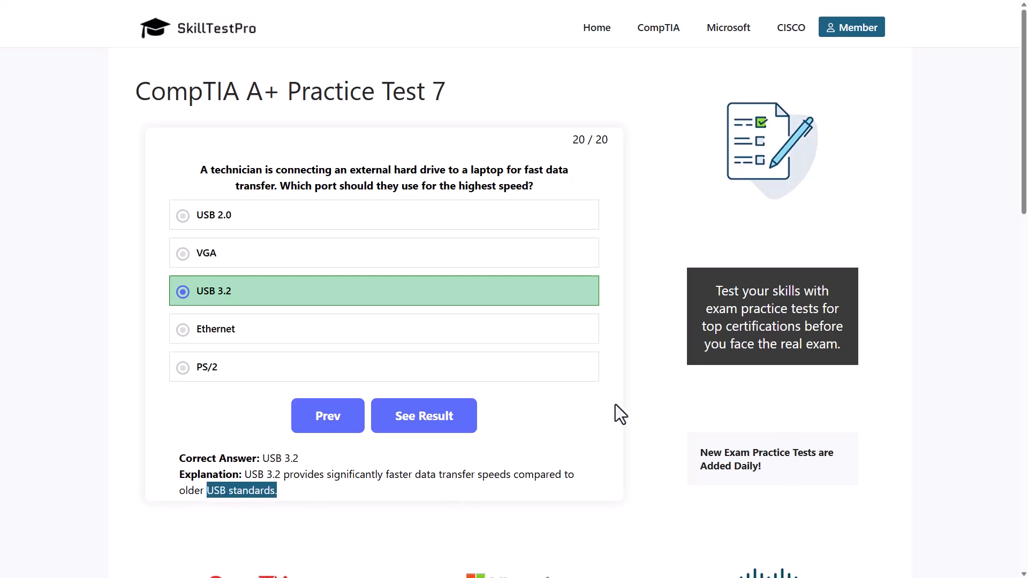